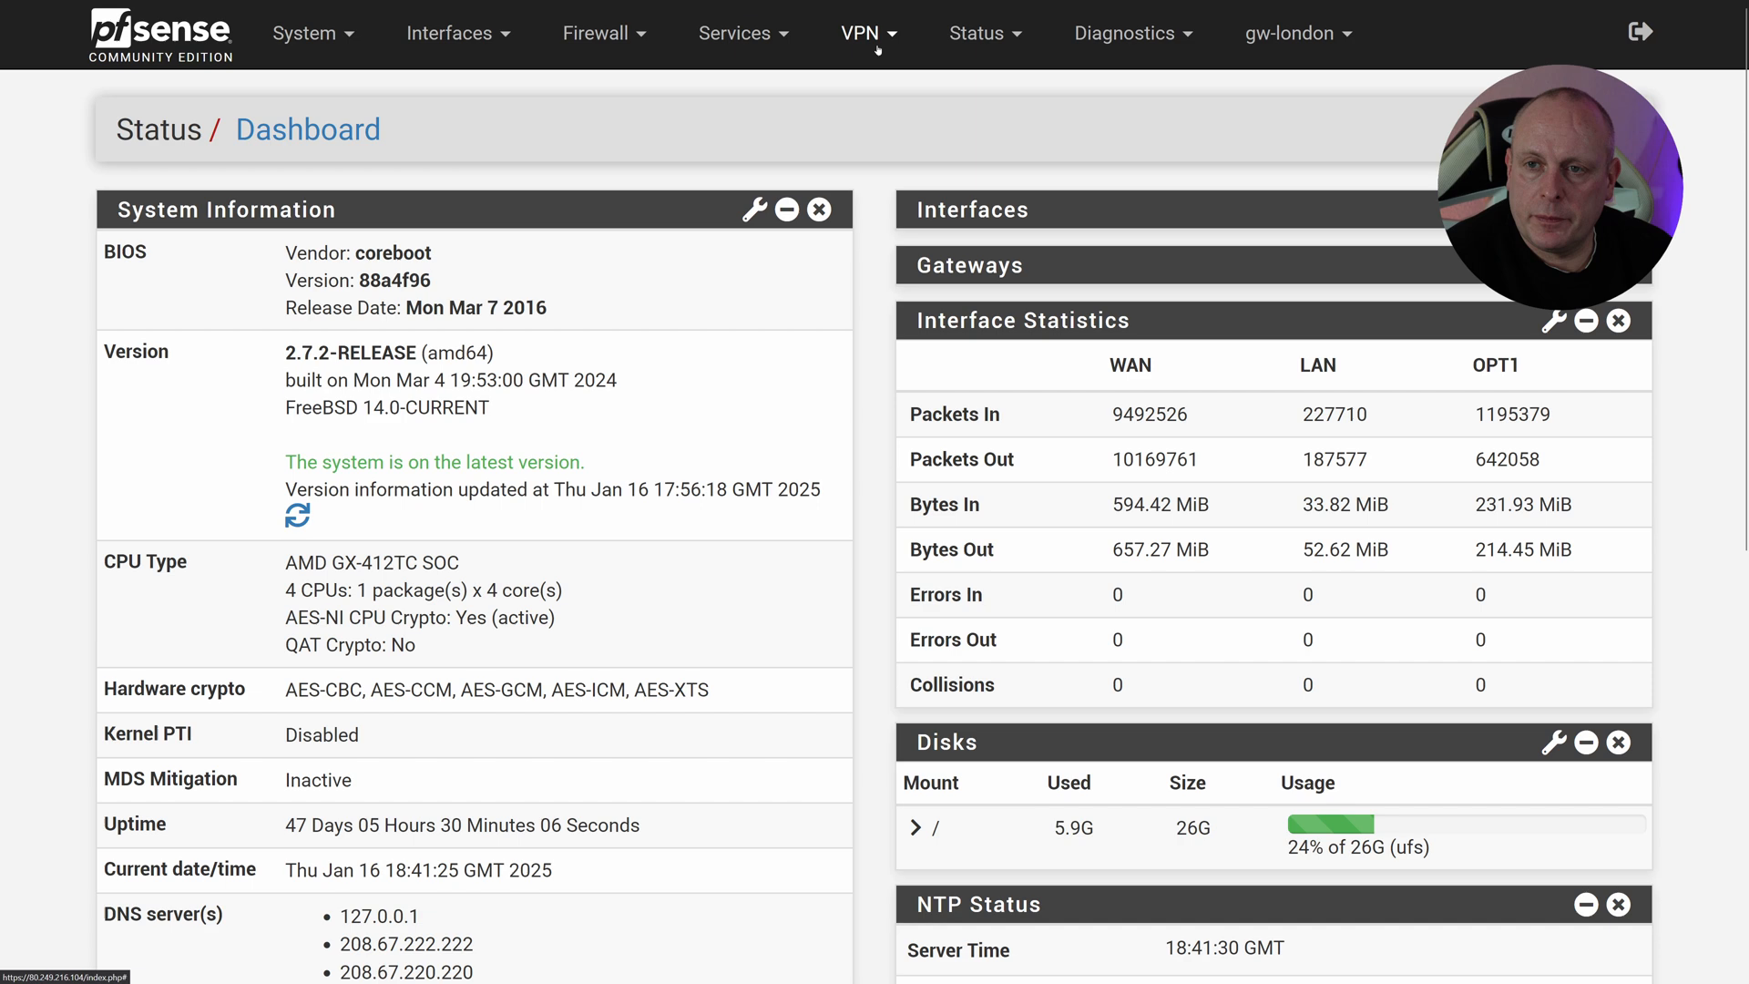
- Open System > Package Manager to see the empty Installed Packages list
click(864, 32)
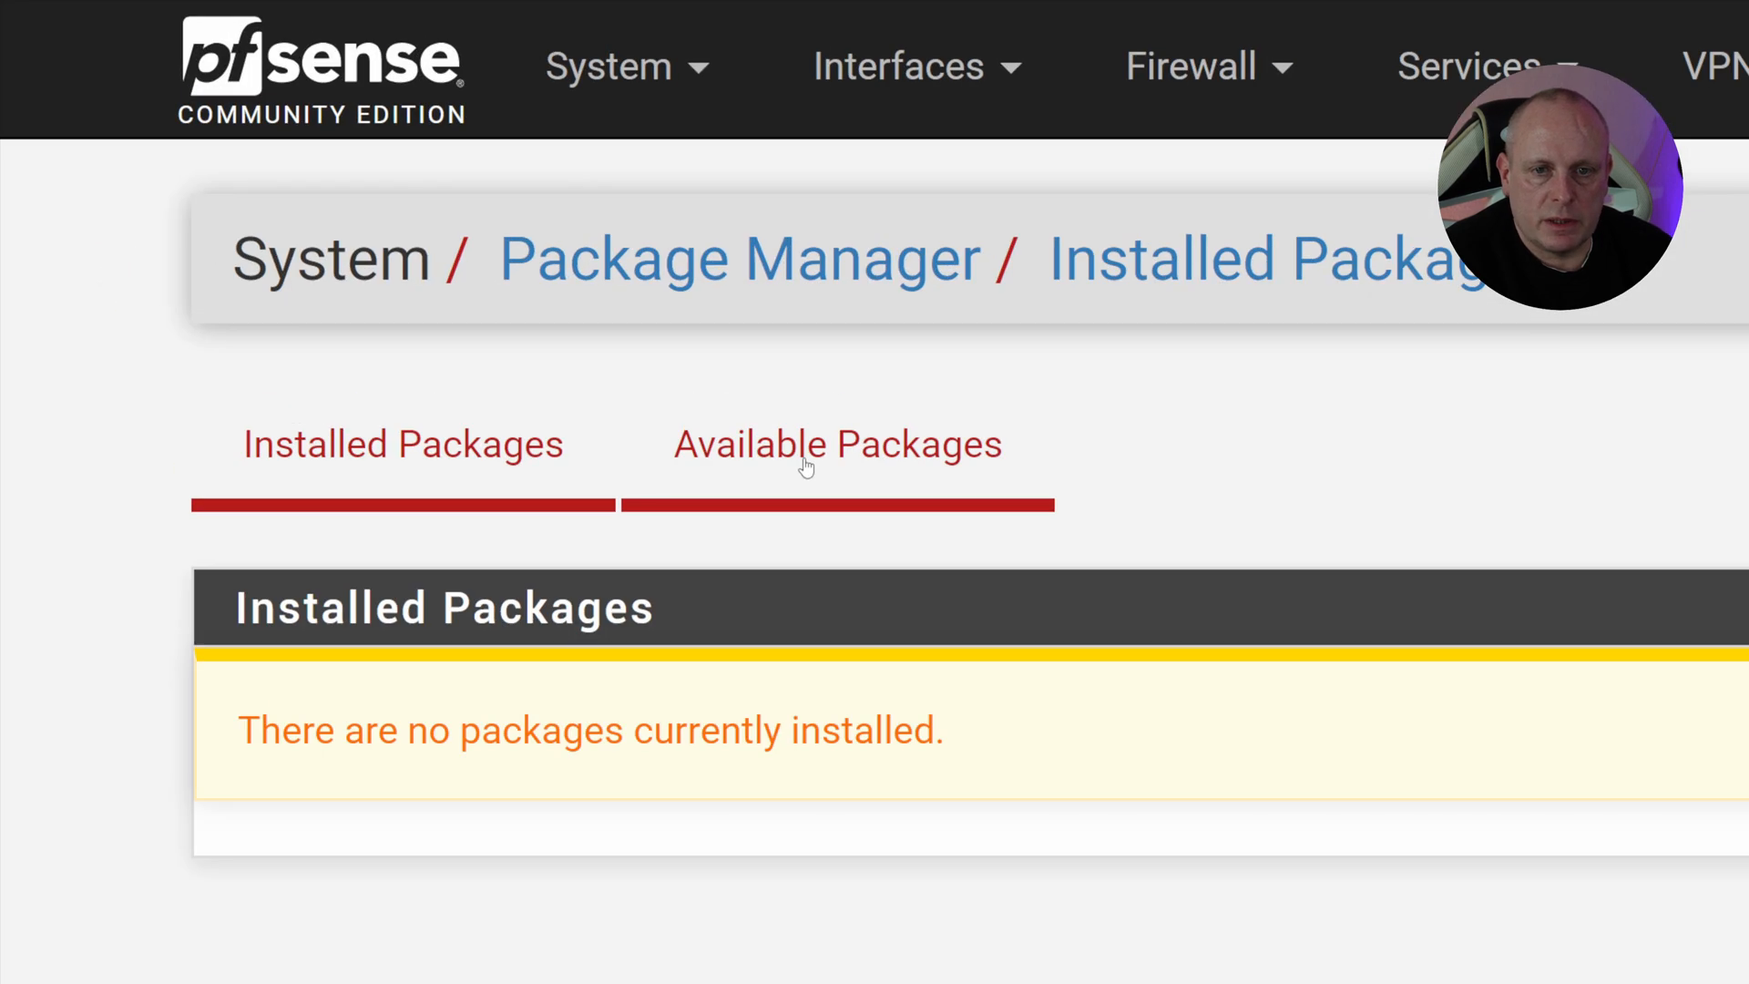
- Search the available packages for 'tail' to list the Tailscale 0.1.4 package
click(837, 444)
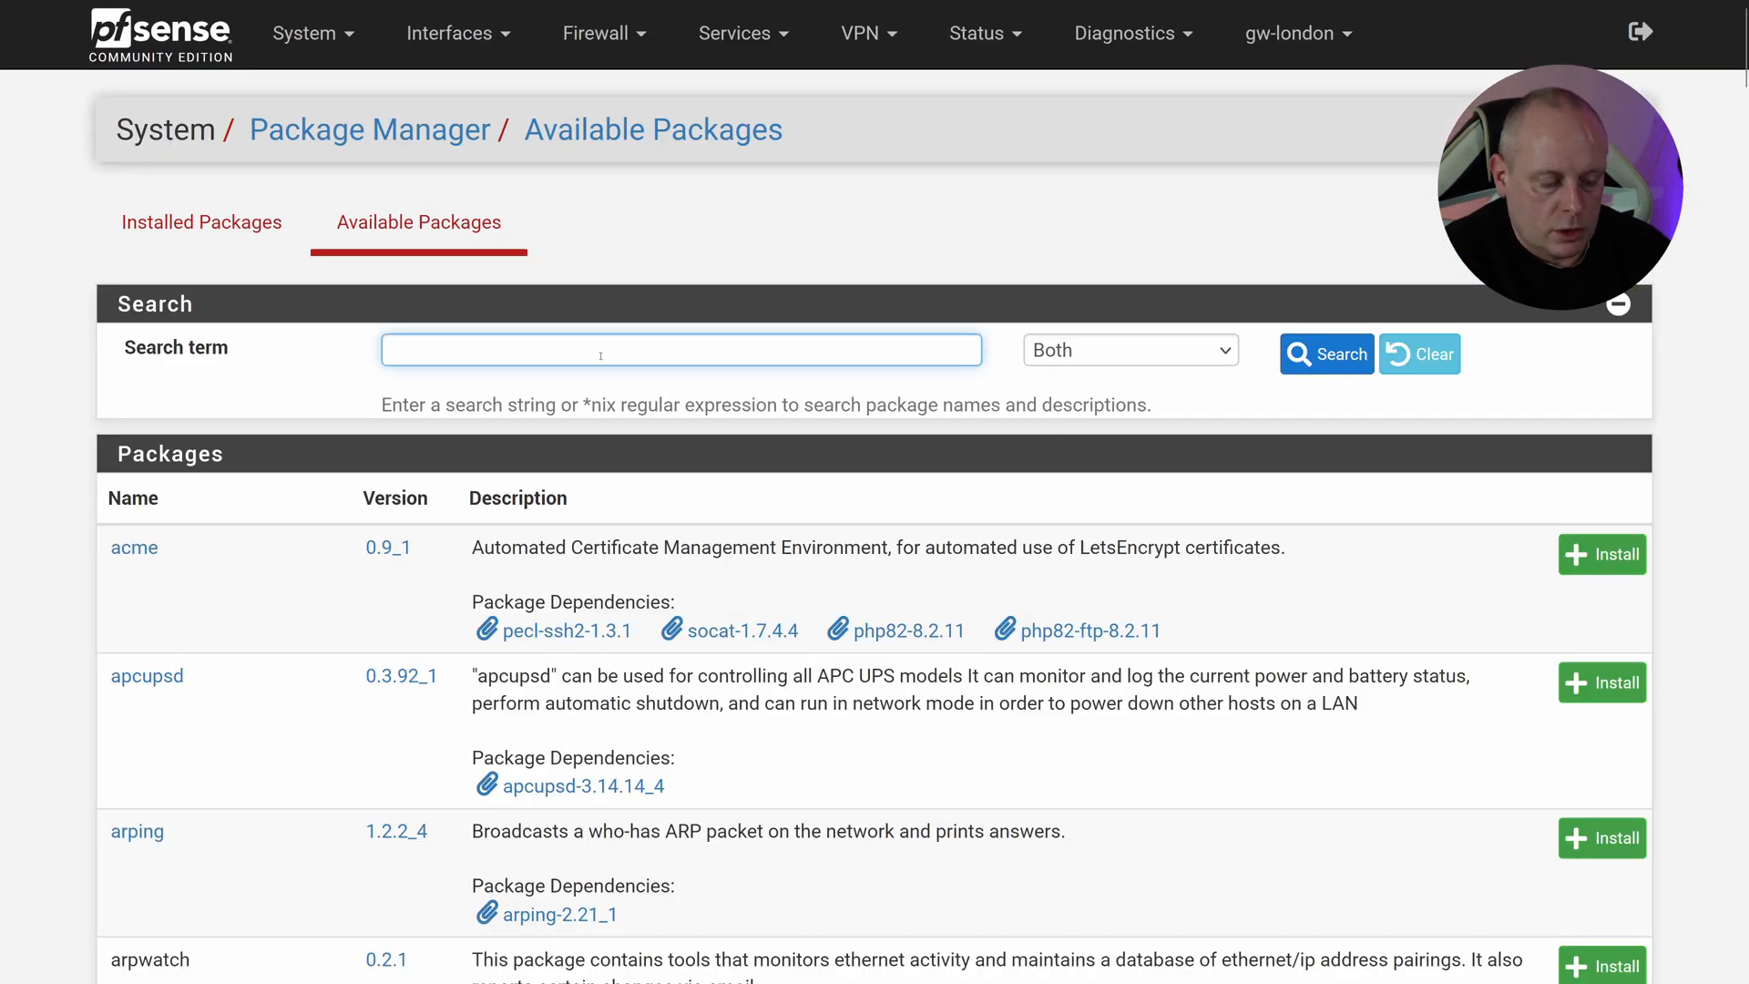
text(tail)
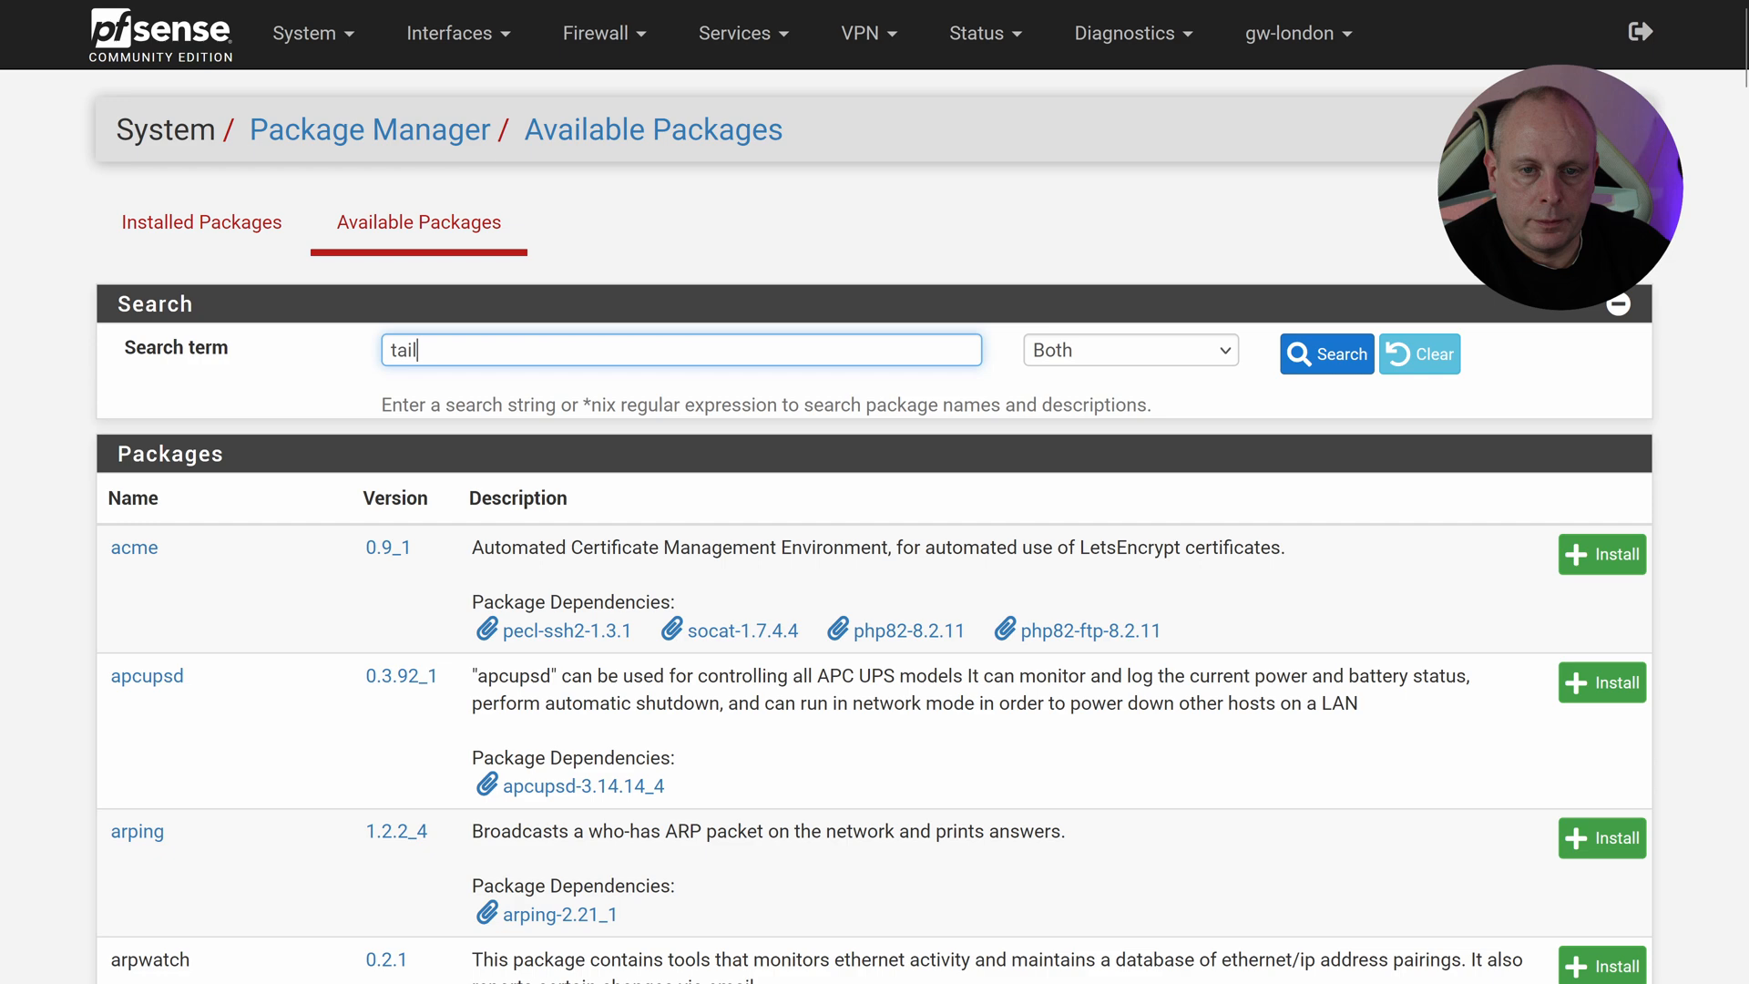
click(1326, 353)
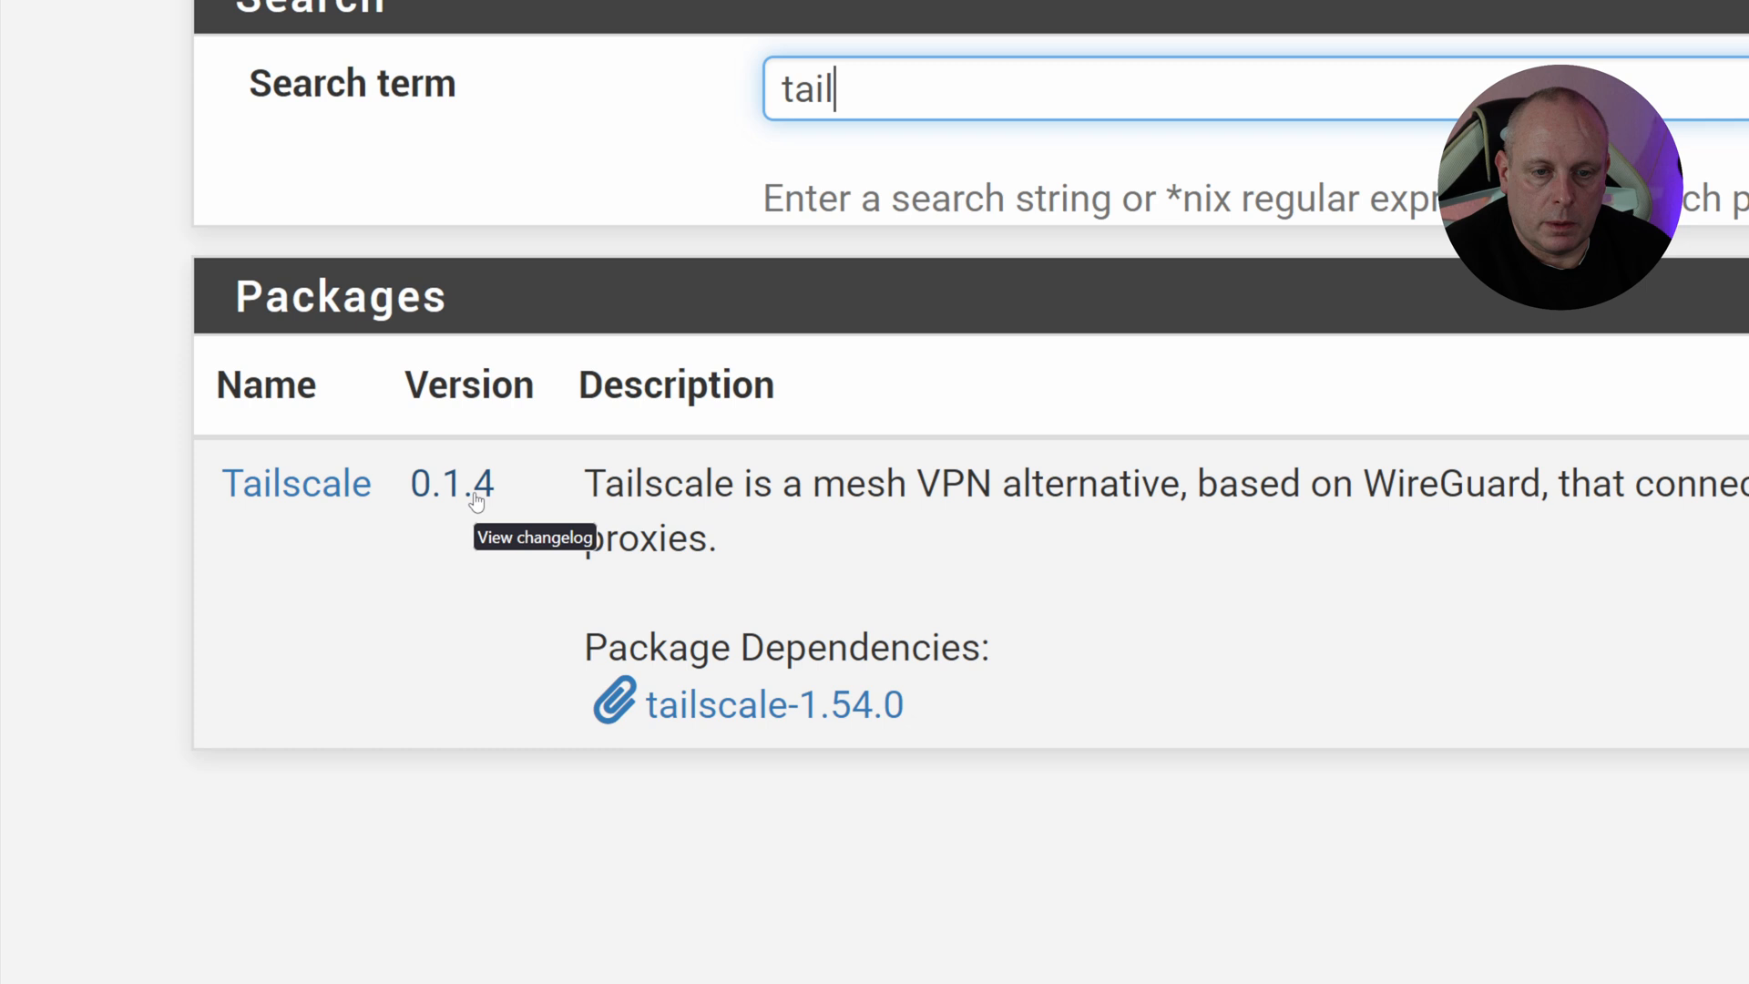
mouse_move(671, 709)
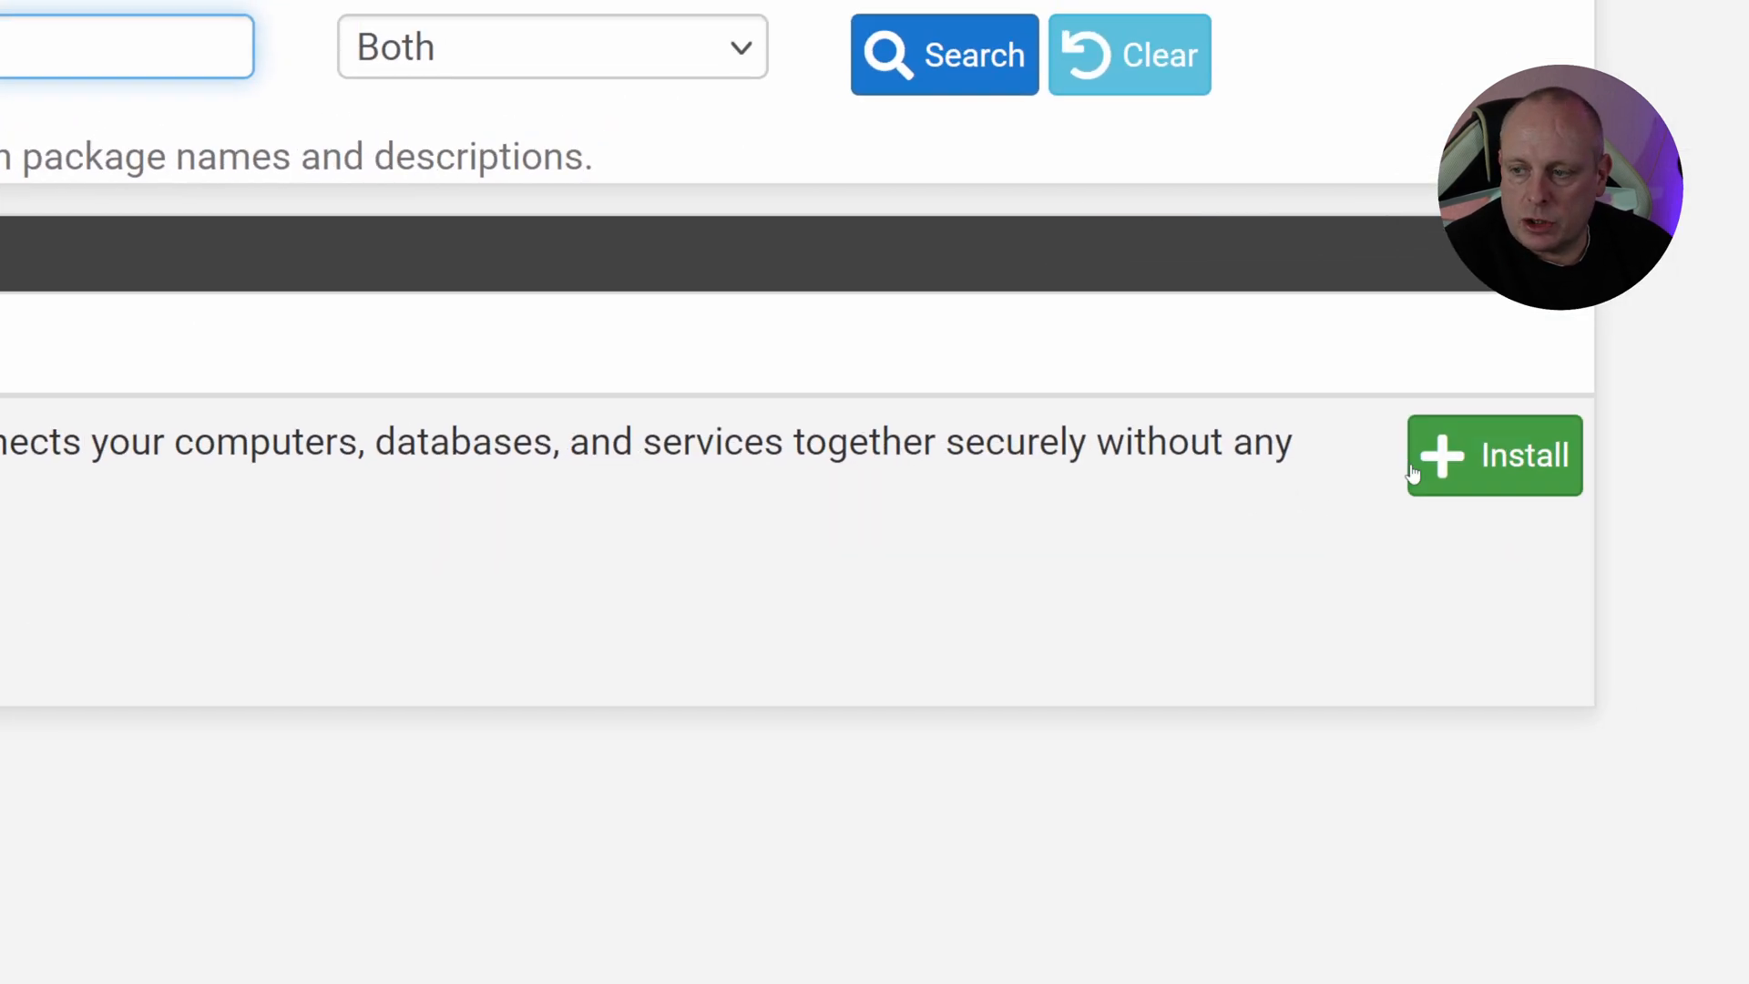
- Install and confirm the Tailscale package until the installer reports success
click(1493, 455)
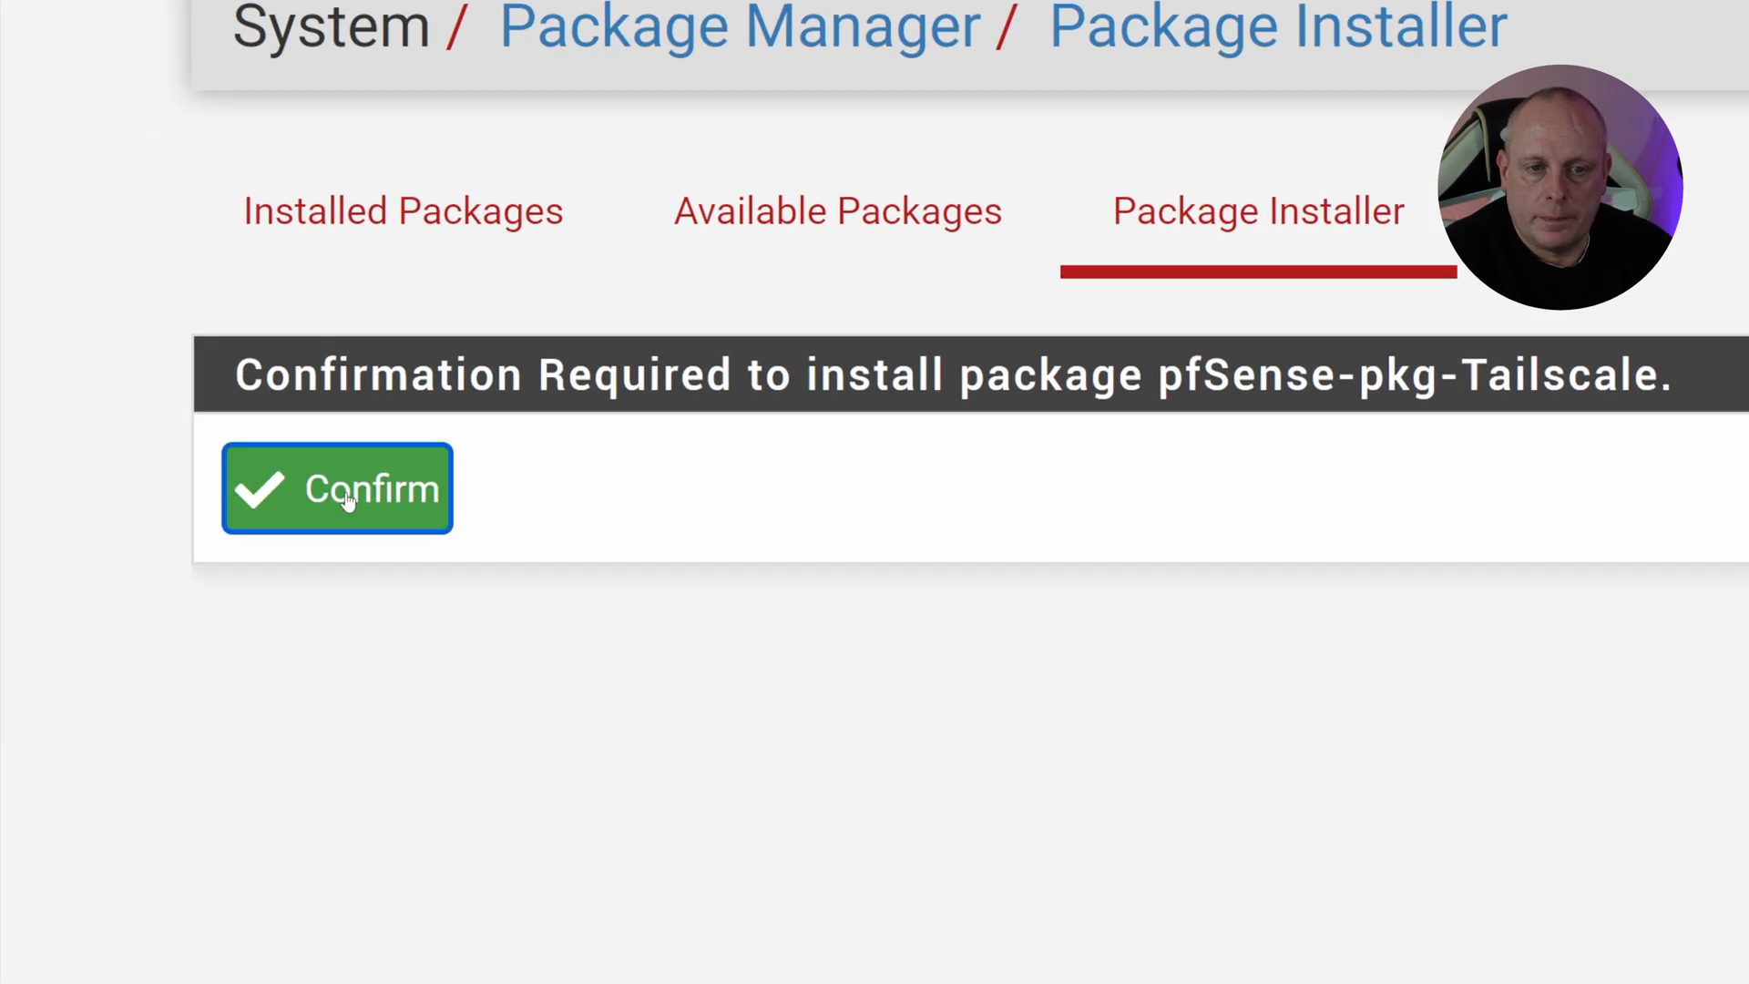
click(336, 489)
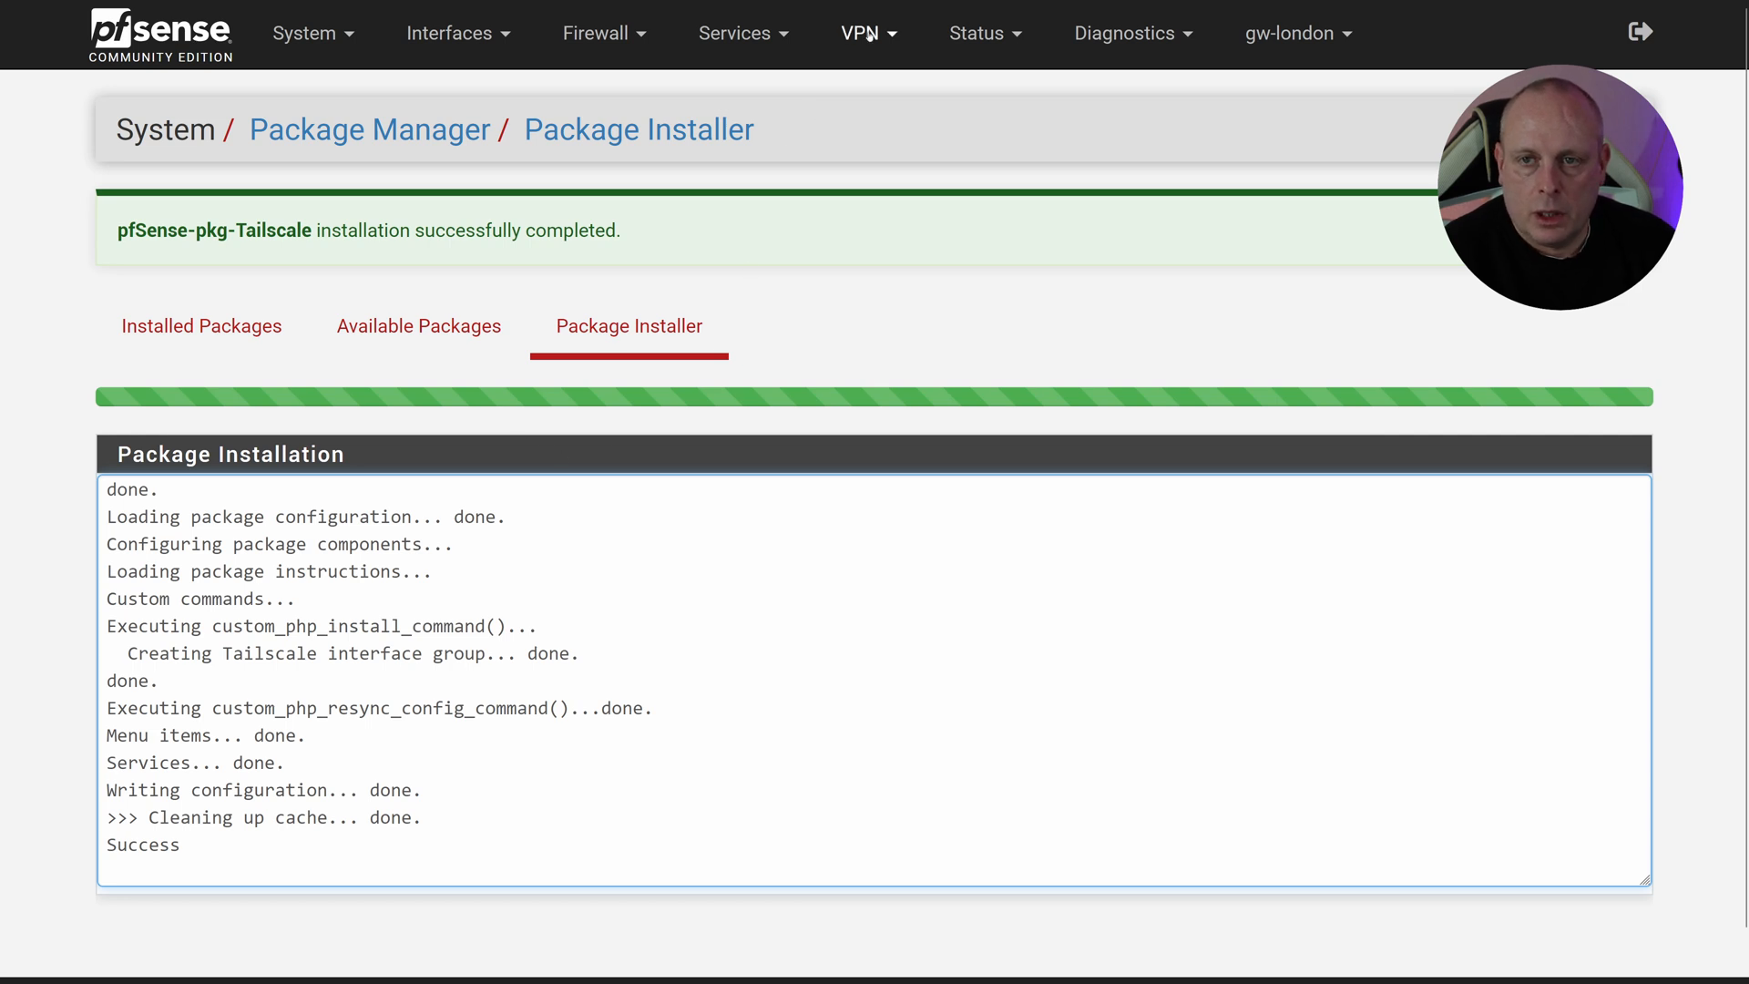
- Go to VPN > Tailscale > Authentication and select the empty Pre-authentication Key field
click(859, 33)
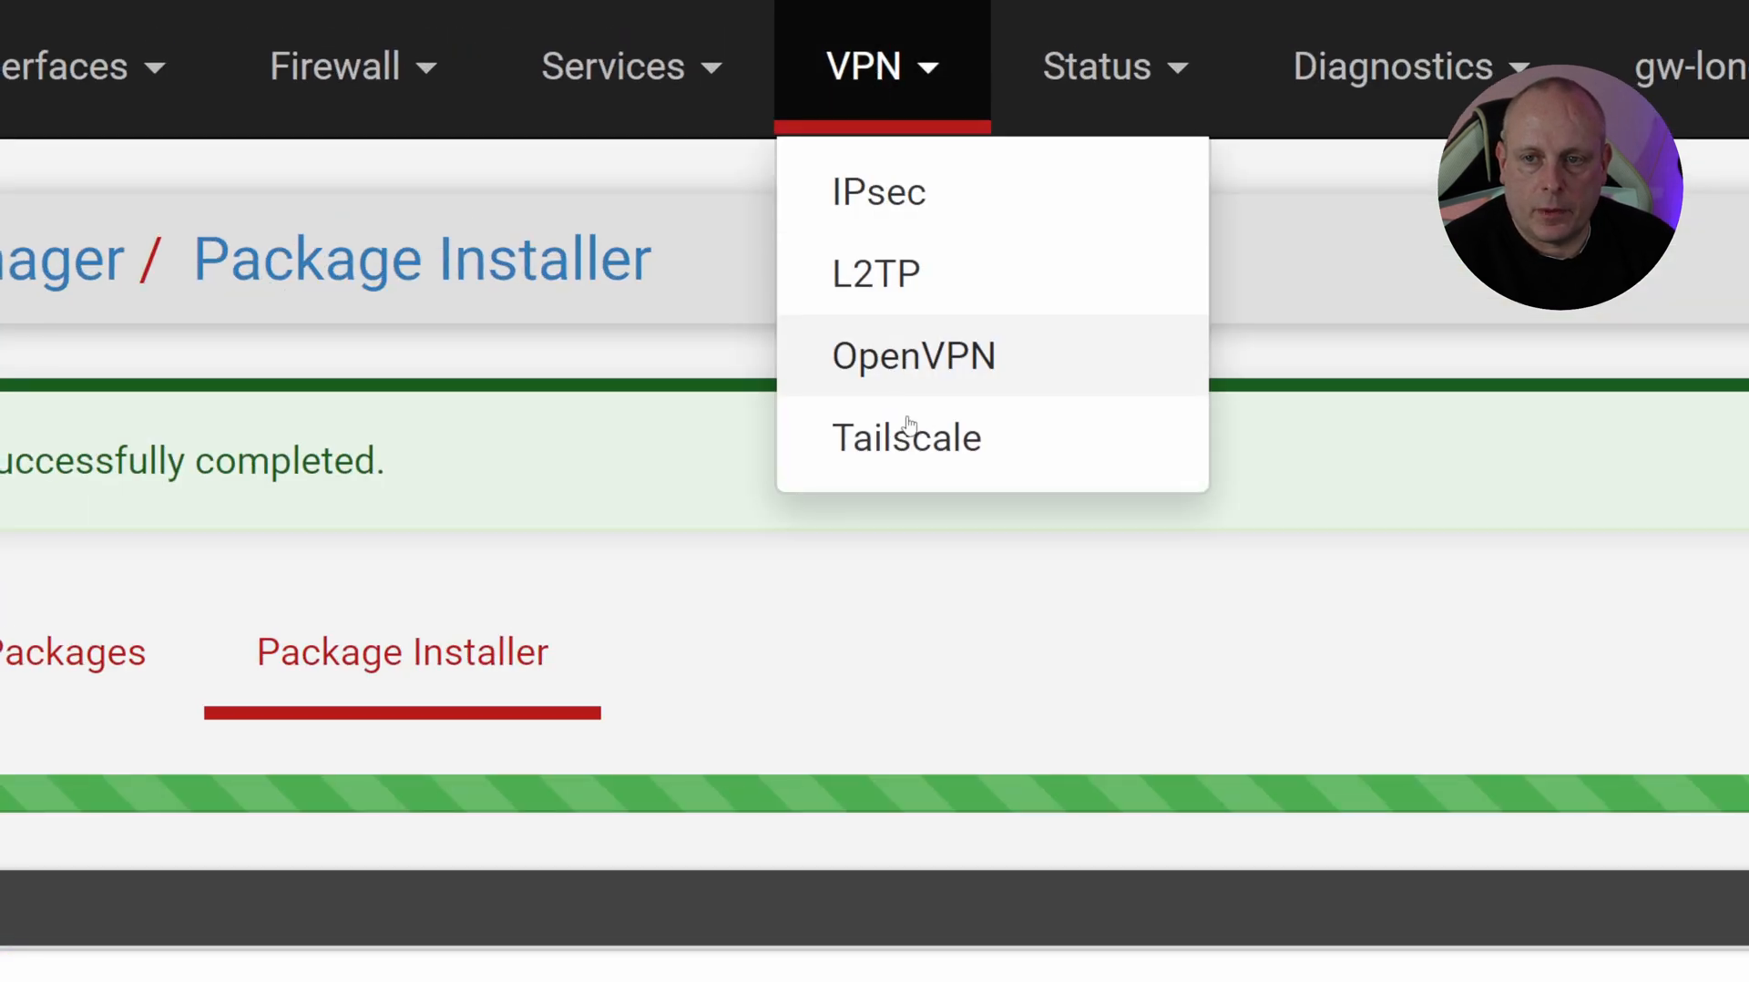
mouse_move(914, 454)
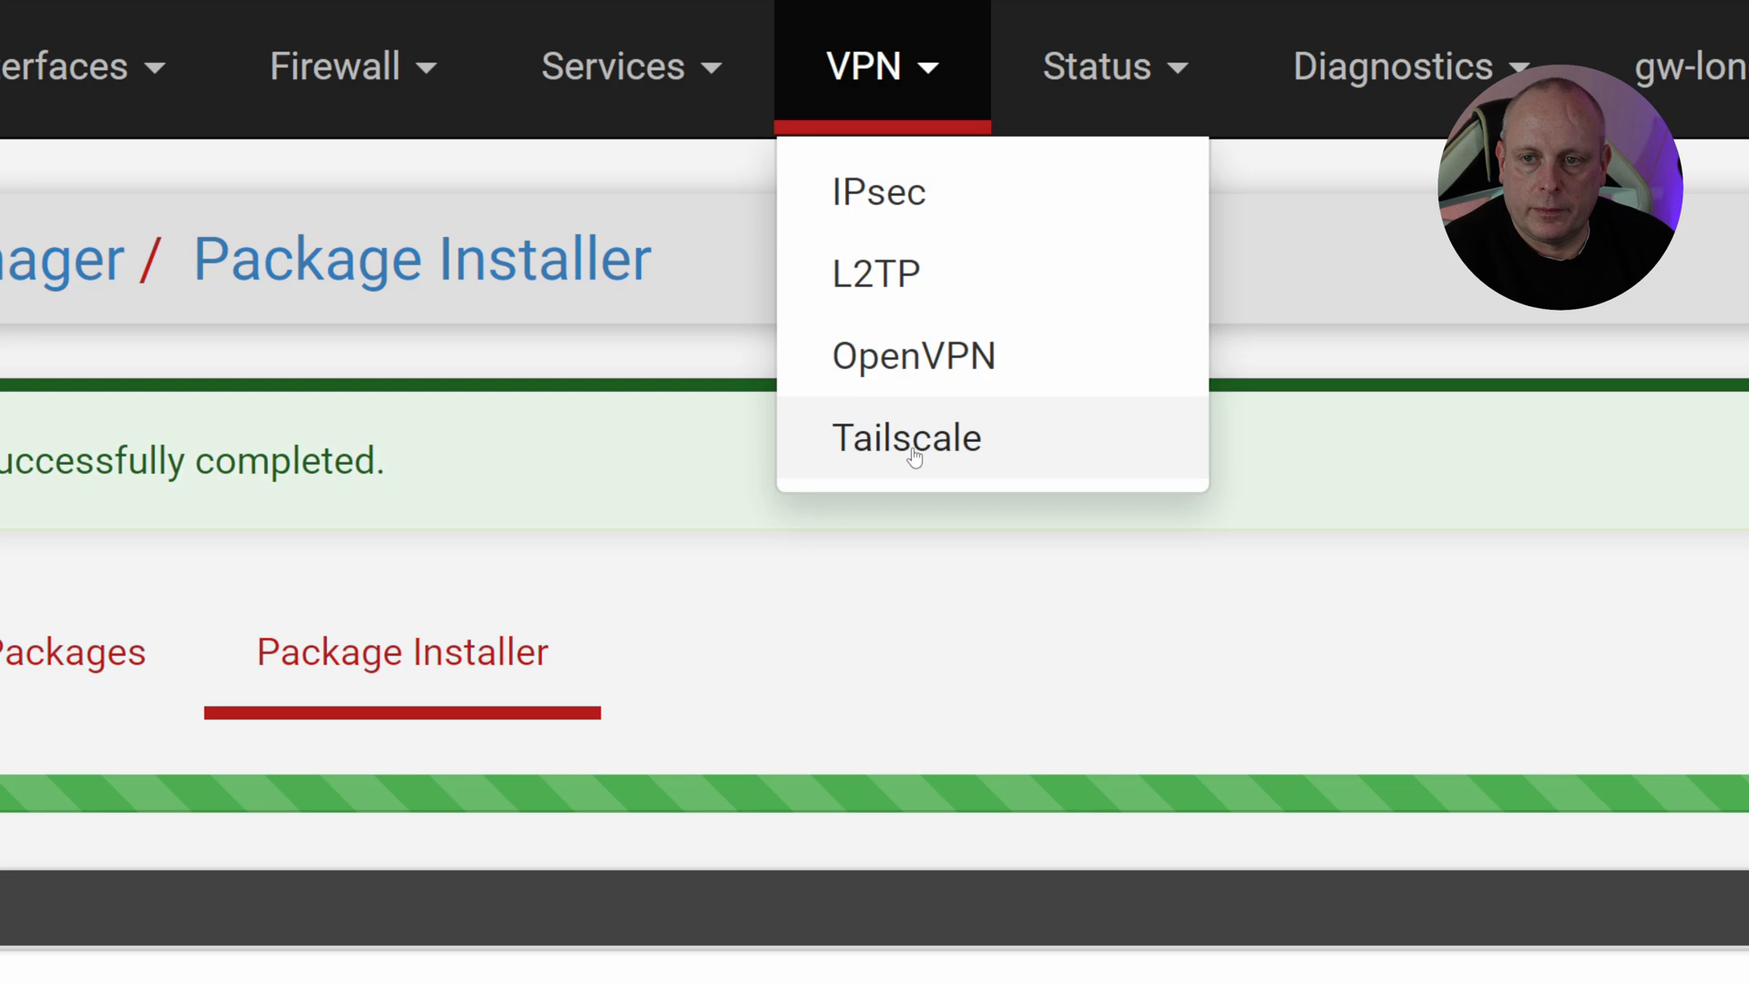
click(907, 438)
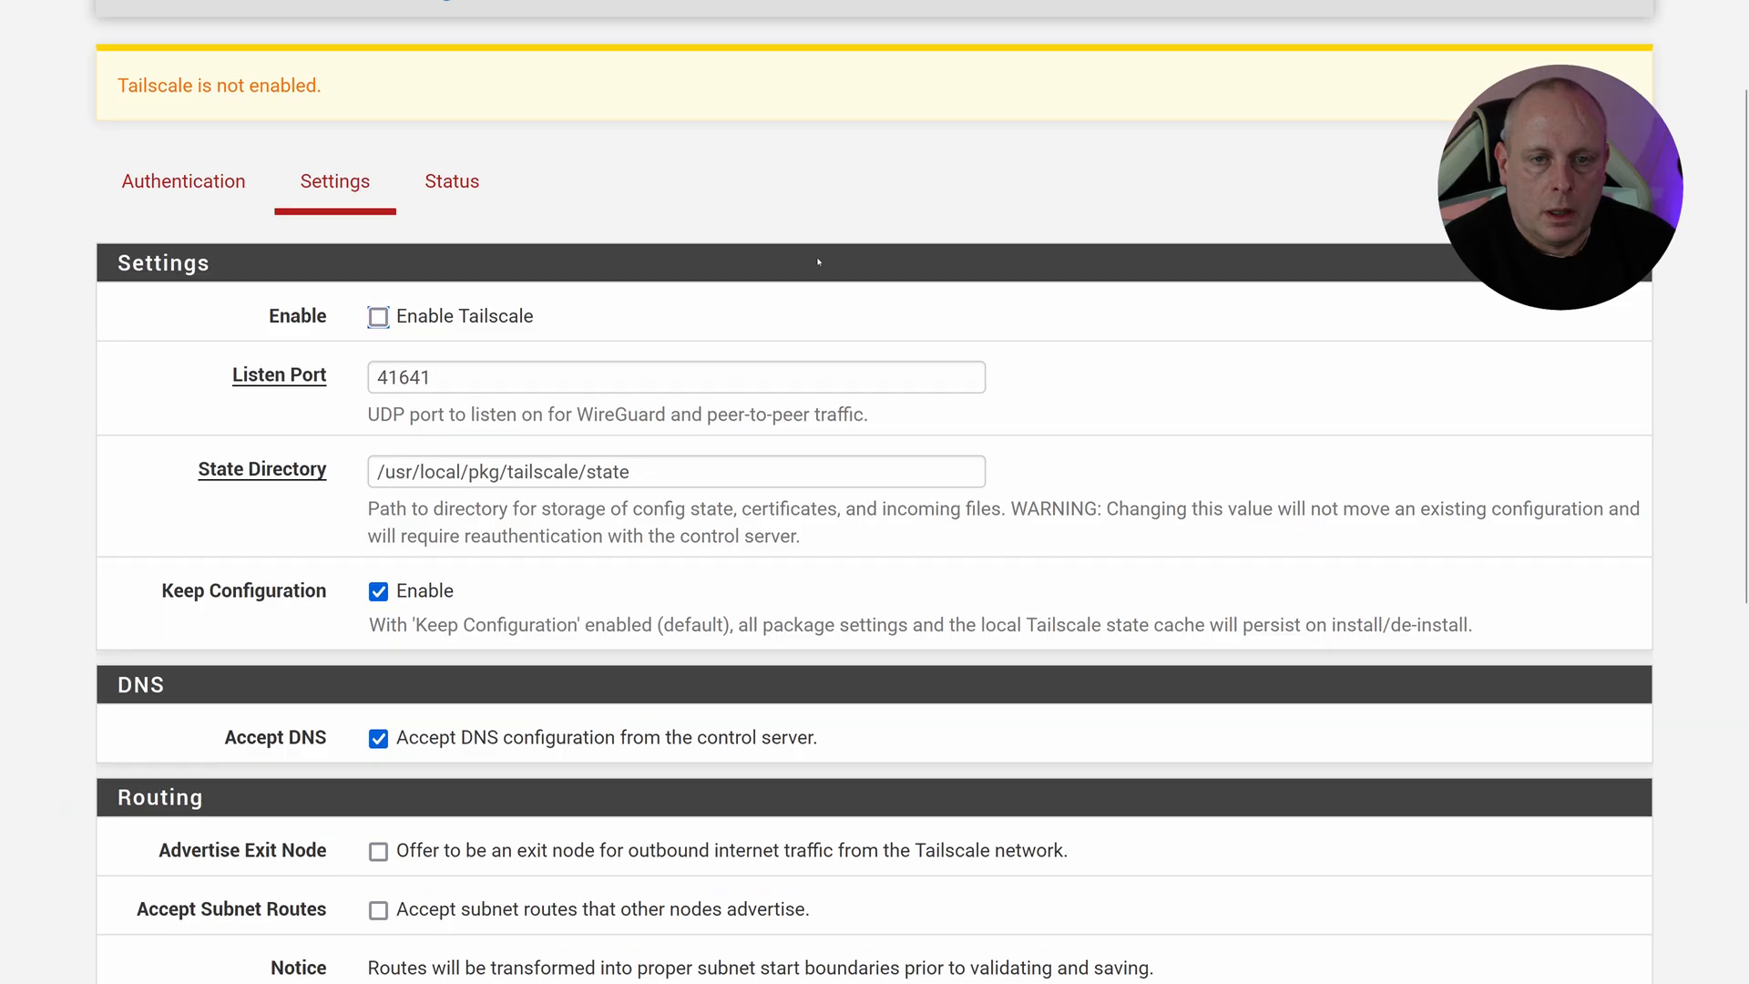
mouse_move(497, 333)
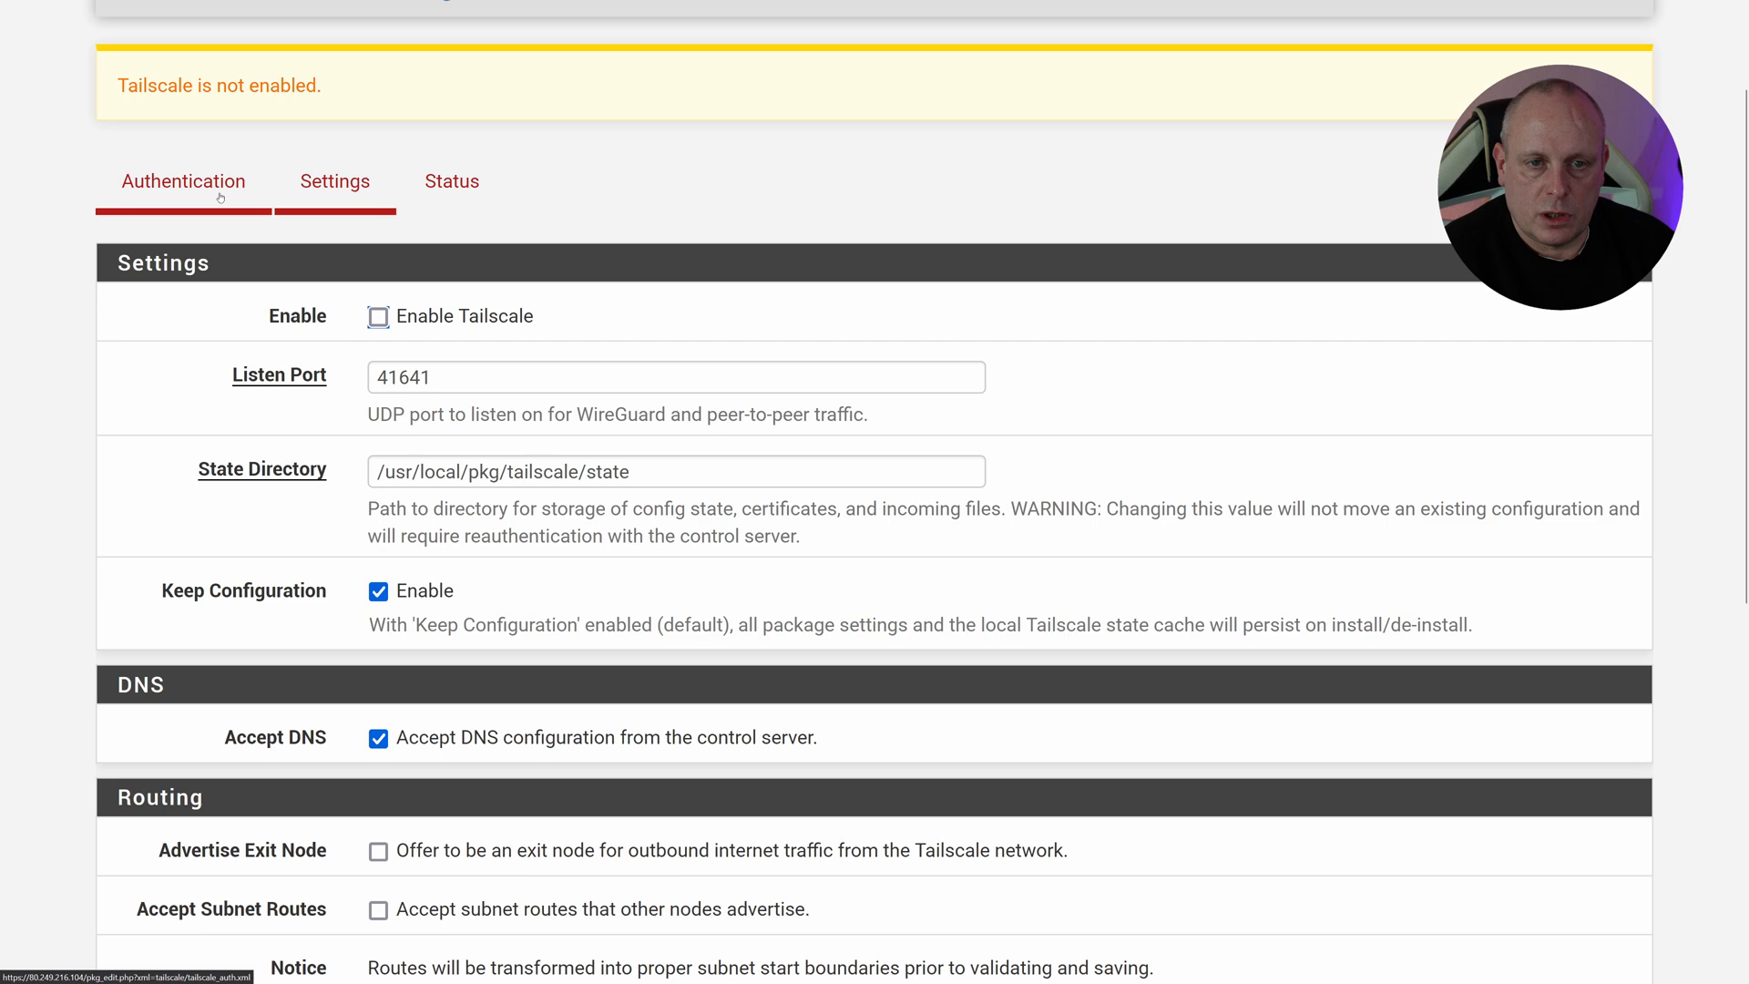
click(184, 181)
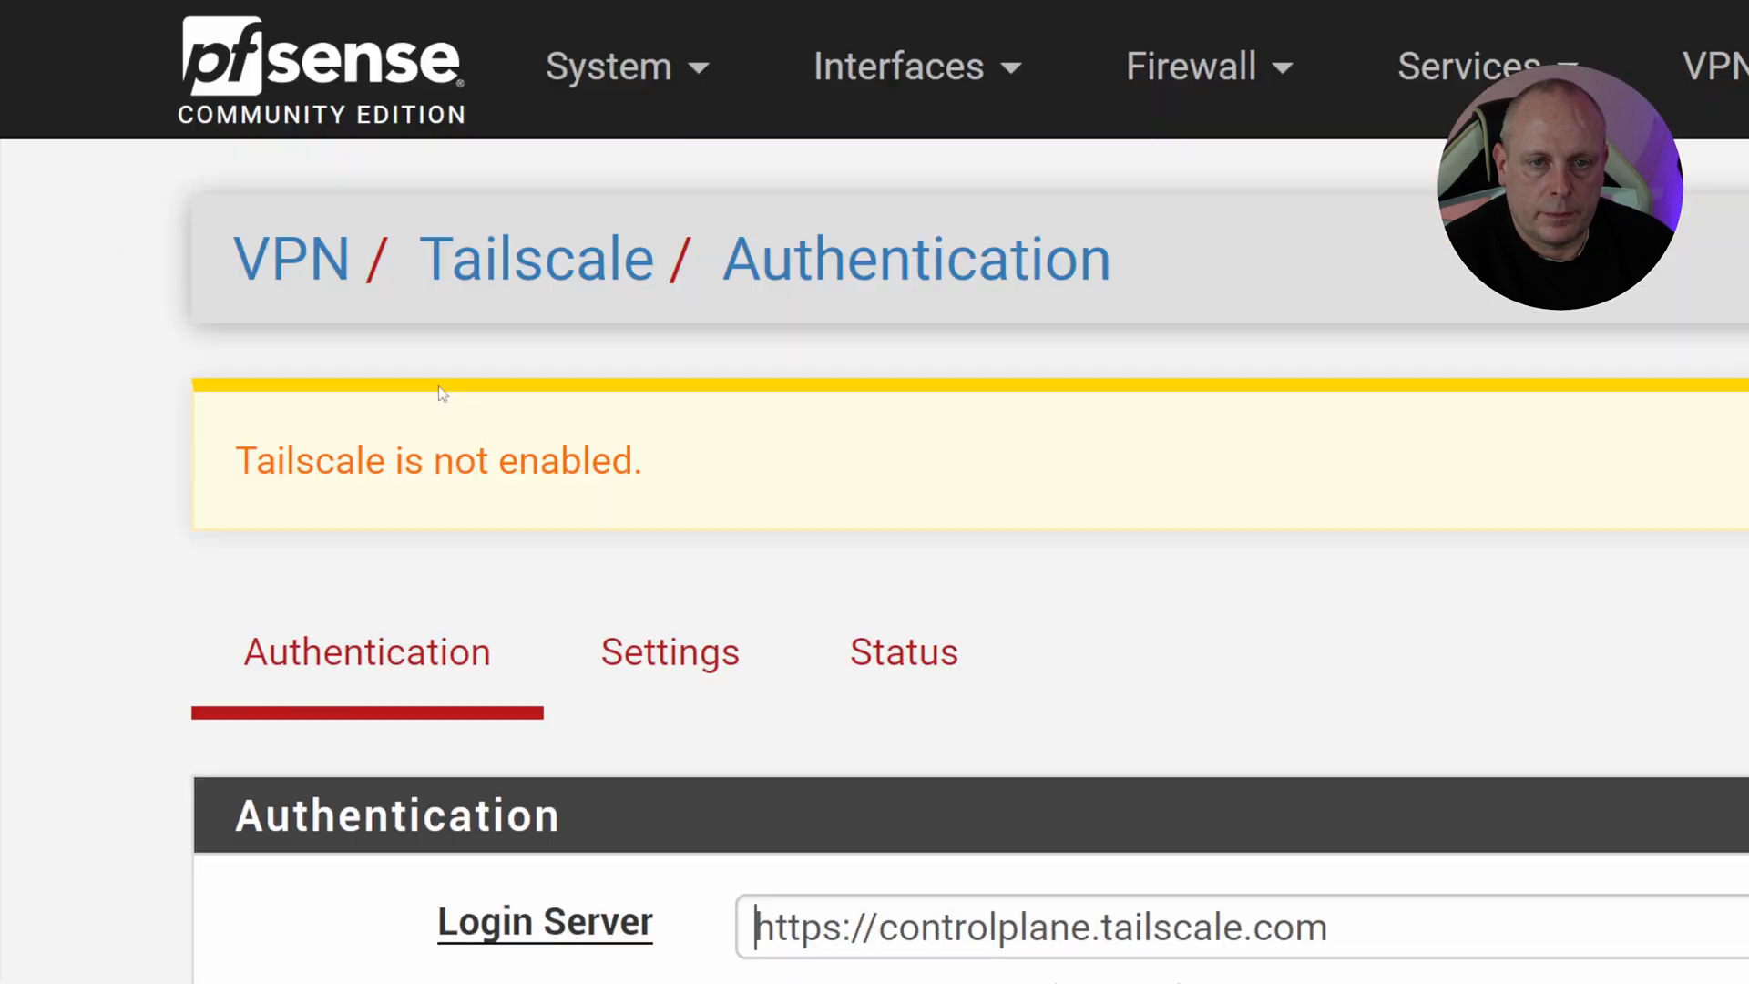
scroll(down, 3)
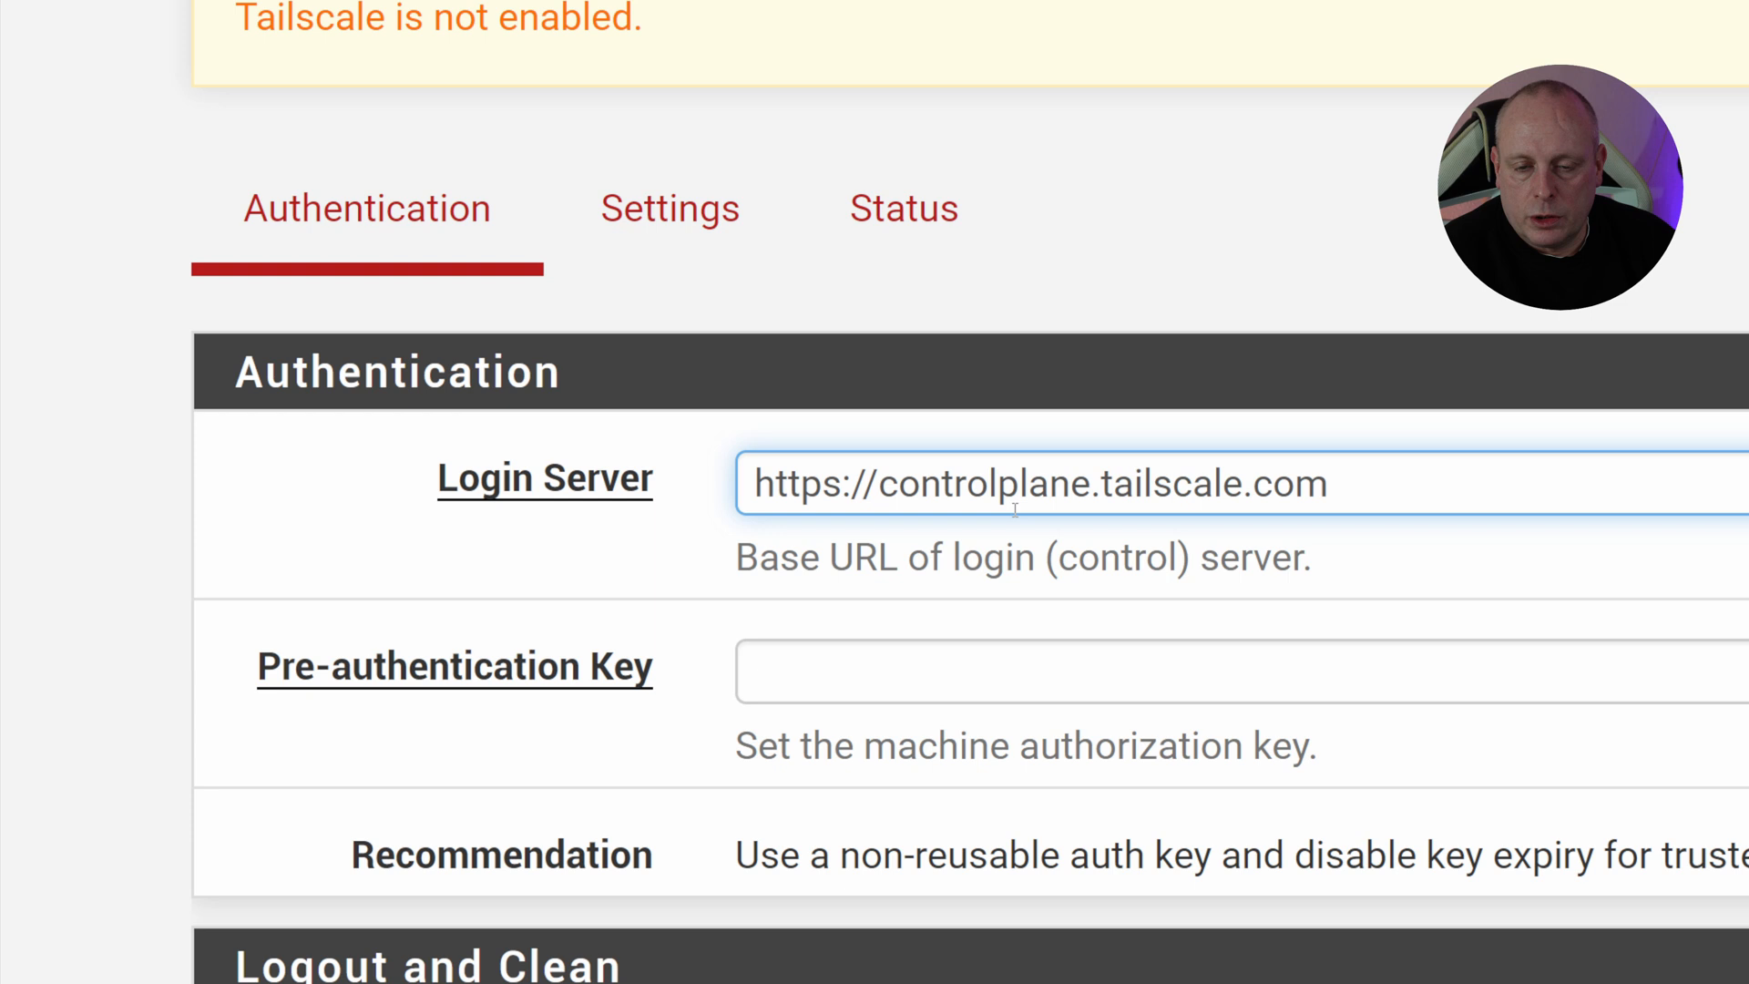
click(756, 483)
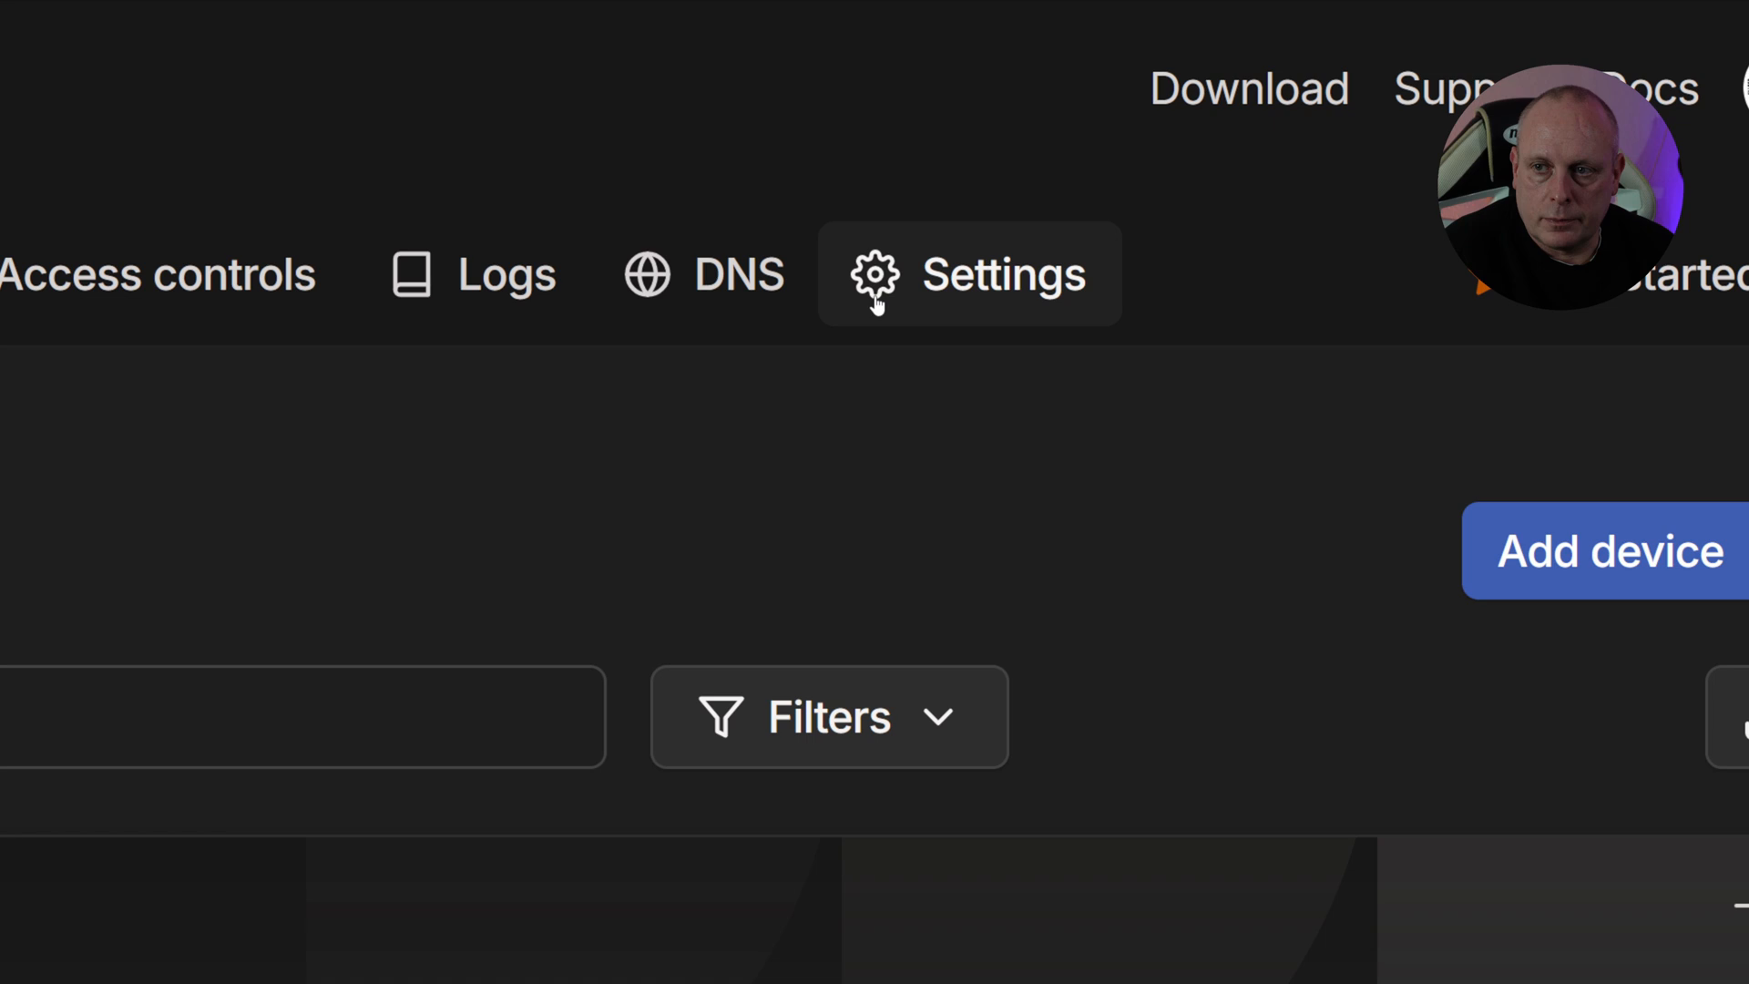
- In the admin console, go to Settings > Keys and start generating an auth key
click(1003, 275)
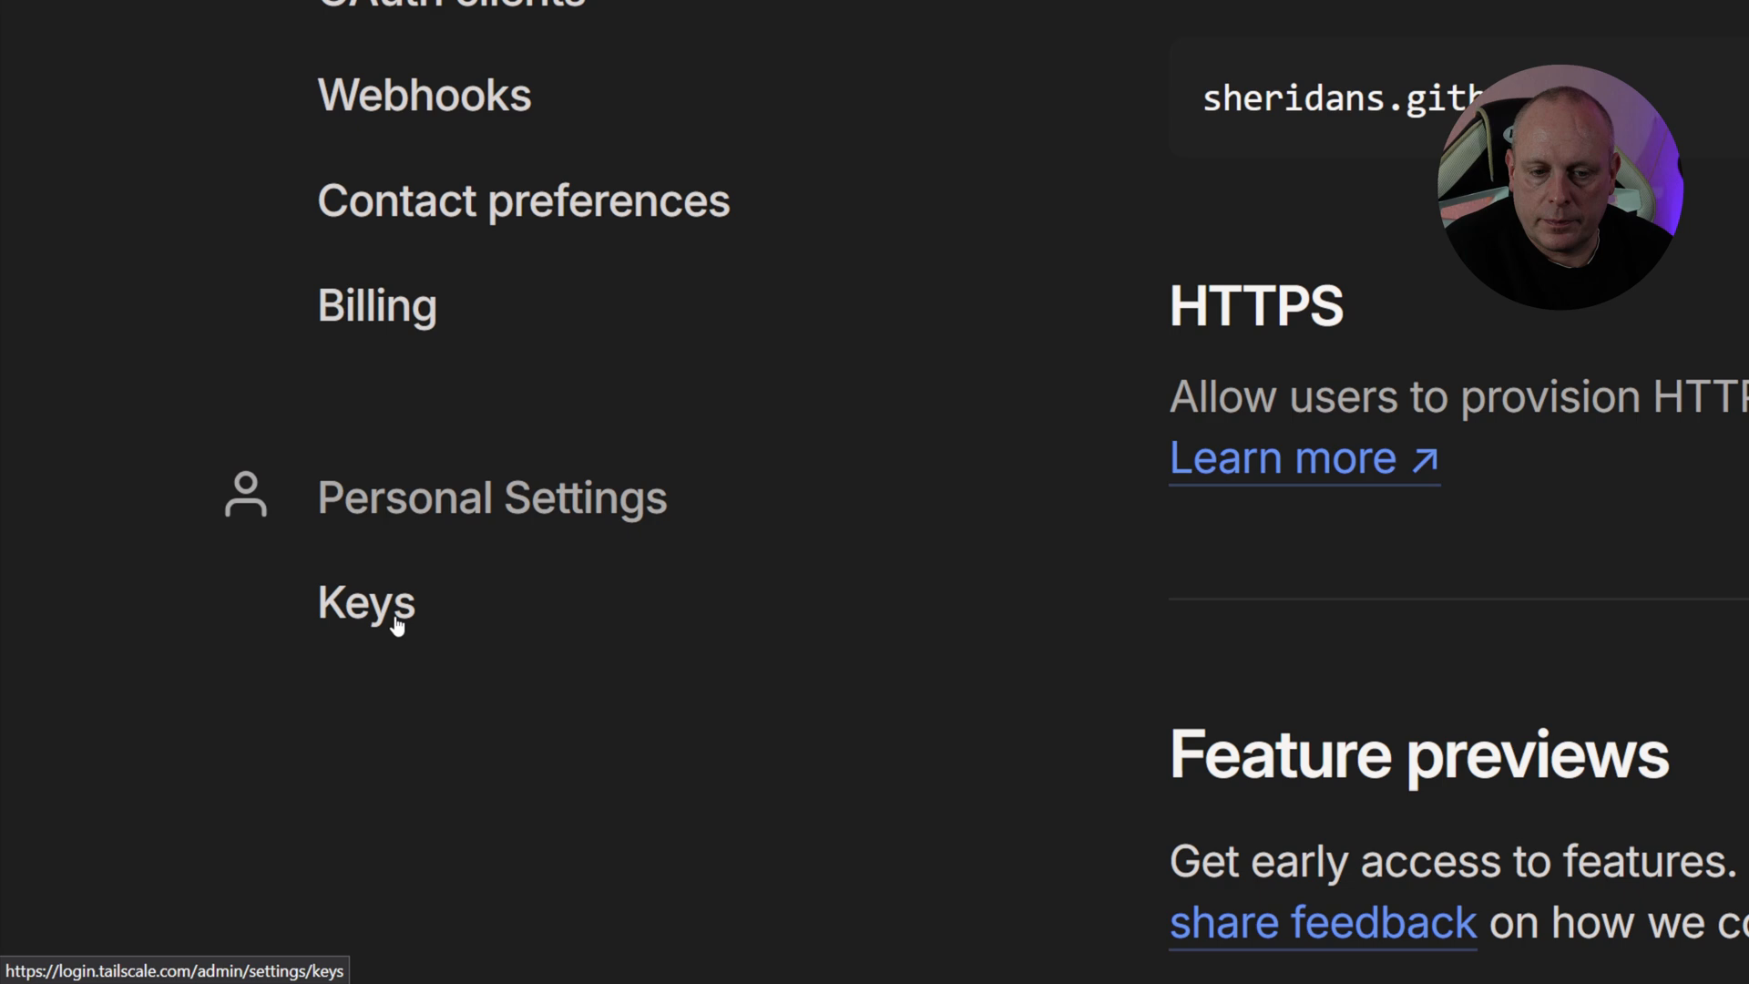
click(369, 604)
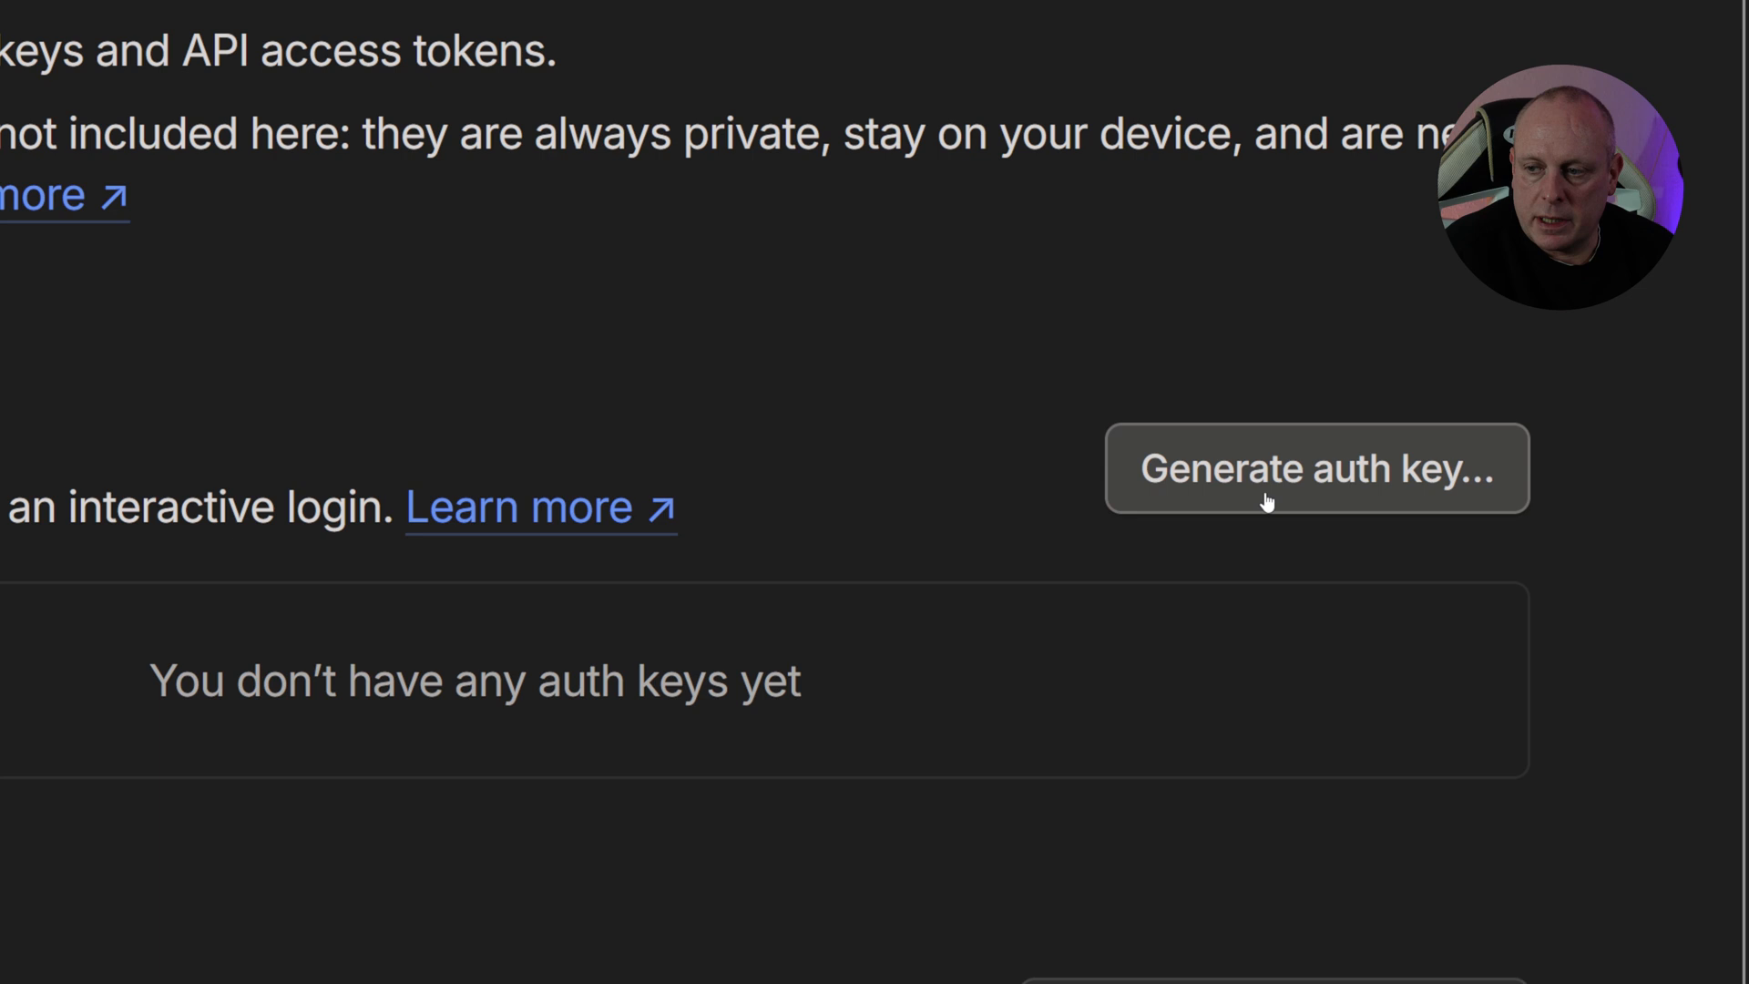
click(1315, 468)
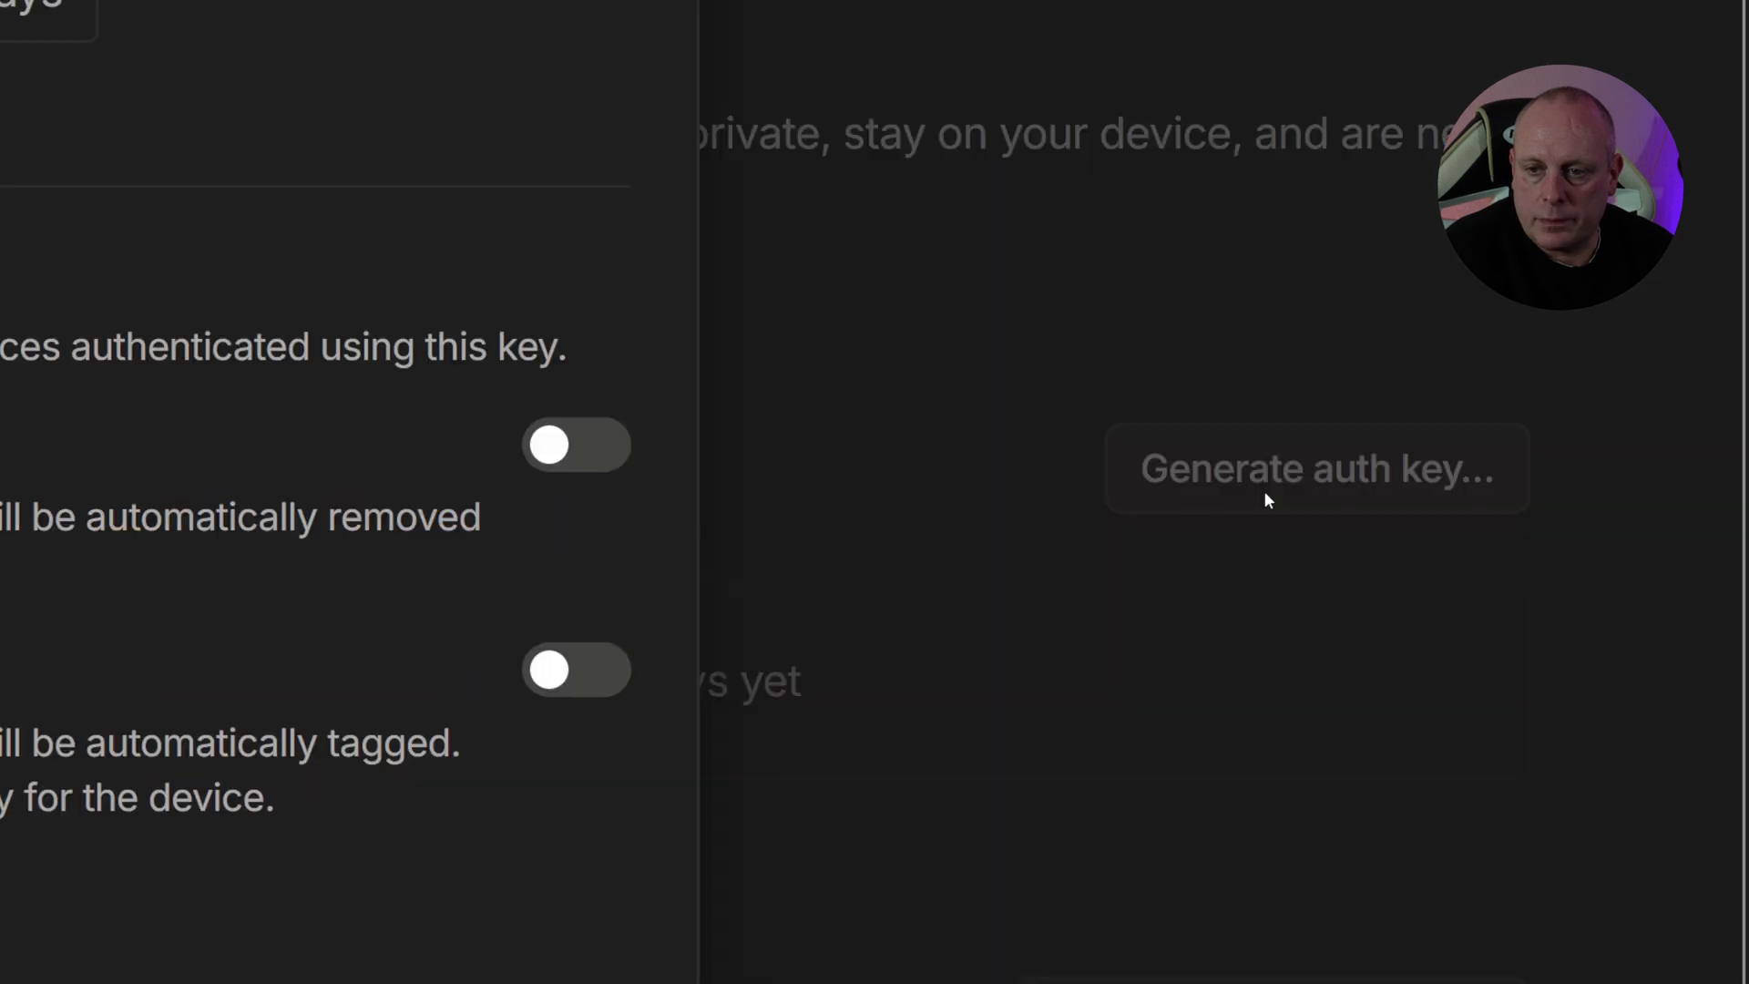
- Describe the auth key as 'pfSense', with reusable, ephemeral and tags off, 90-day expiry
click(1315, 468)
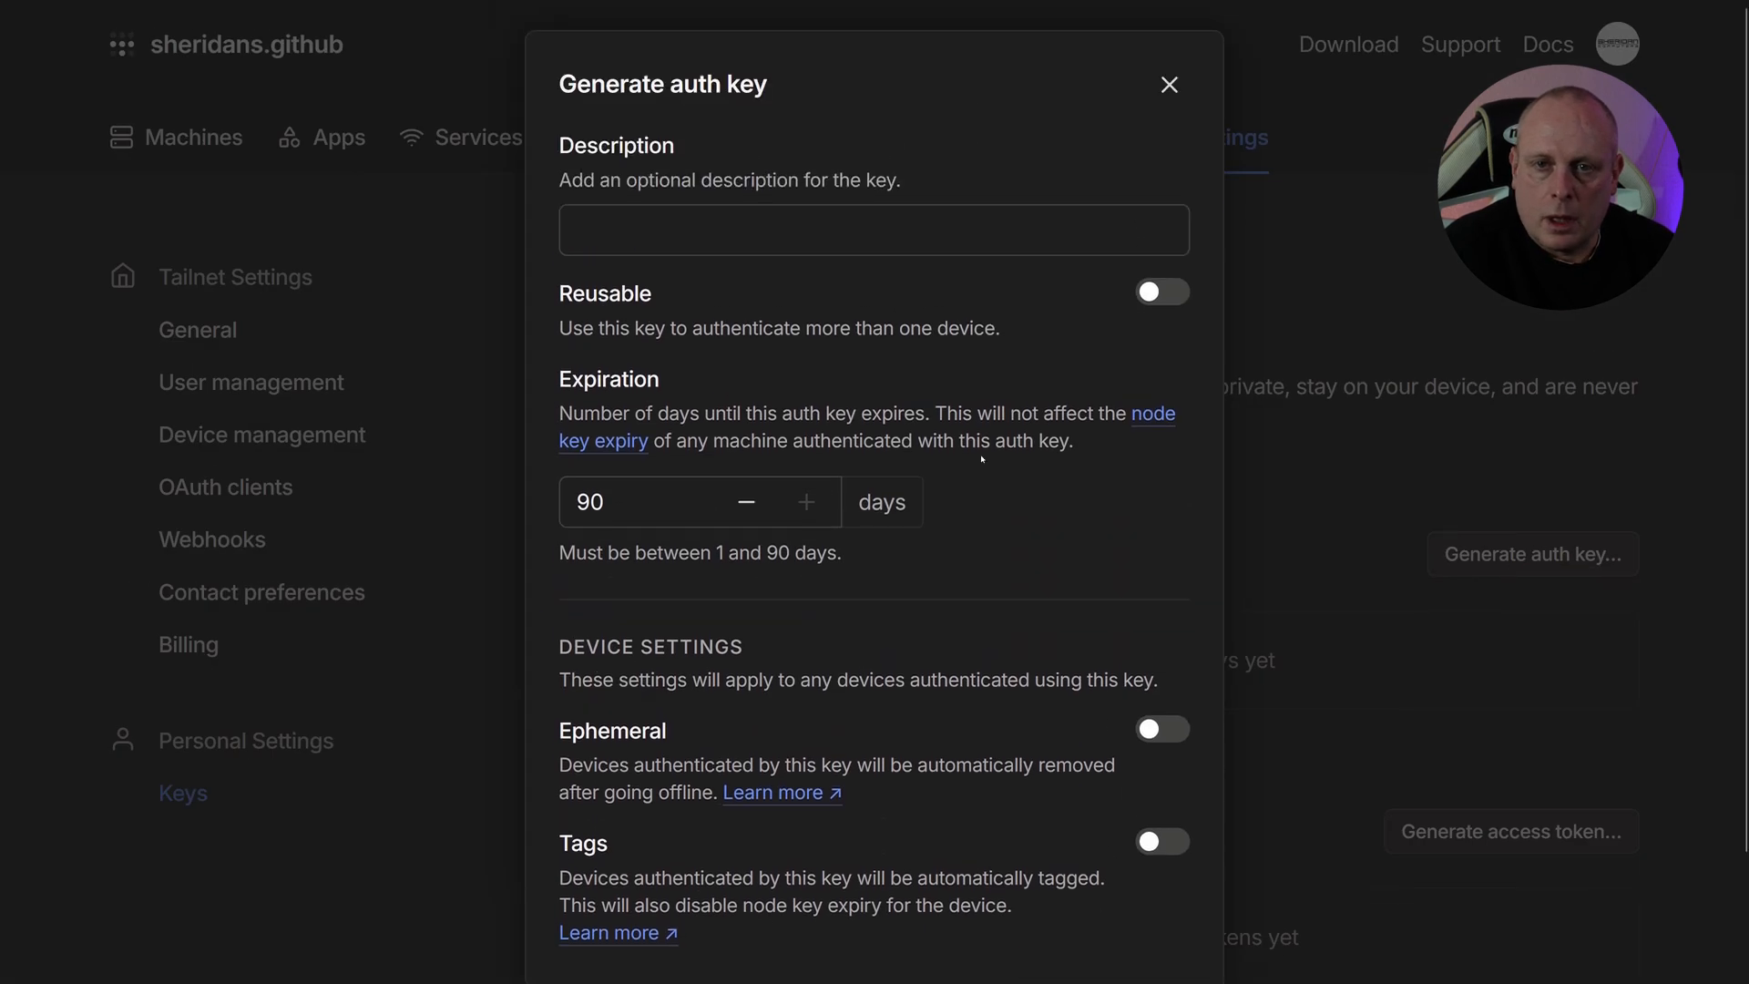
click(873, 237)
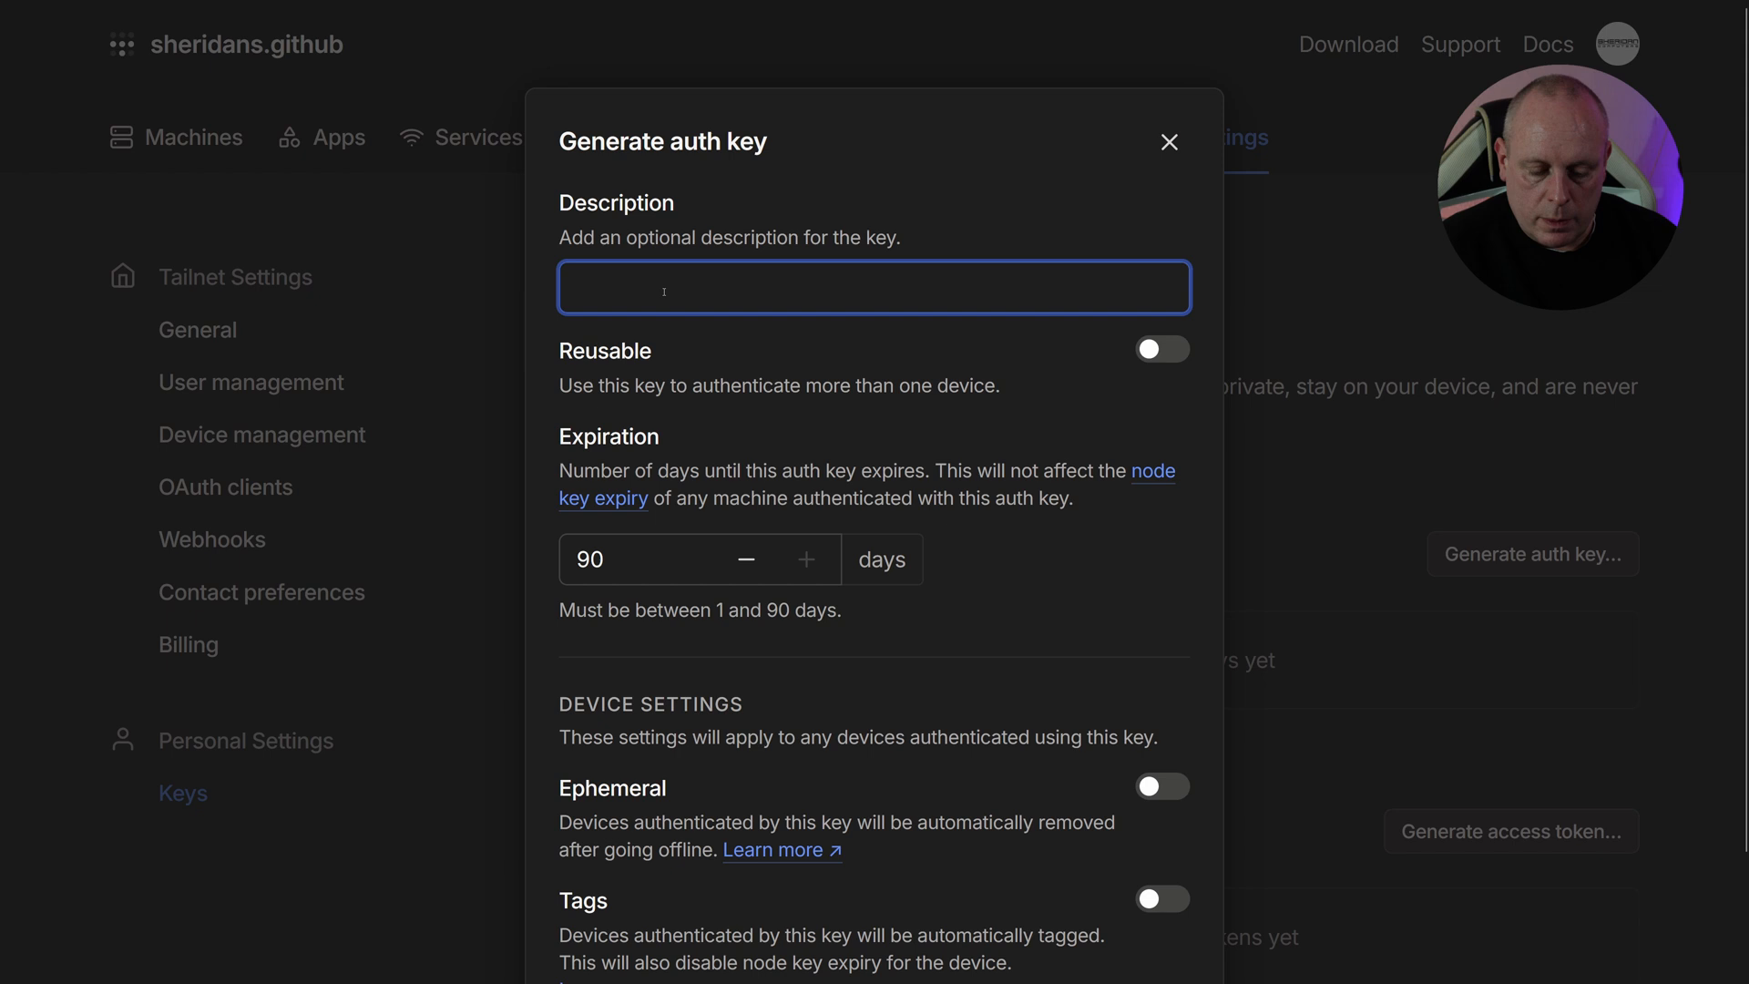
text(pfSense)
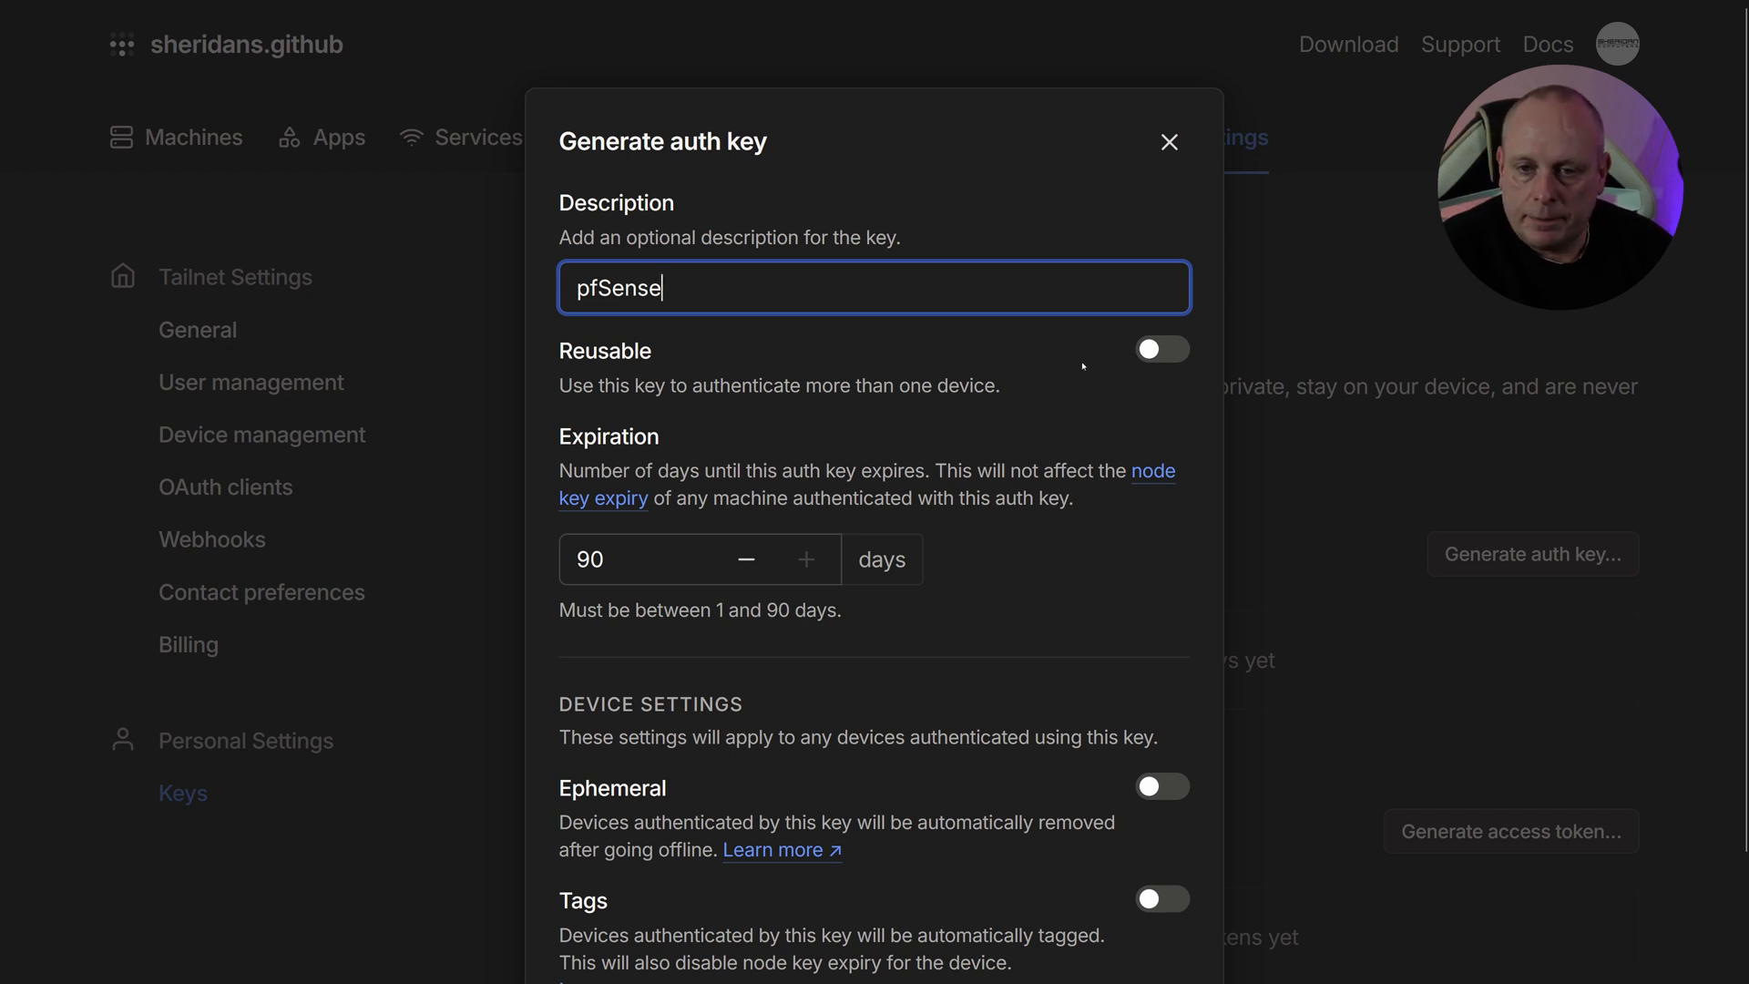
mouse_move(1016, 366)
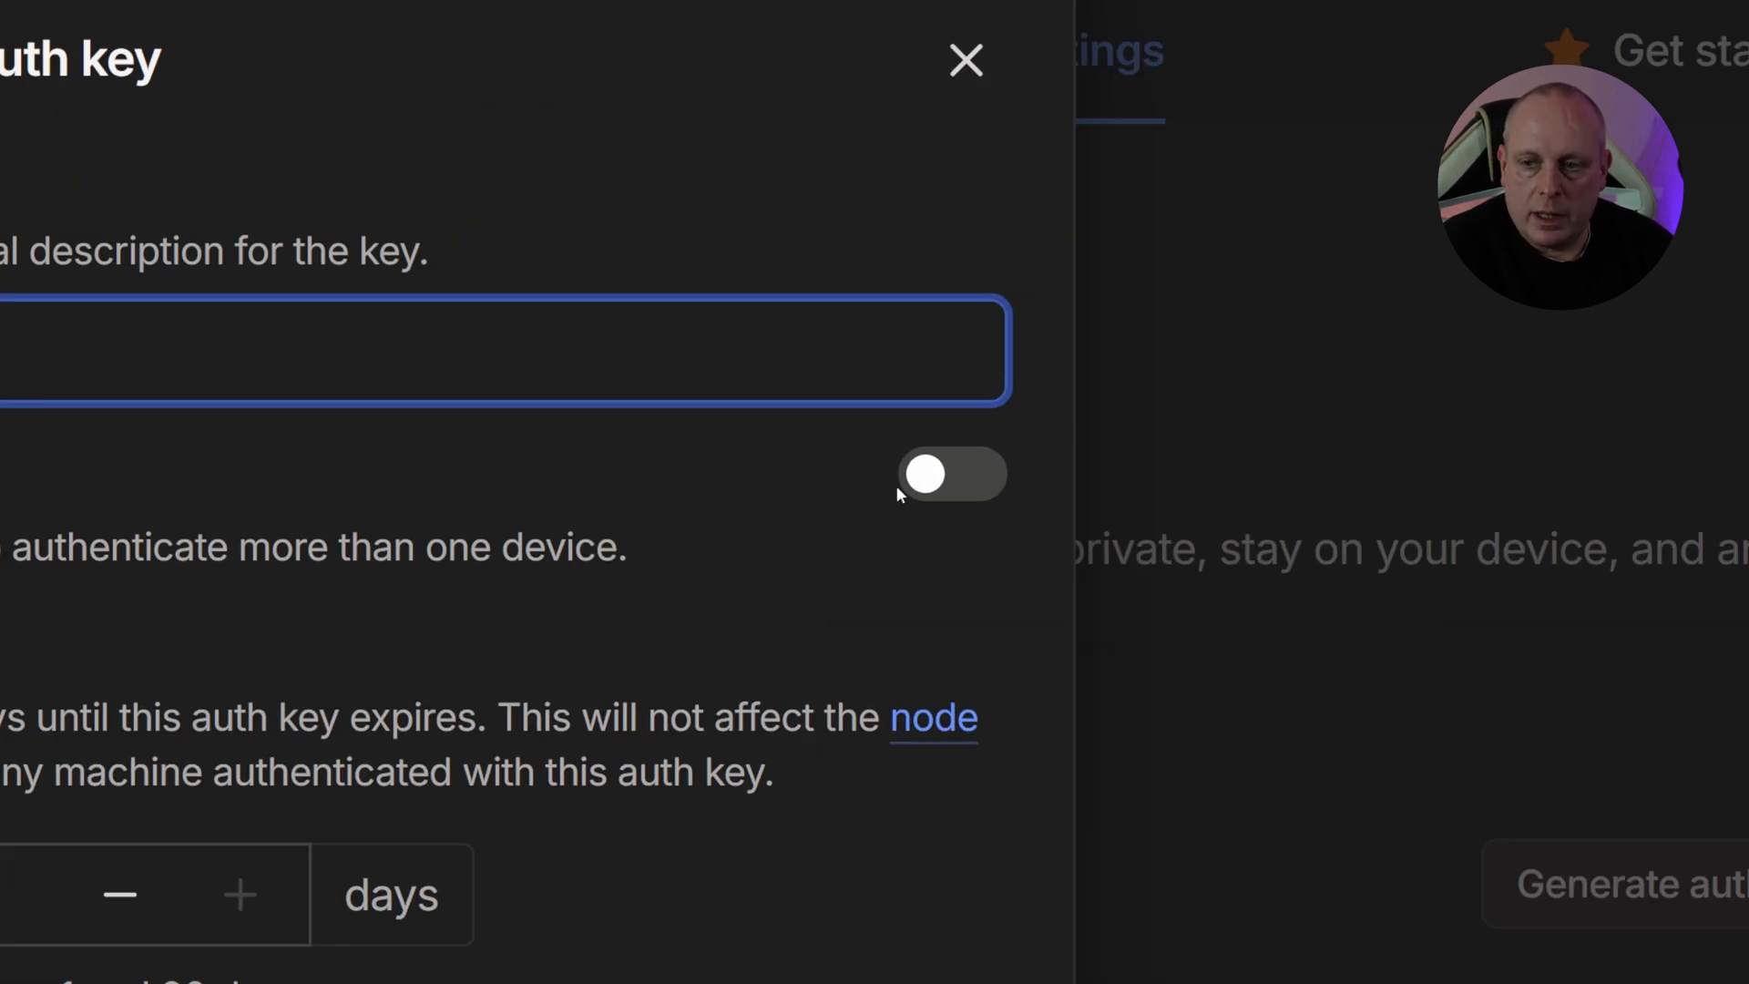
text(pfSense)
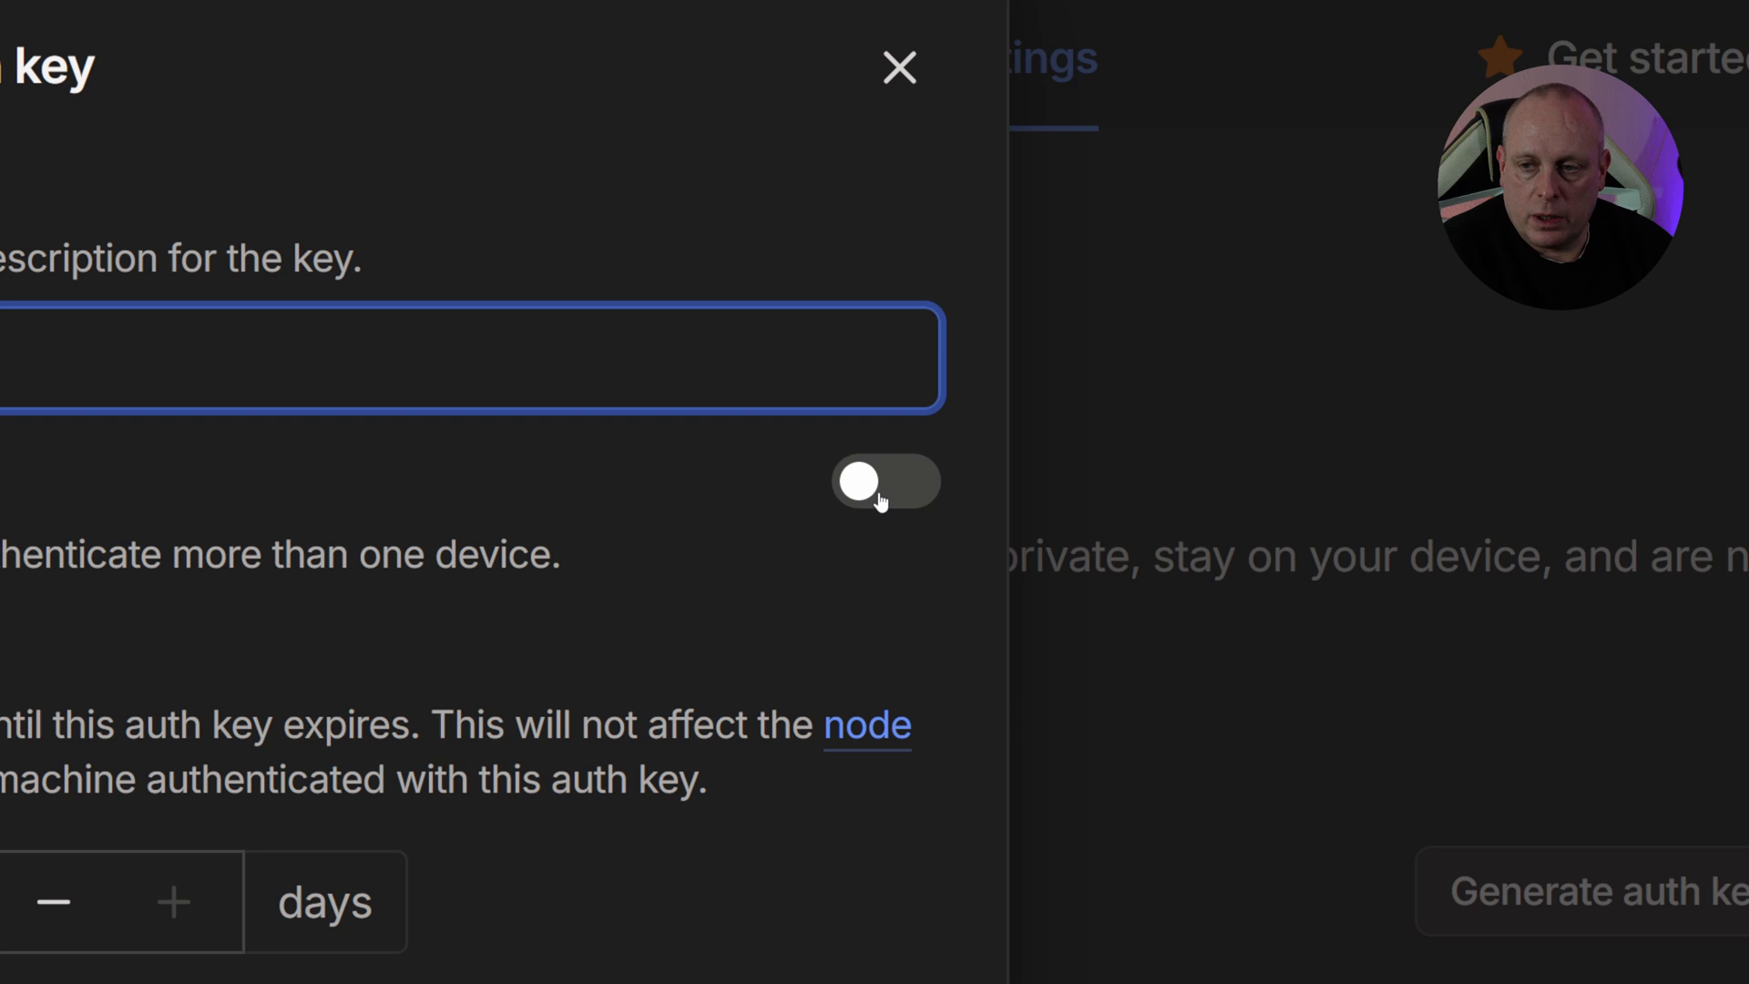
text(pfSense)
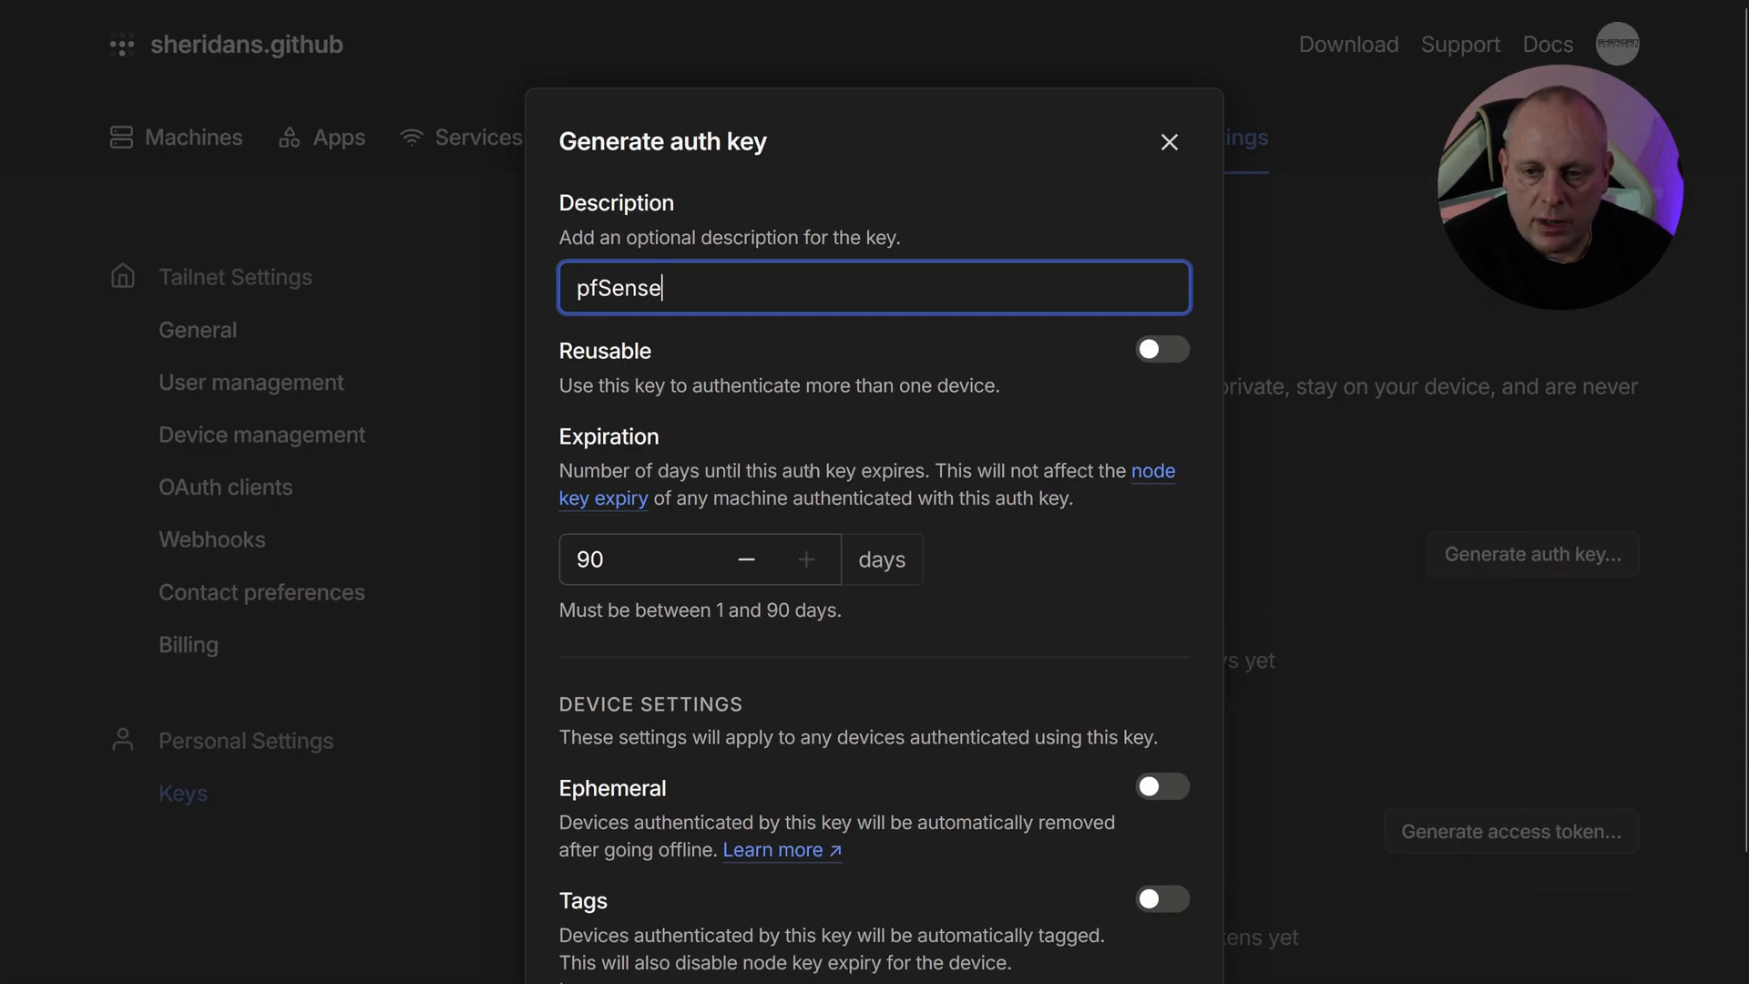
scroll(down, 3)
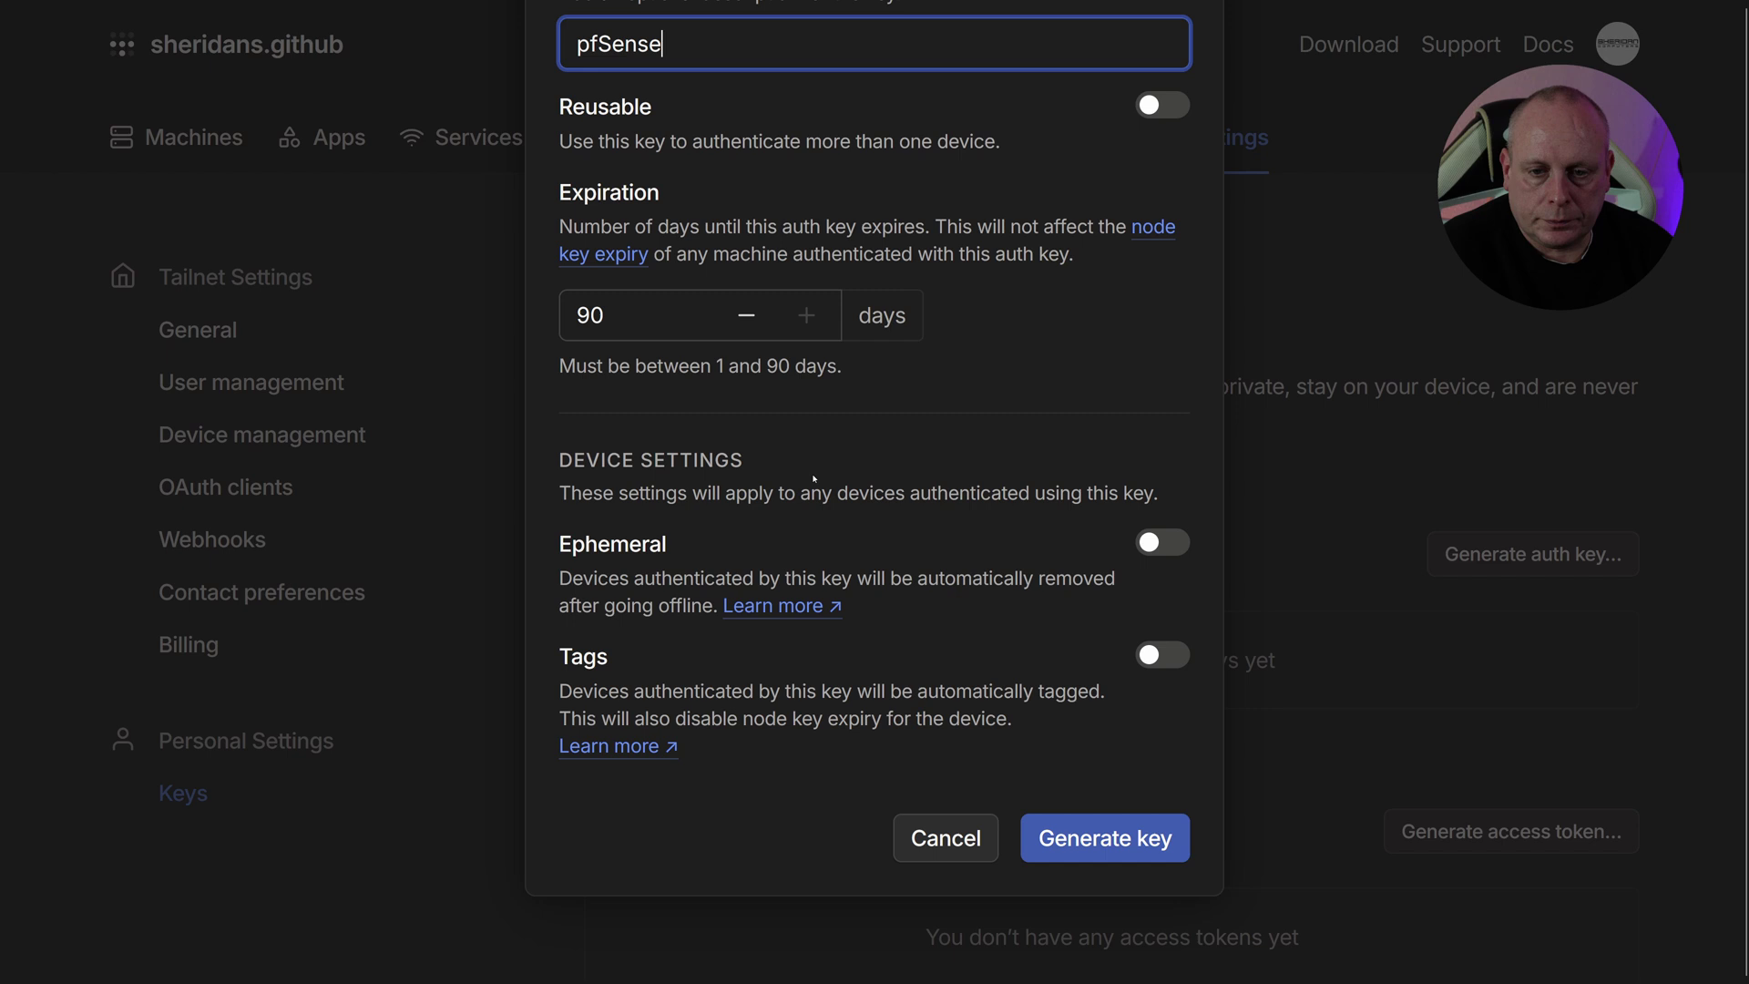
mouse_move(922, 541)
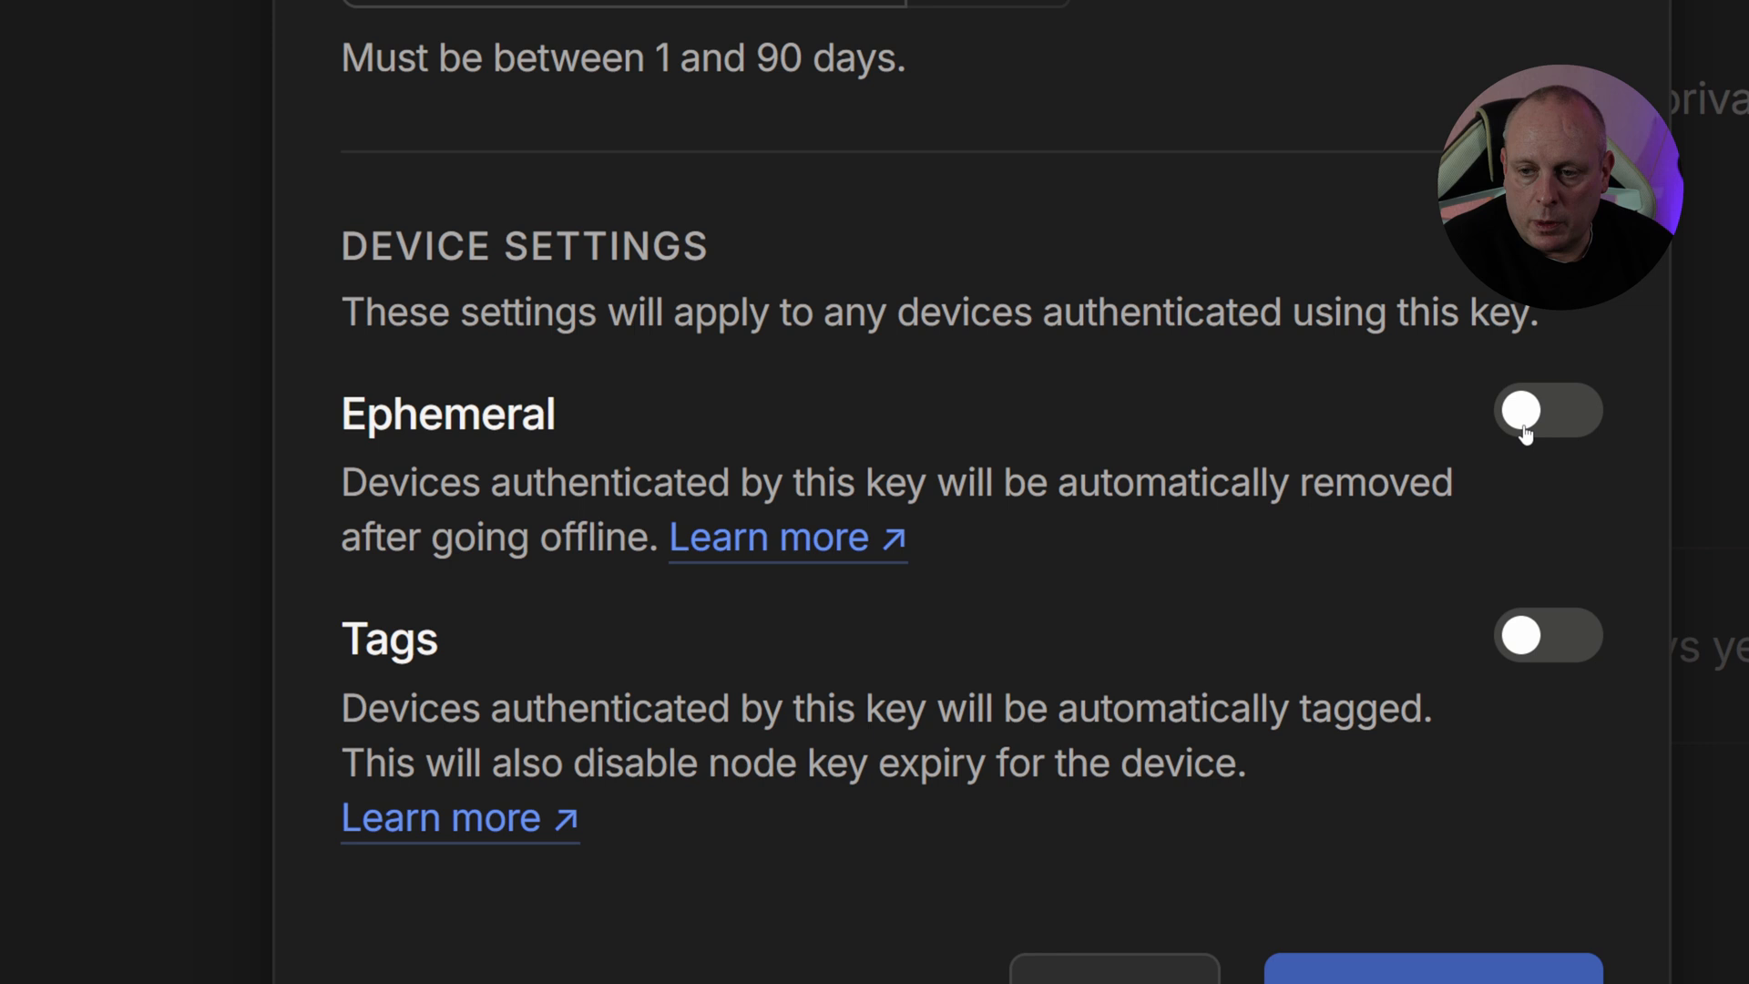
mouse_move(1491, 443)
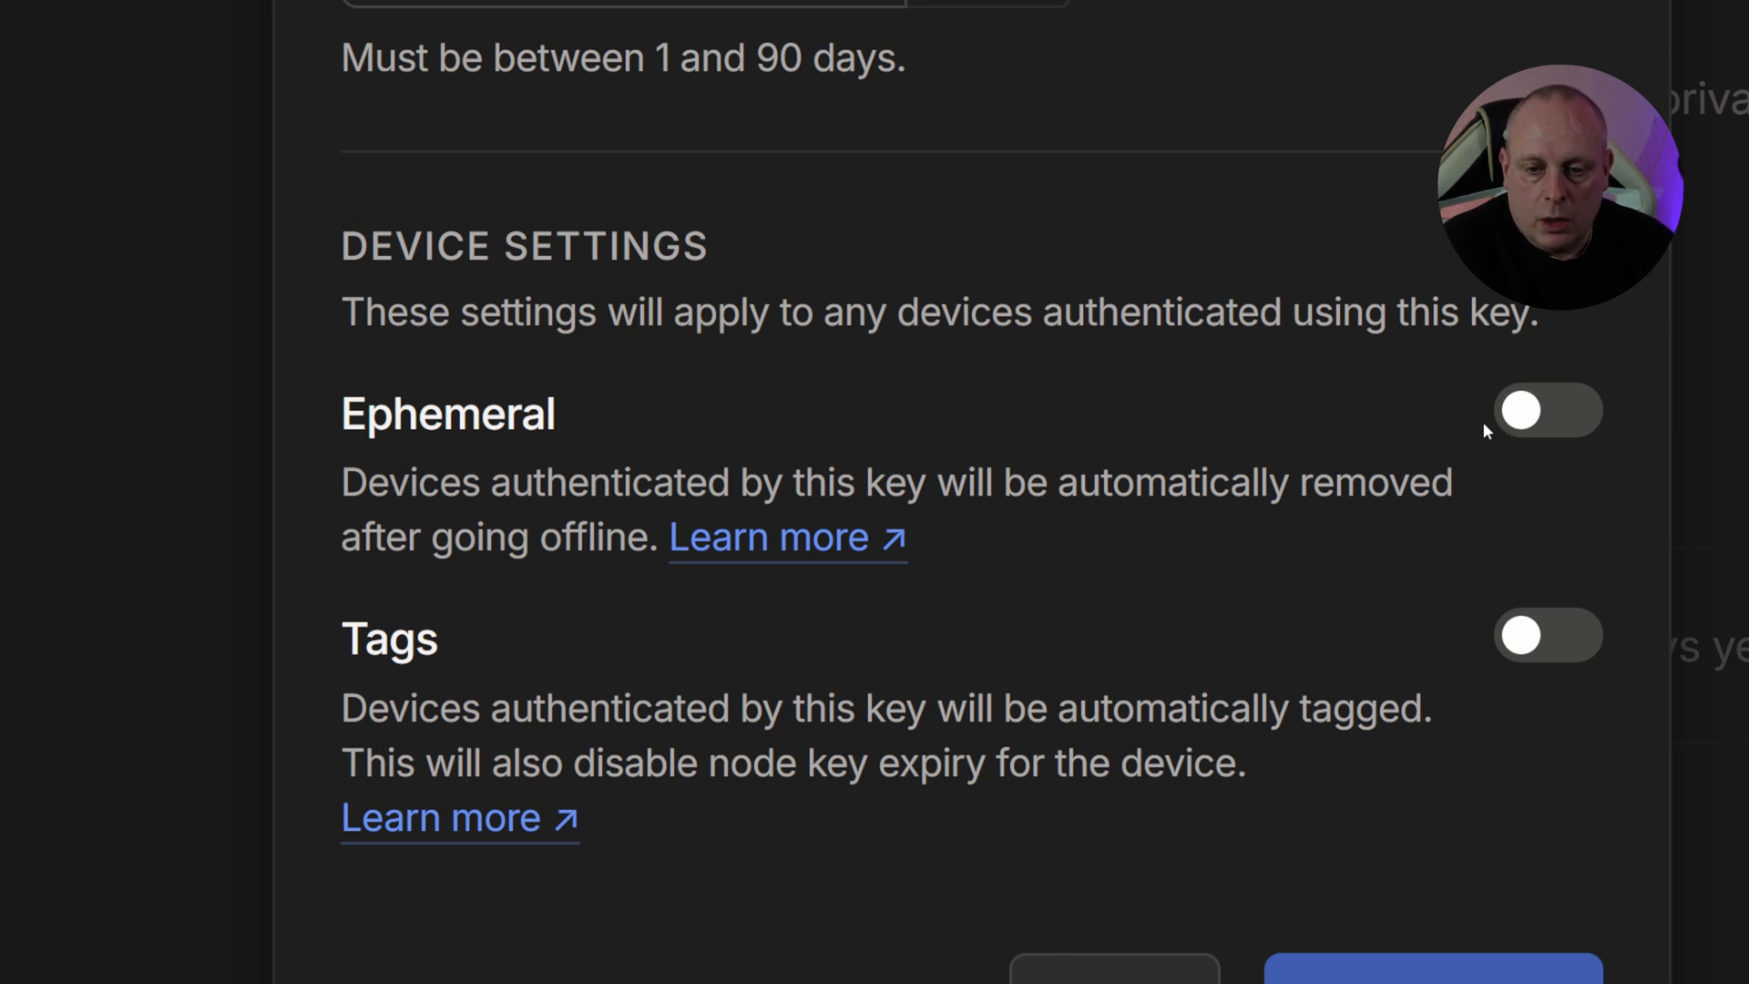
mouse_move(1433, 429)
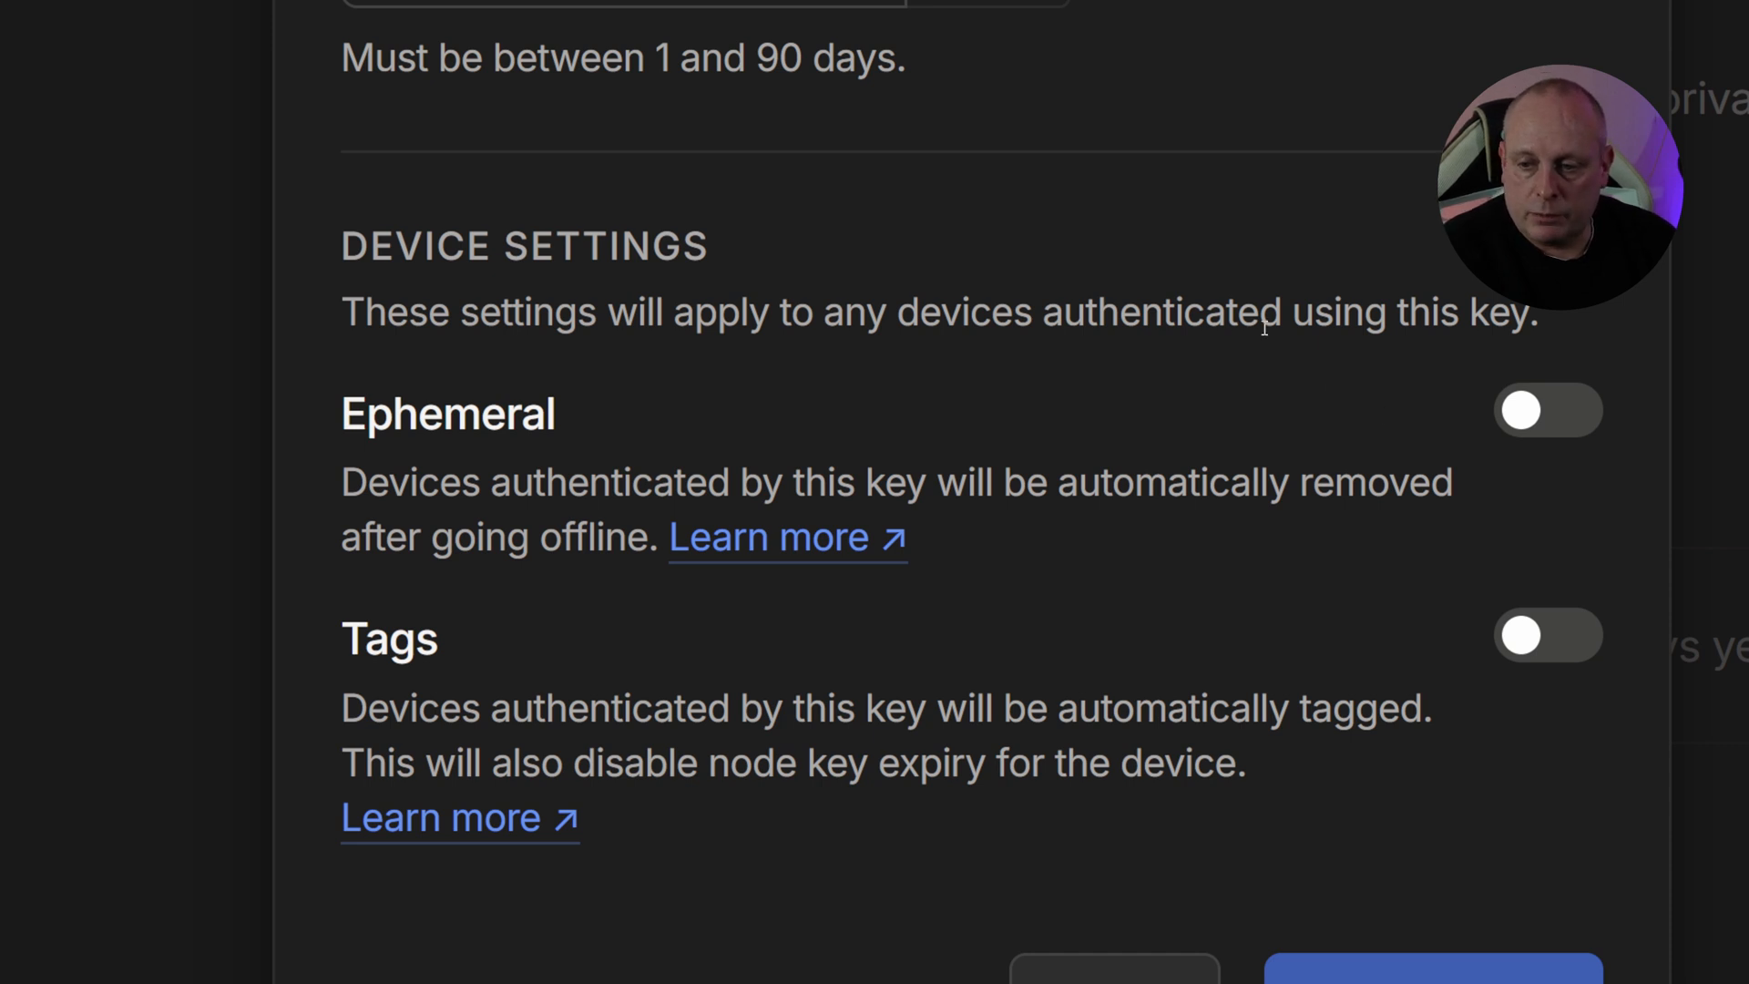
mouse_move(1286, 362)
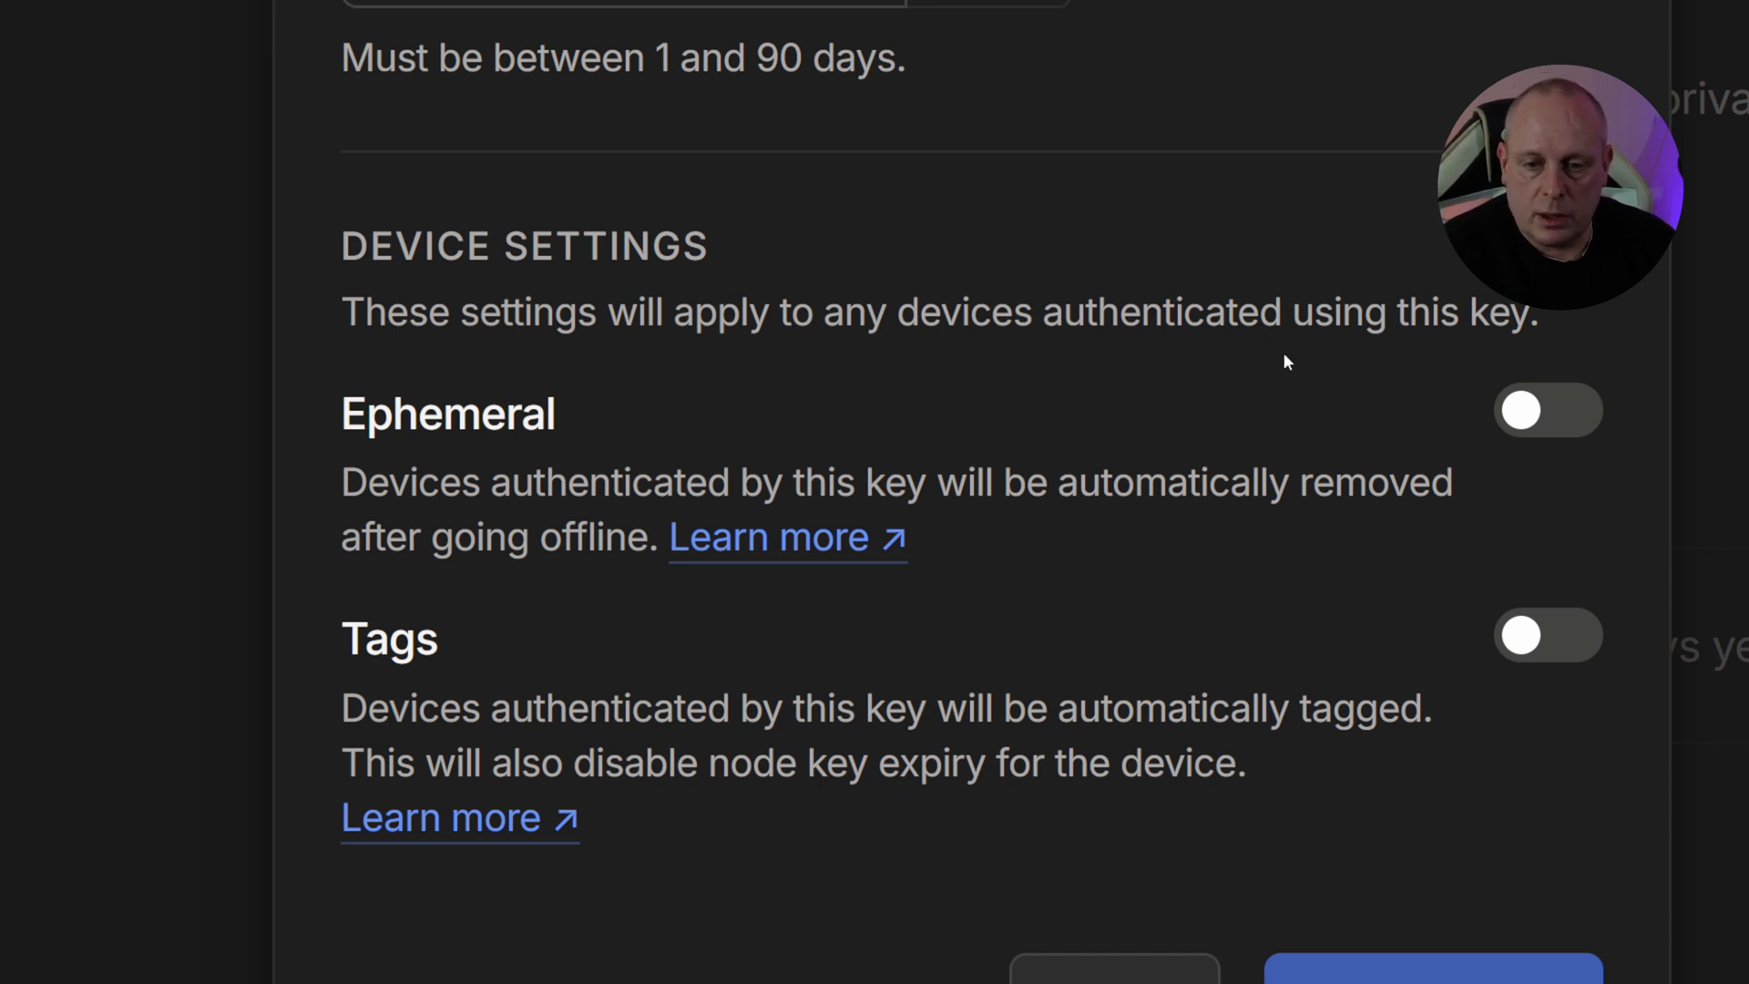
mouse_move(1294, 398)
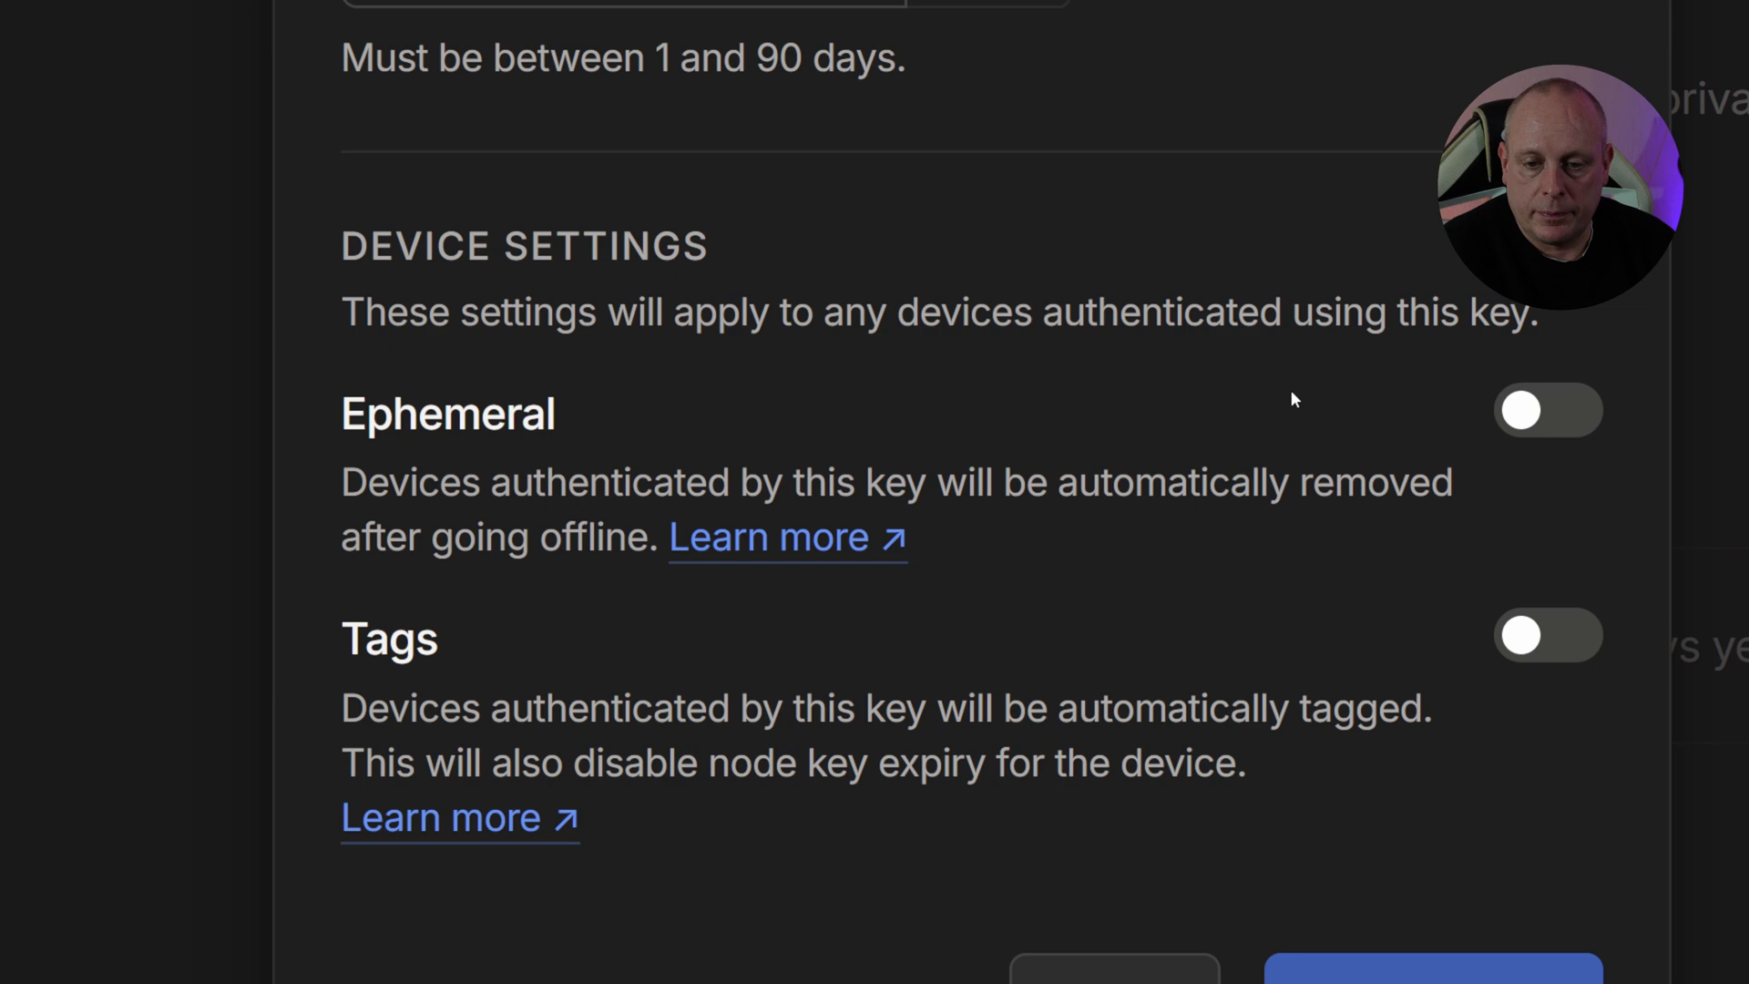
mouse_move(1304, 593)
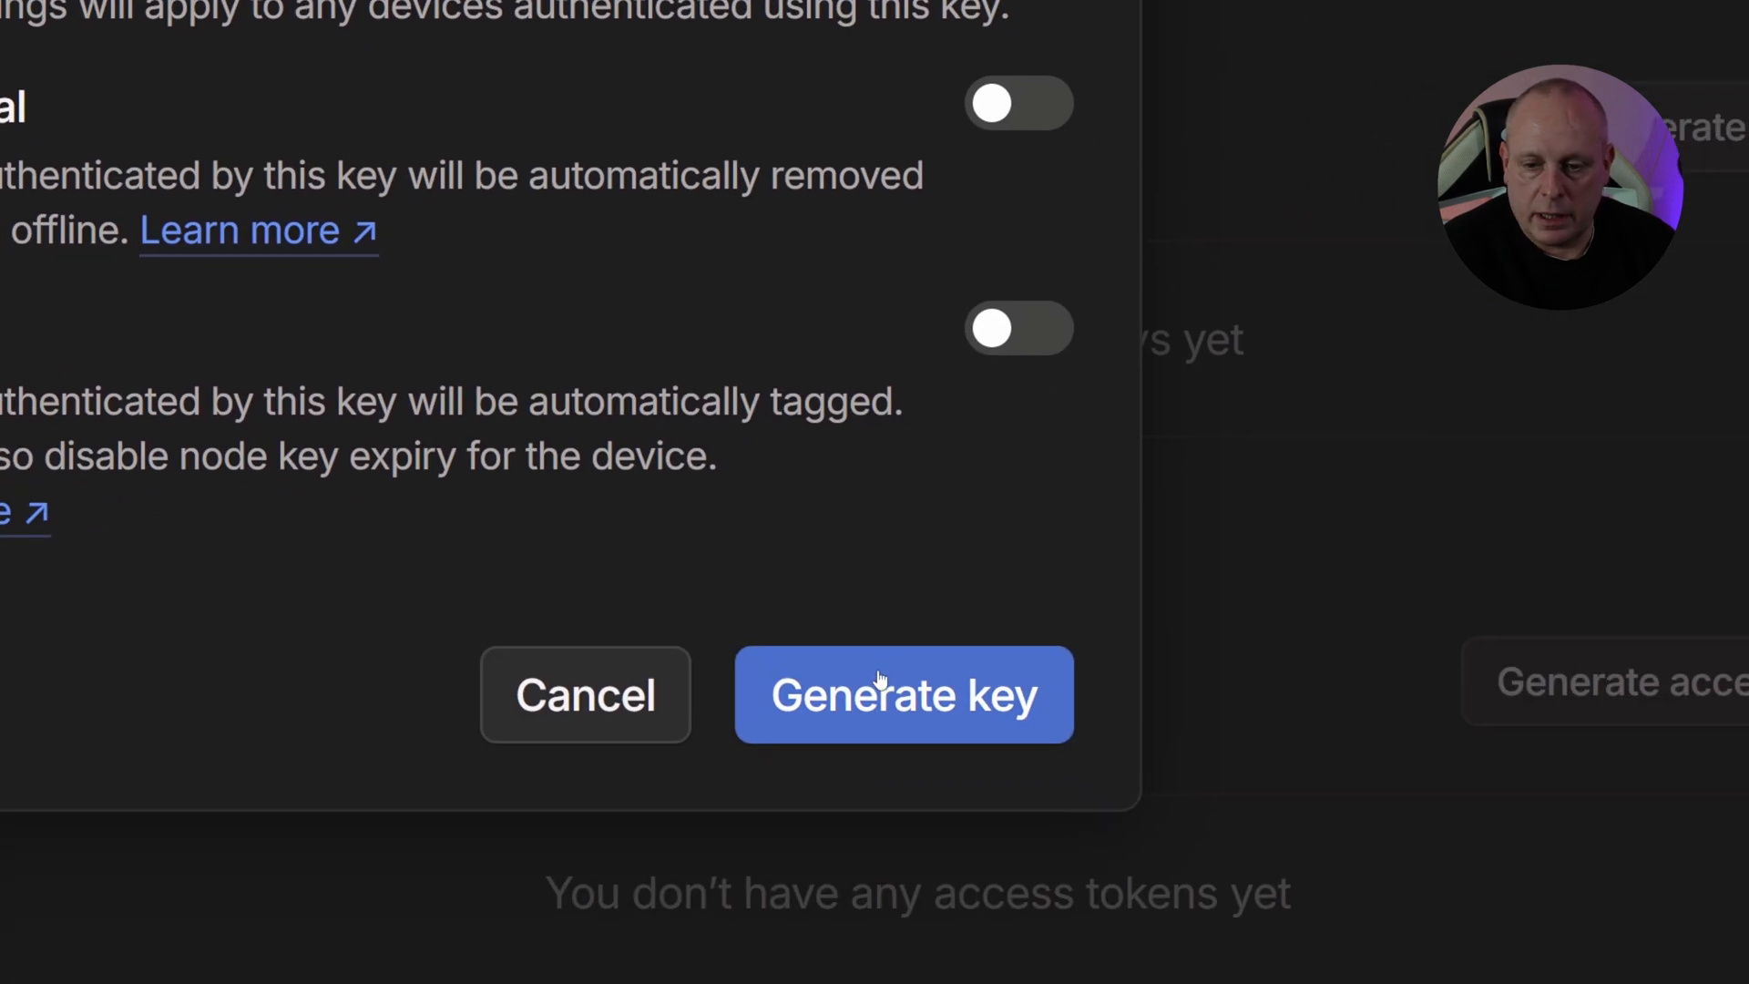
- Generate the single-use auth key, copy it, and close the new-key dialog
click(903, 694)
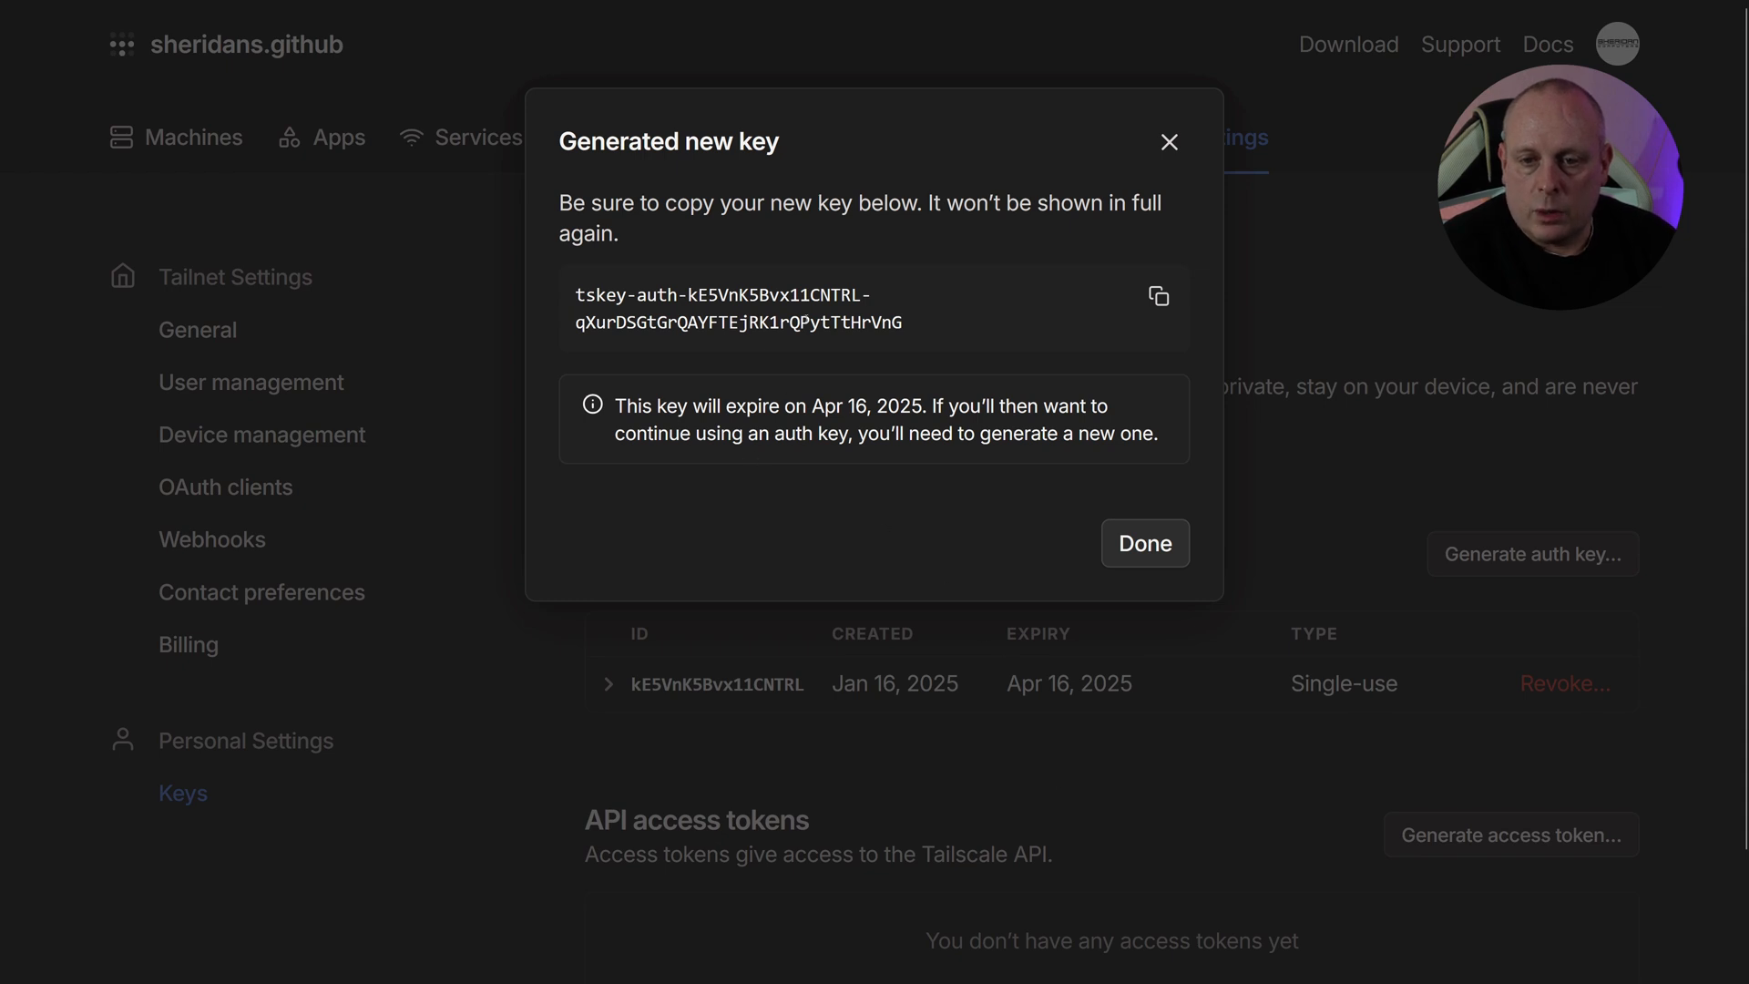
mouse_move(1122, 320)
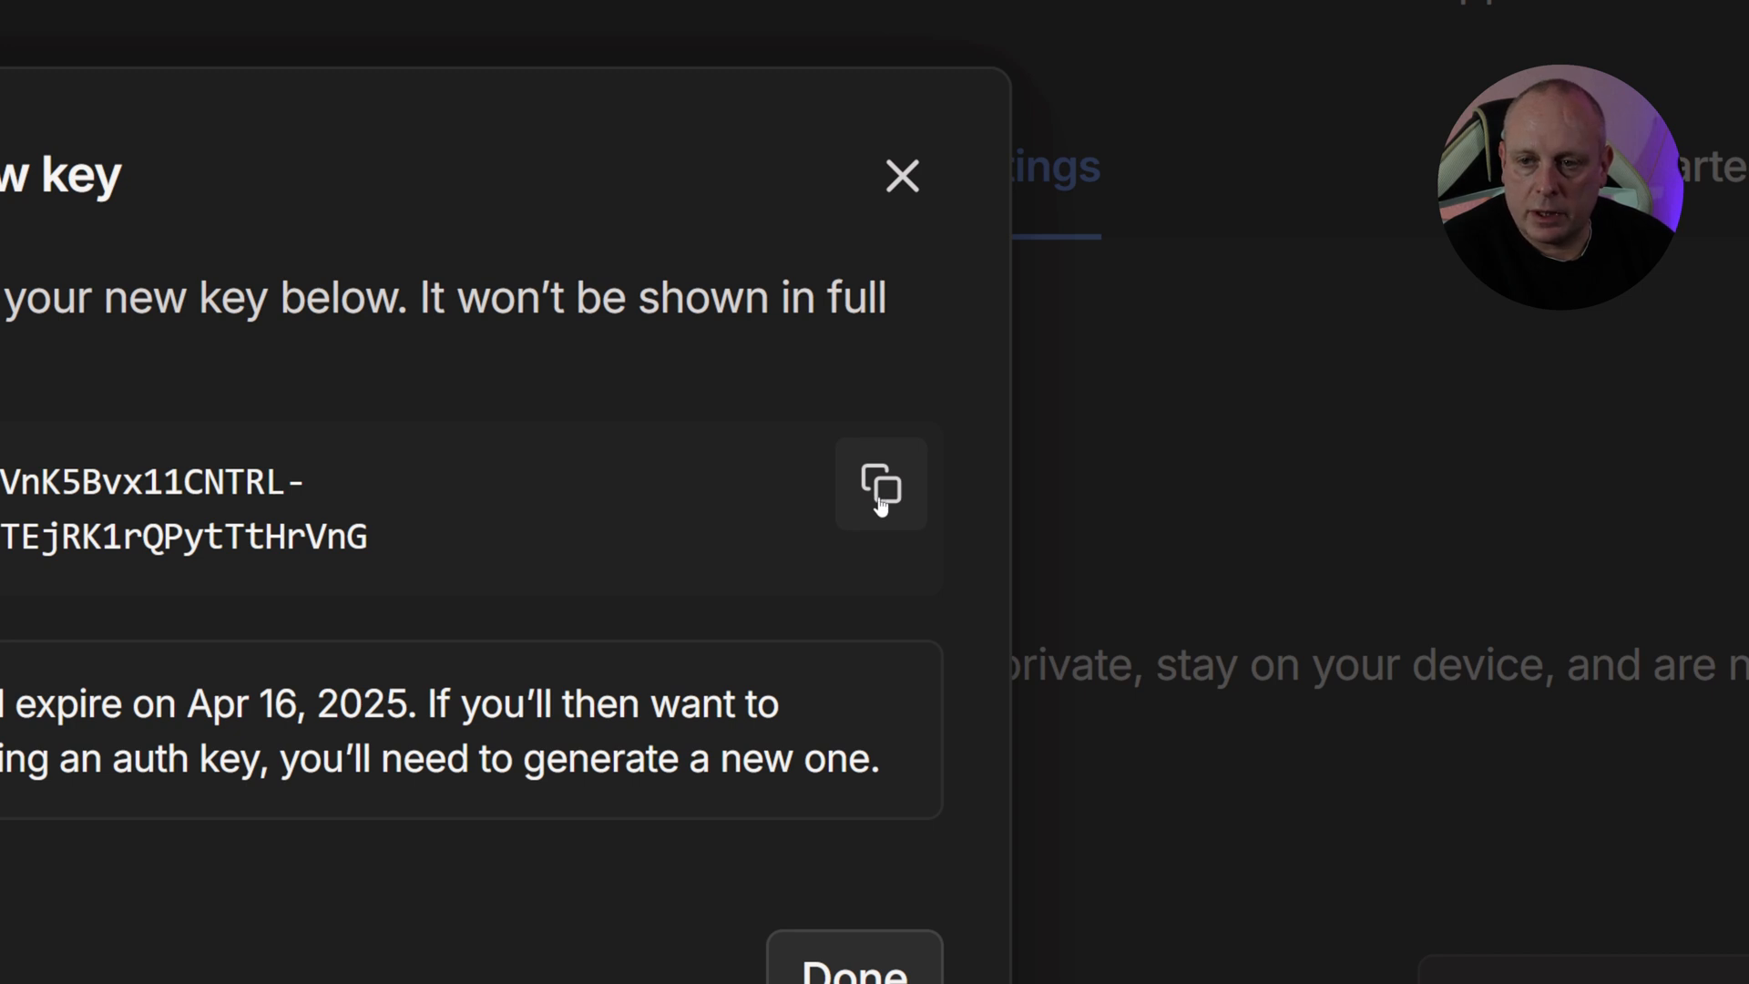
click(881, 486)
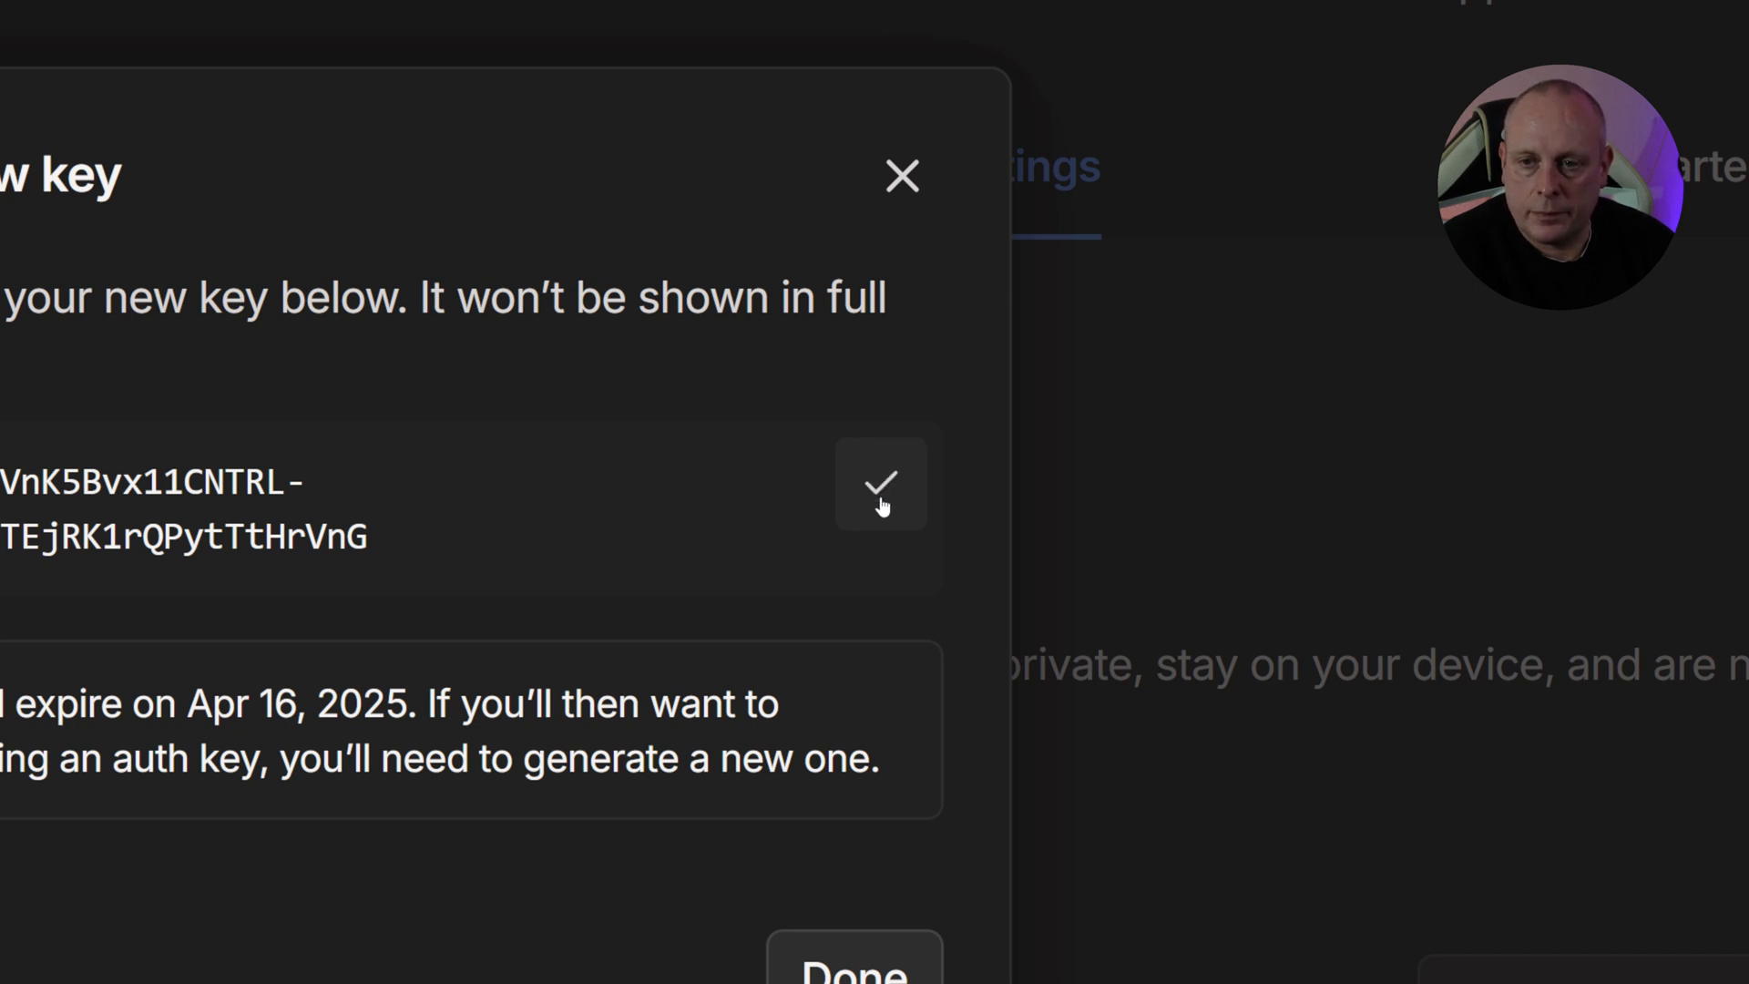
mouse_move(723, 488)
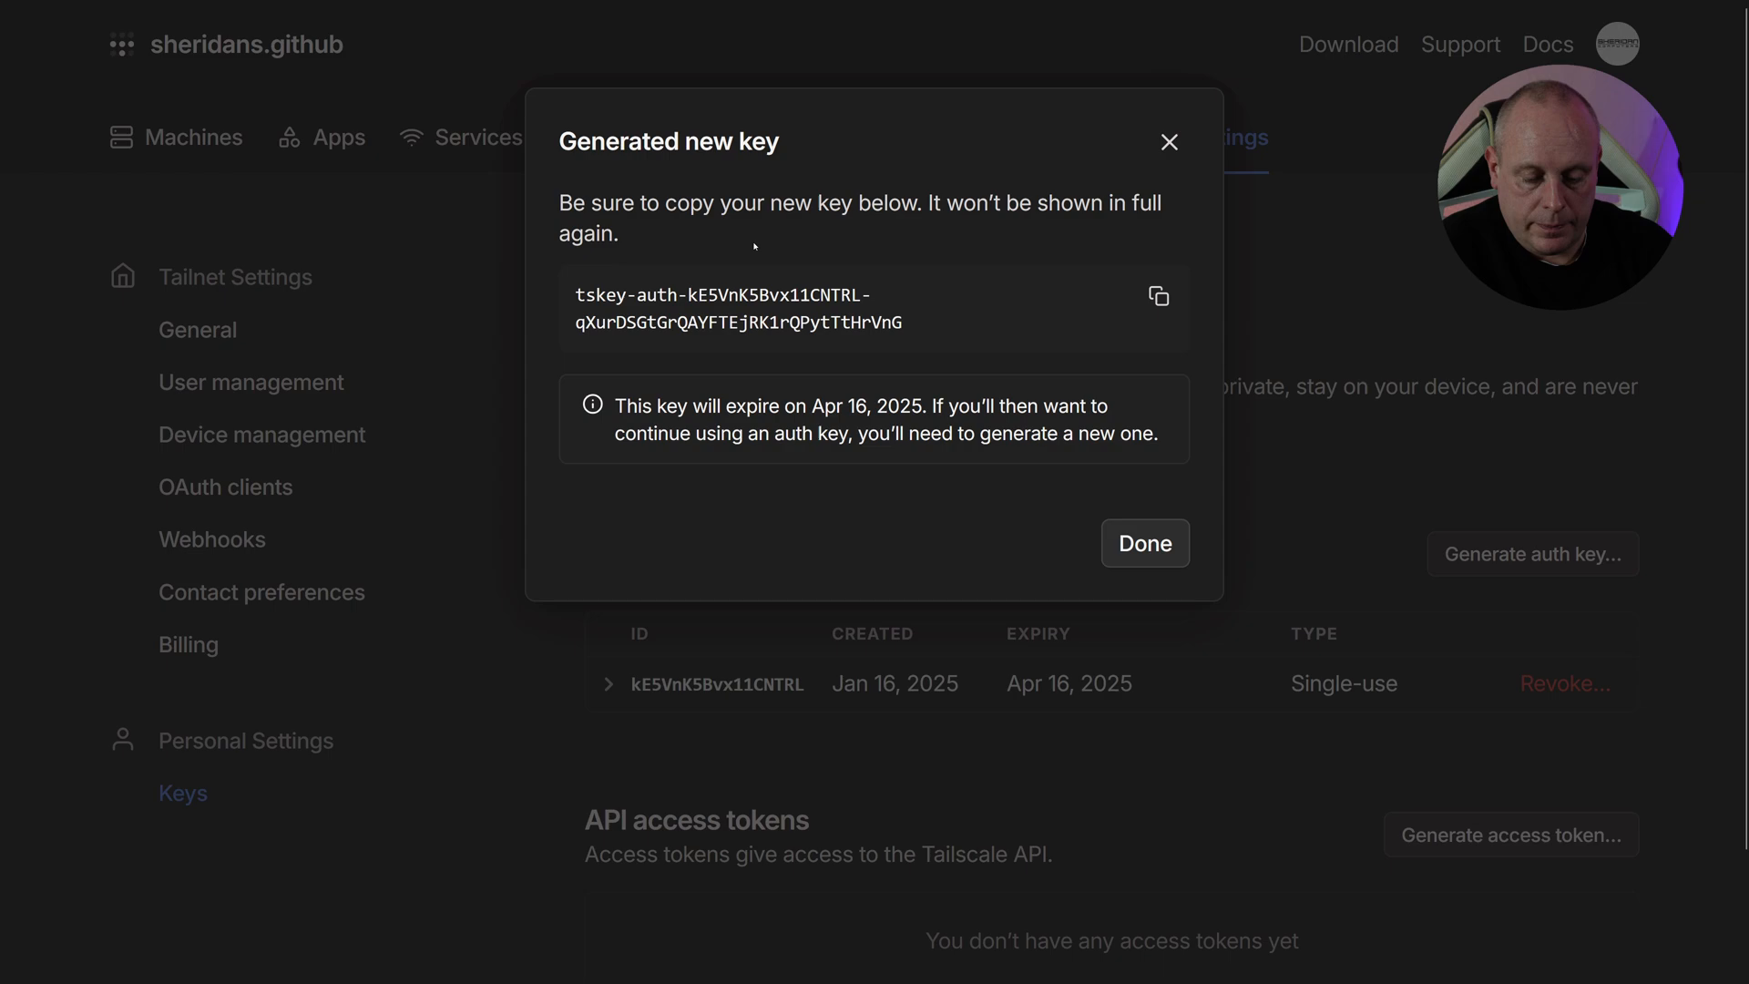
click(1145, 543)
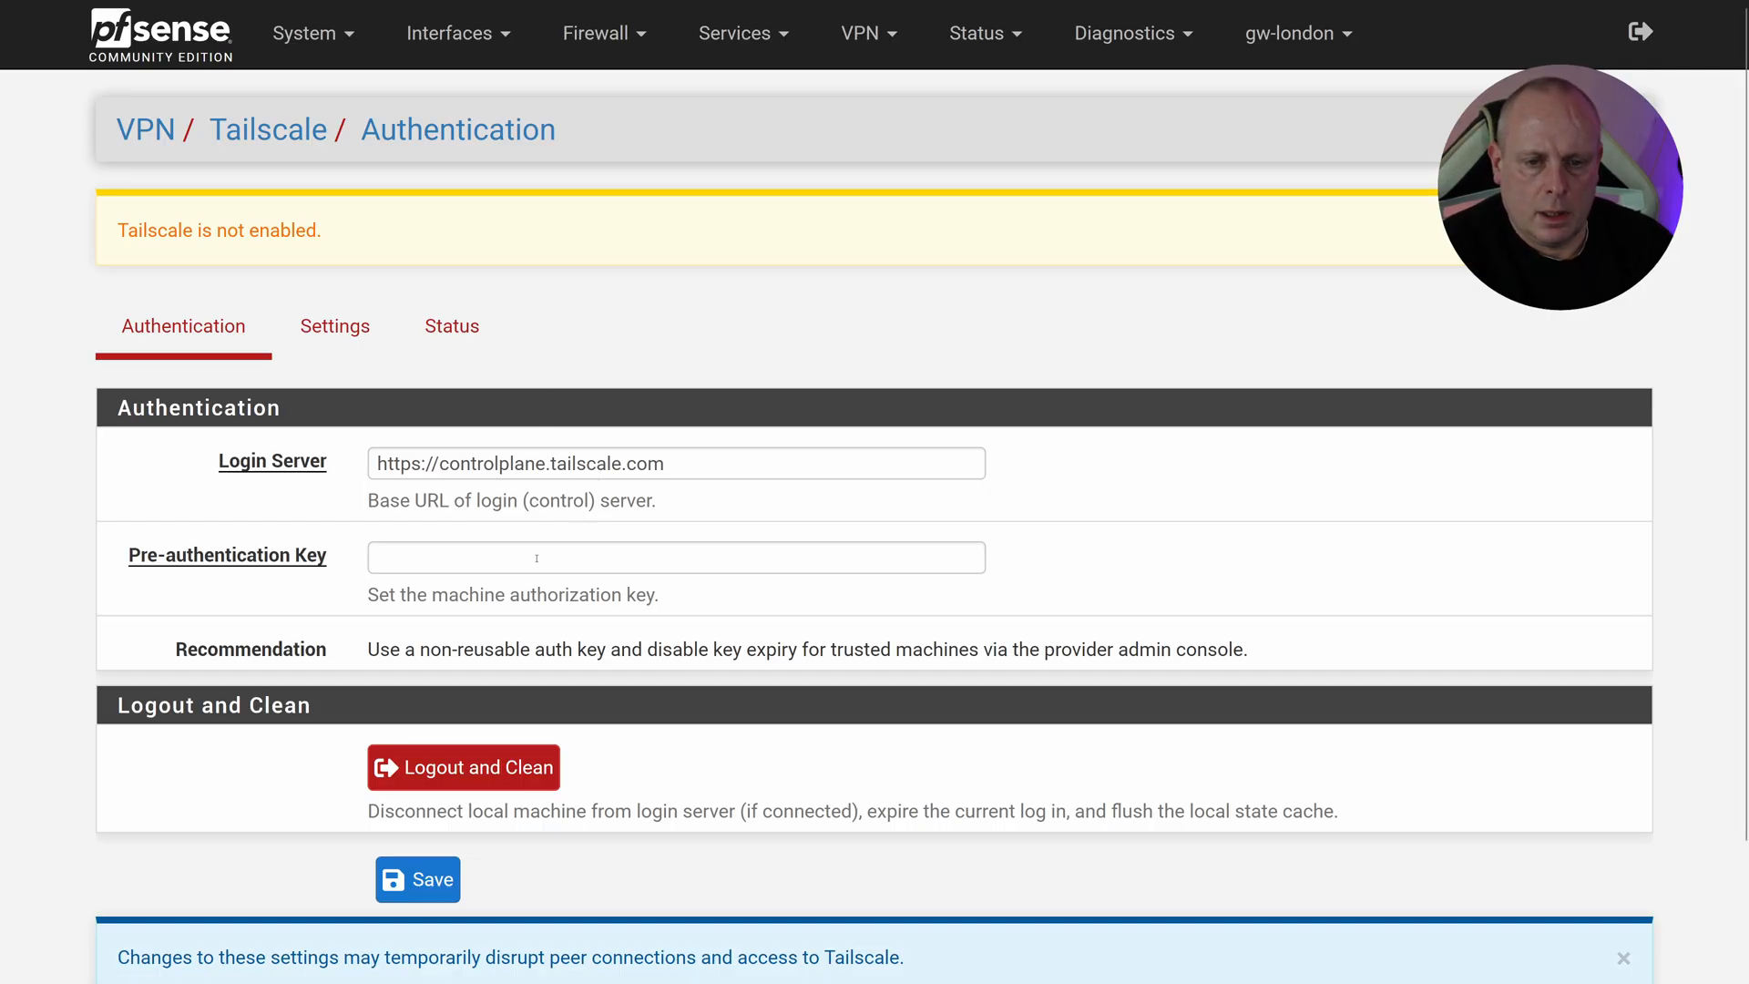
- Paste the copied auth key into Pre-authentication Key and save the authentication settings
click(675, 557)
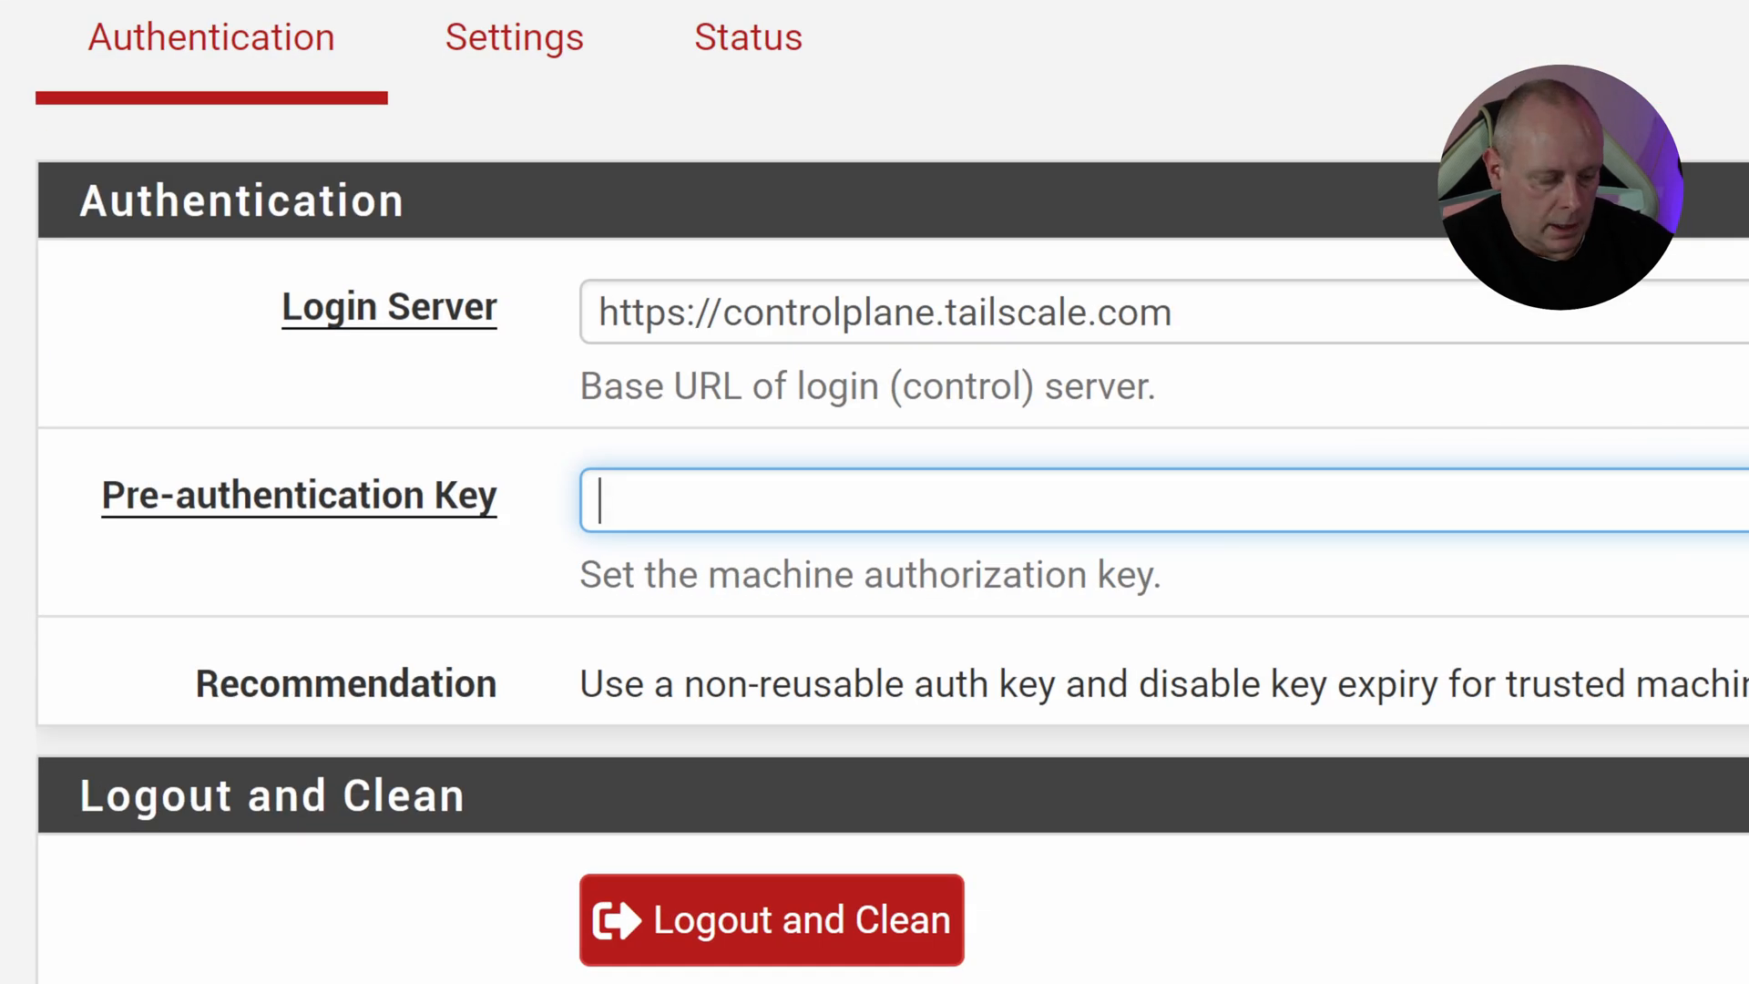
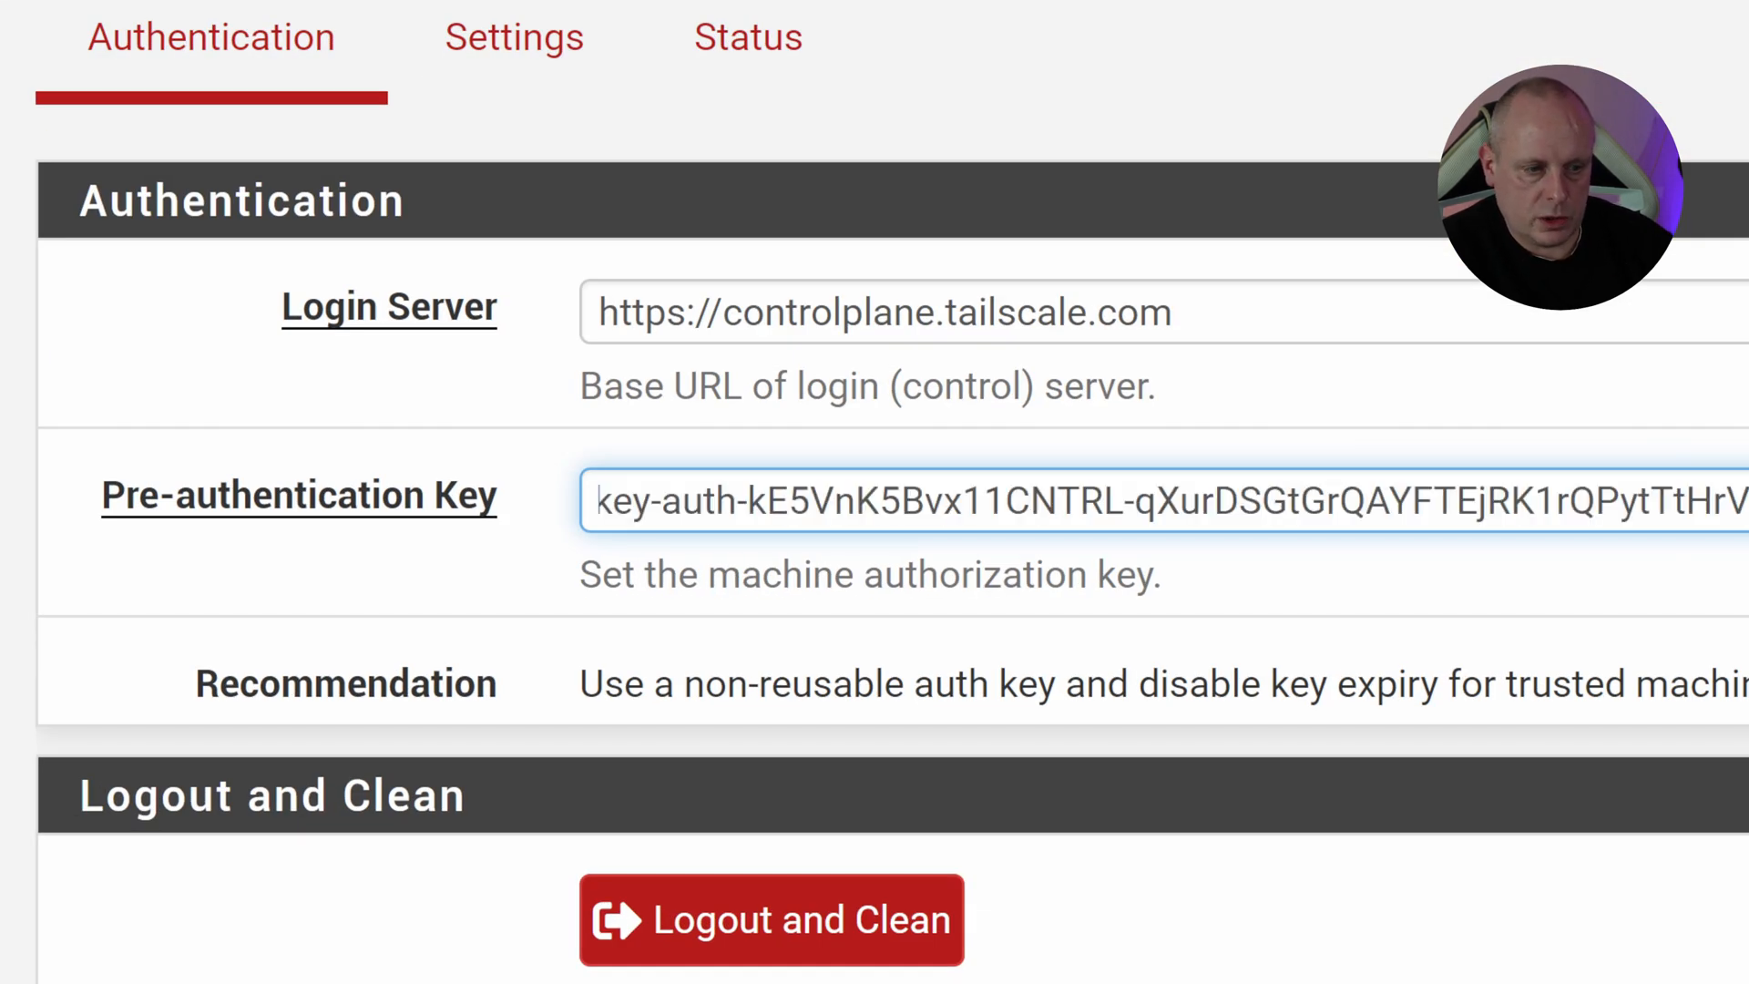
scroll(down, 3)
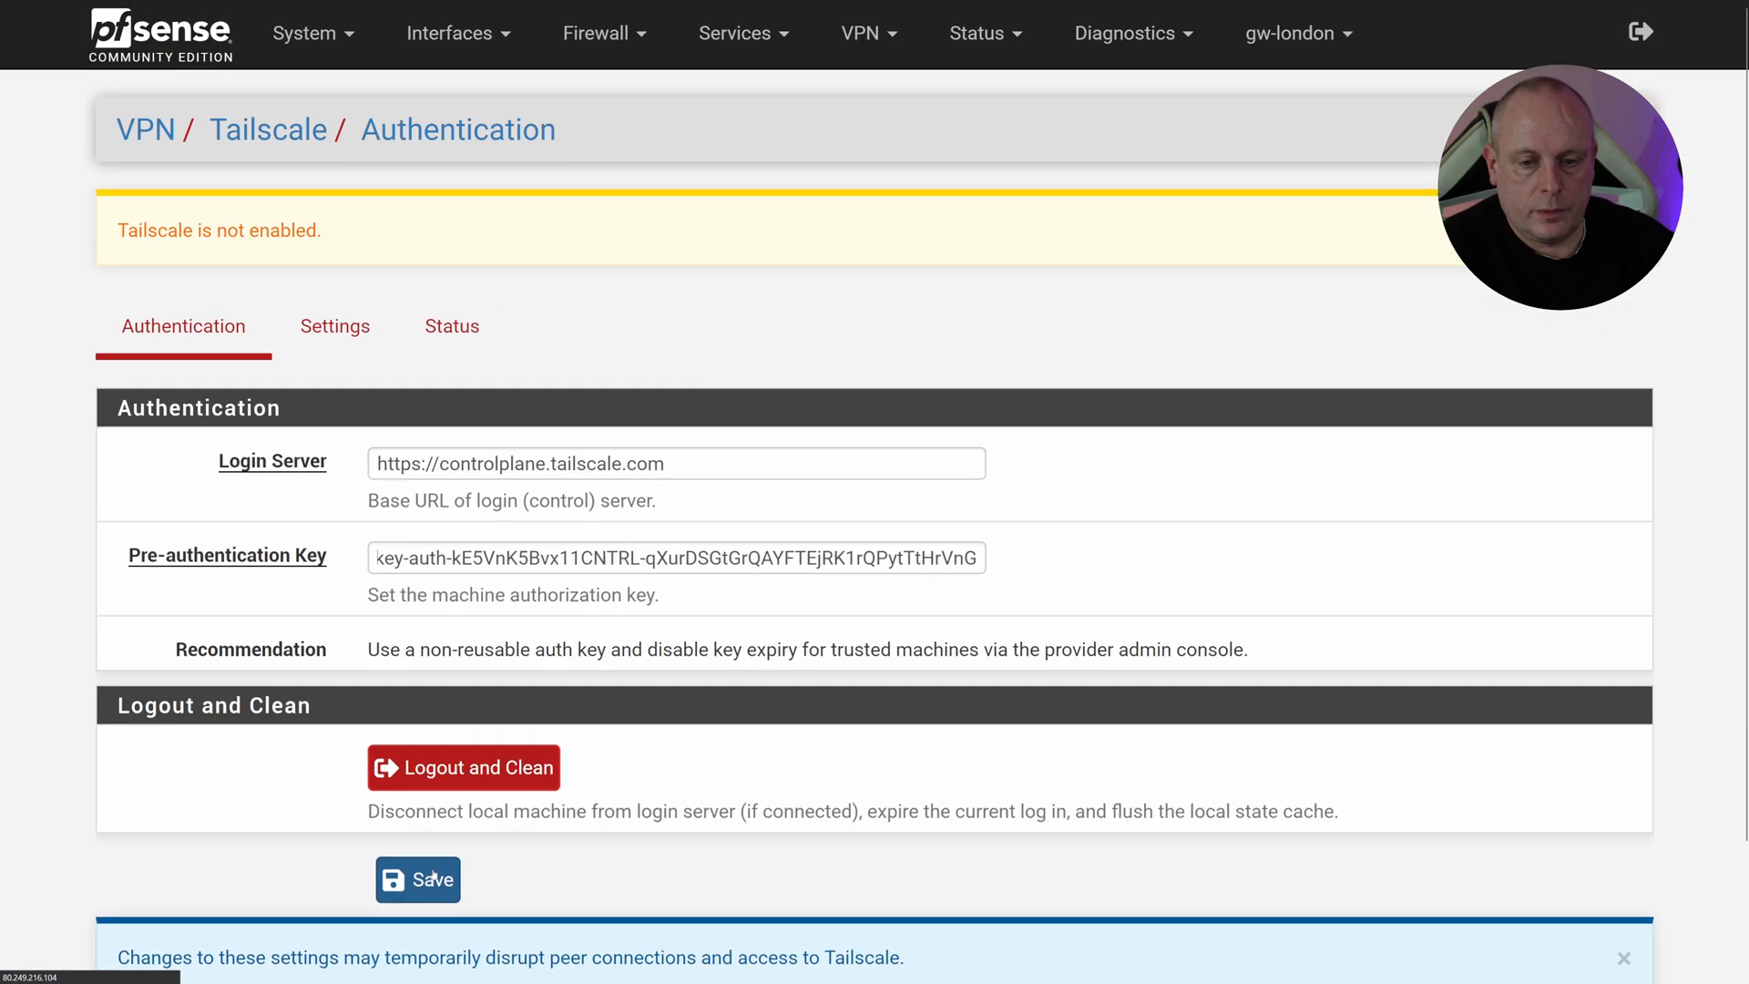
click(676, 464)
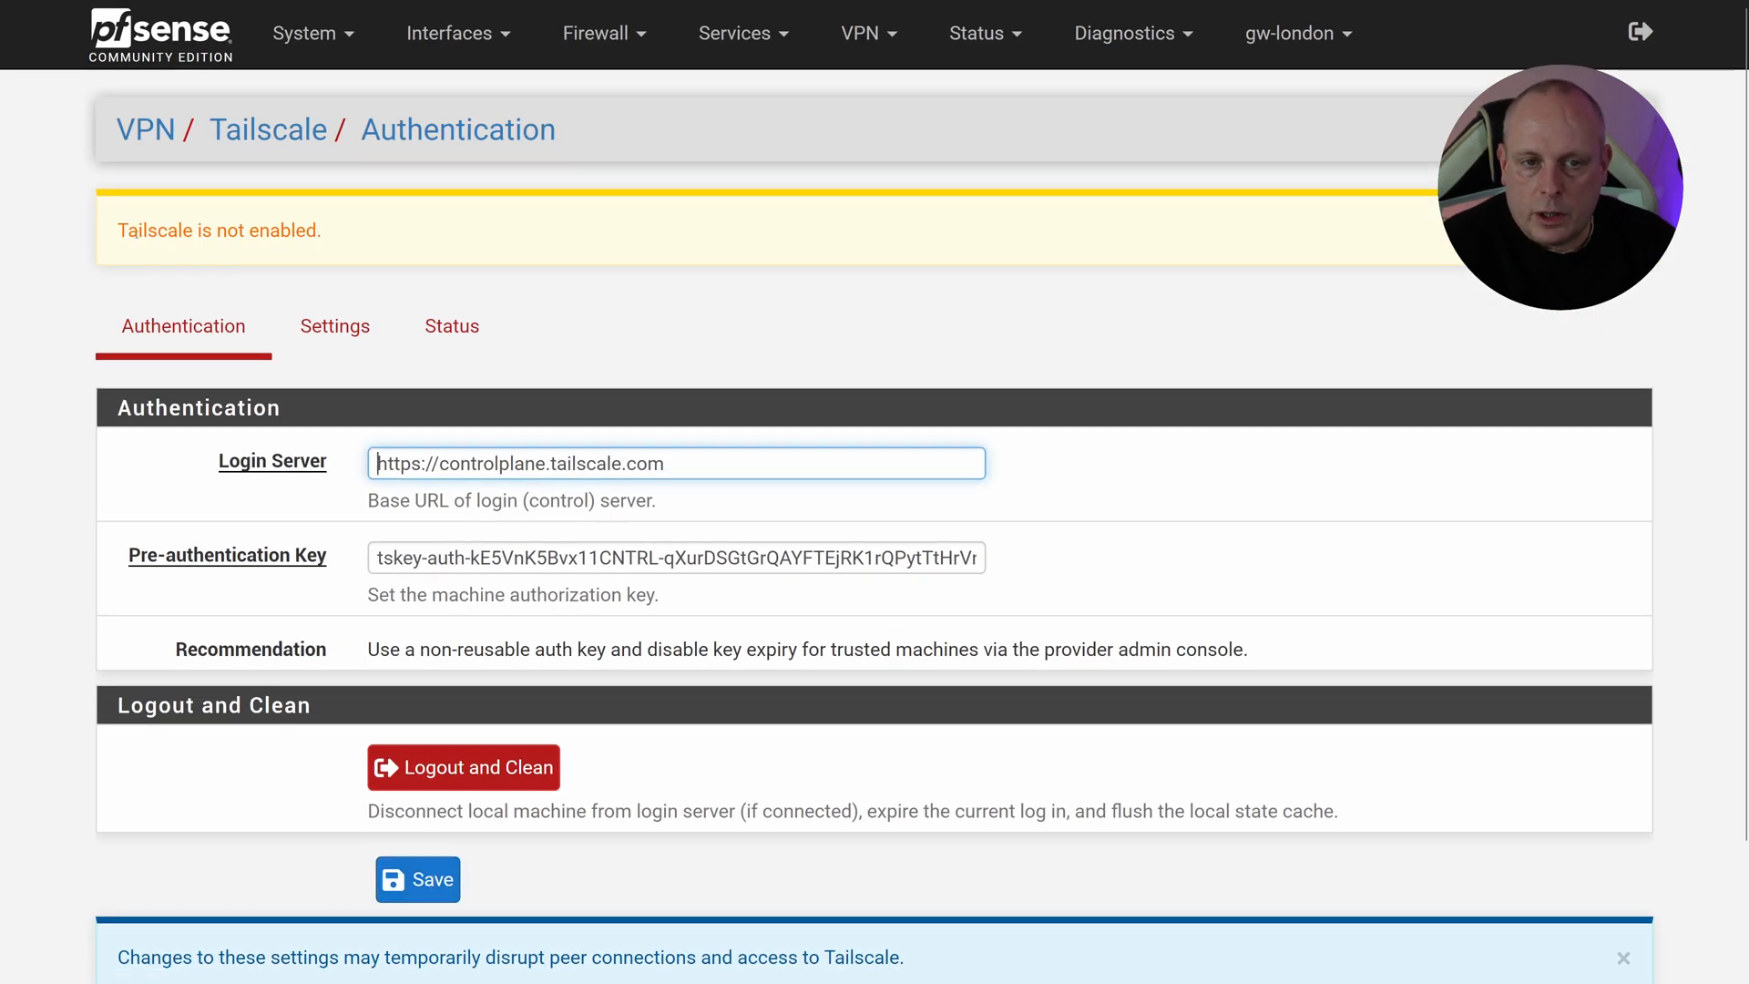
mouse_move(335, 334)
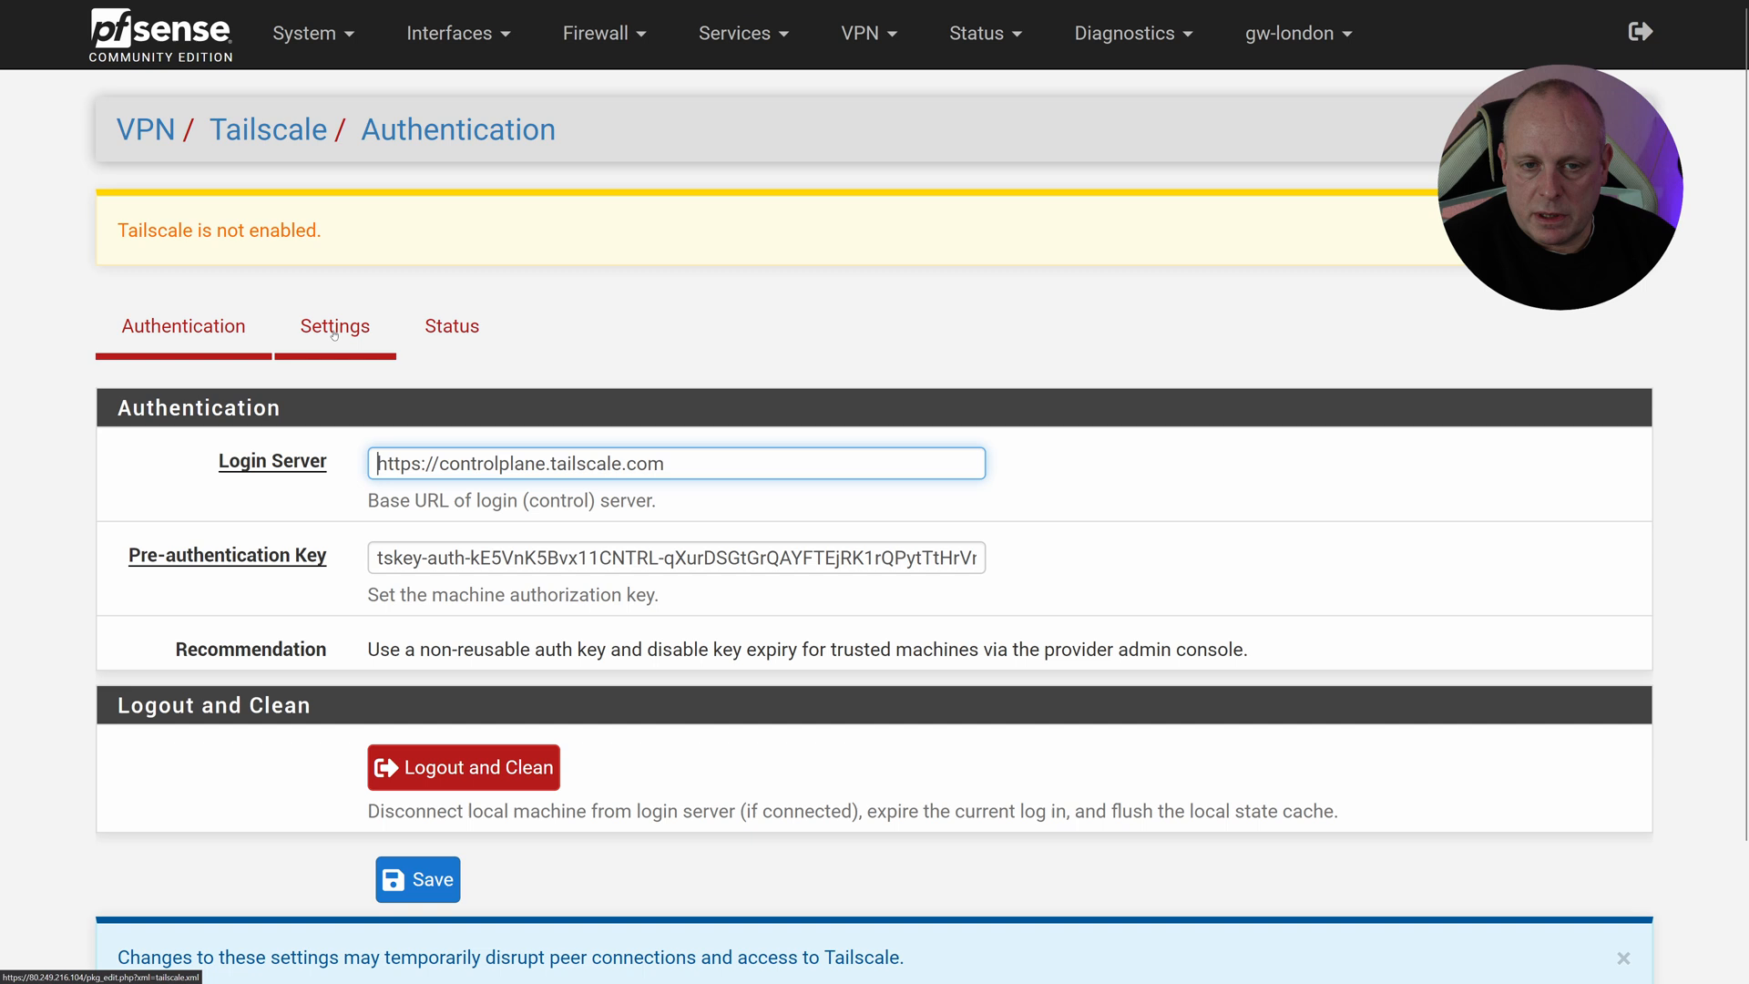
- Enable and save Tailscale, then check Status showing gw-london online at 100.95.25.4
click(334, 326)
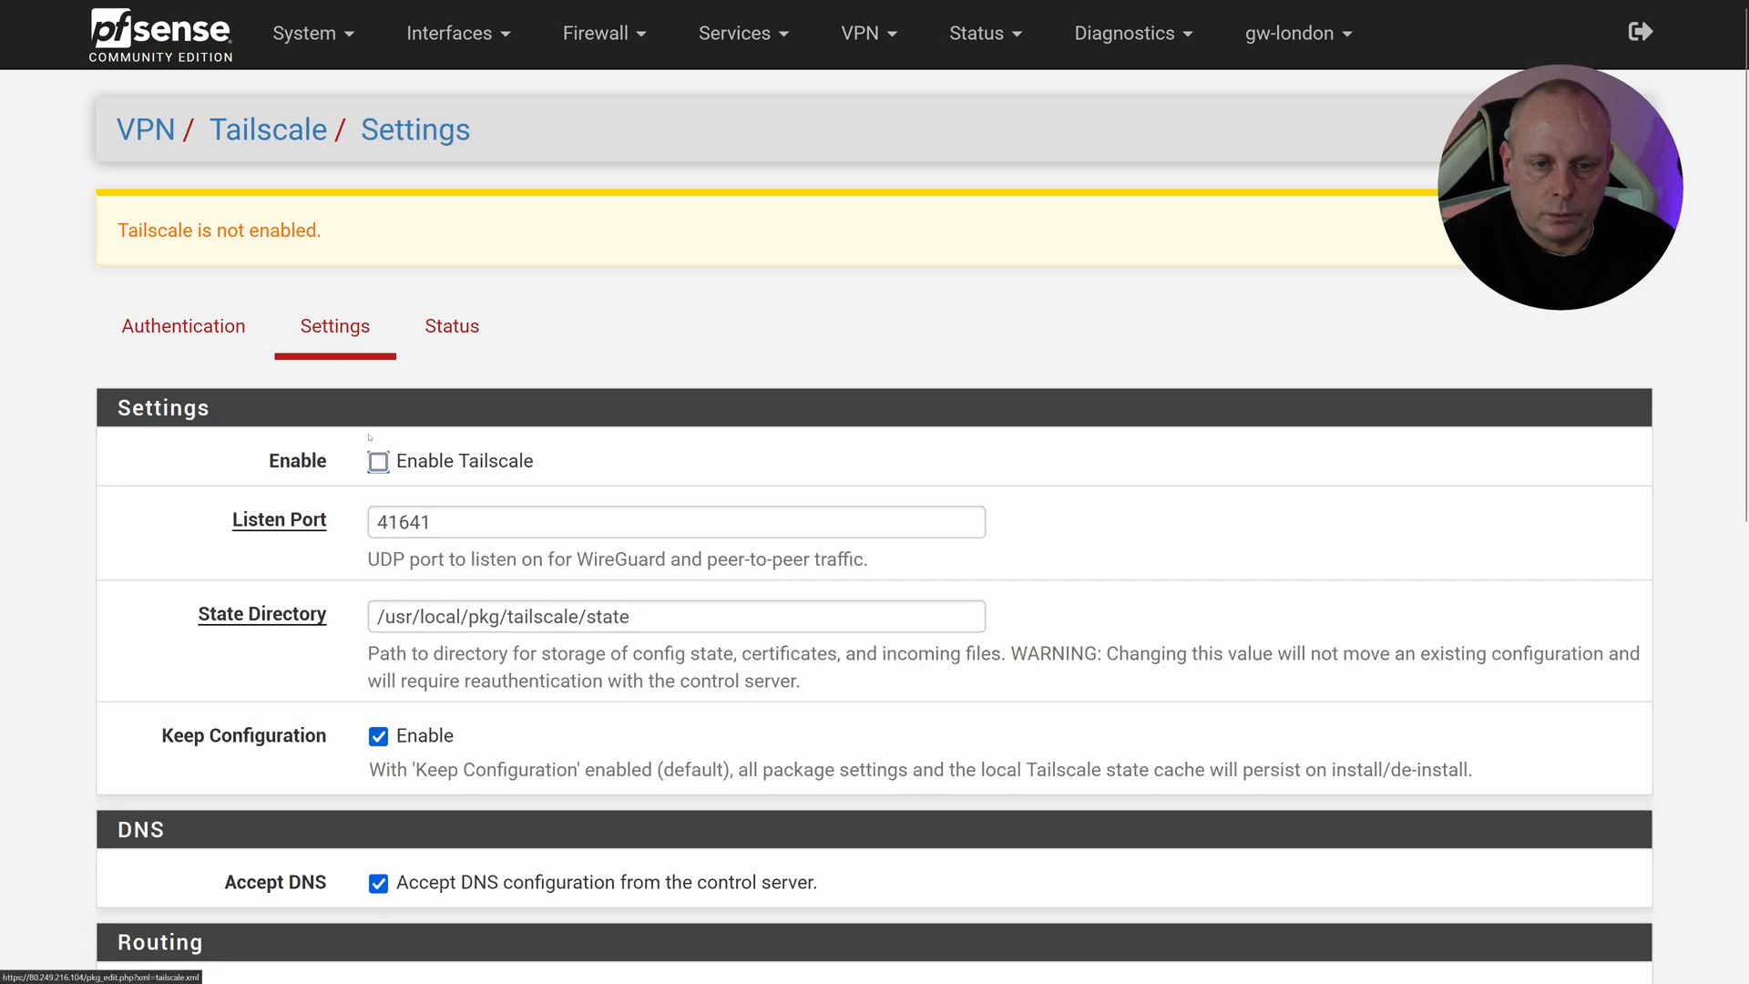
click(378, 461)
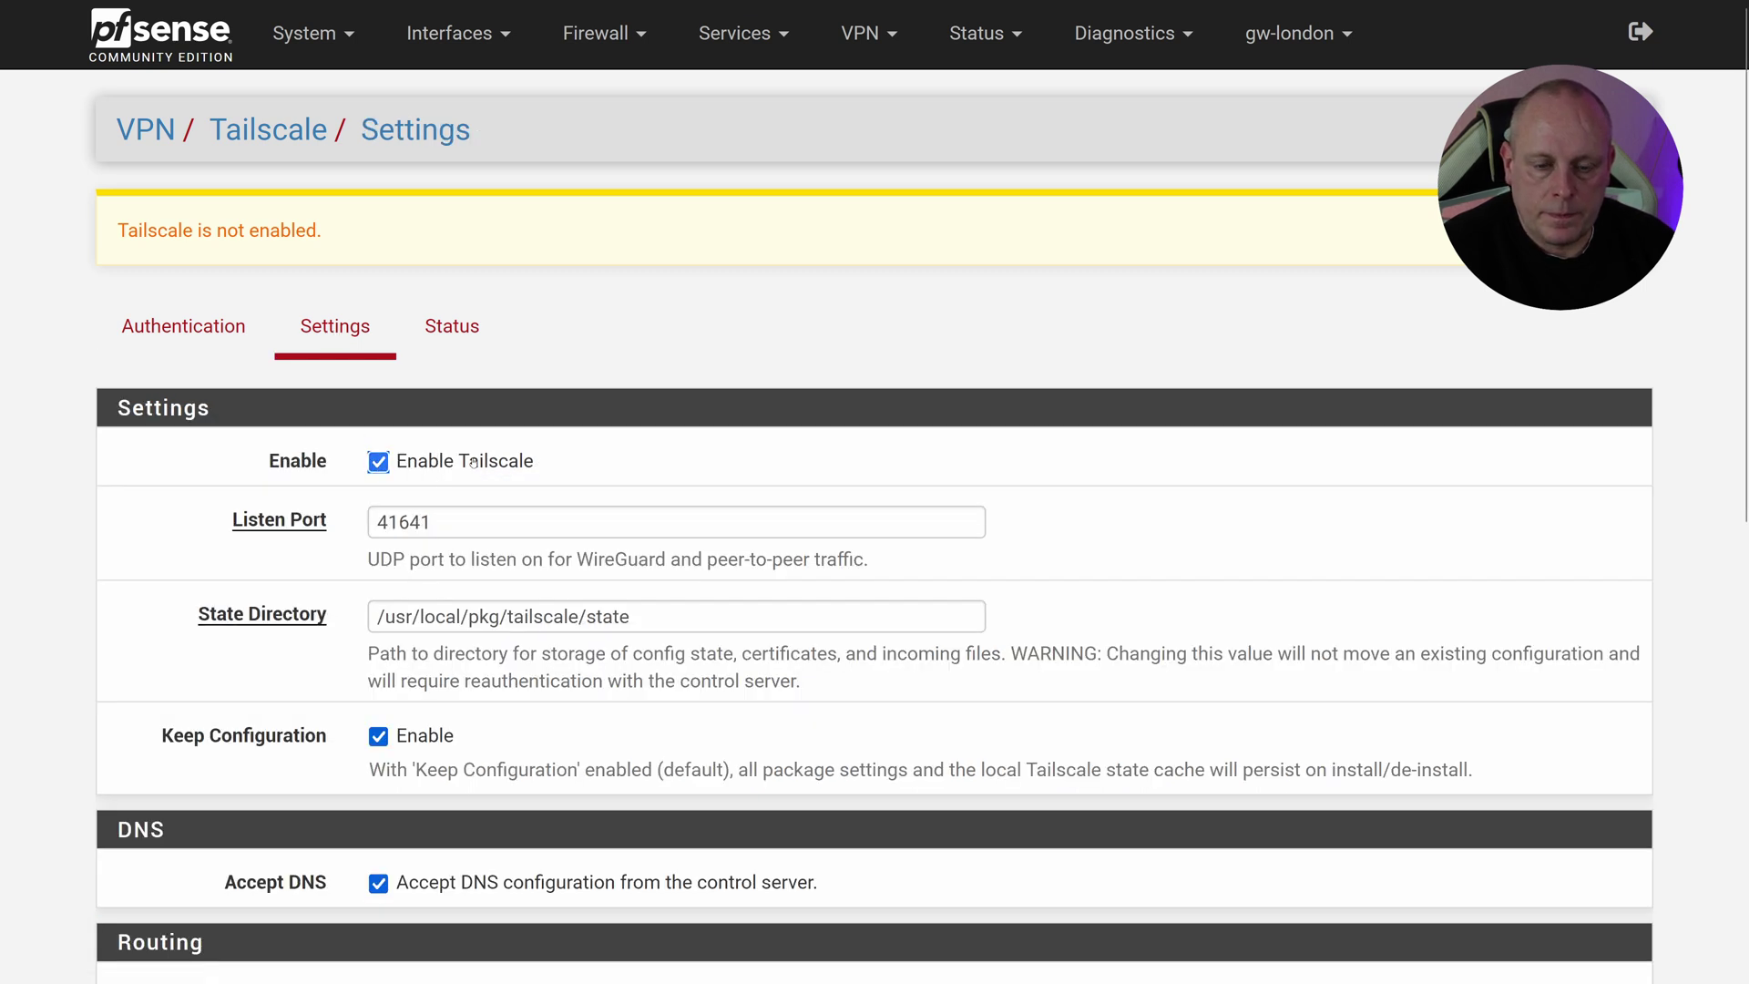
scroll(down, 3)
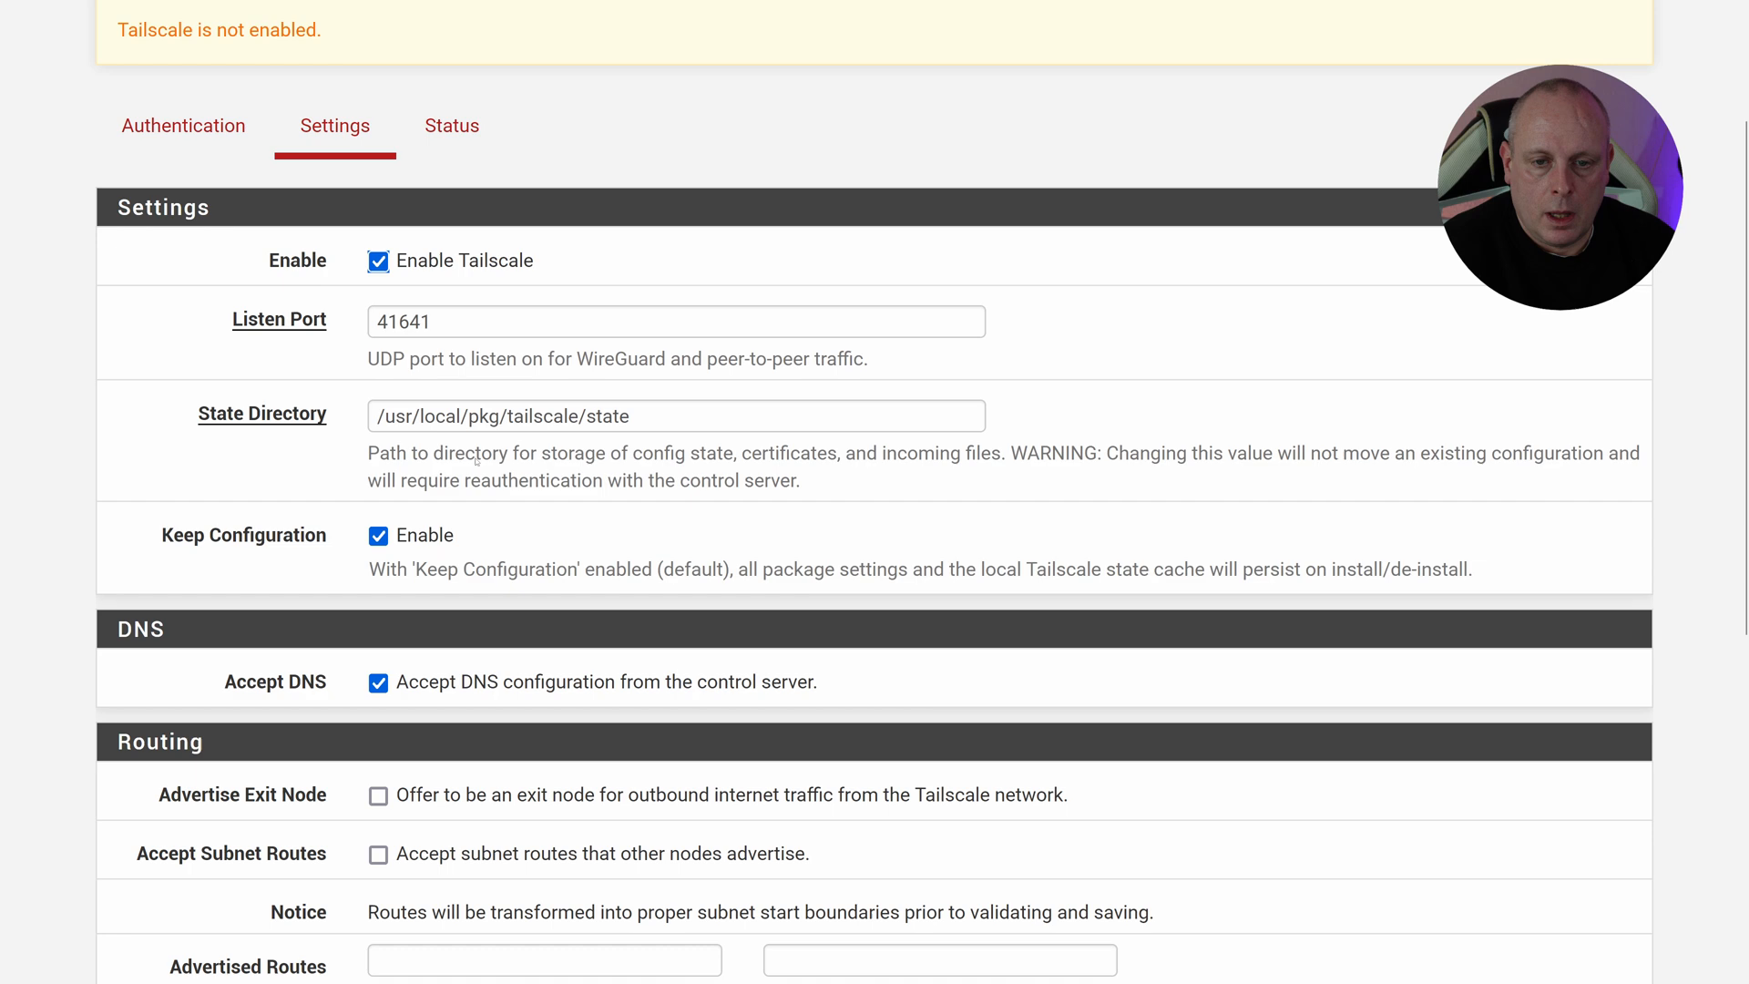
scroll(down, 3)
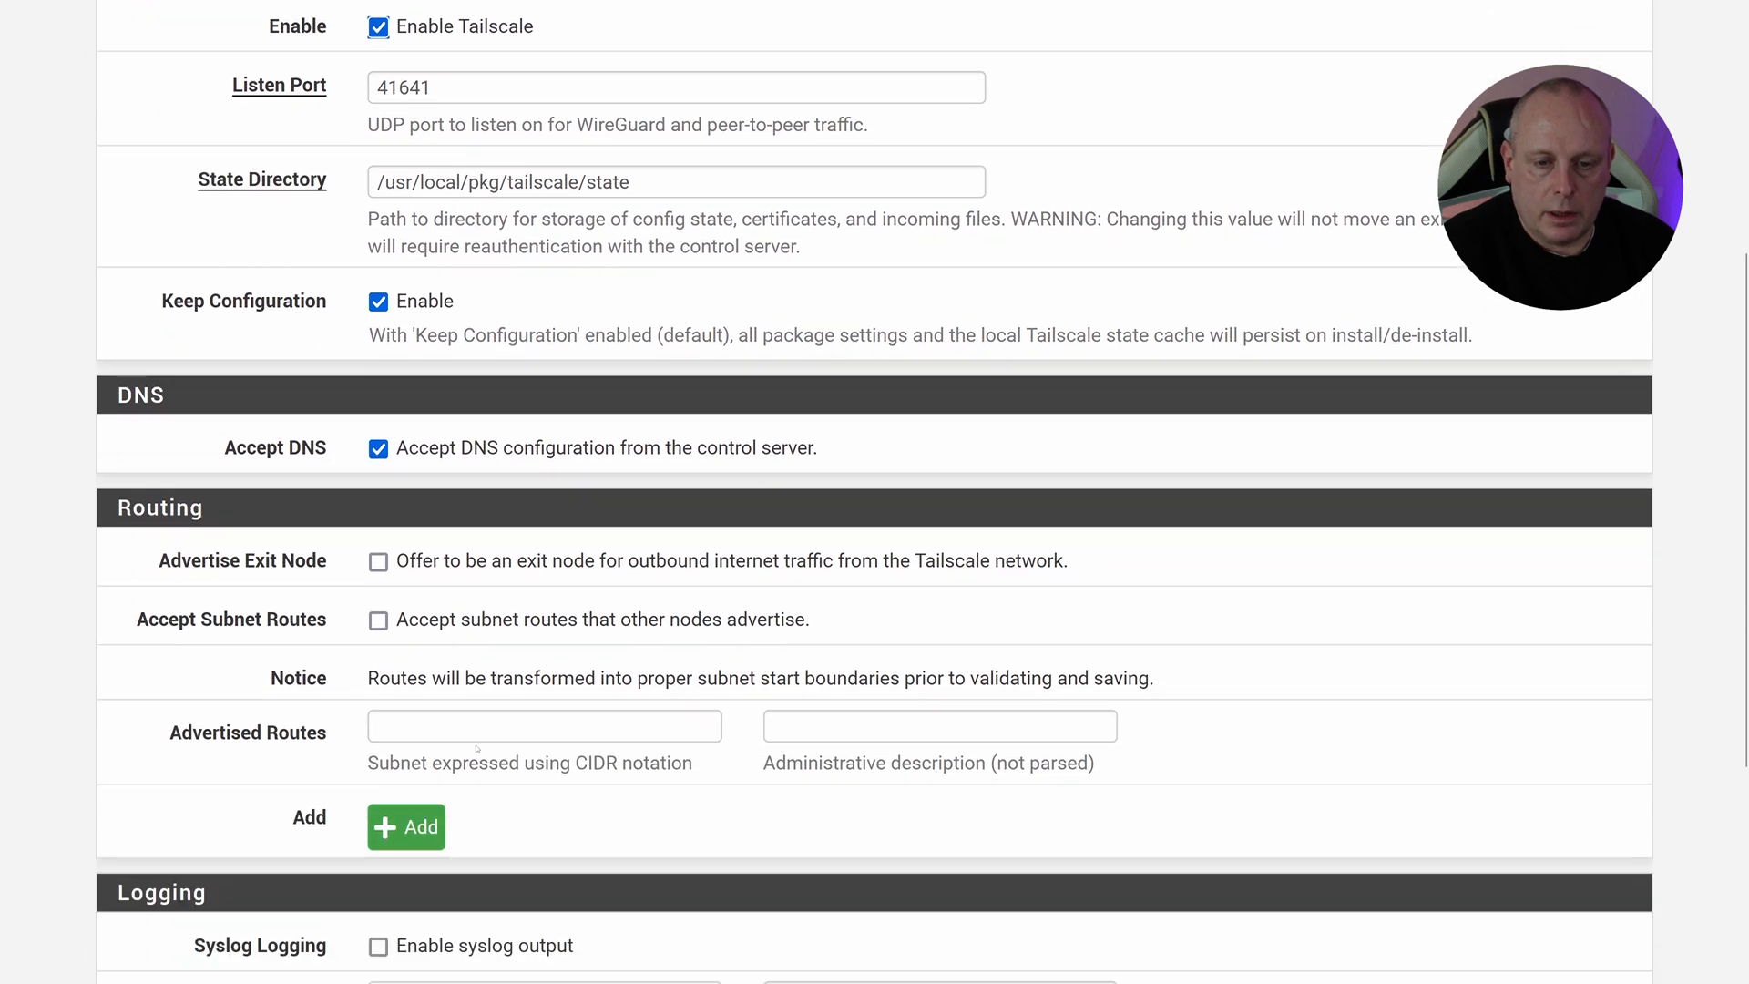
scroll(down, 3)
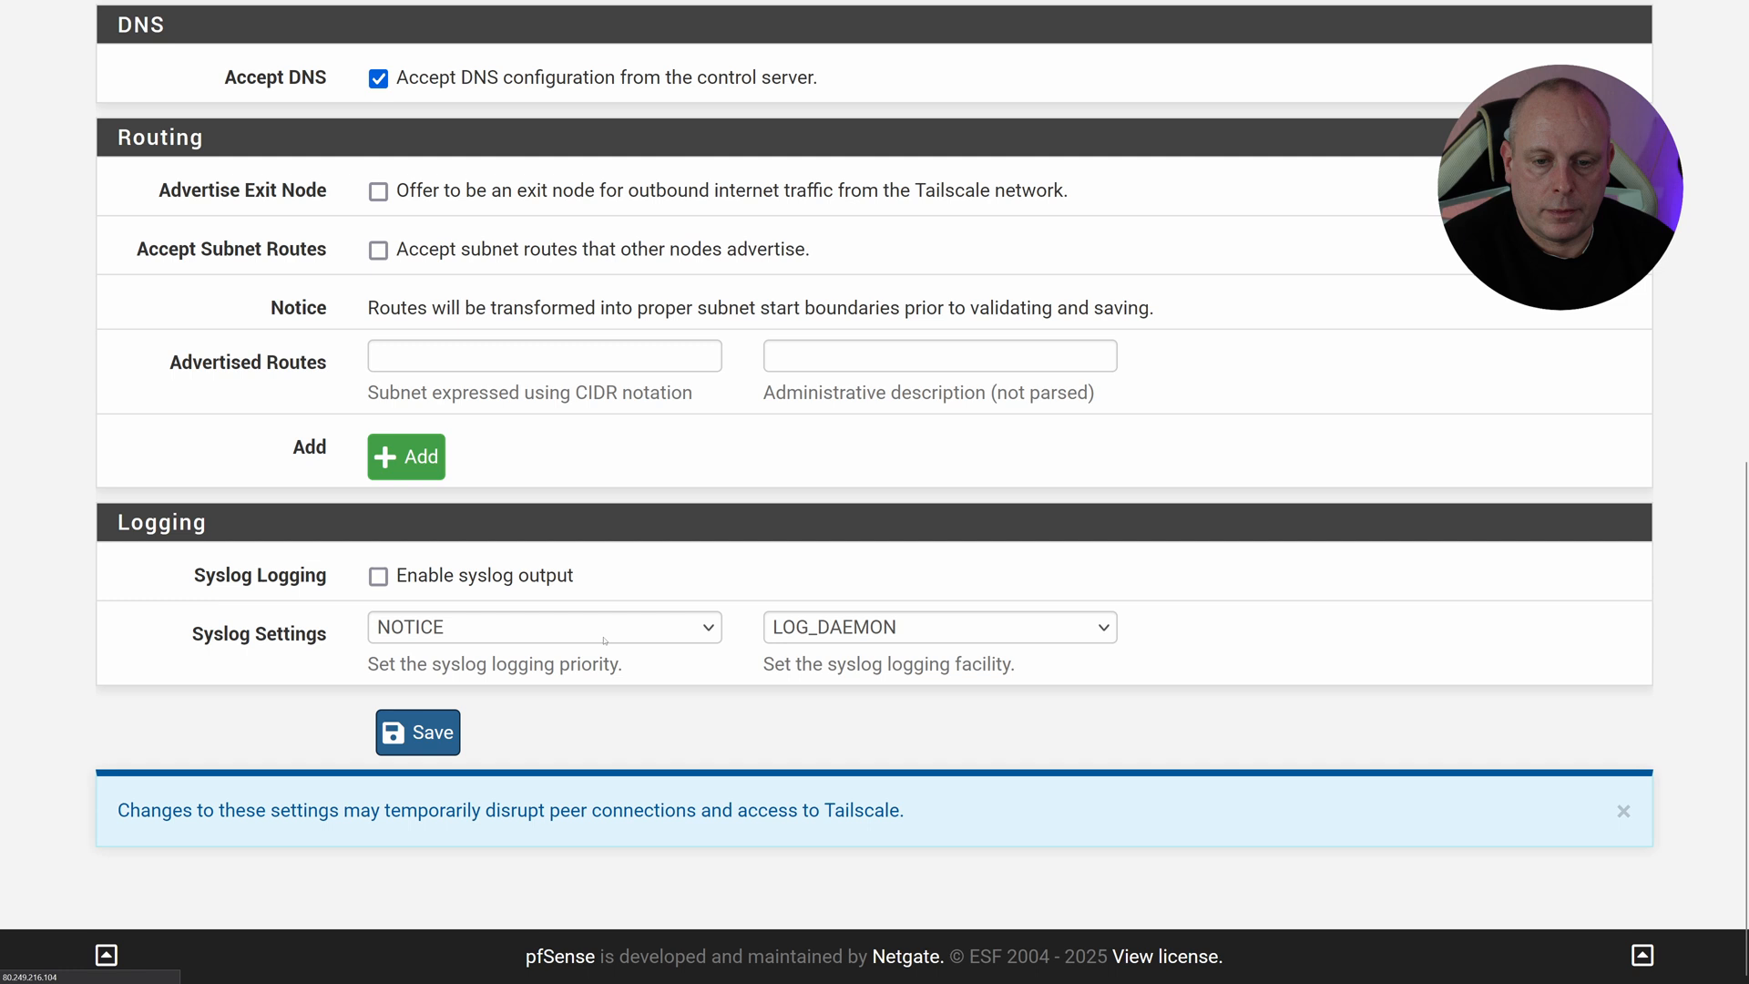
scroll(up, 3)
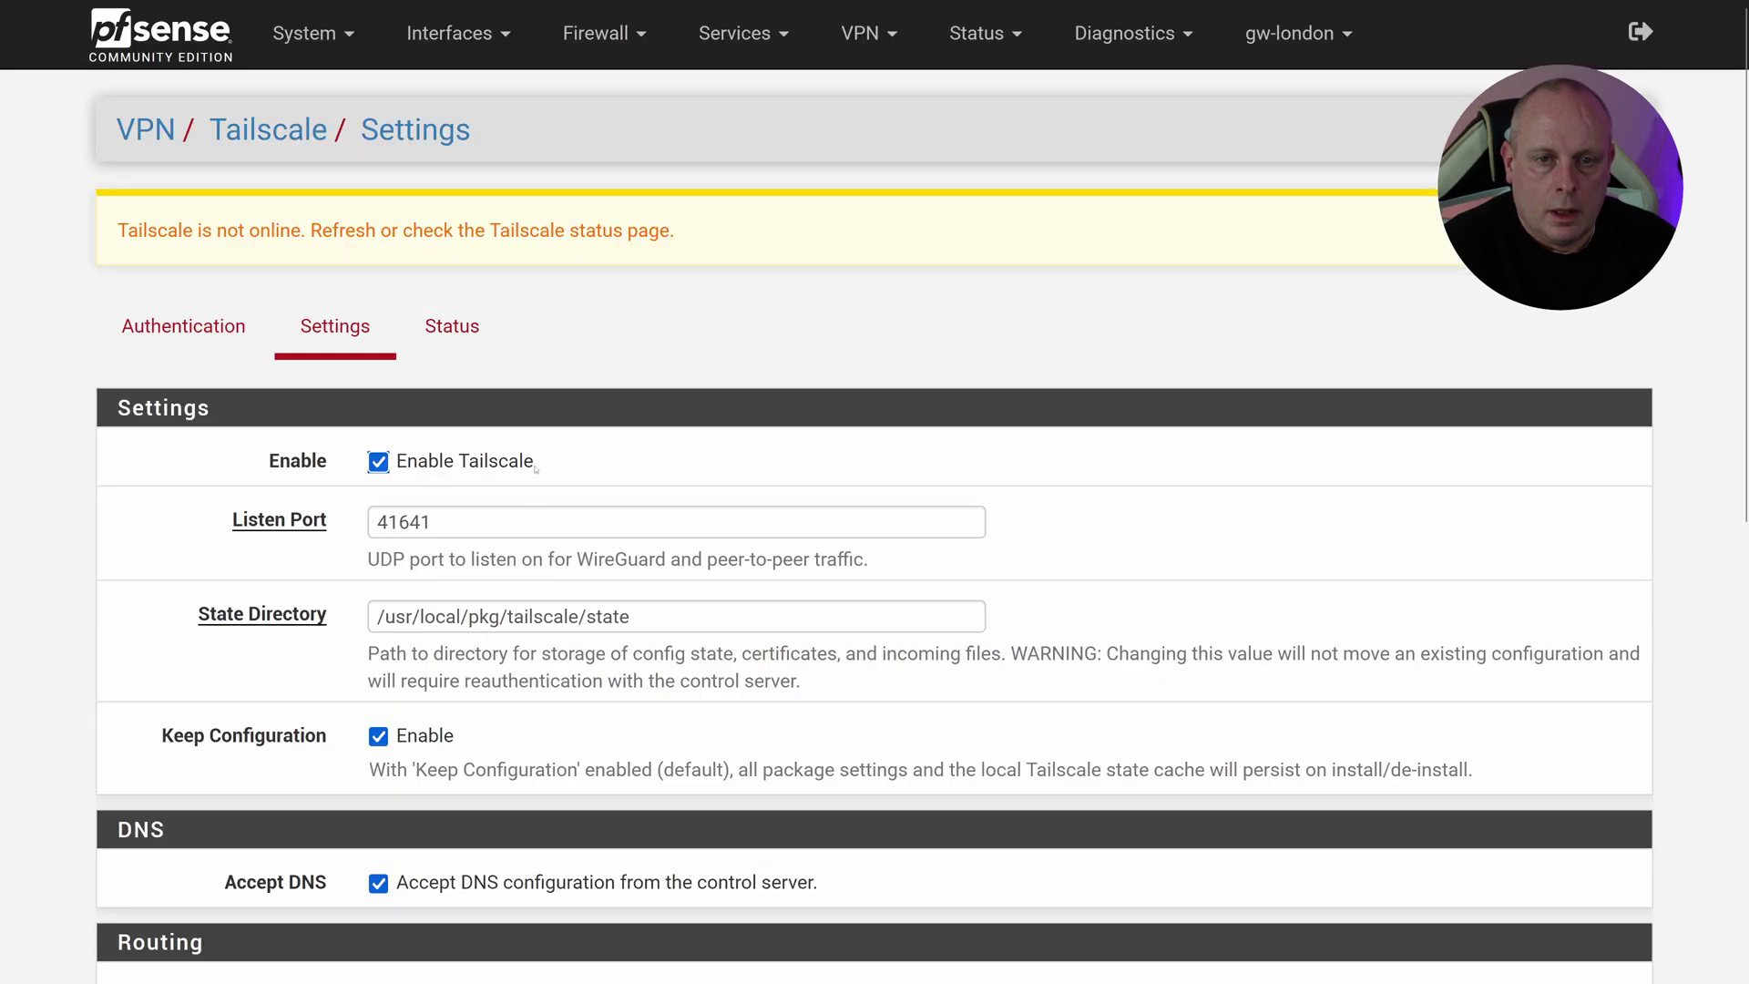
click(452, 326)
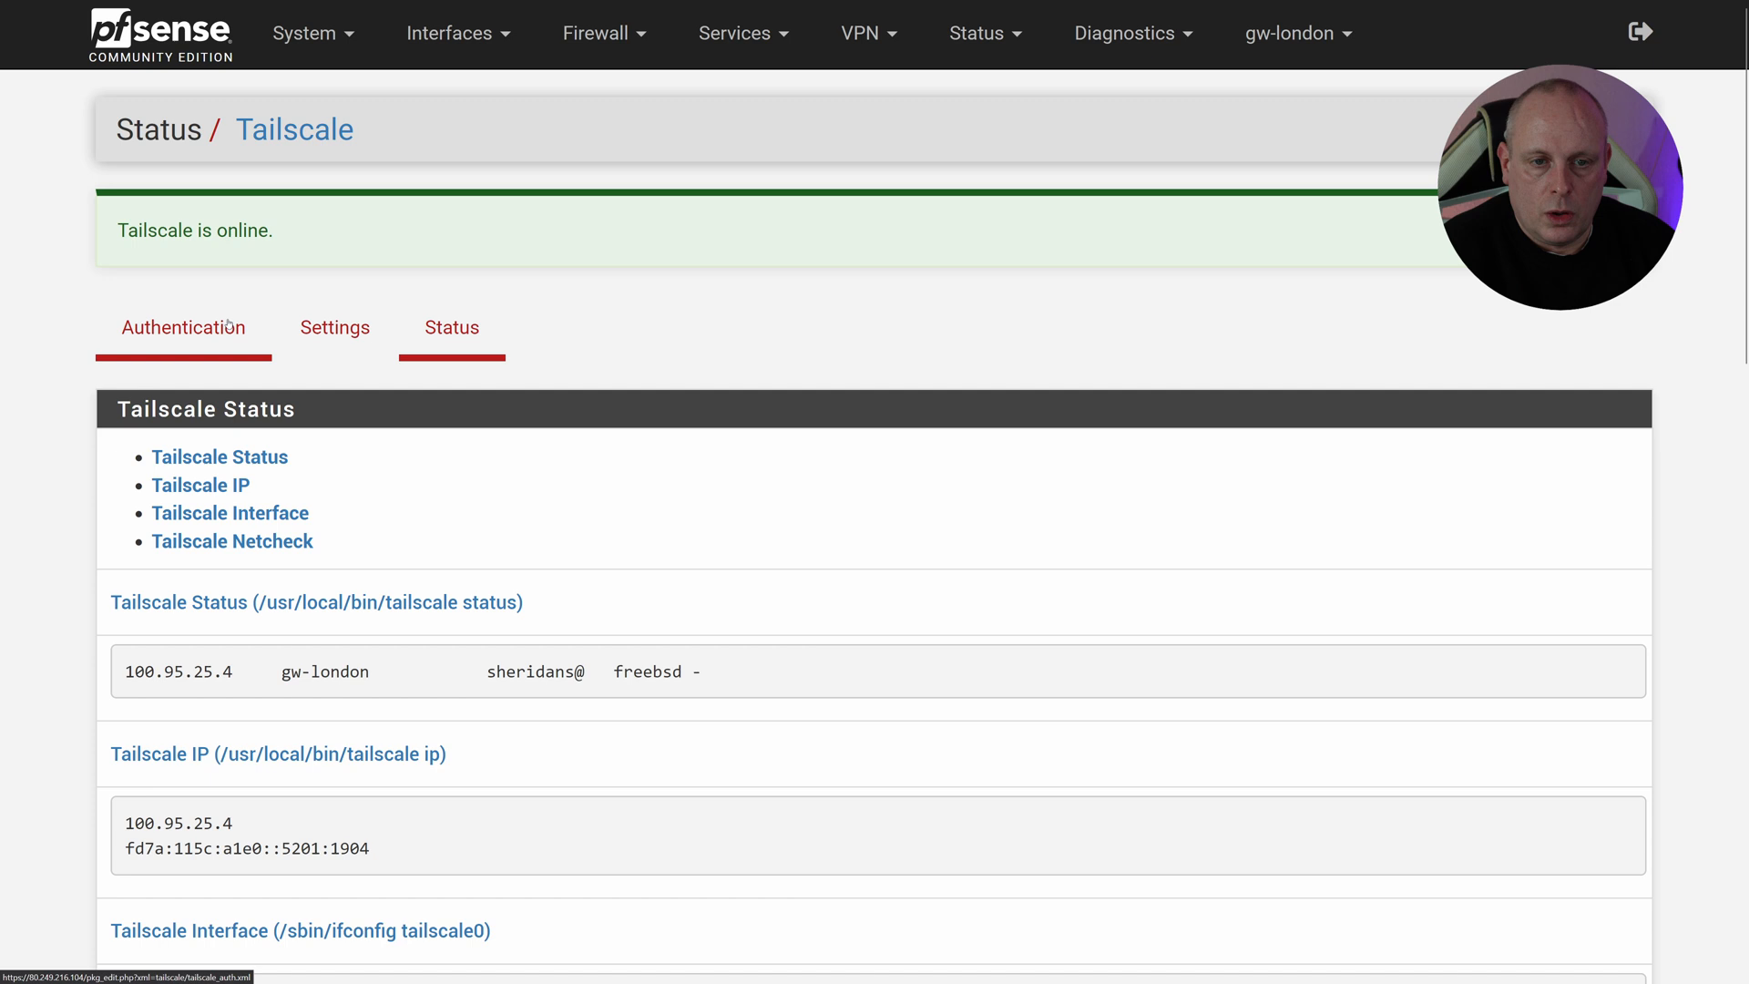
- Return to the Tailscale Authentication tab, now reporting Tailscale online
click(182, 327)
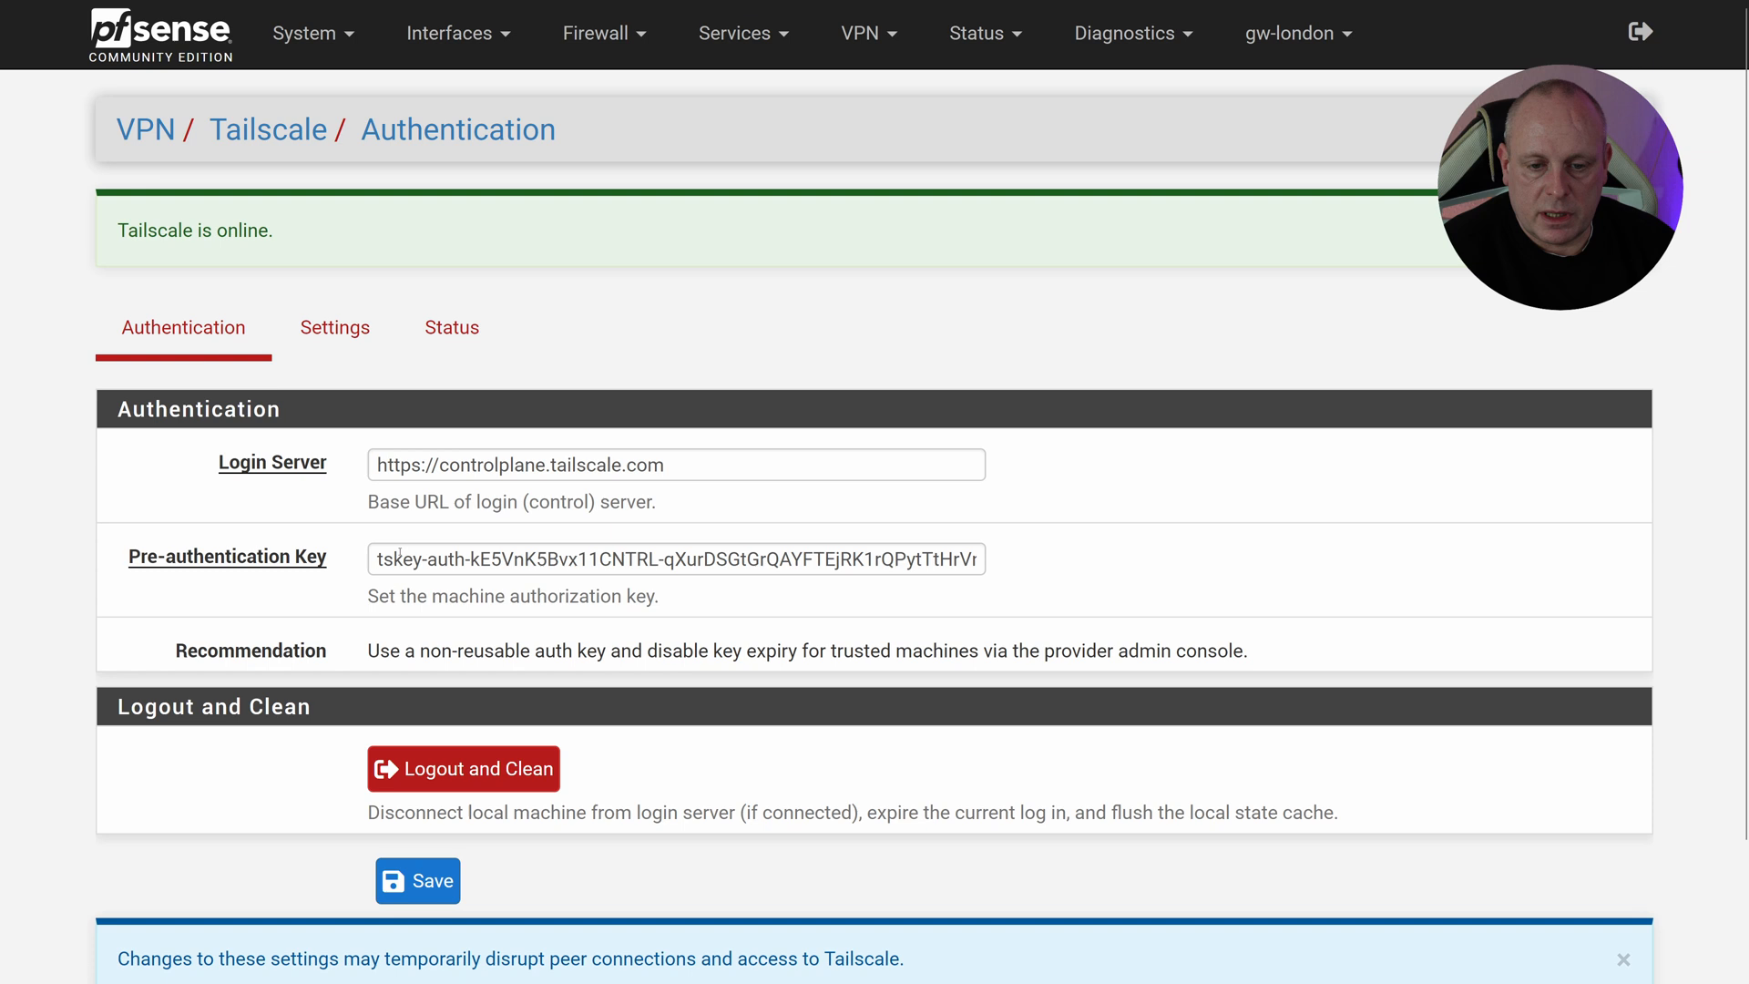
mouse_move(450, 768)
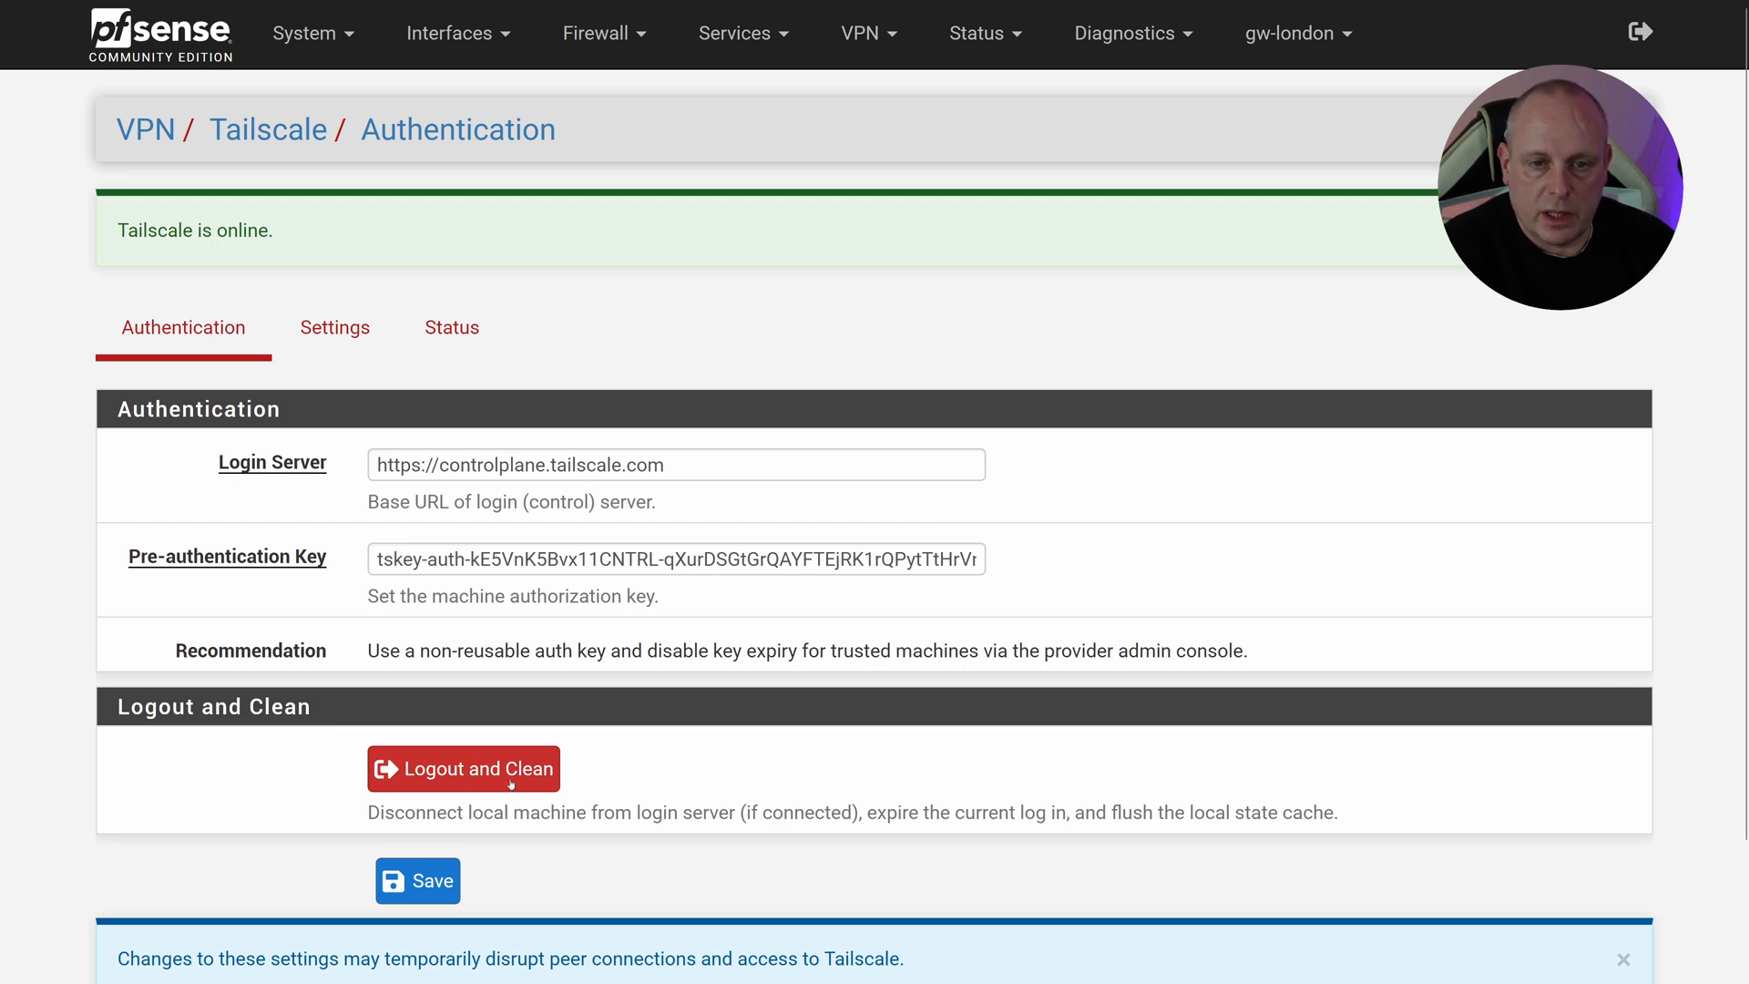
mouse_move(463, 757)
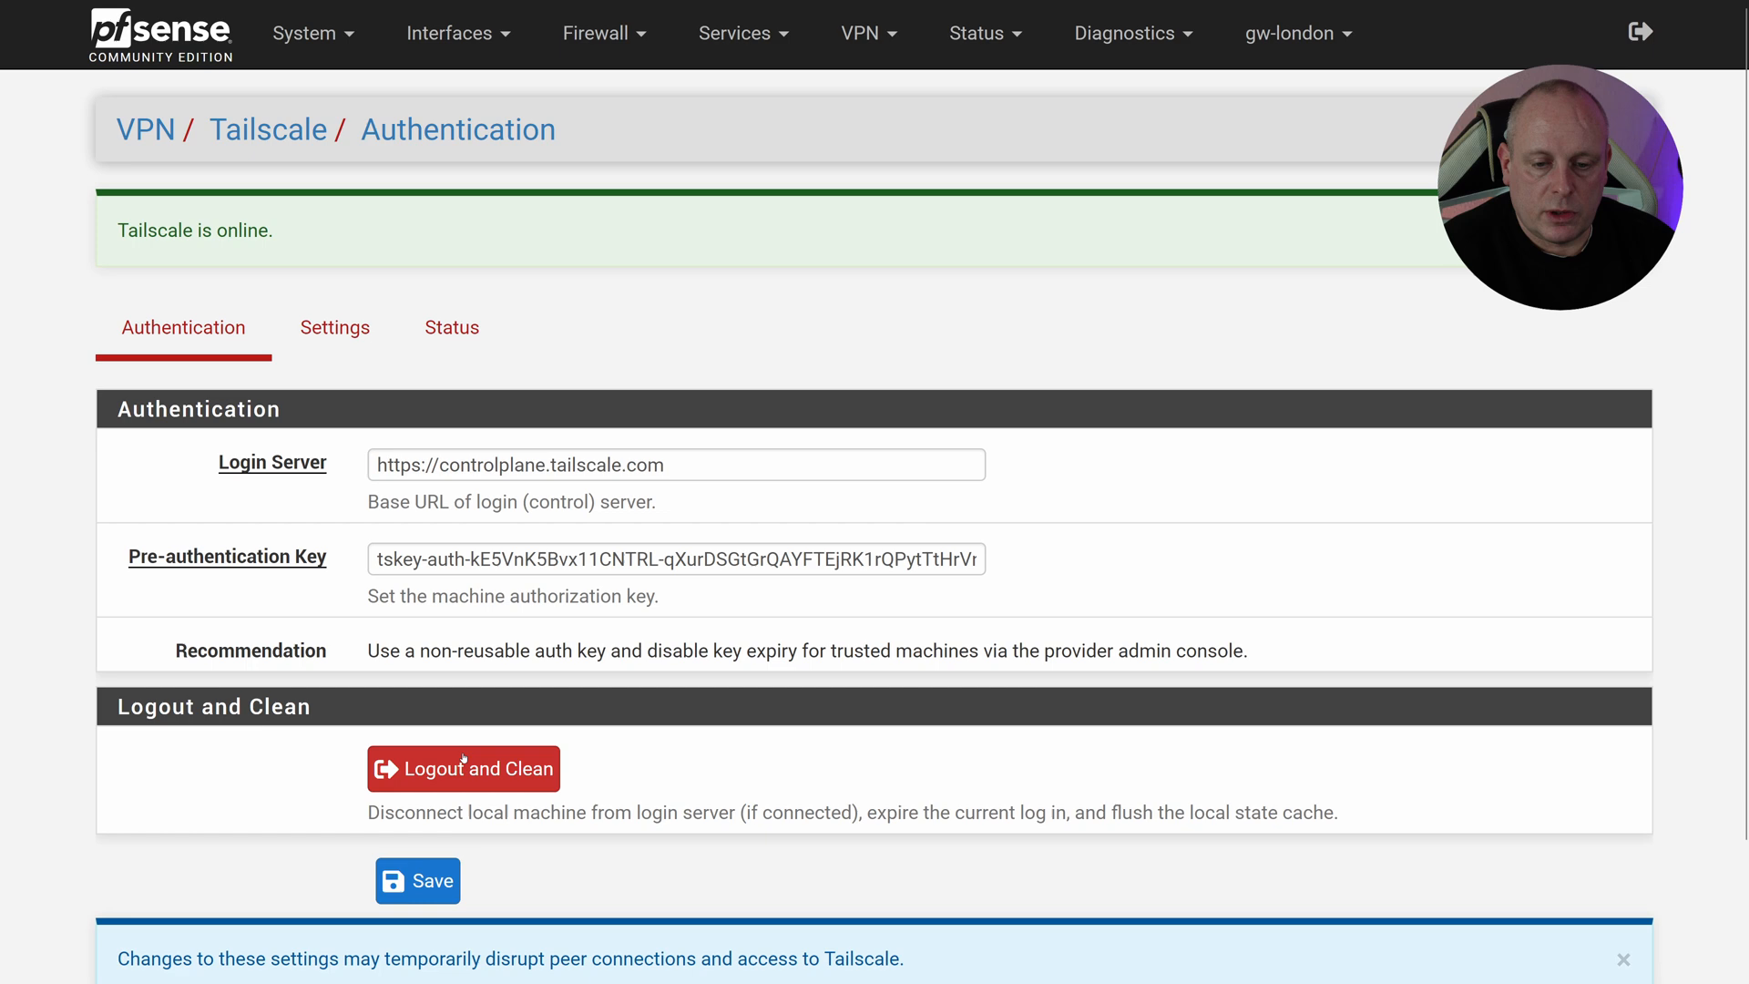
mouse_move(325, 344)
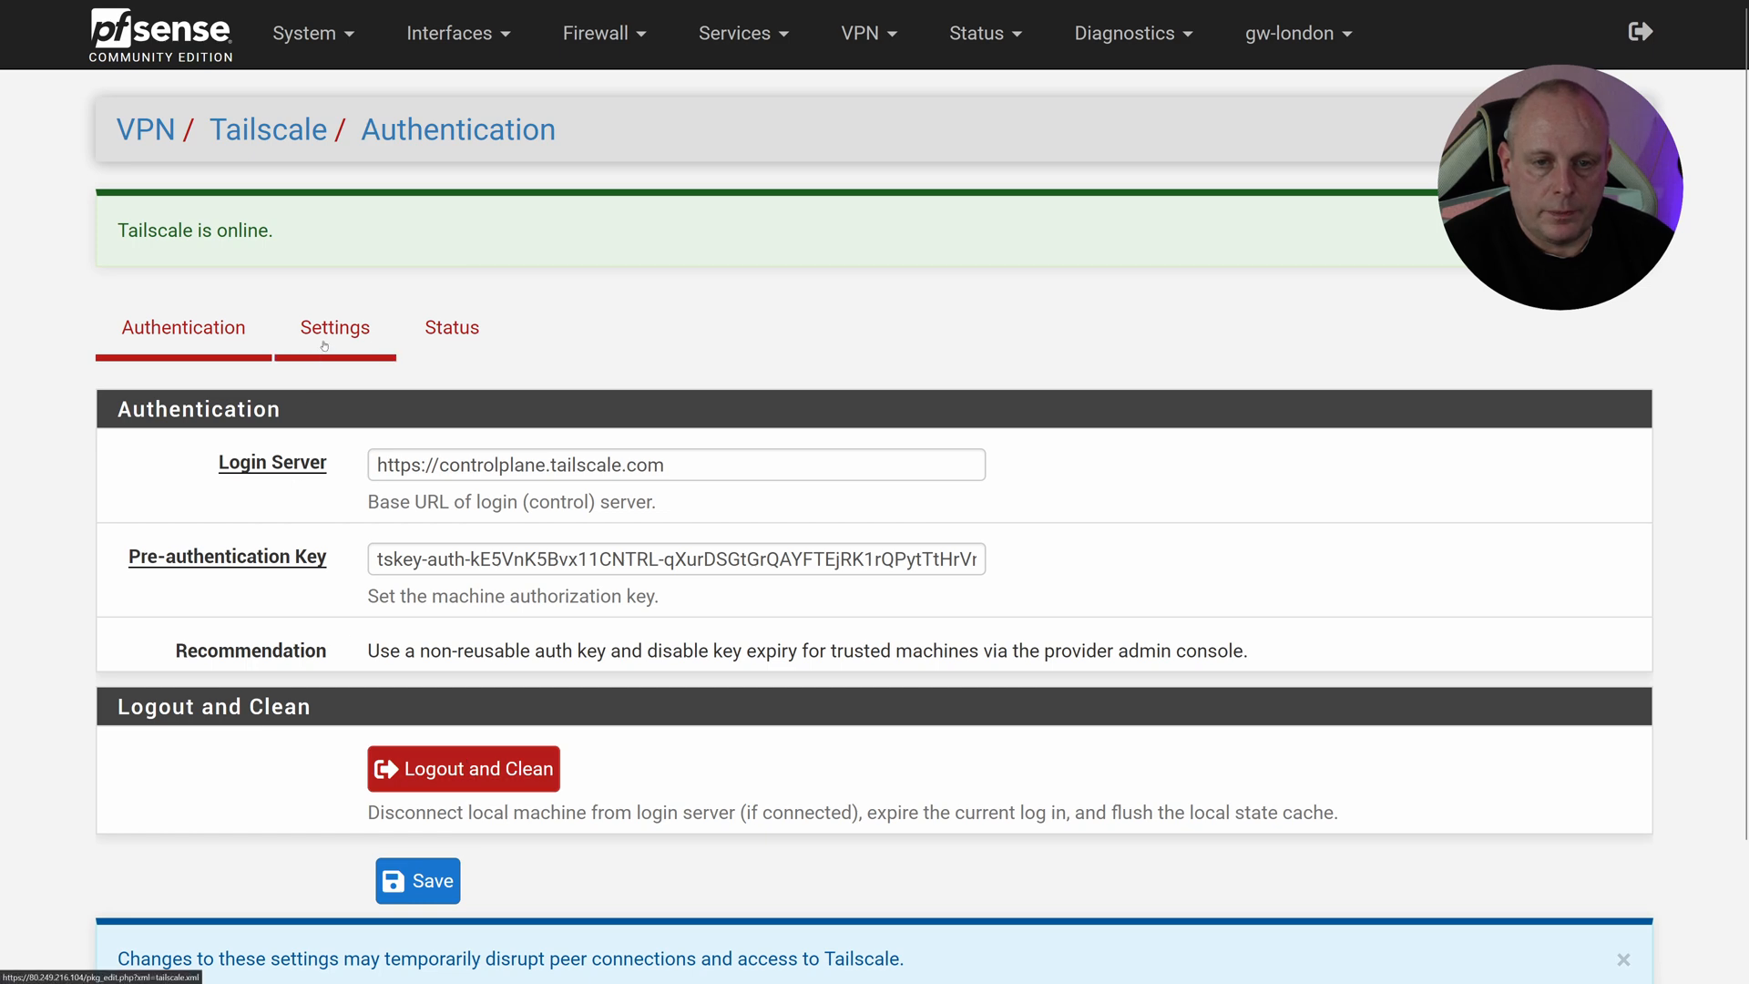
- Review pfSense's Tailscale Accept DNS, Advertise Exit Node and Accept Subnet Routes options
click(334, 327)
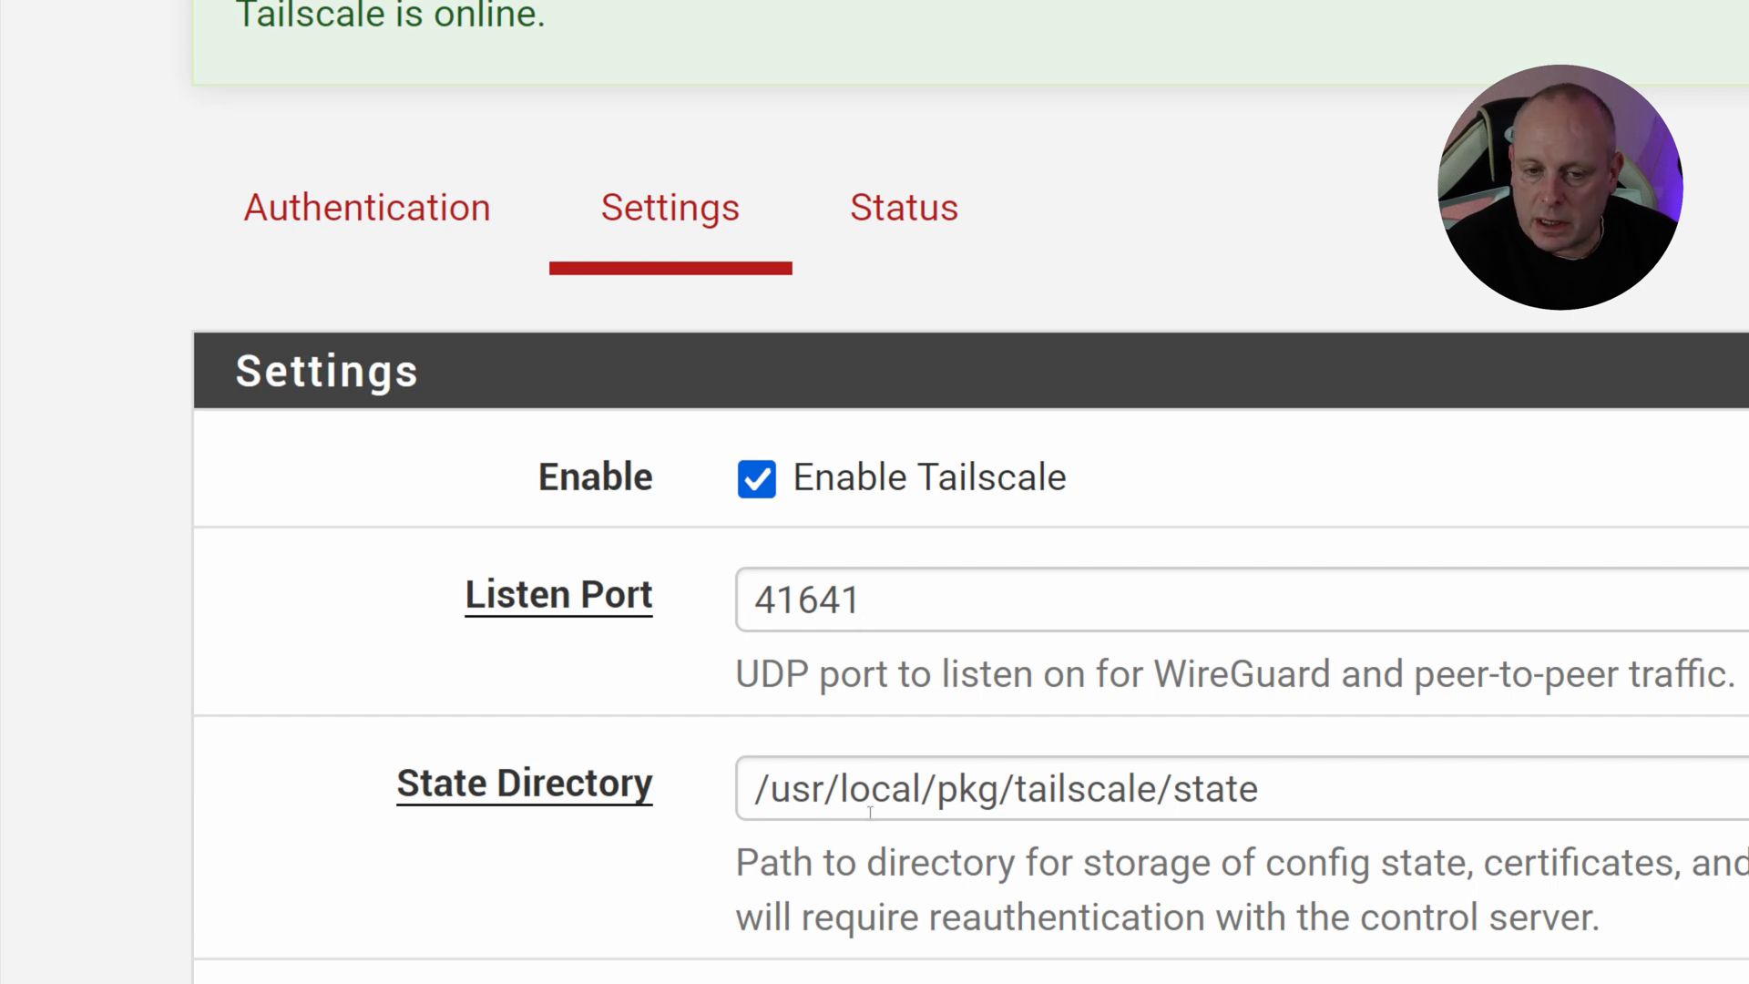
mouse_move(869, 906)
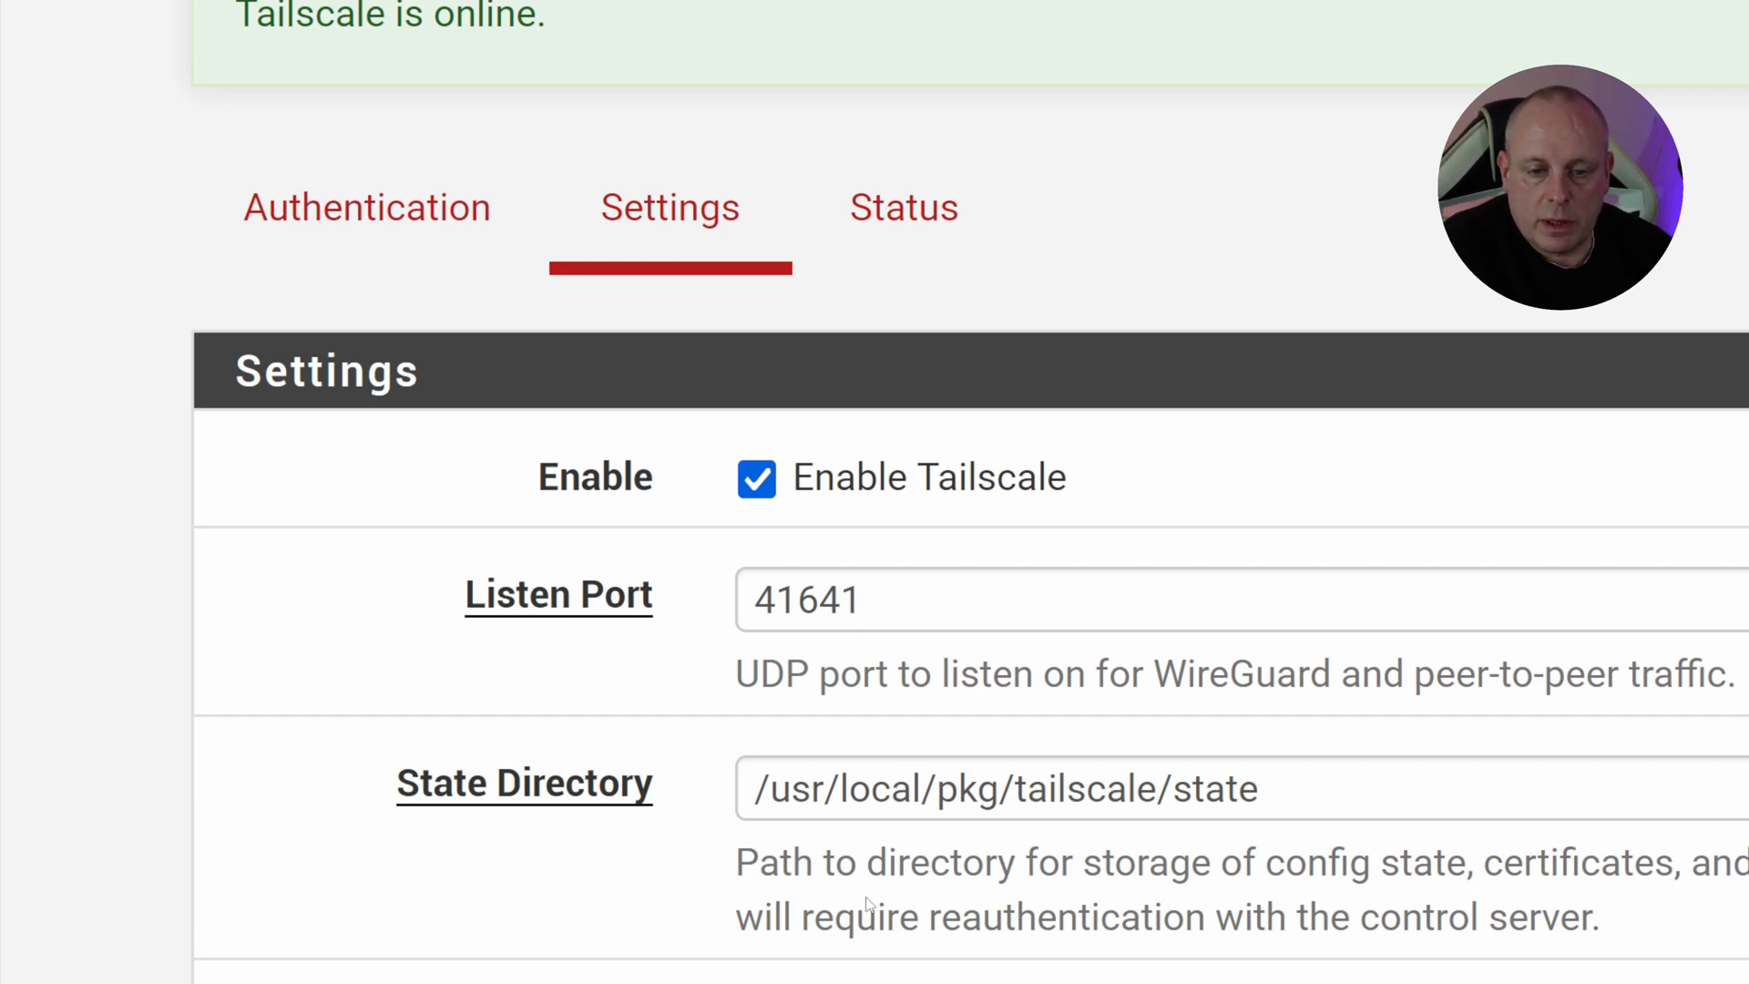
scroll(down, 3)
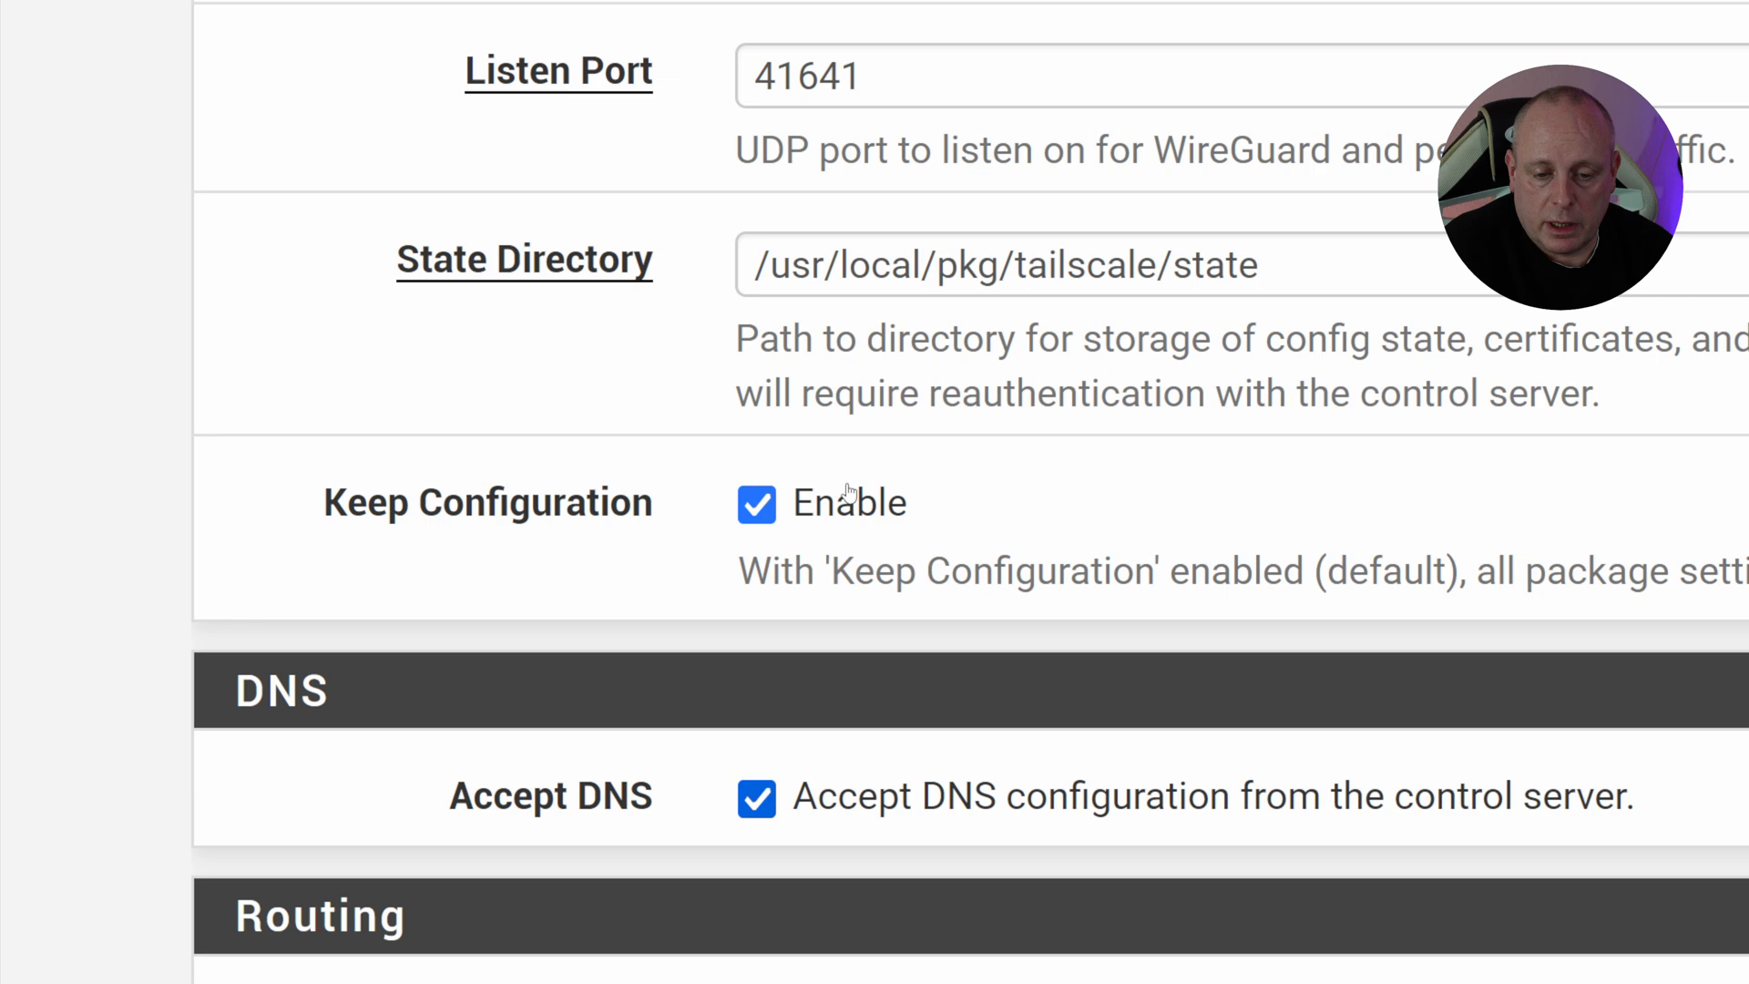
scroll(down, 3)
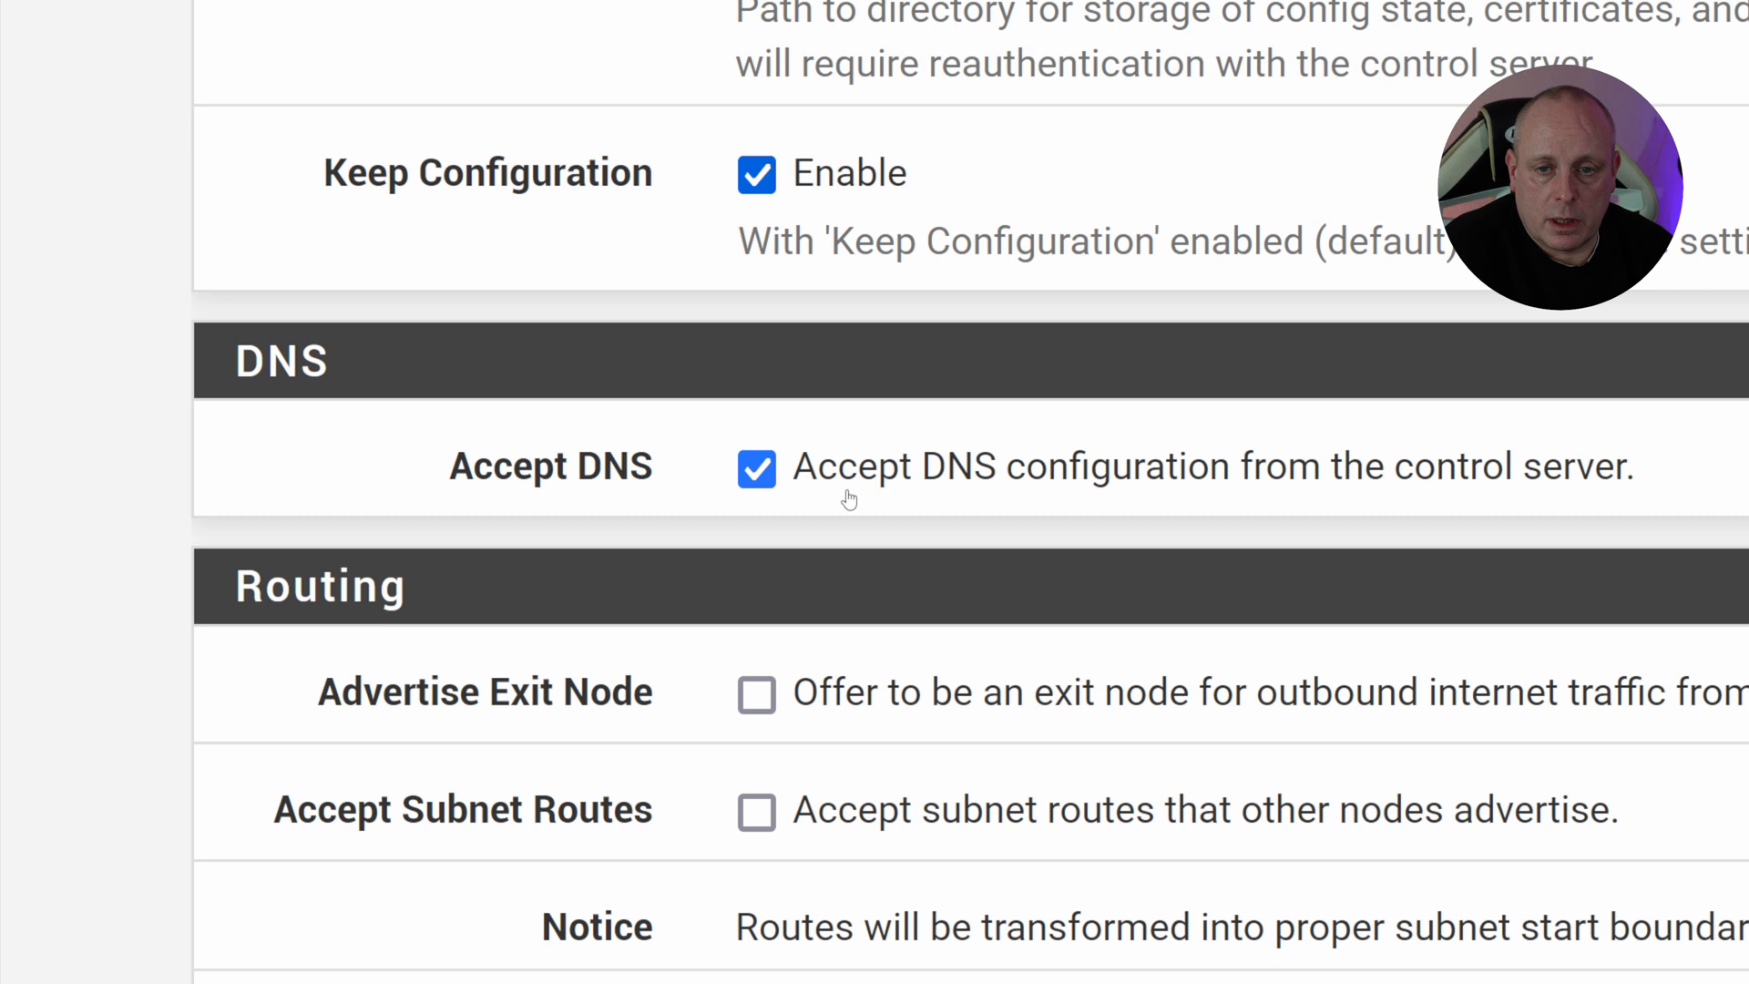
mouse_move(958, 496)
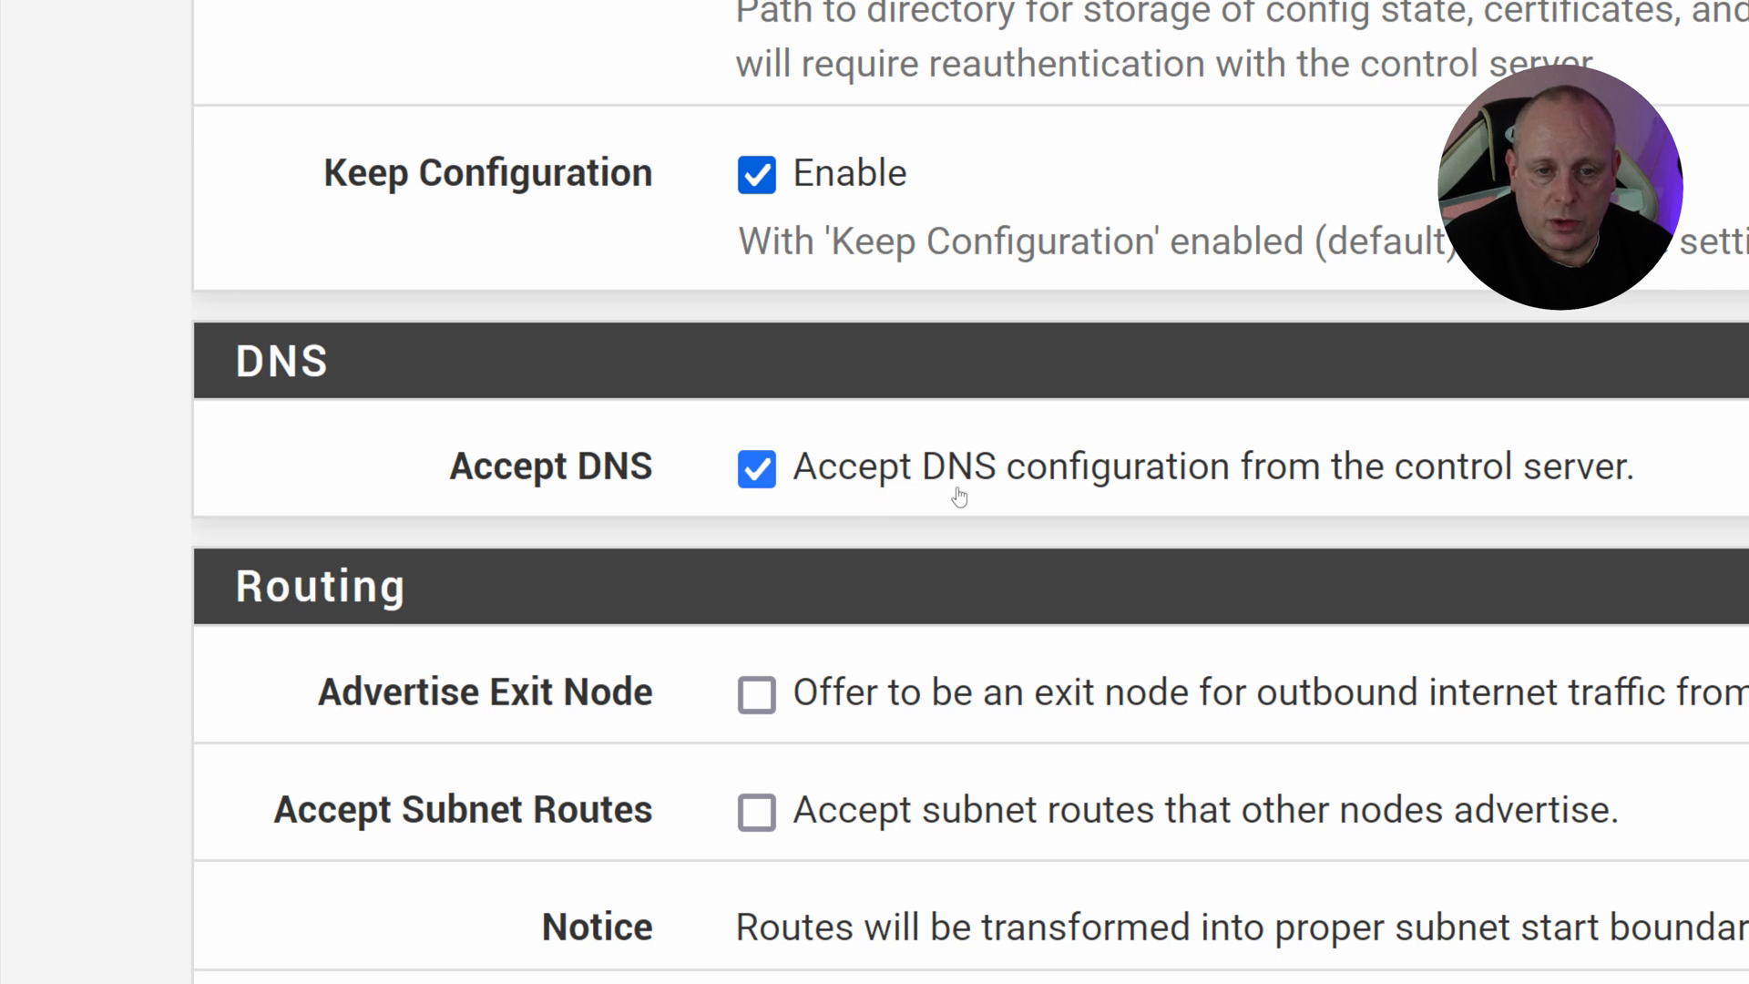
mouse_move(882, 710)
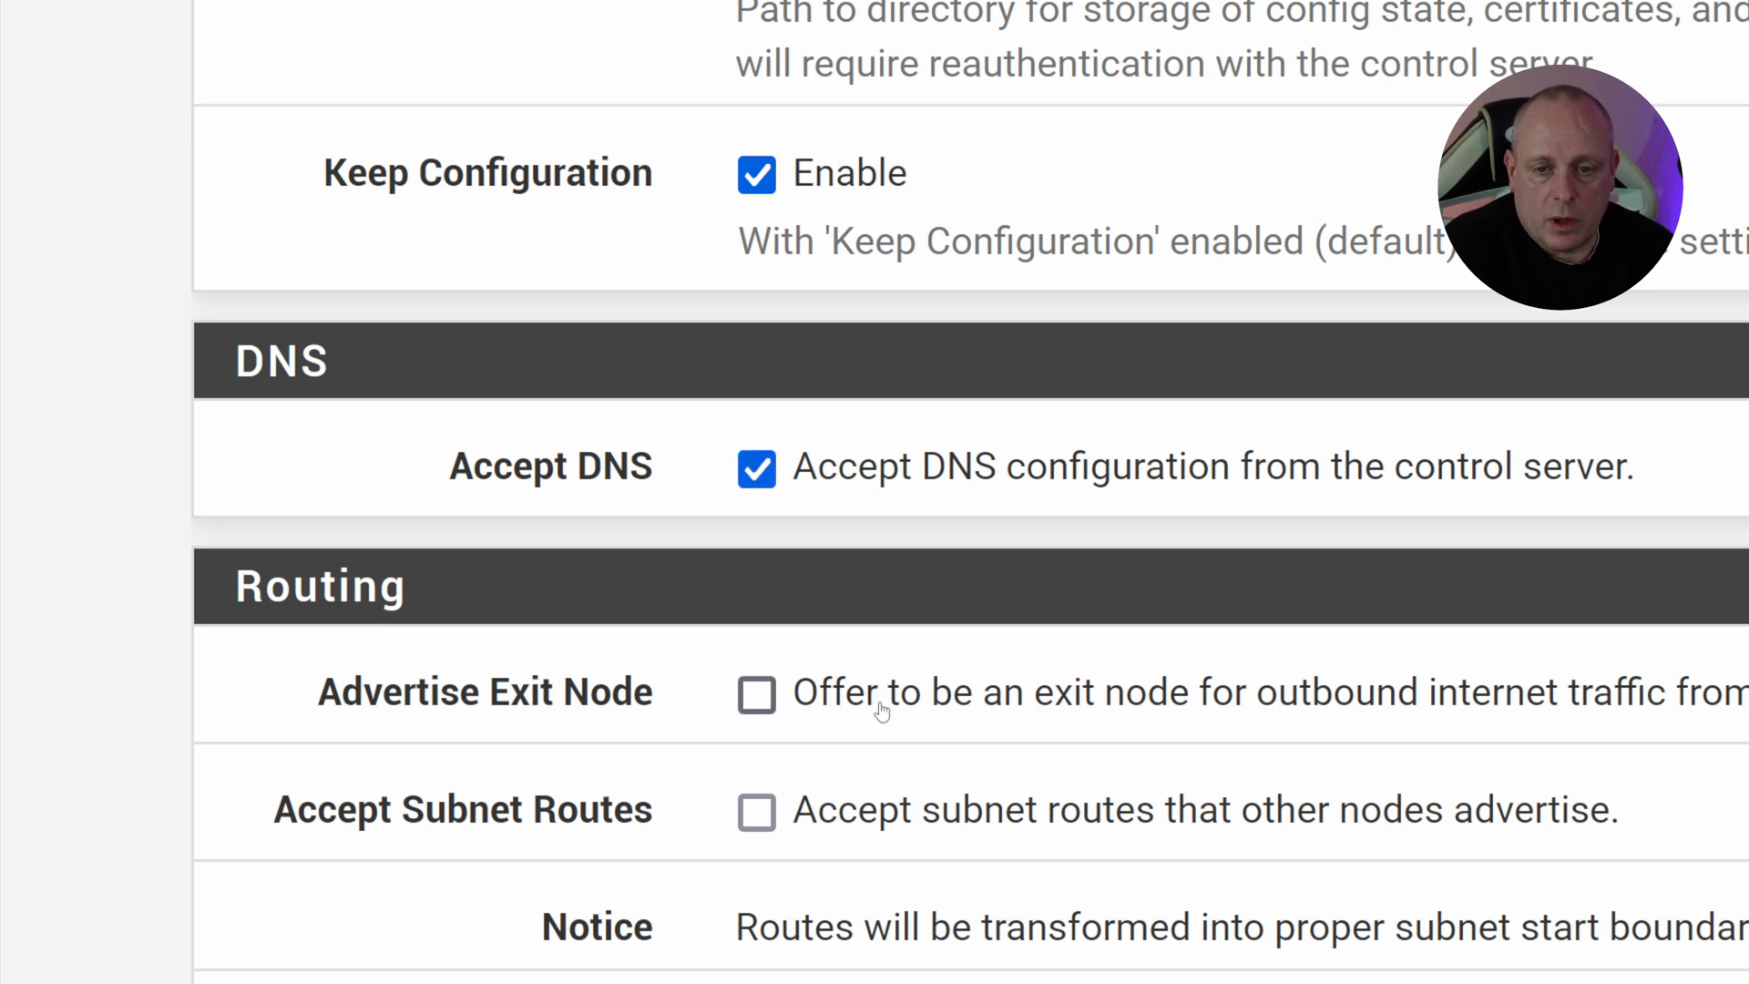
mouse_move(1006, 719)
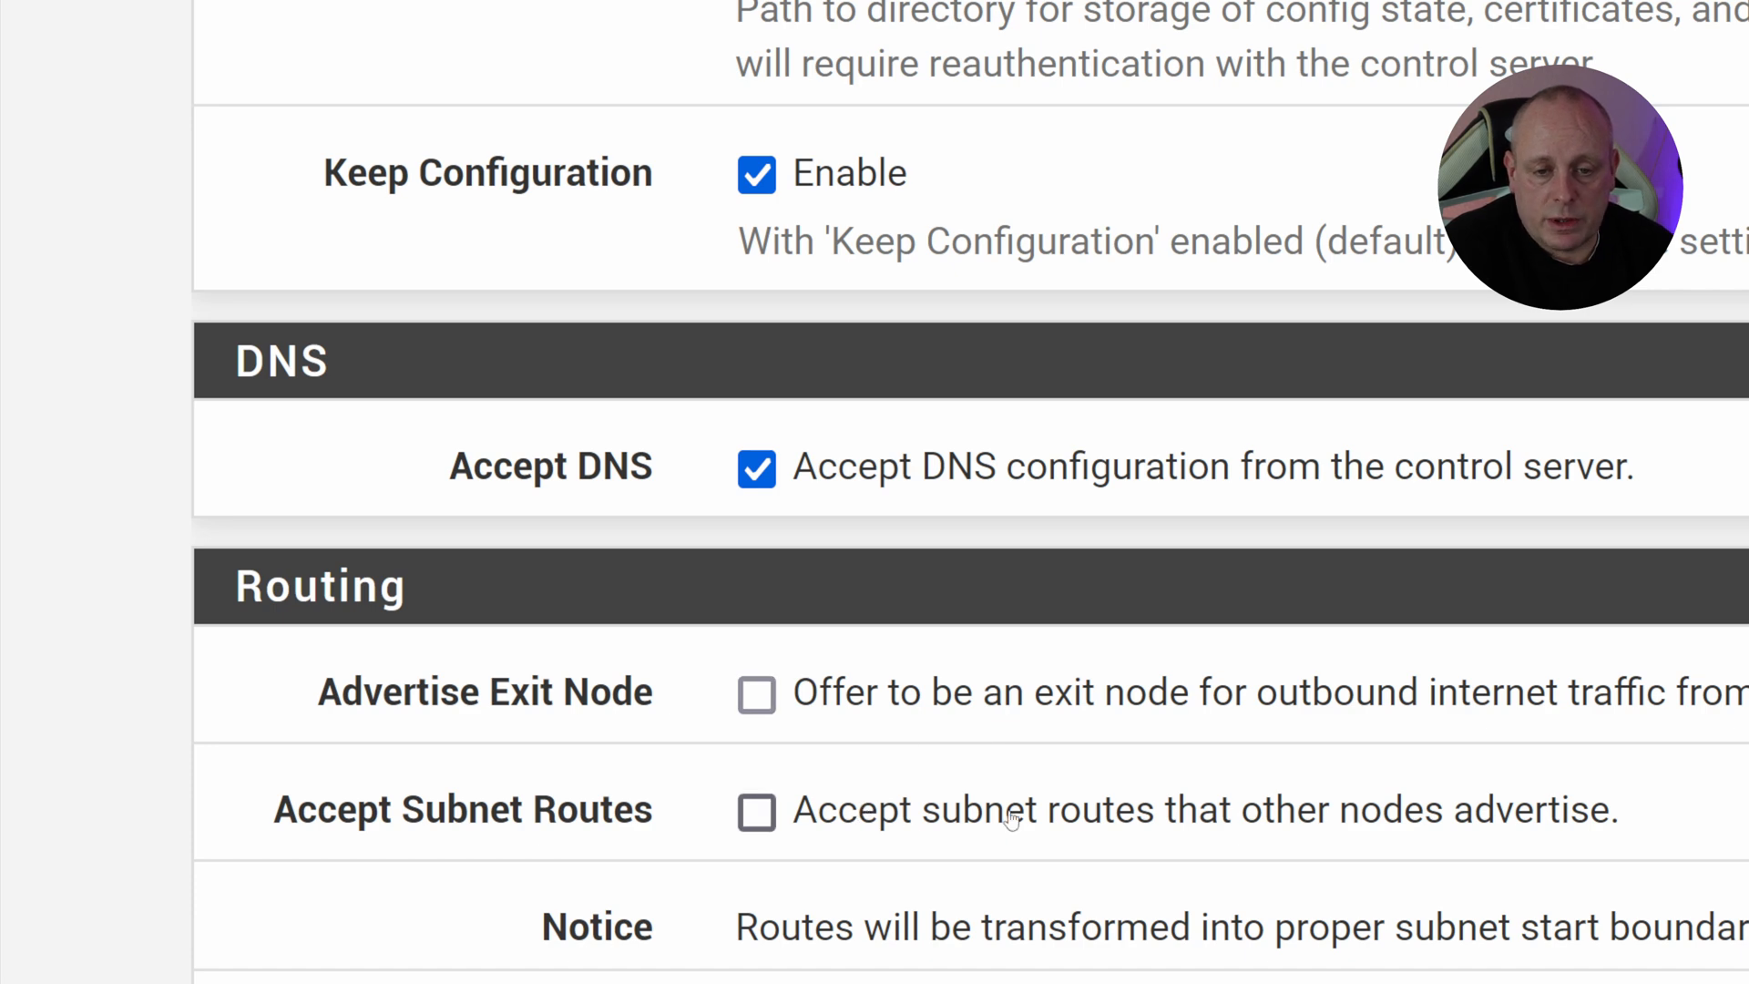
mouse_move(1022, 823)
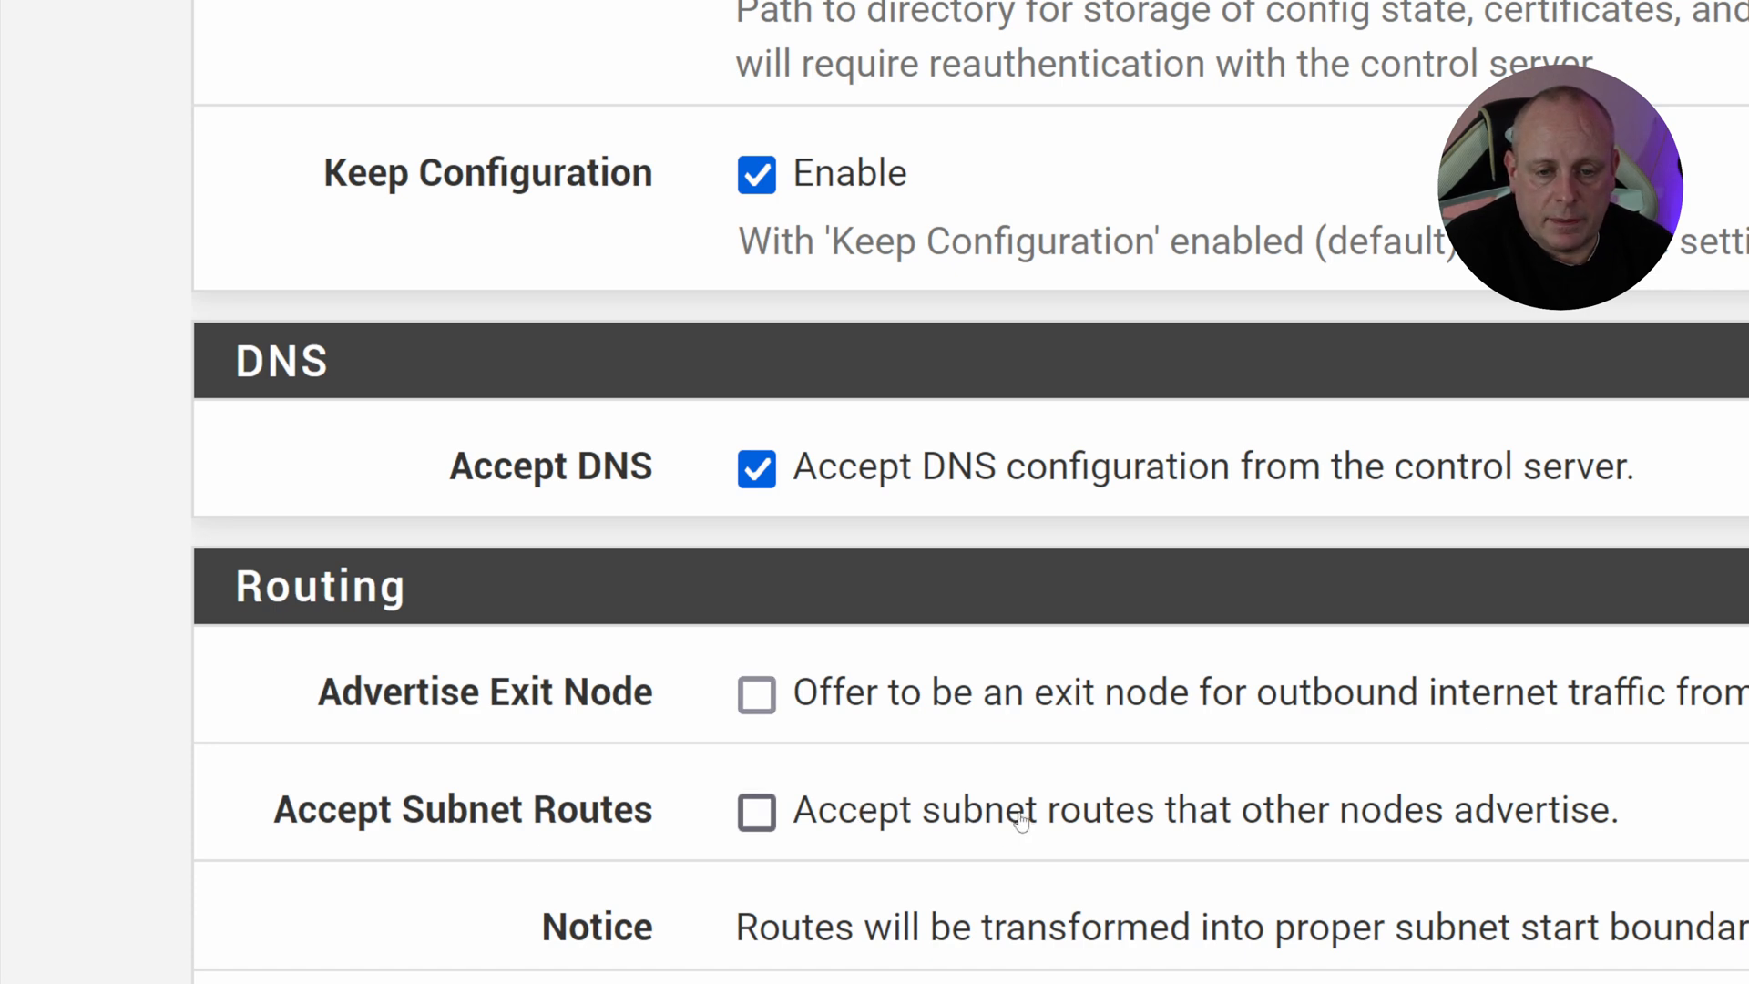
scroll(down, 3)
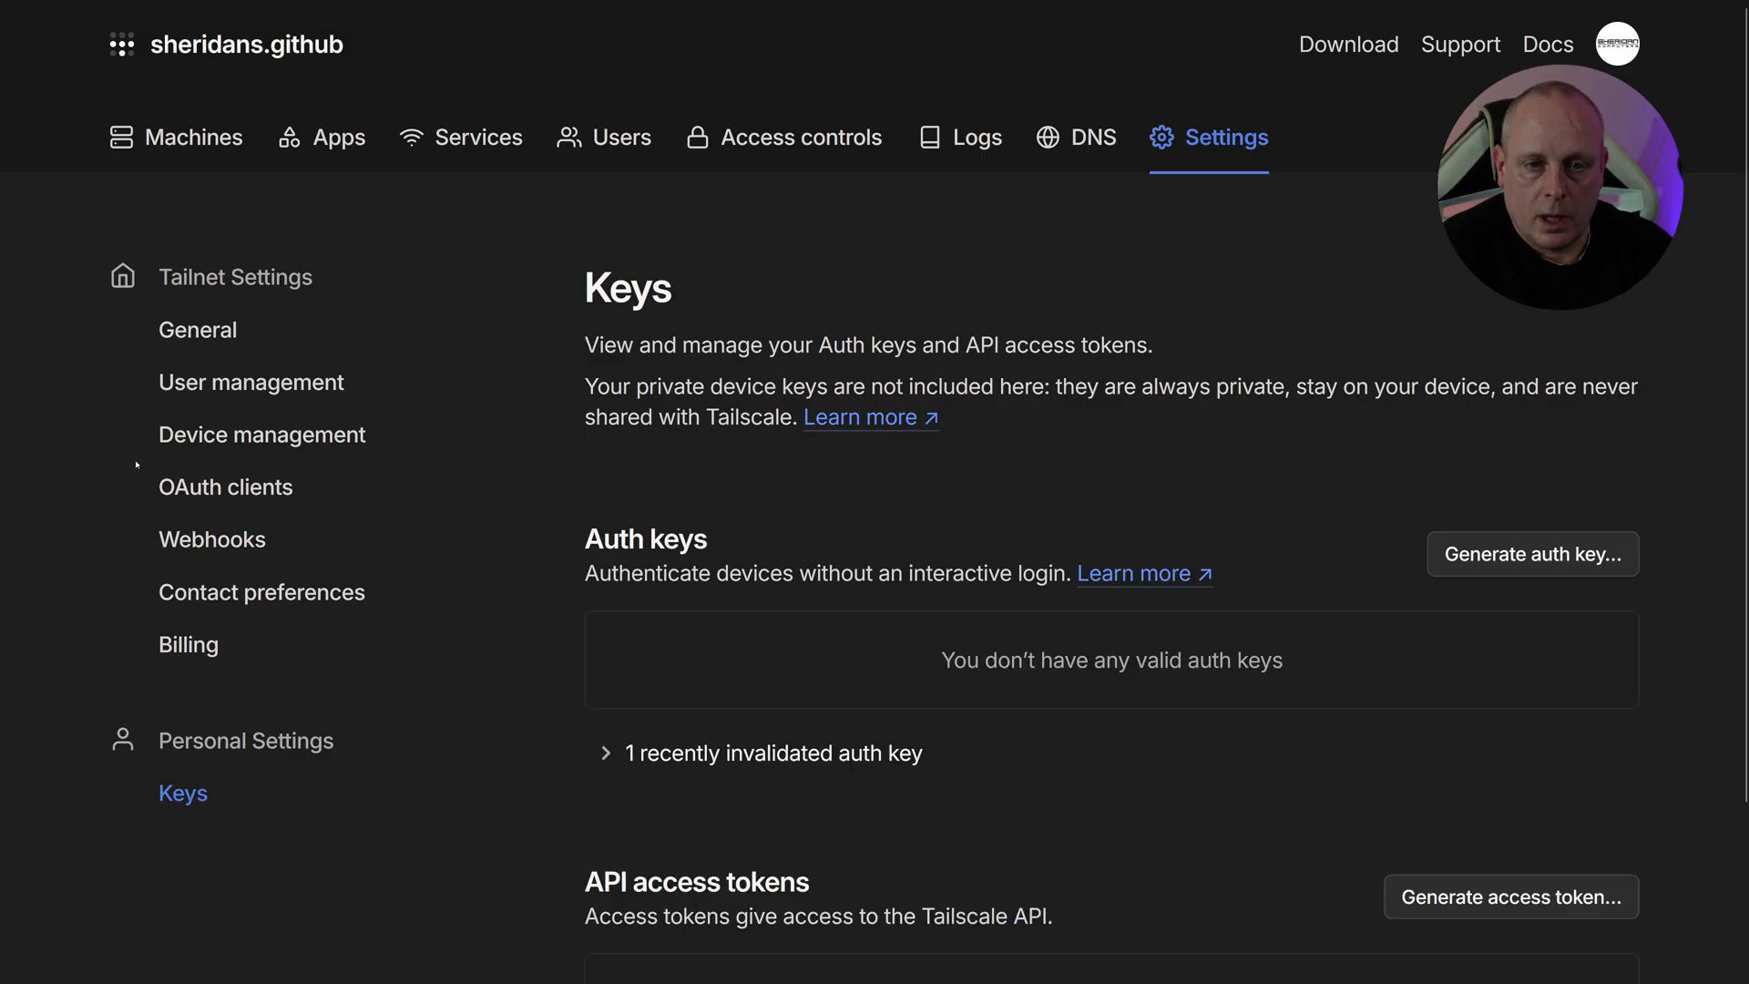
- Change the gw-london machine's name to 'pfsense', then go back to the Machines list
click(192, 137)
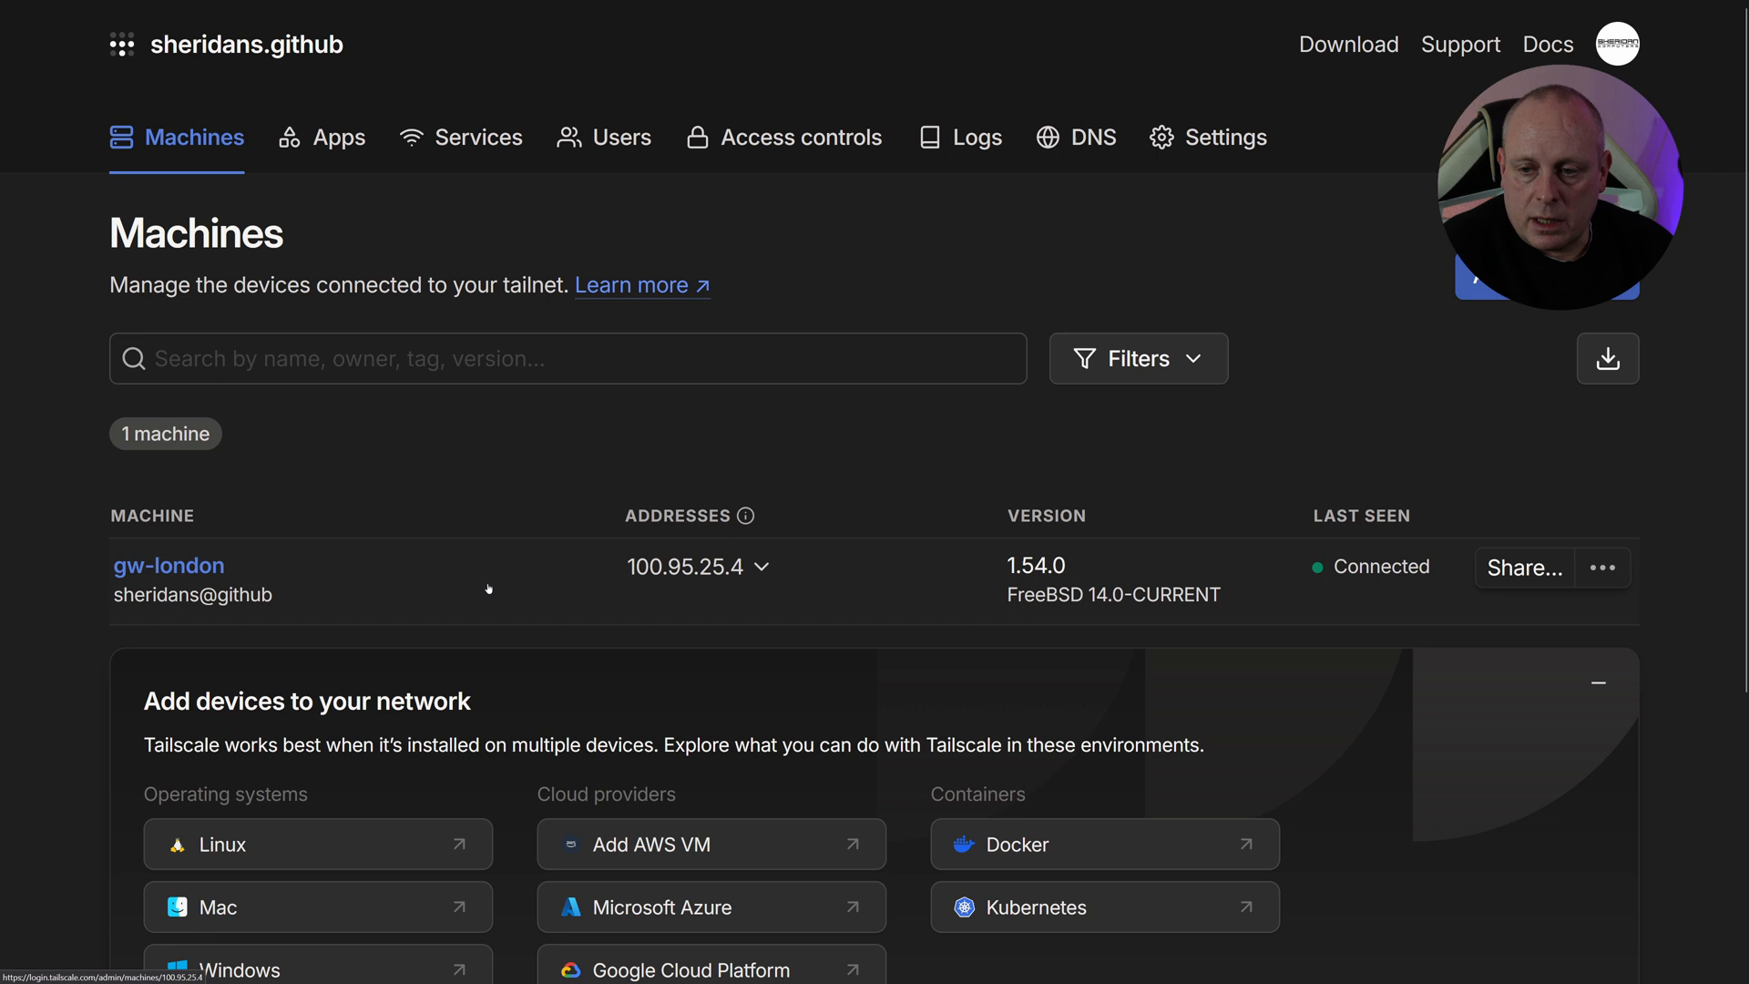
mouse_move(232, 581)
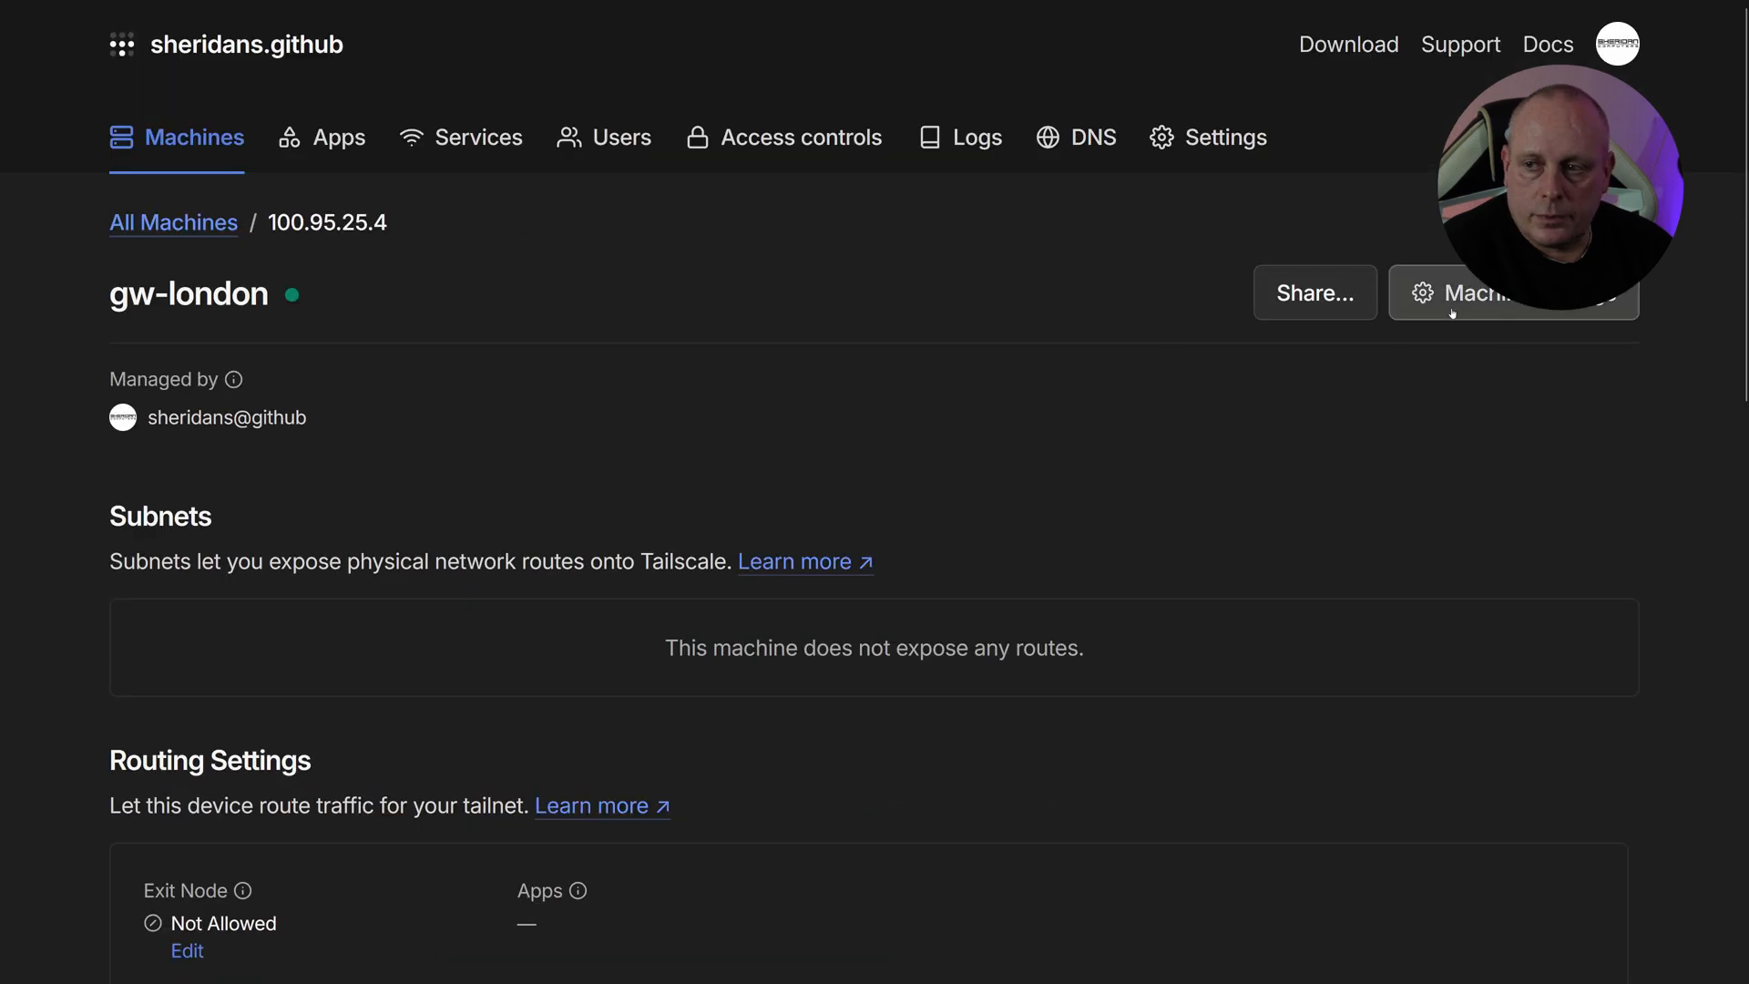
click(1486, 293)
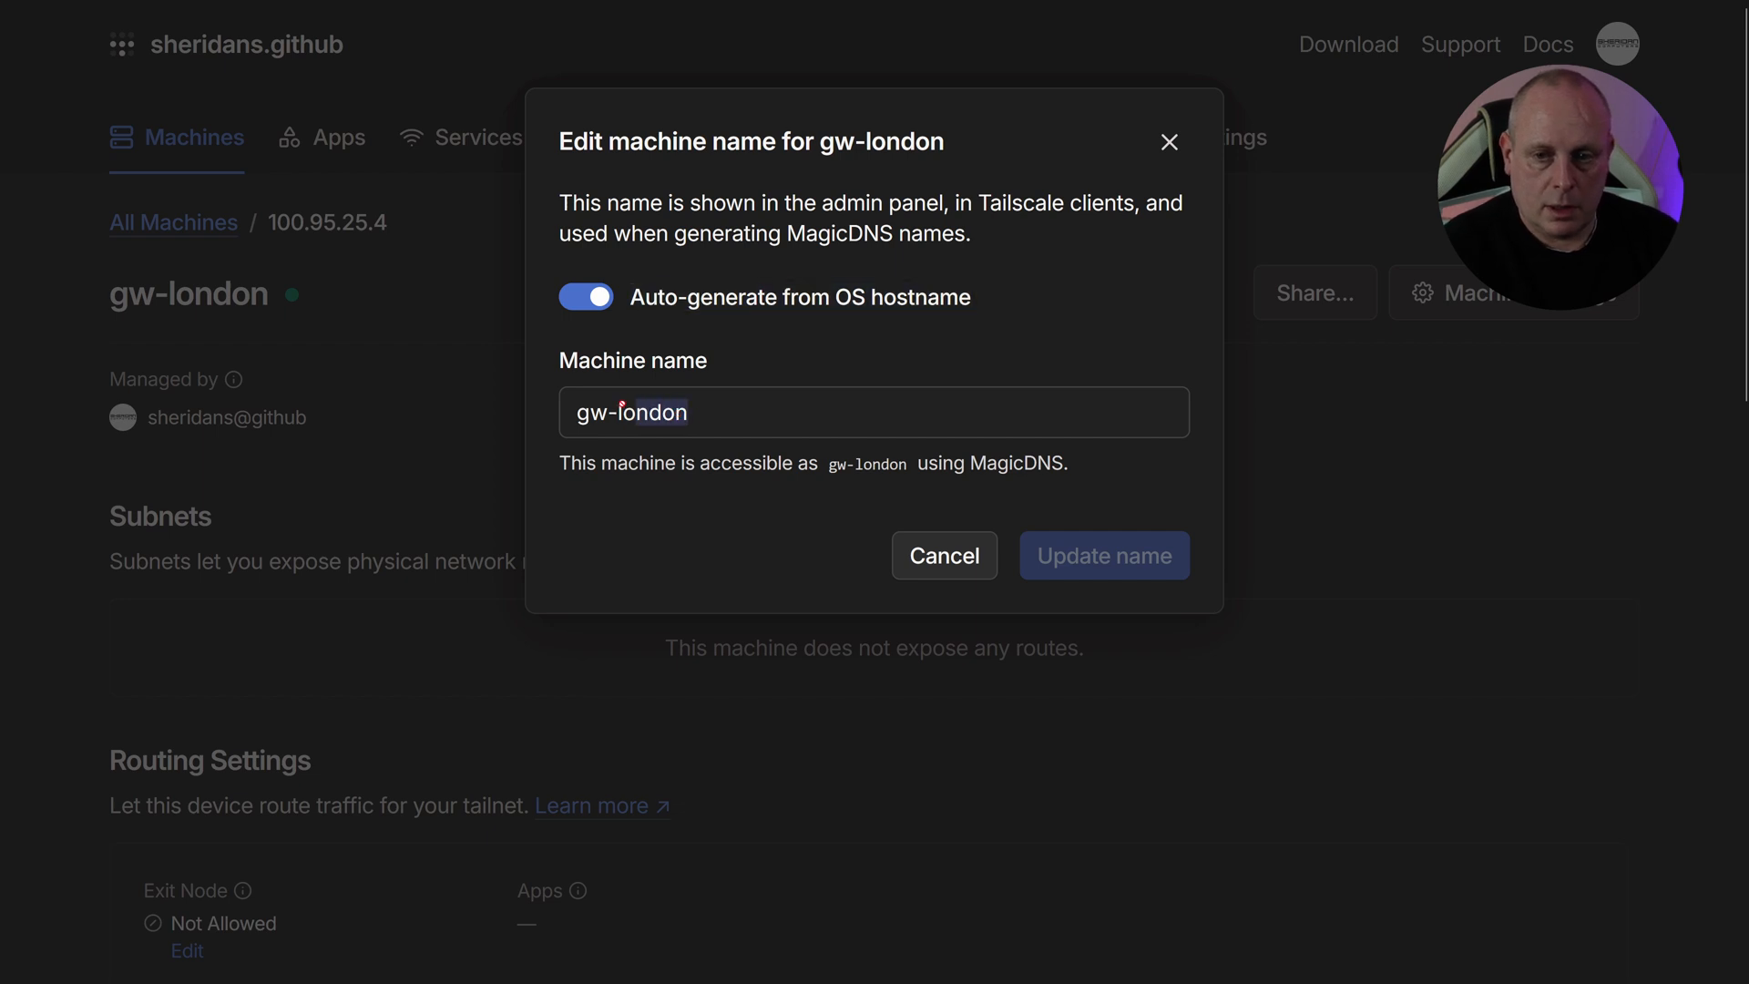
click(586, 297)
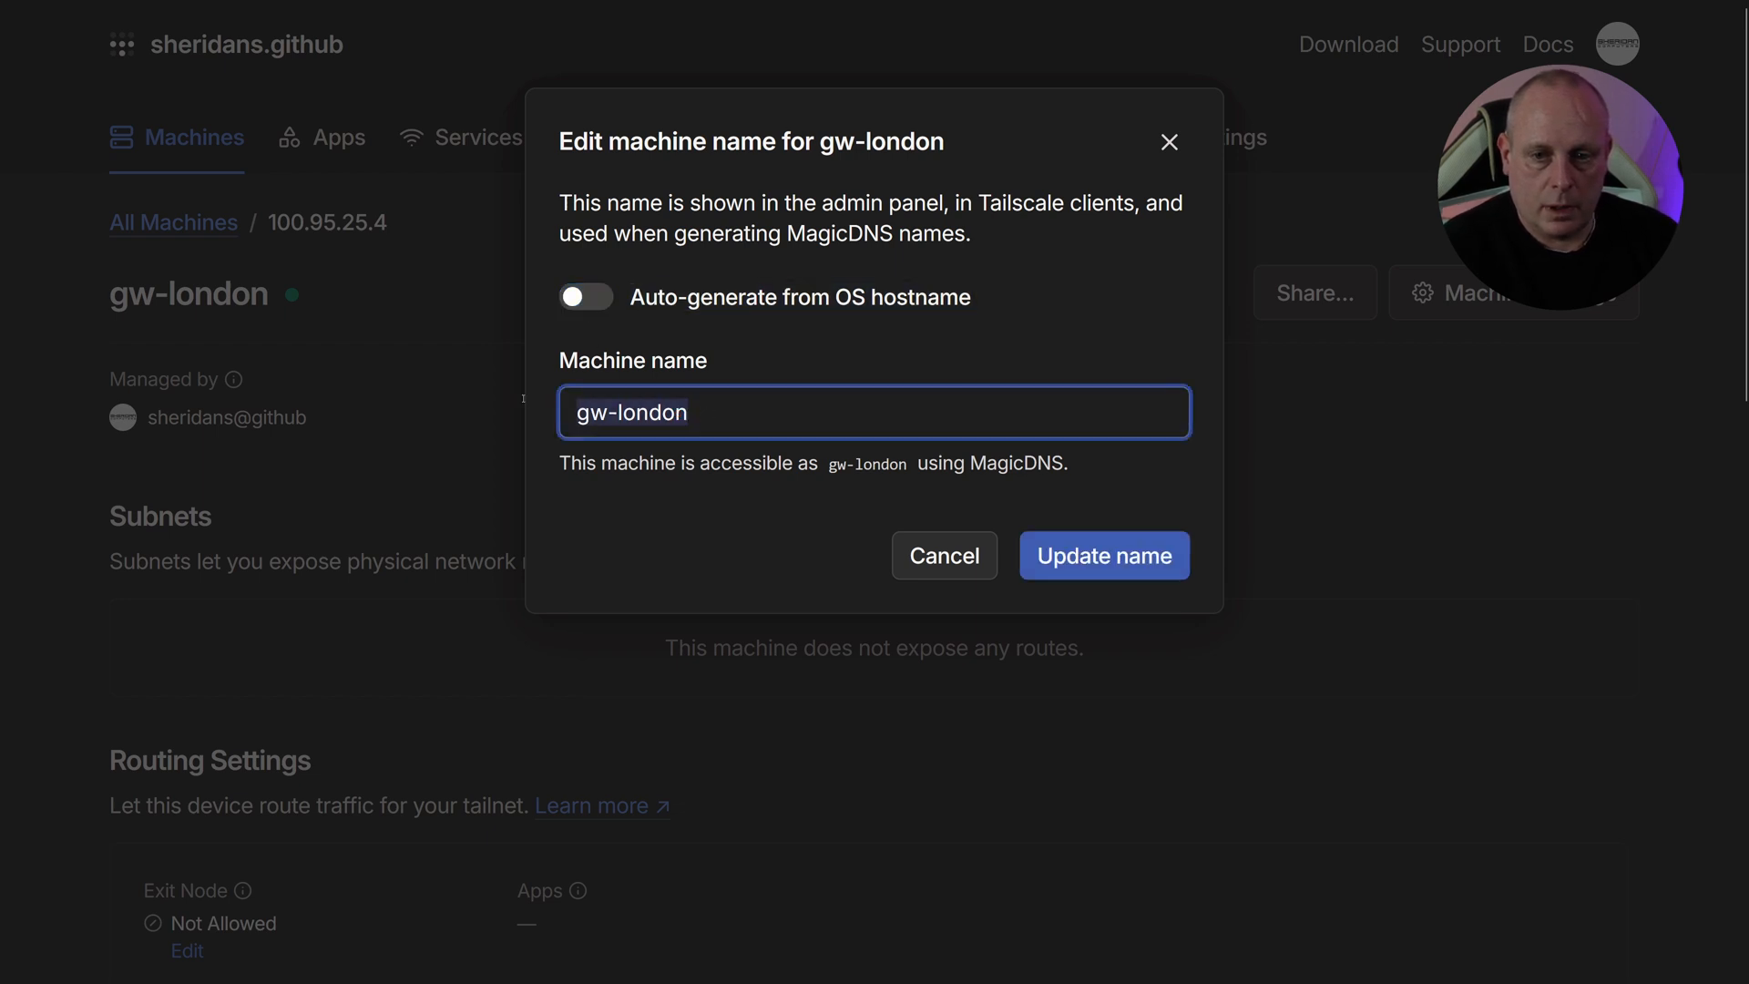
text(pfsense)
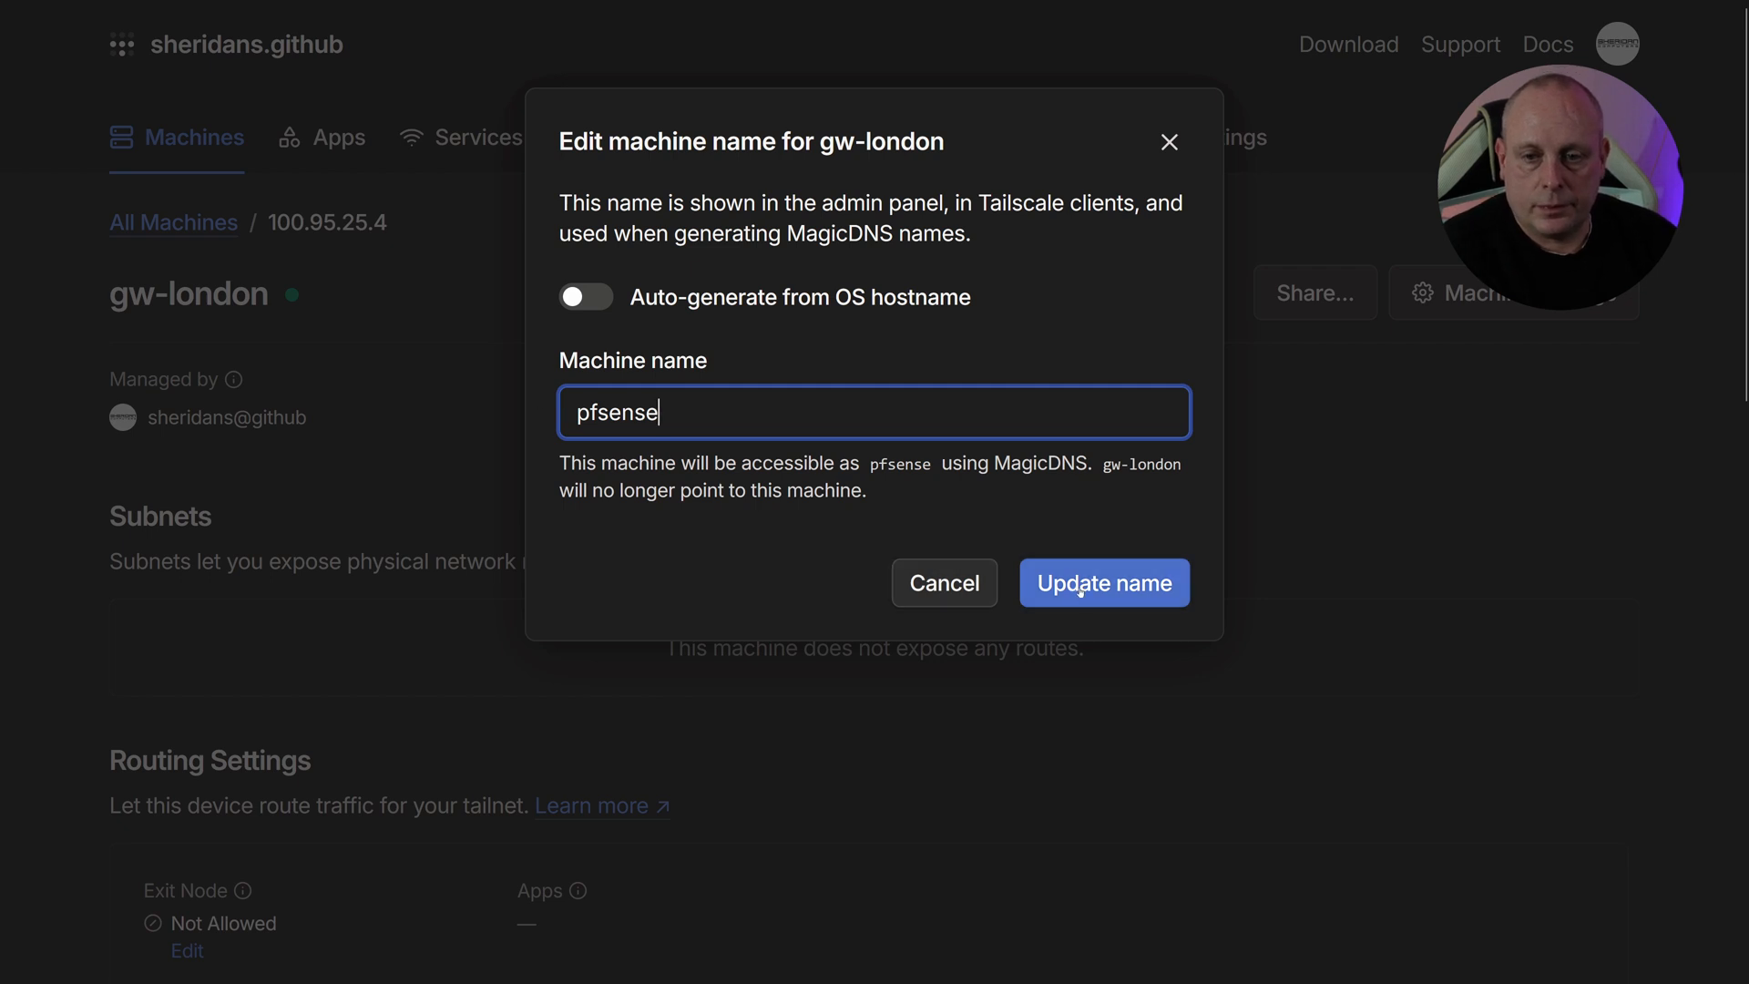
click(1104, 583)
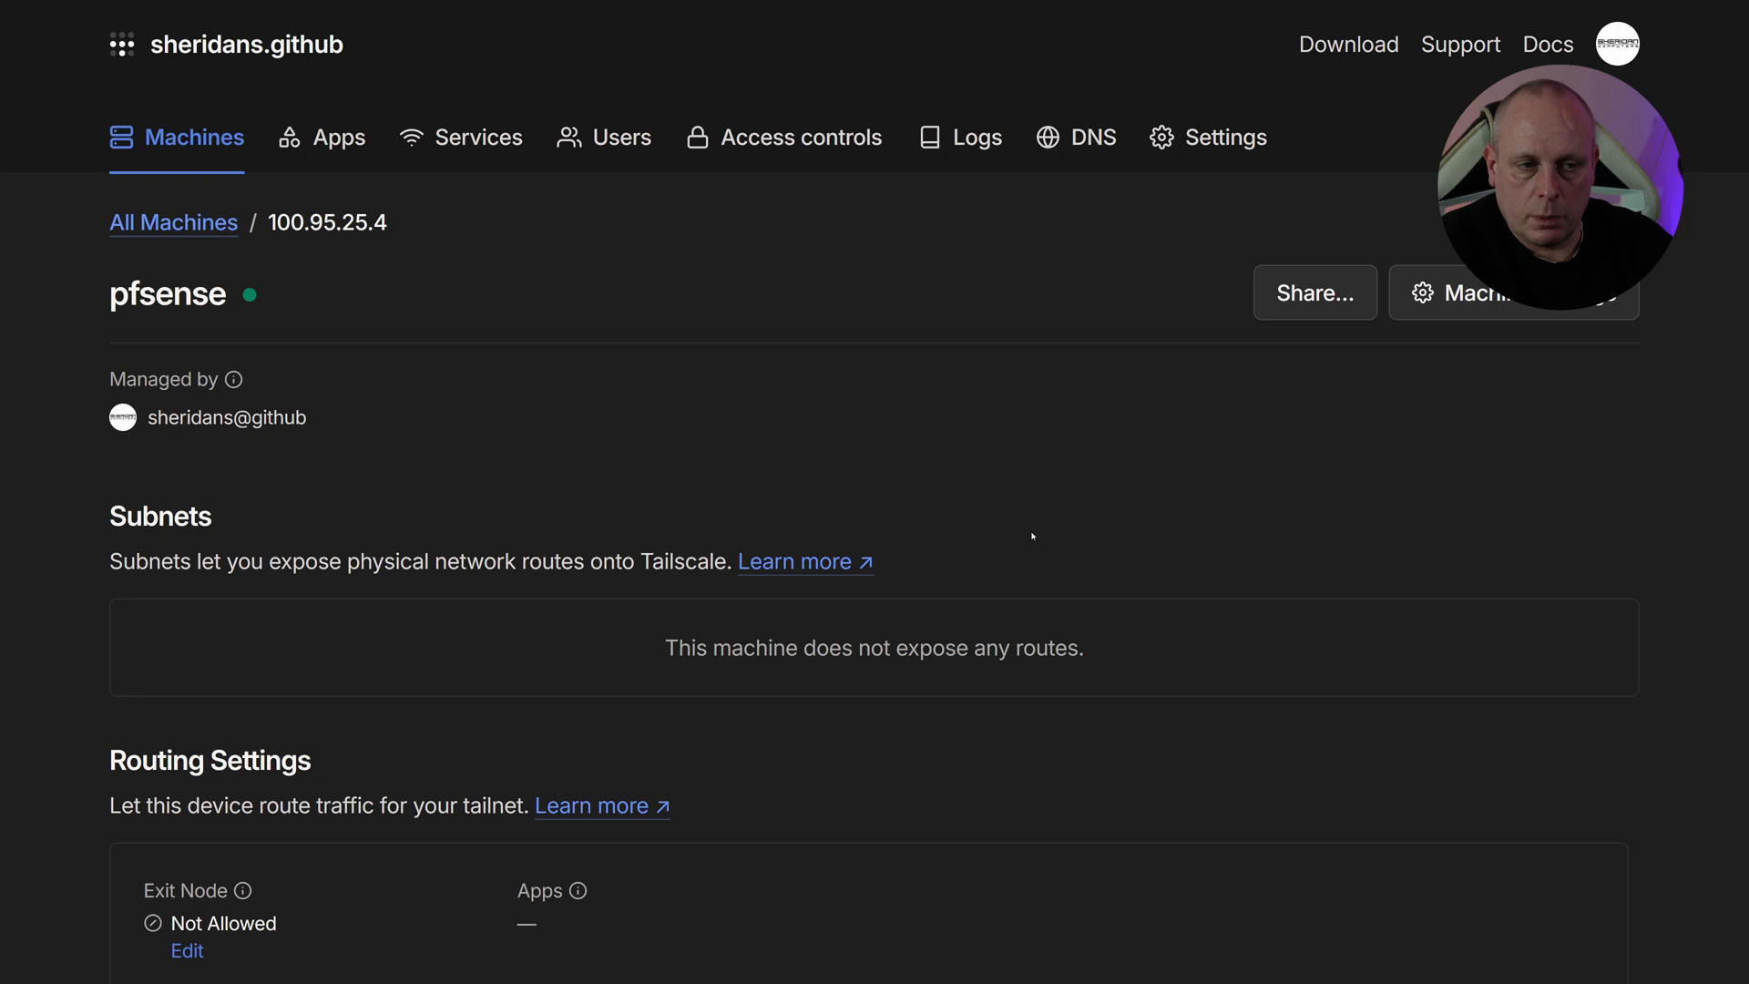
mouse_move(1025, 536)
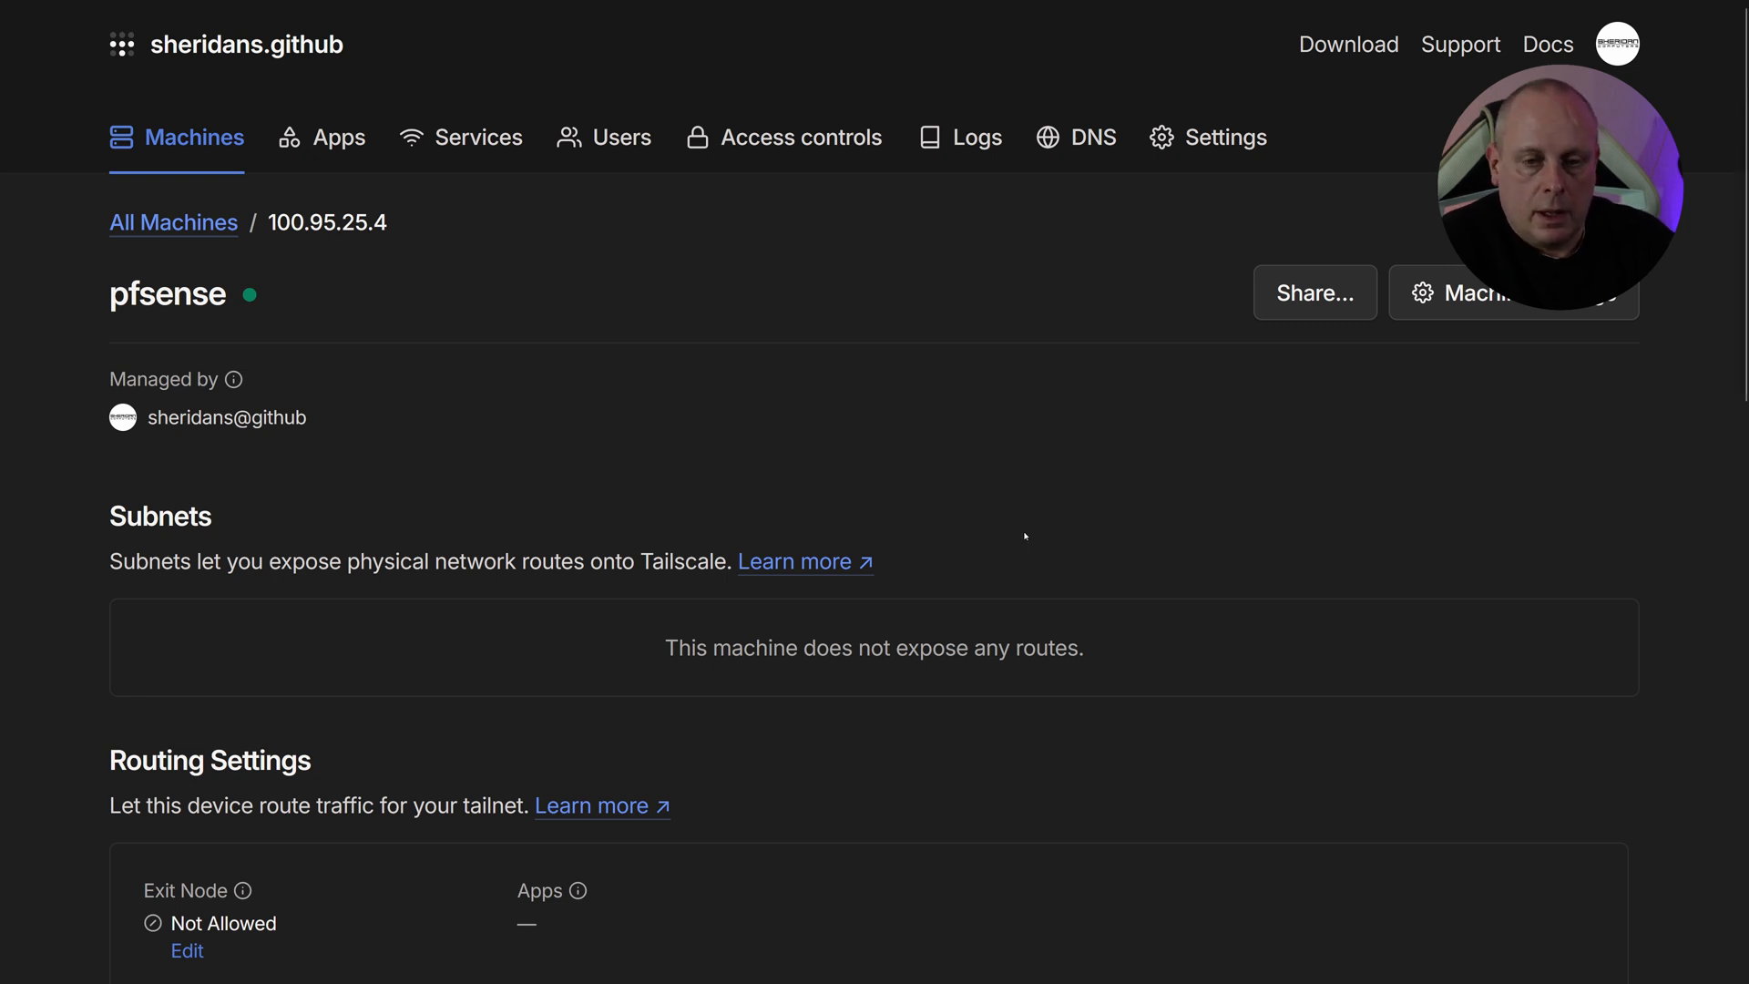
click(174, 223)
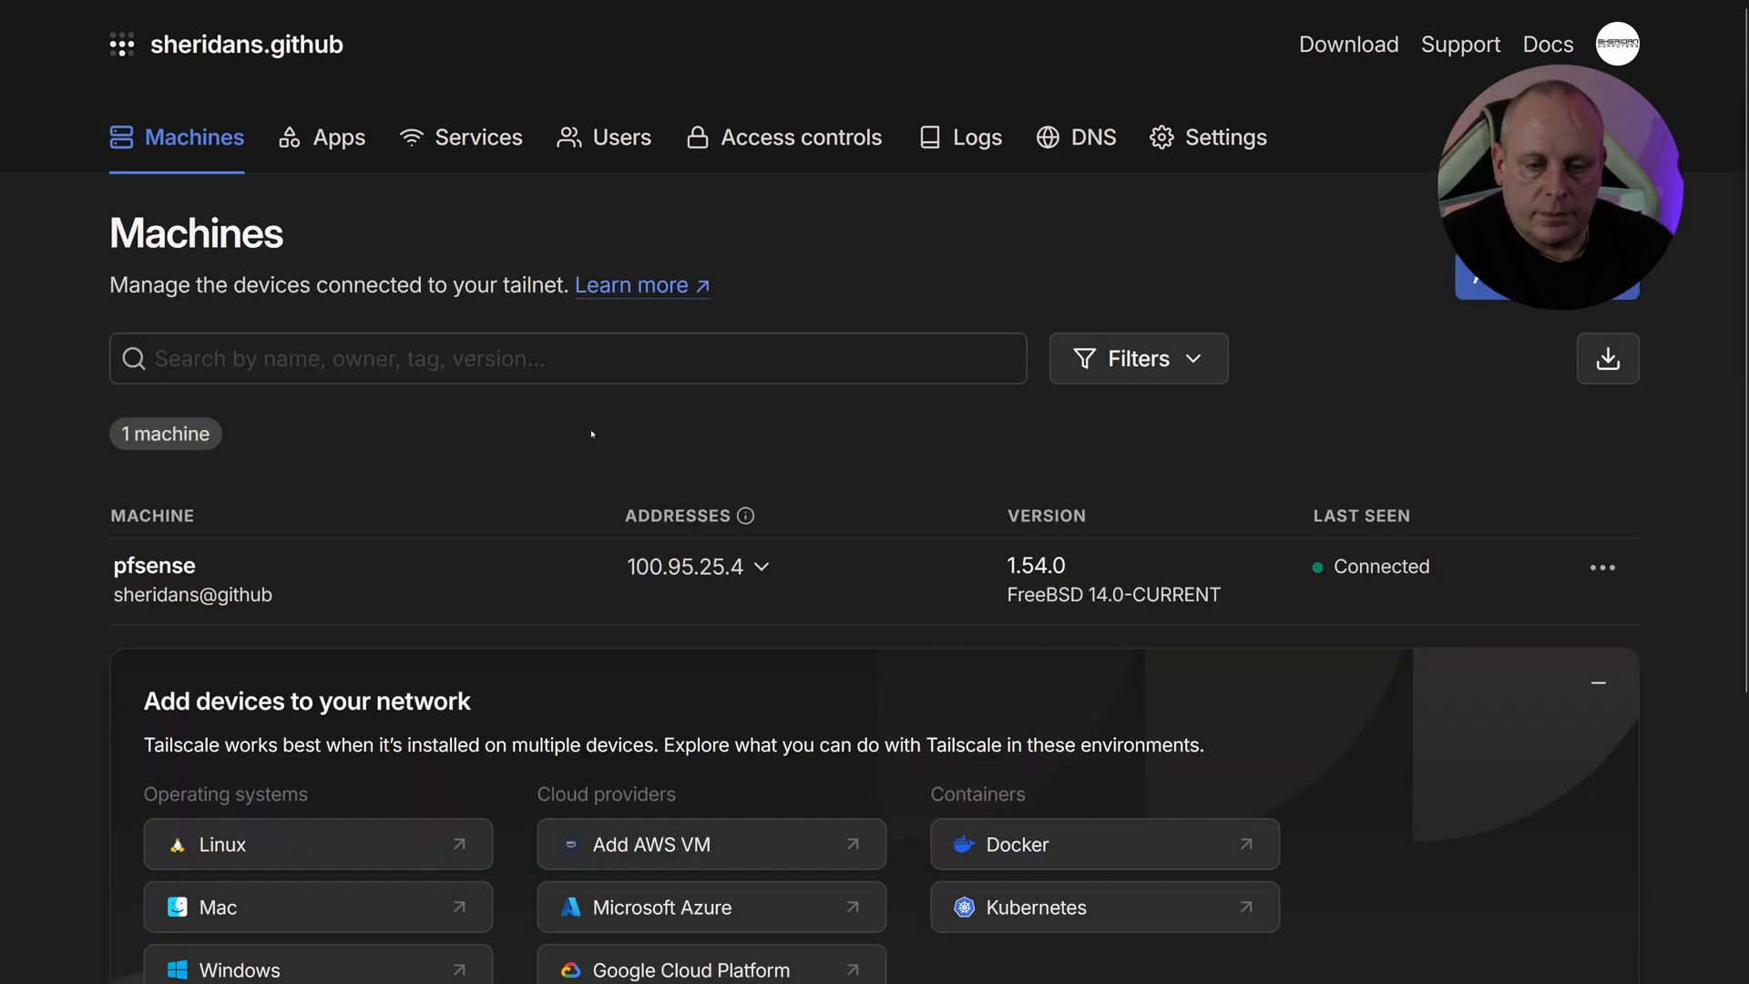
mouse_move(484, 579)
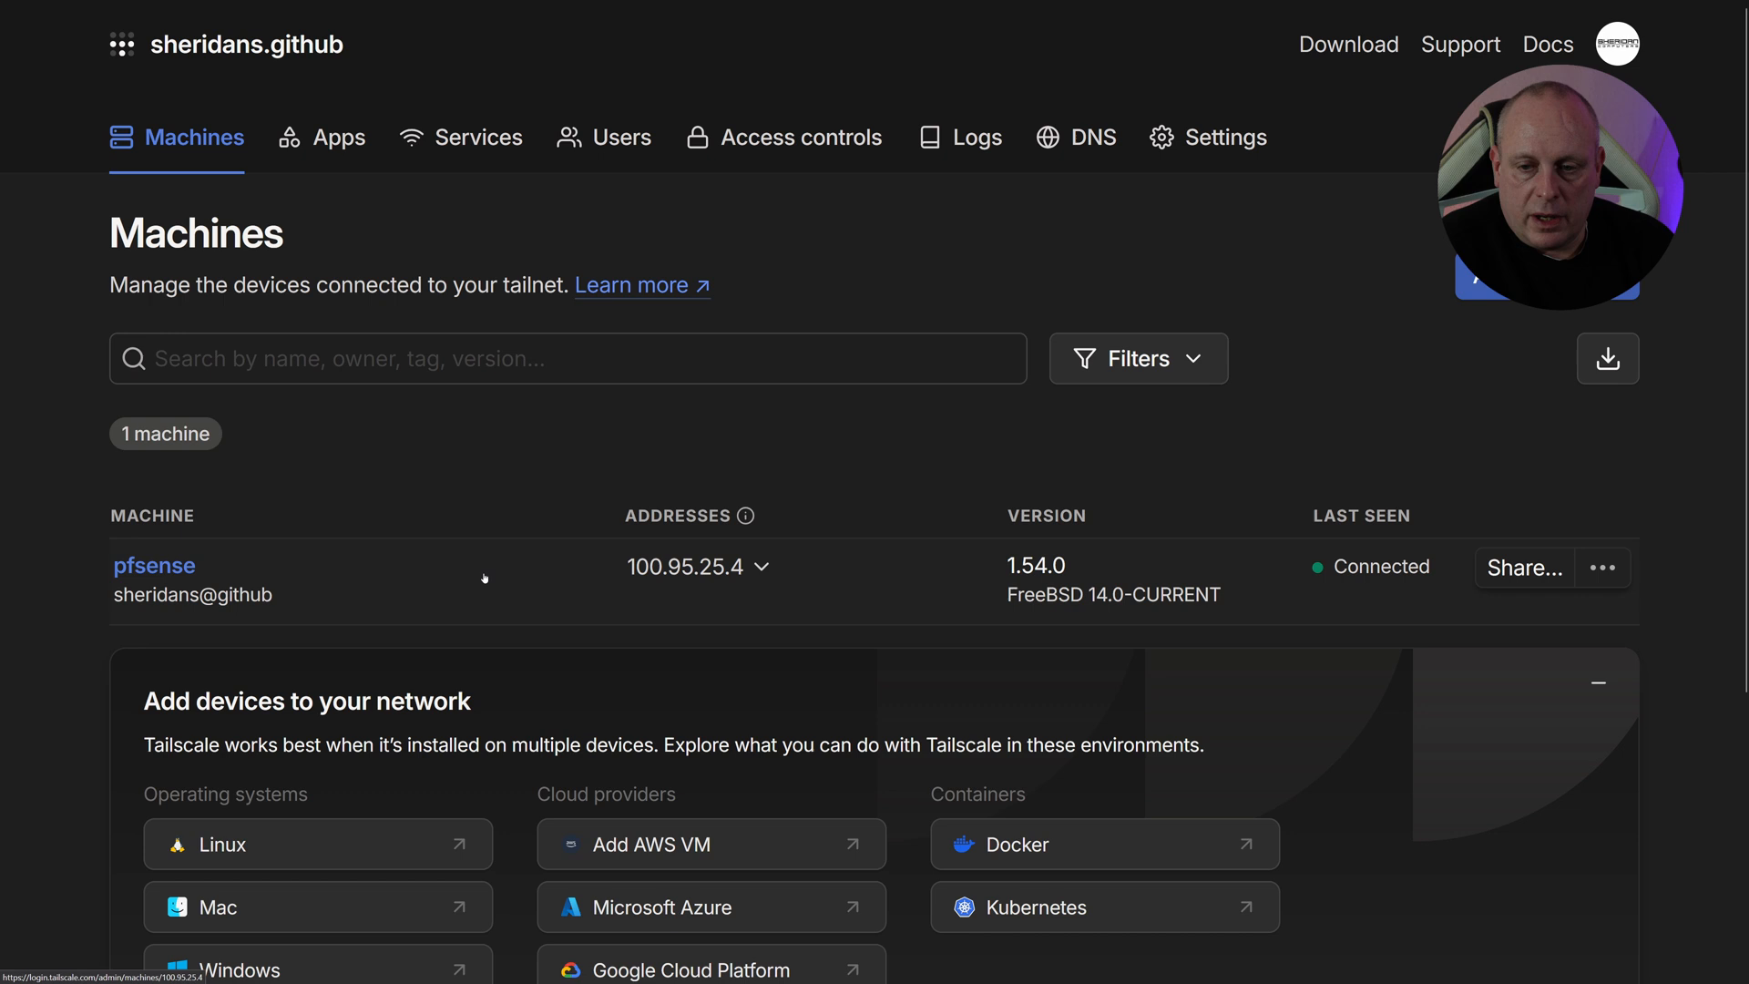
mouse_move(497, 574)
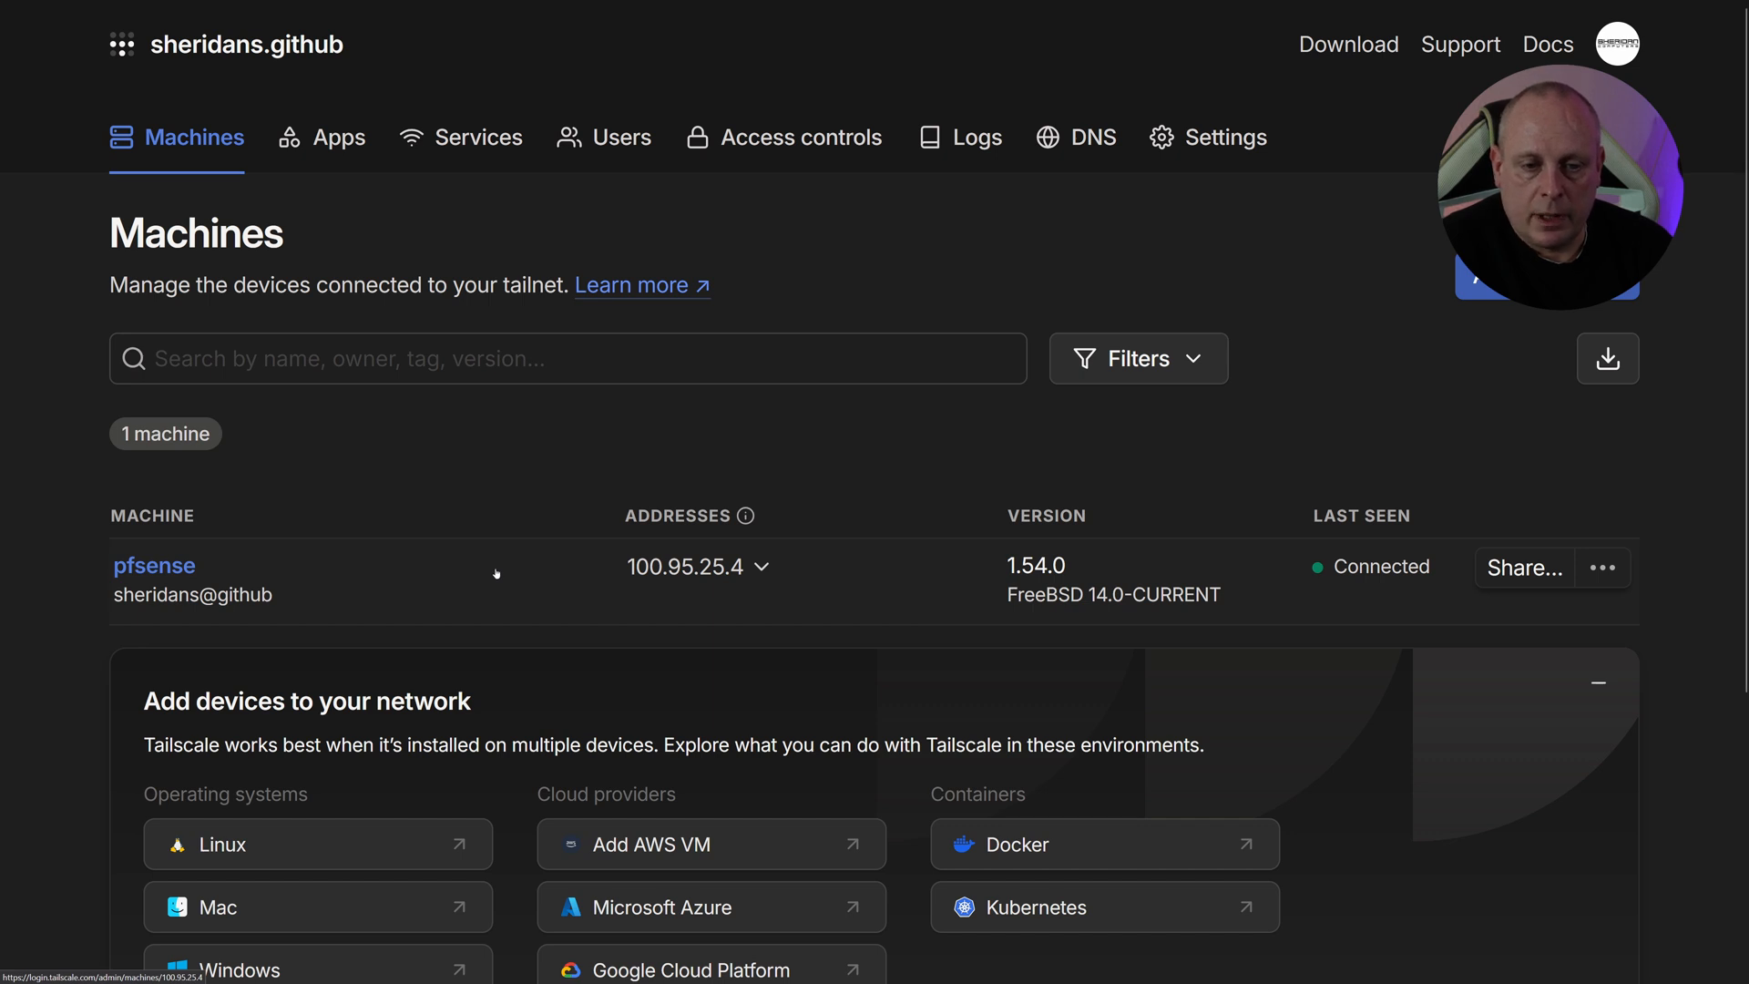
mouse_move(436, 559)
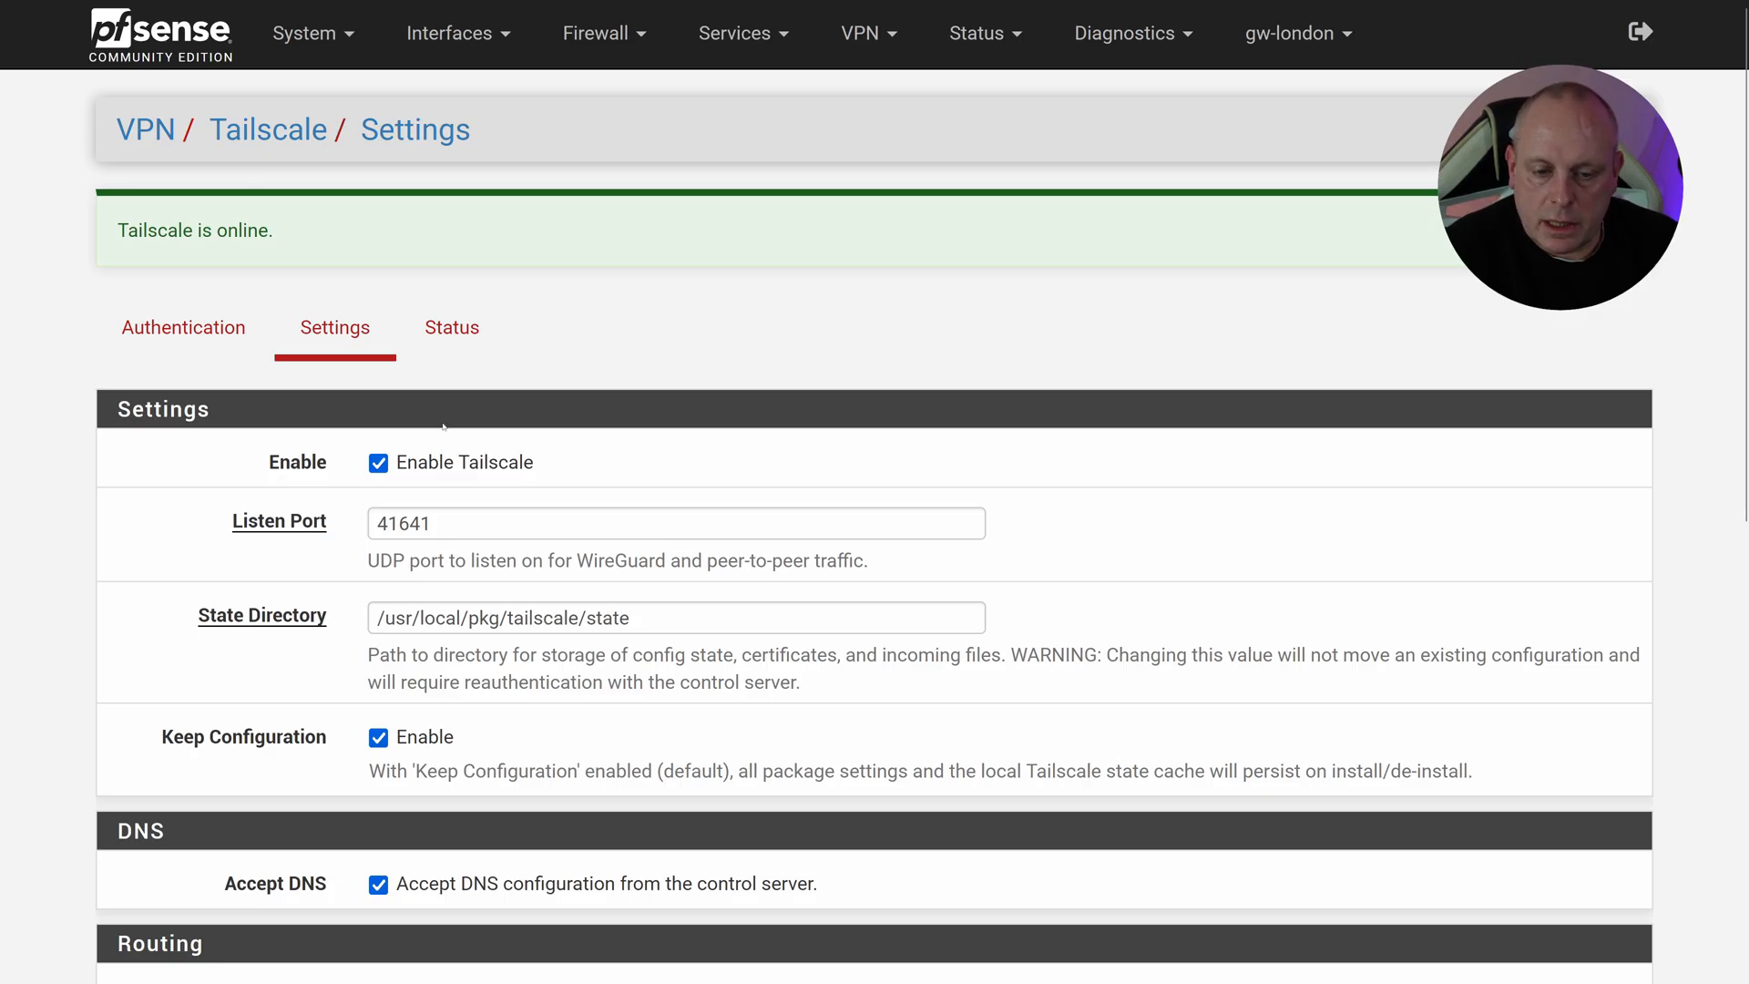
- Tick Advertise Exit Node under Routing in pfSense's Tailscale settings and save
scroll(down, 3)
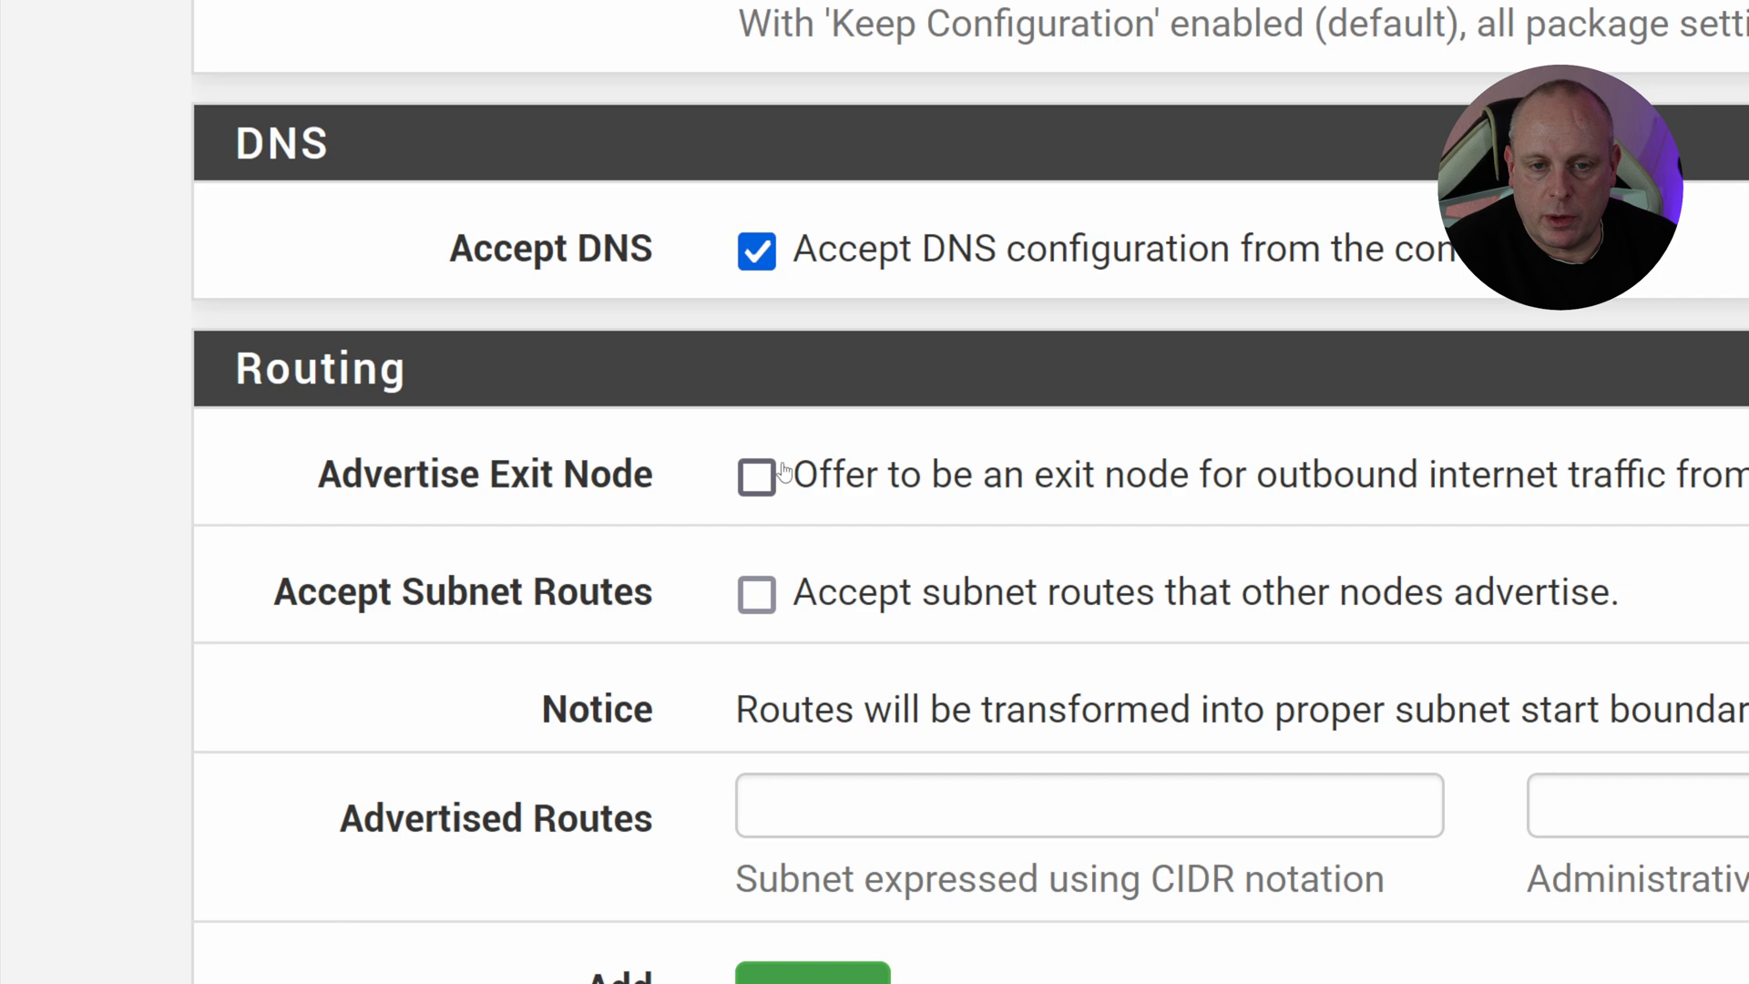
click(756, 476)
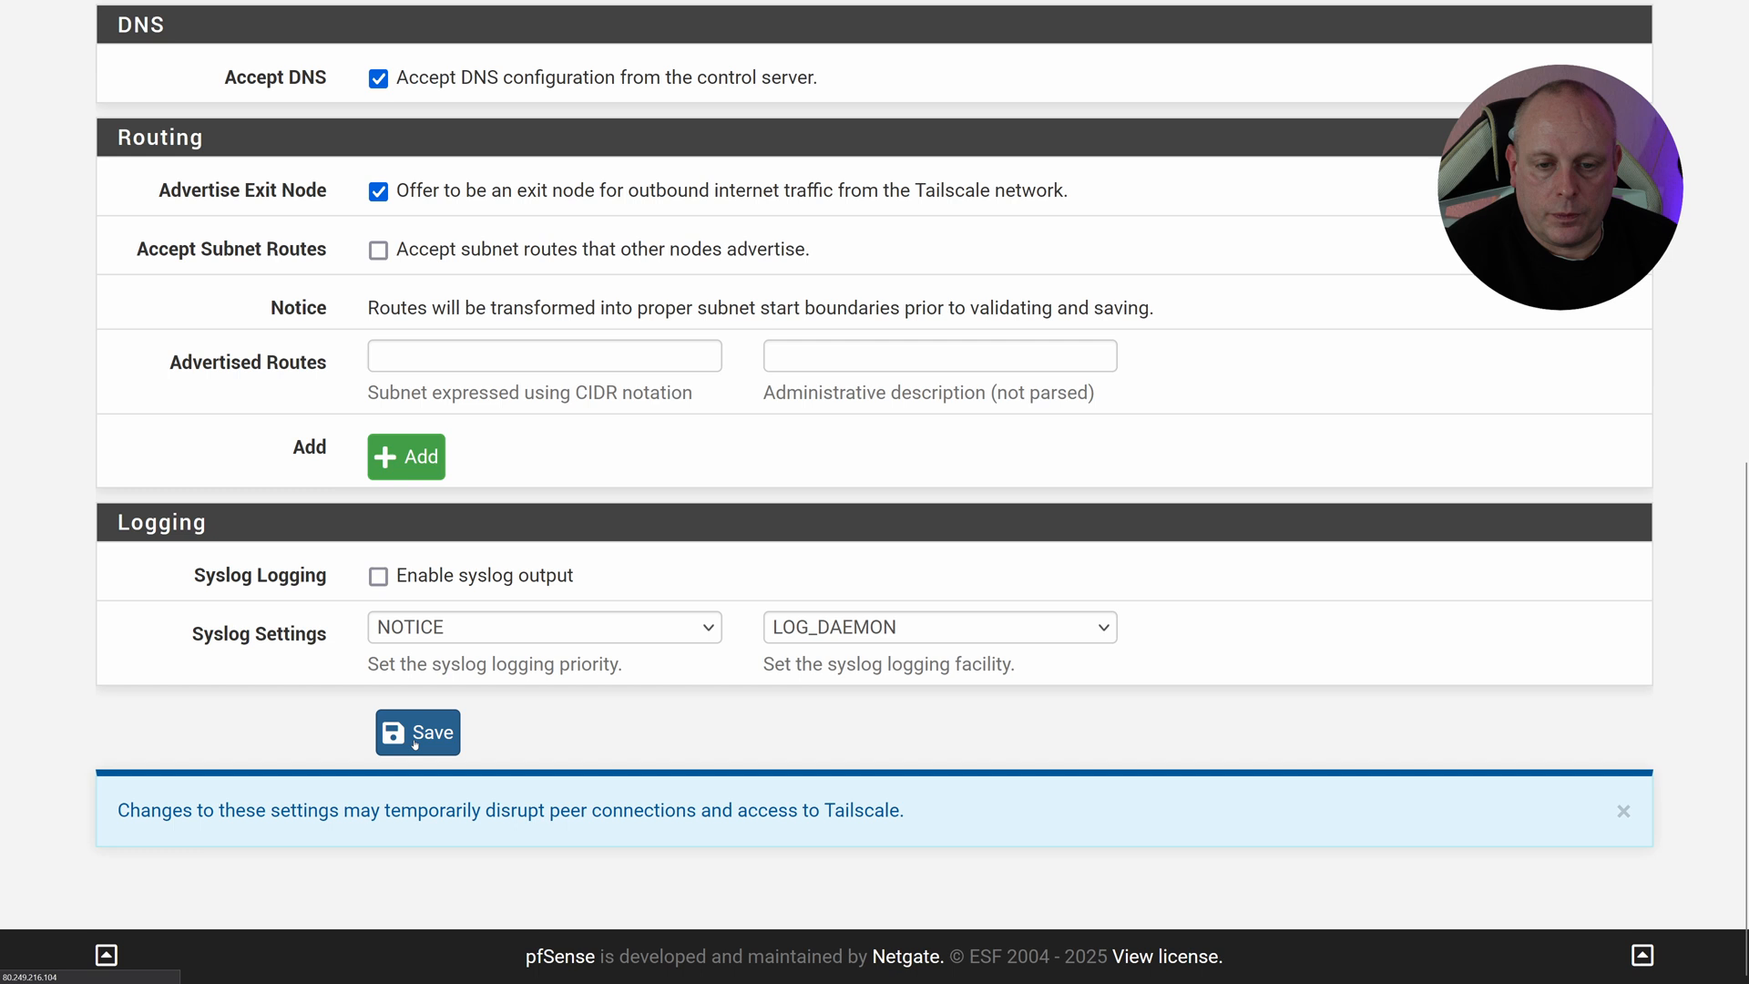
click(417, 732)
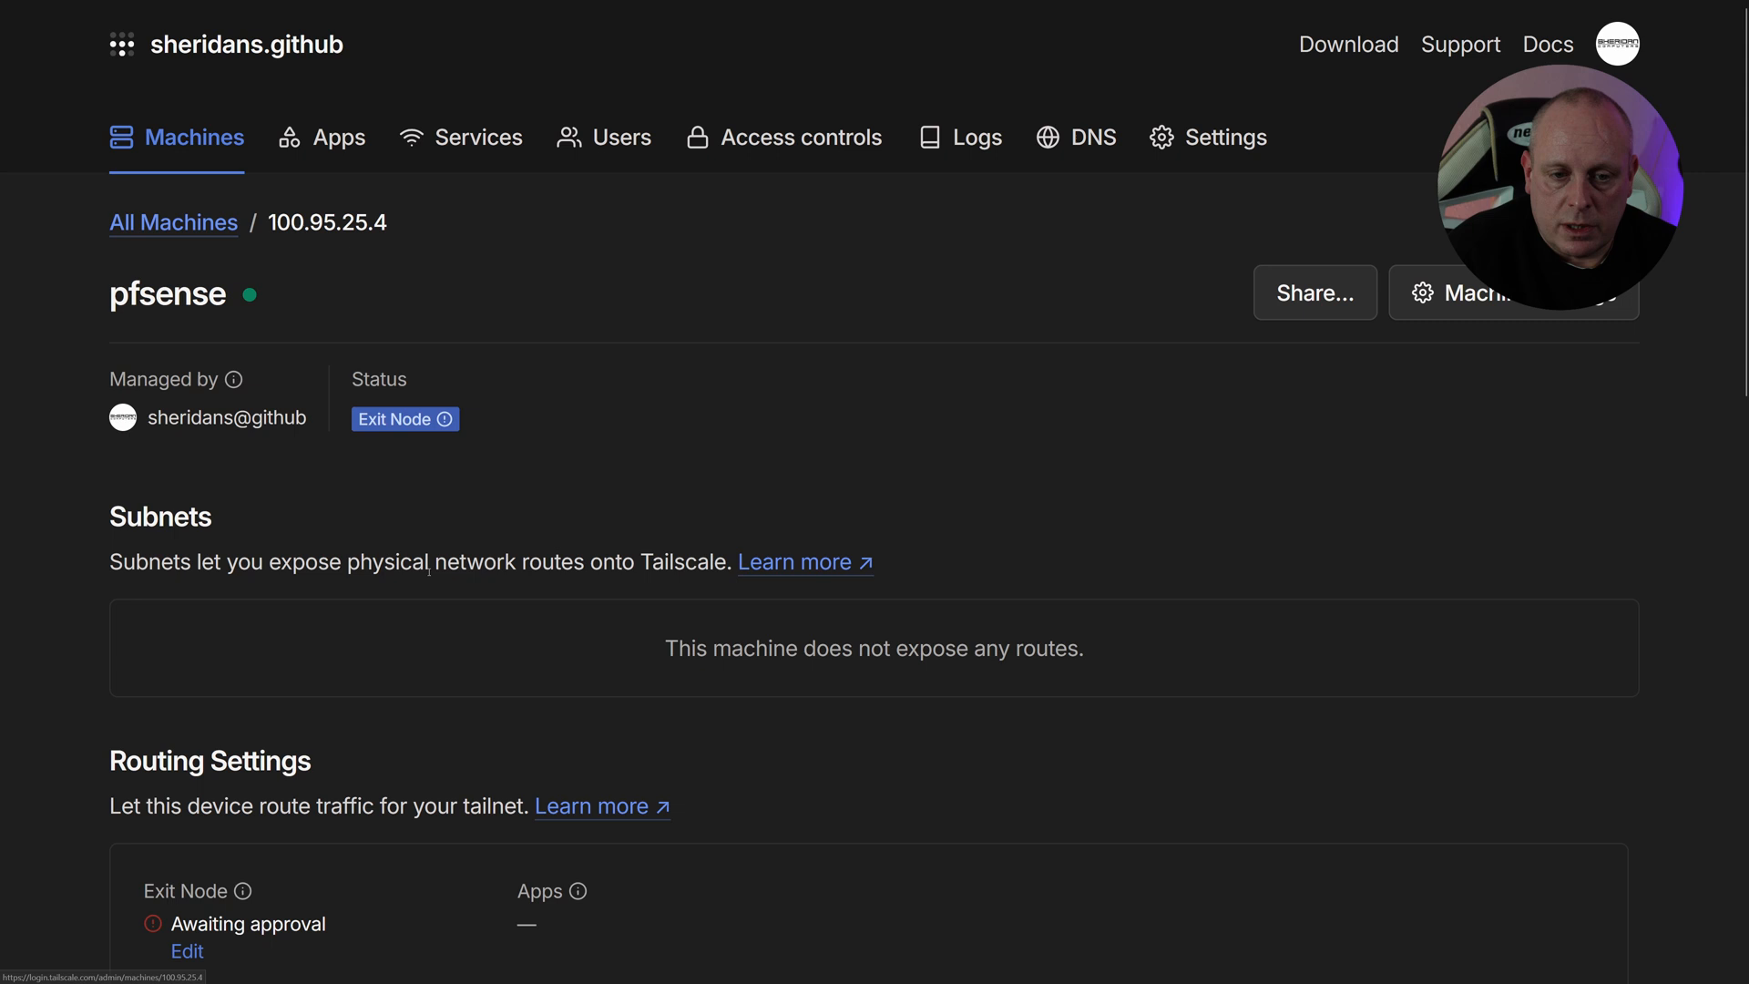
- Approve 'Use as exit node' for pfsense, save, and go back to Machines
scroll(down, 3)
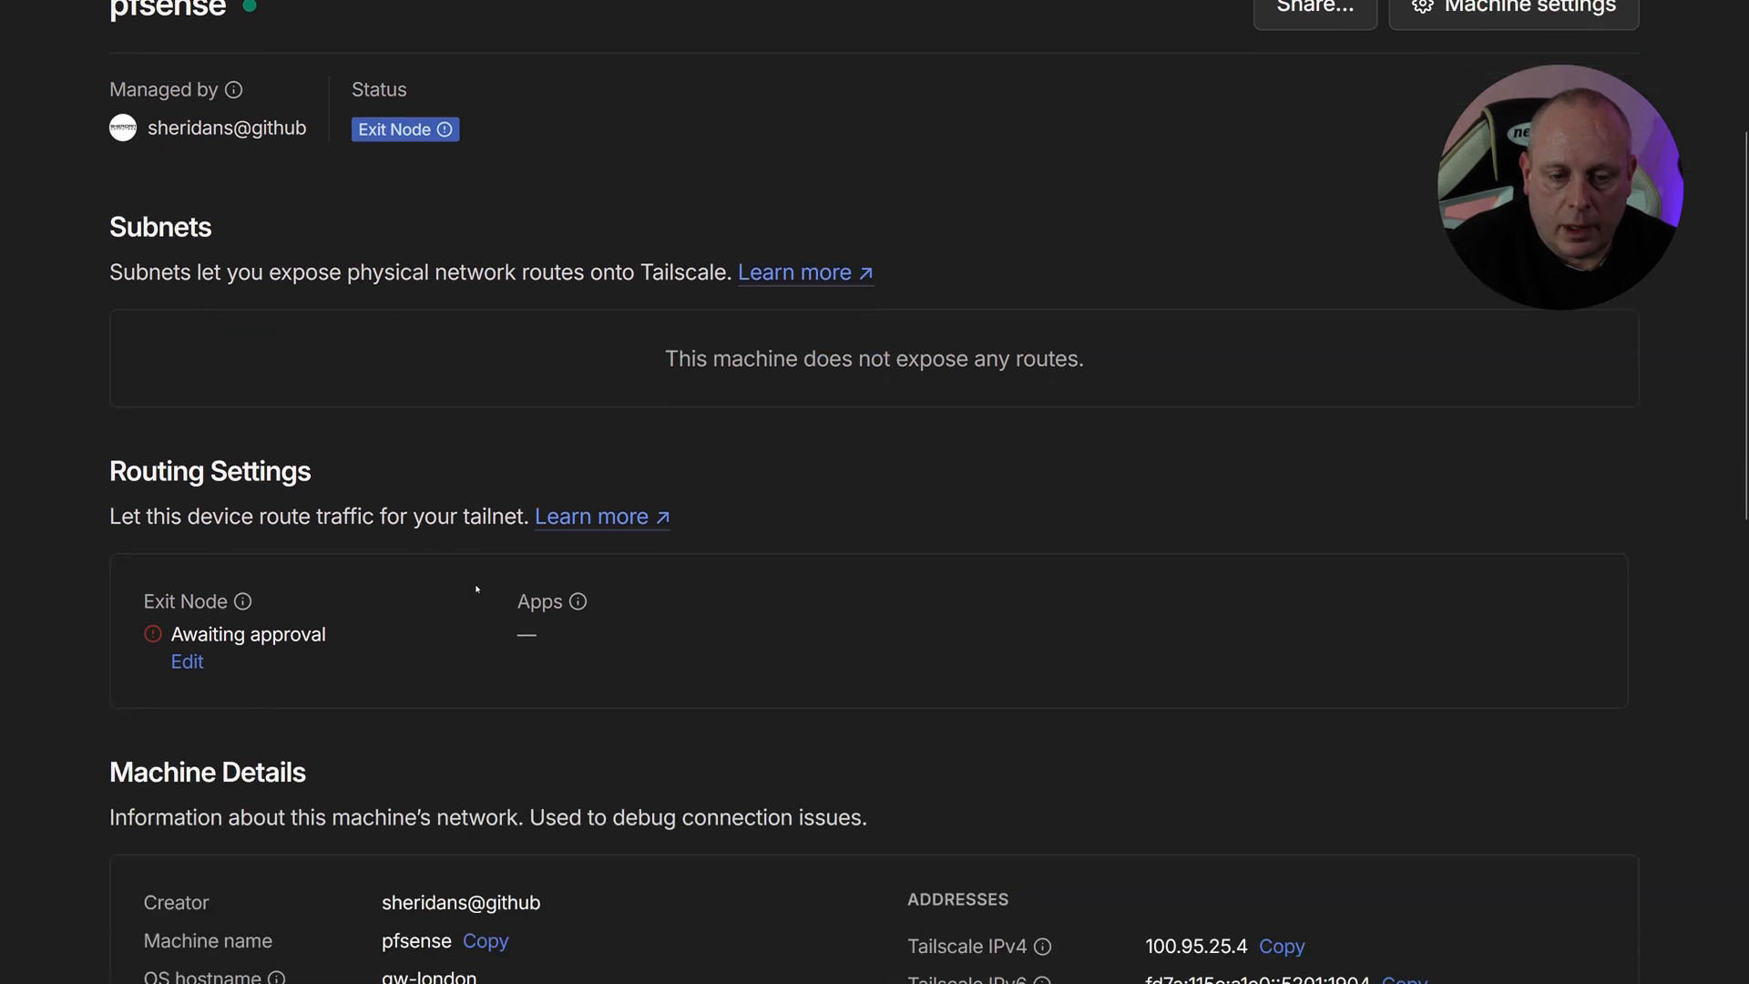
scroll(down, 3)
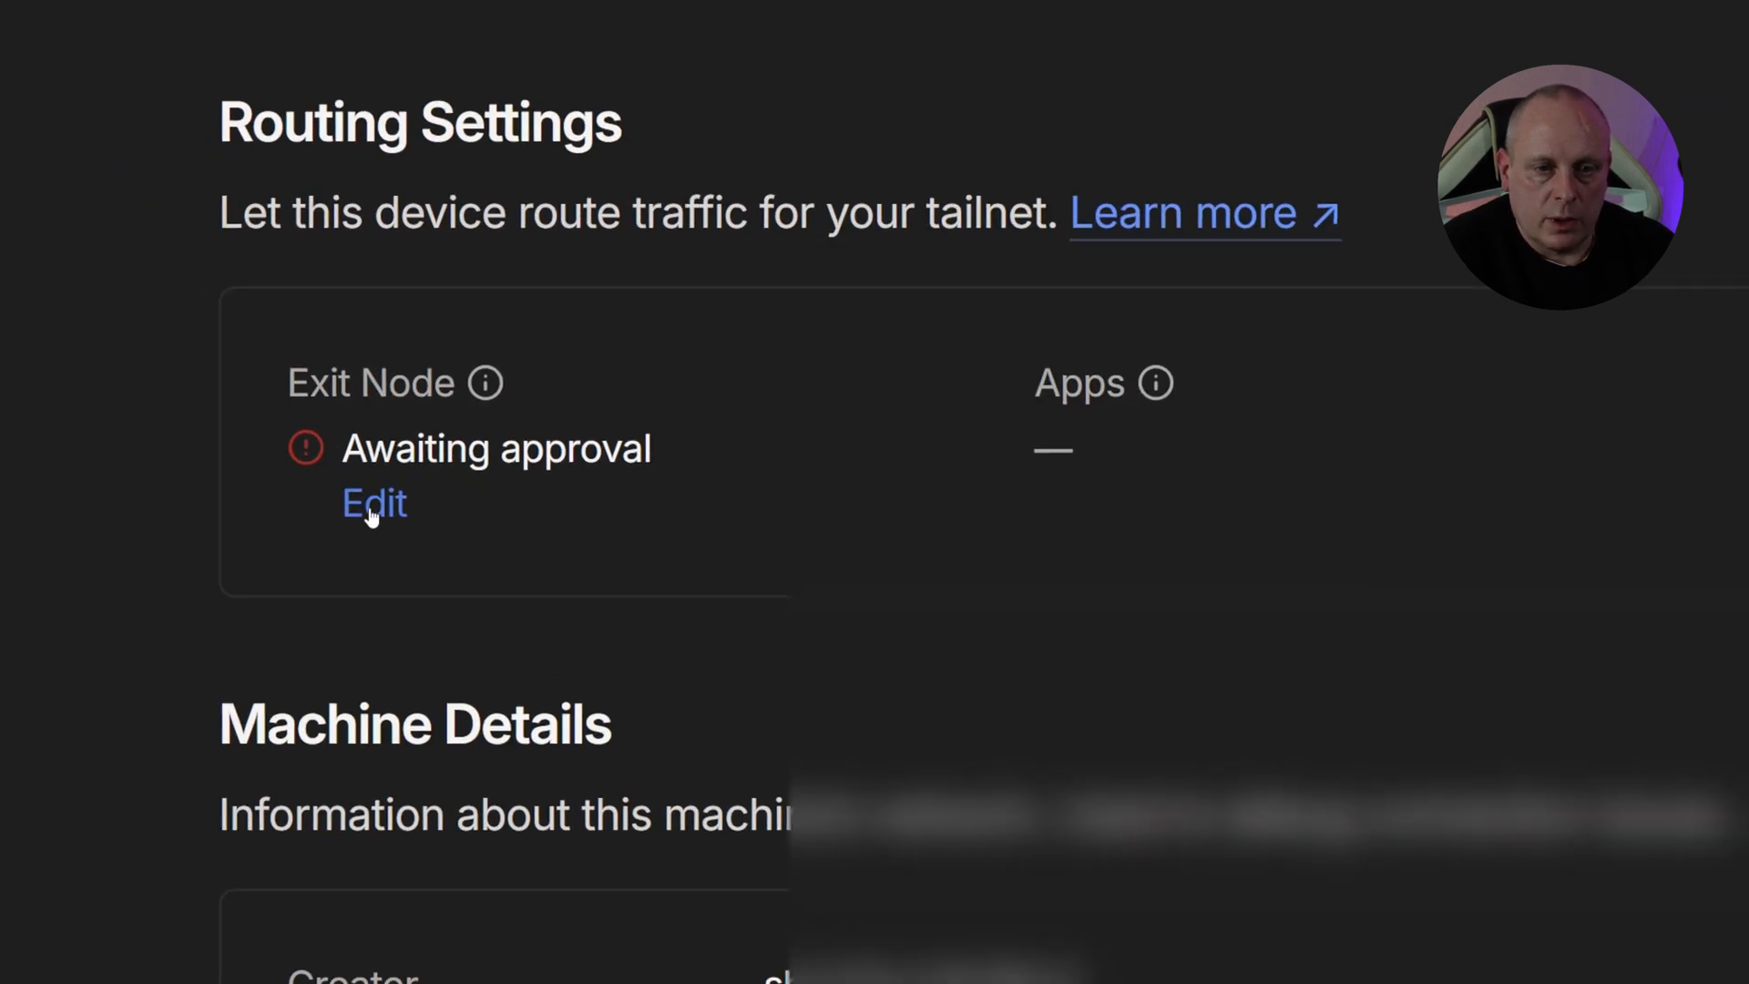
click(373, 503)
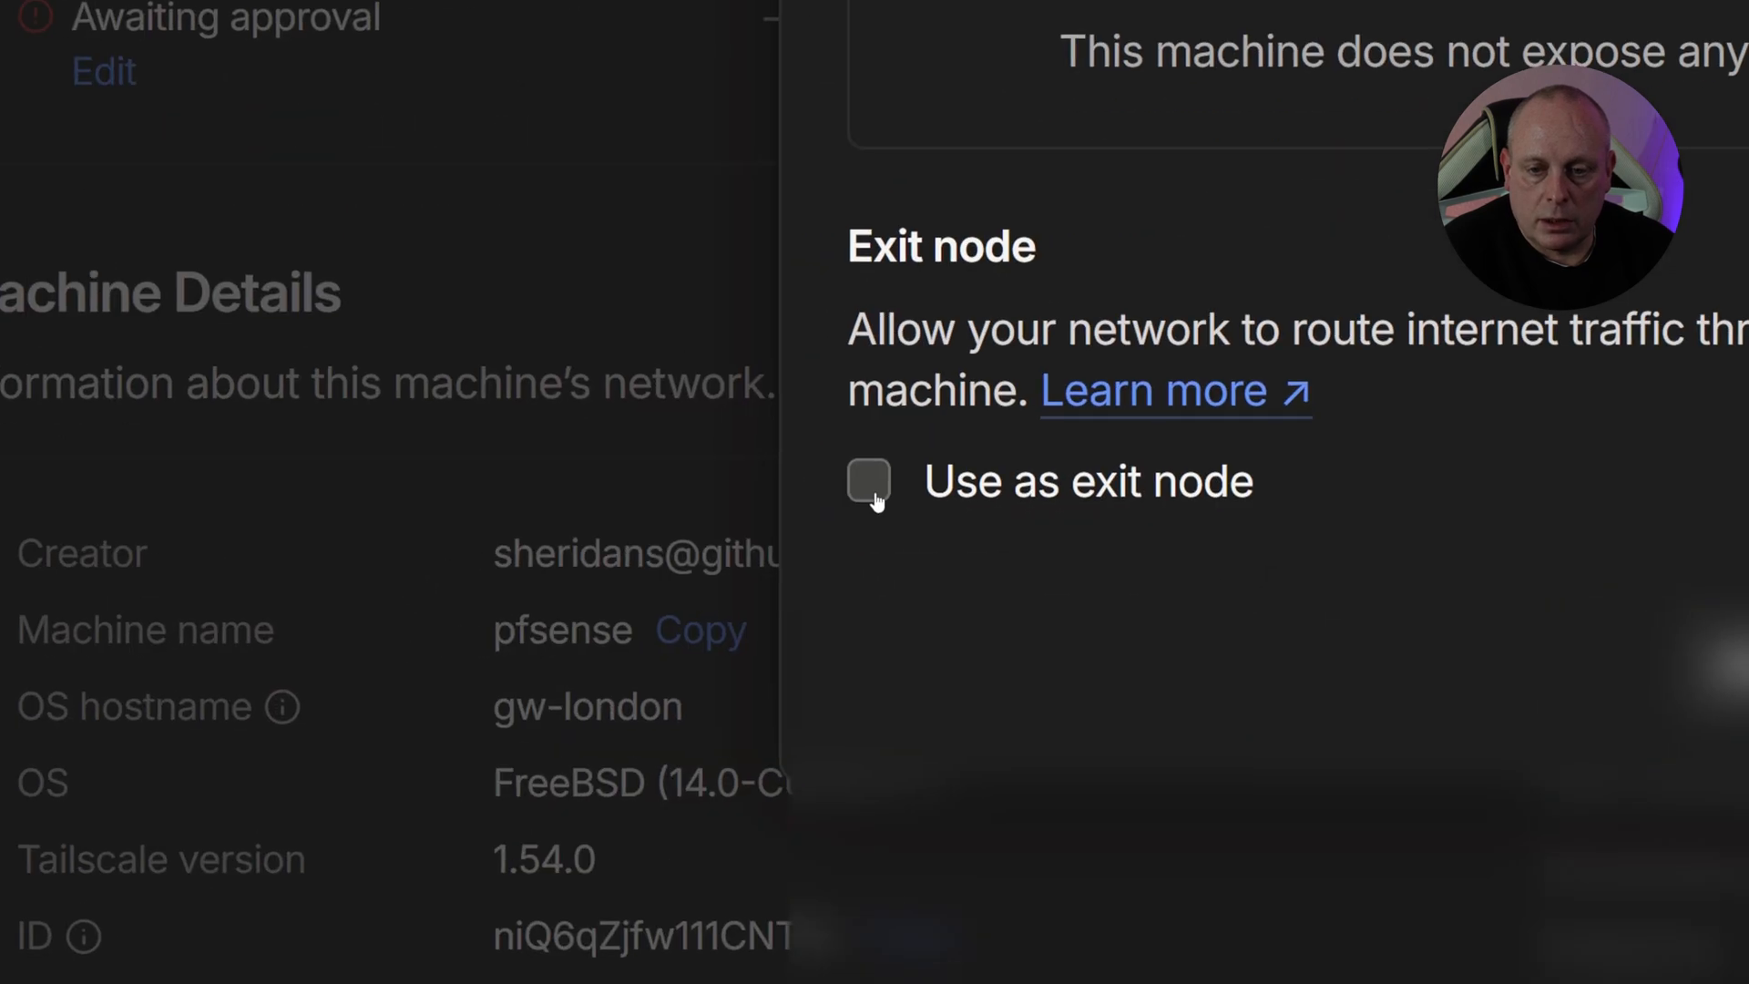
click(868, 481)
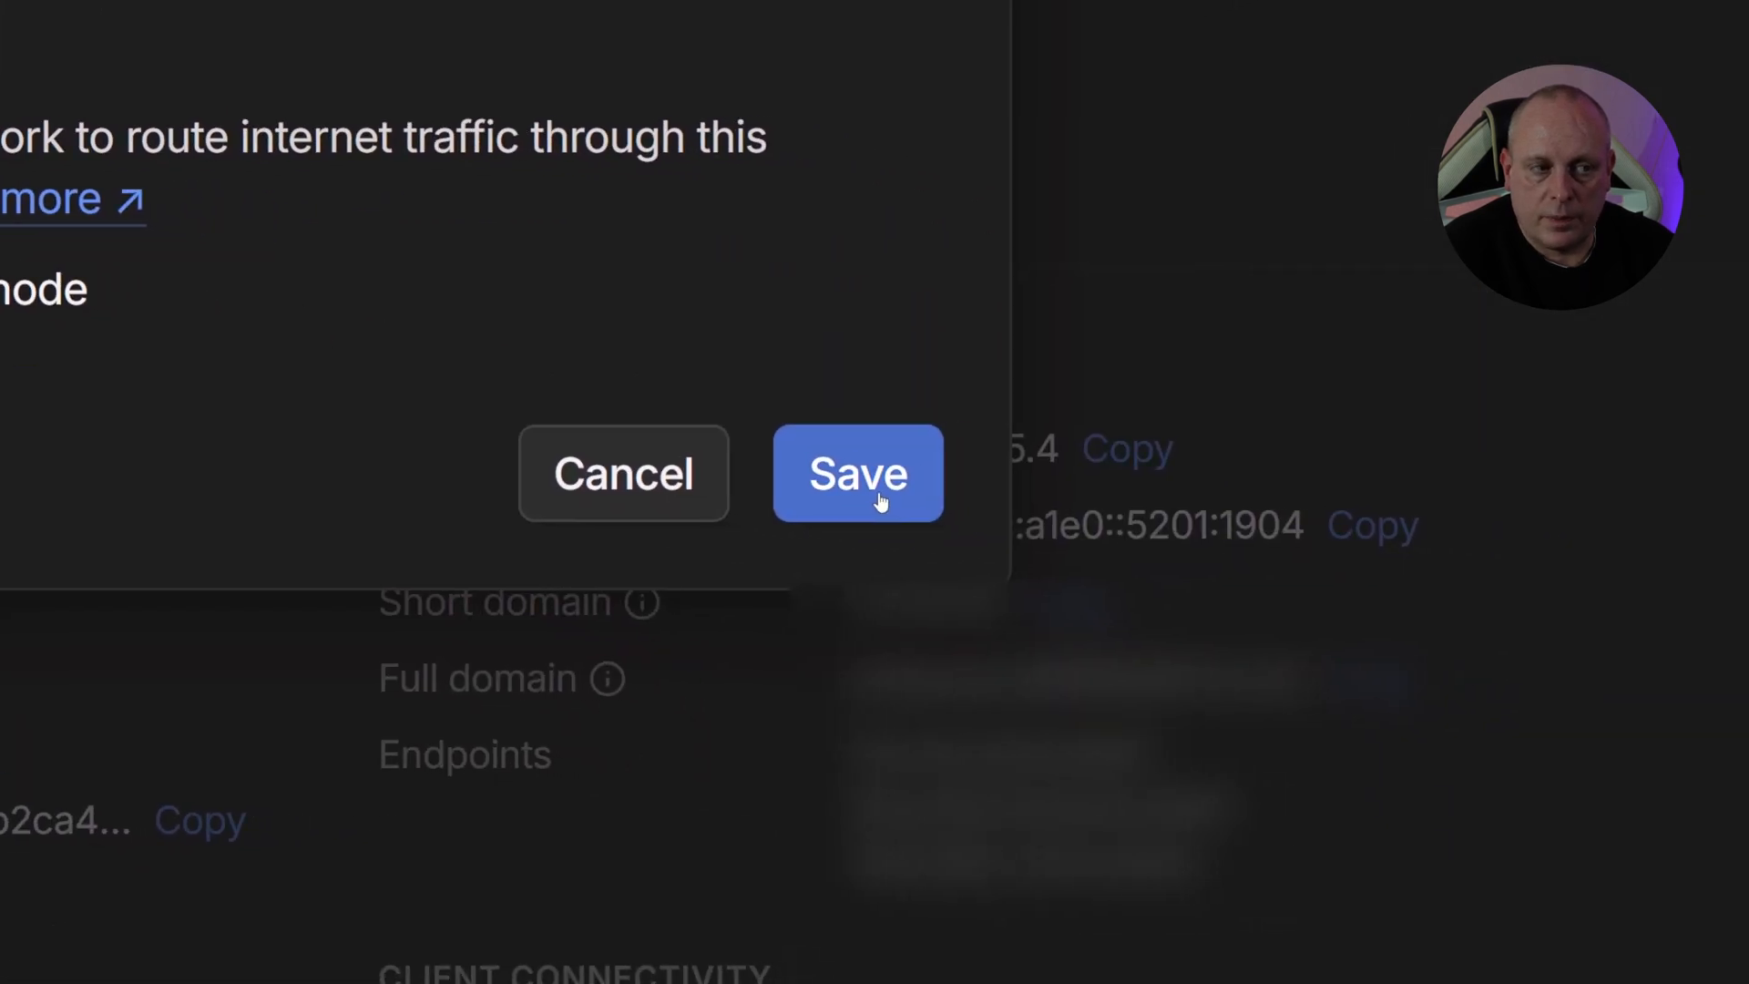
click(858, 473)
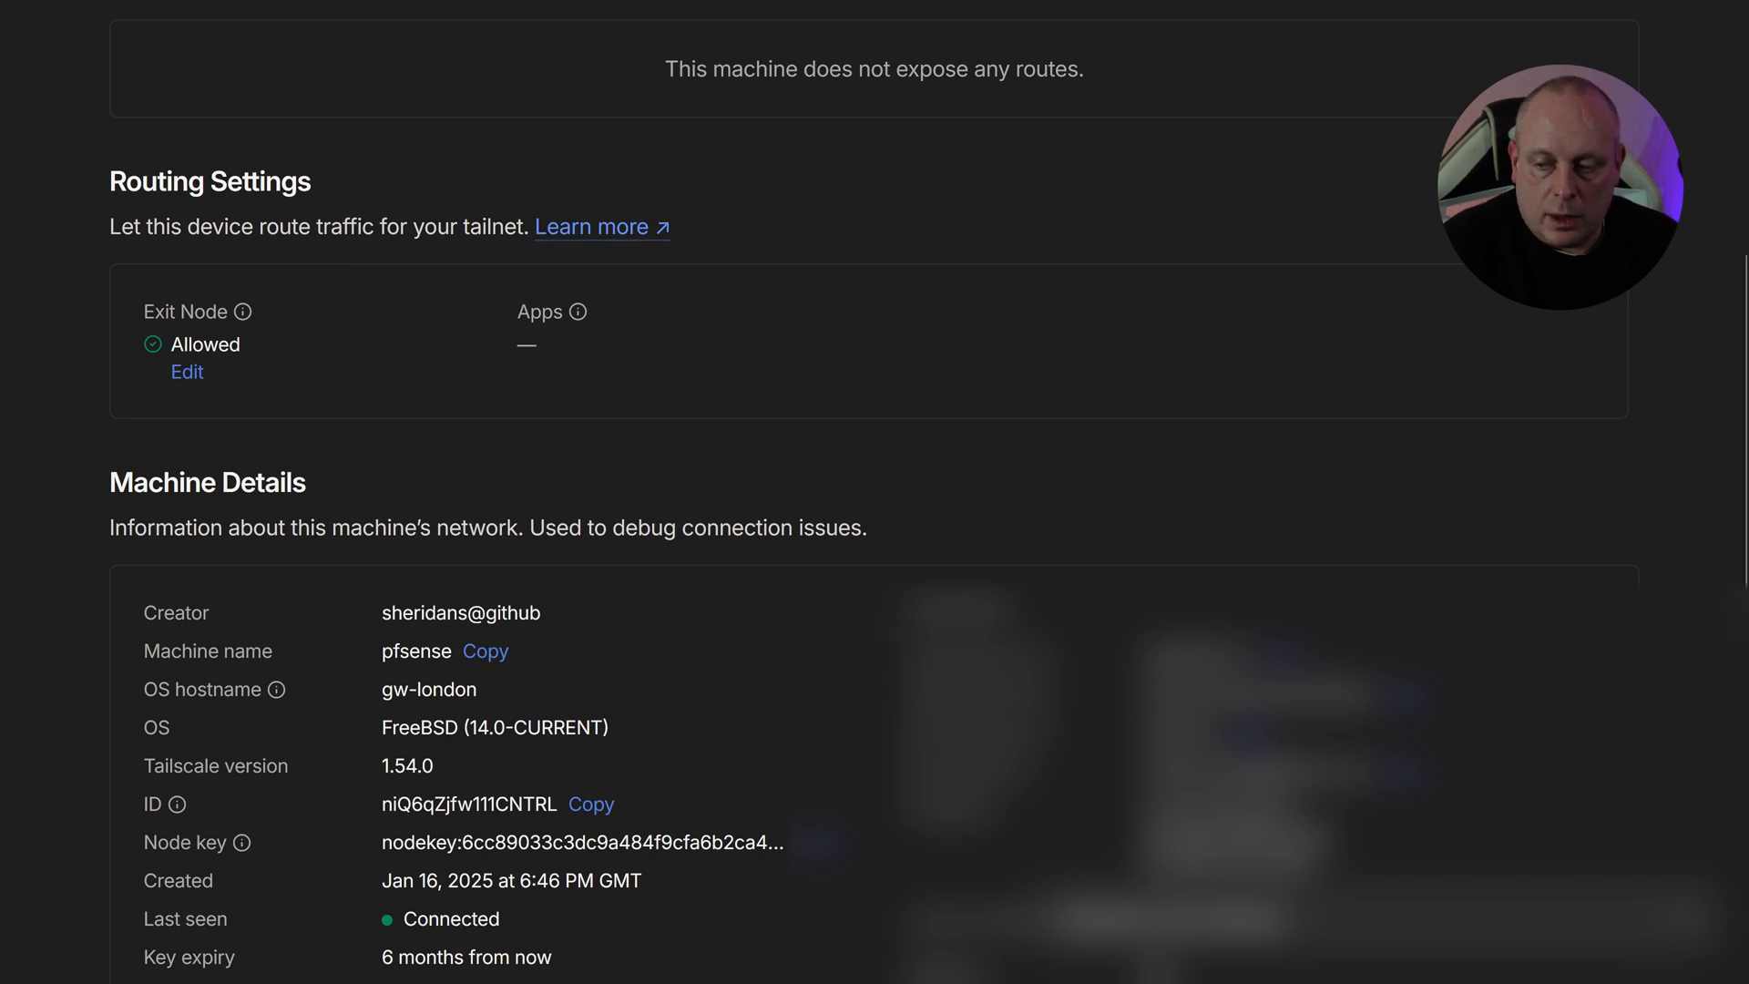
scroll(up, 3)
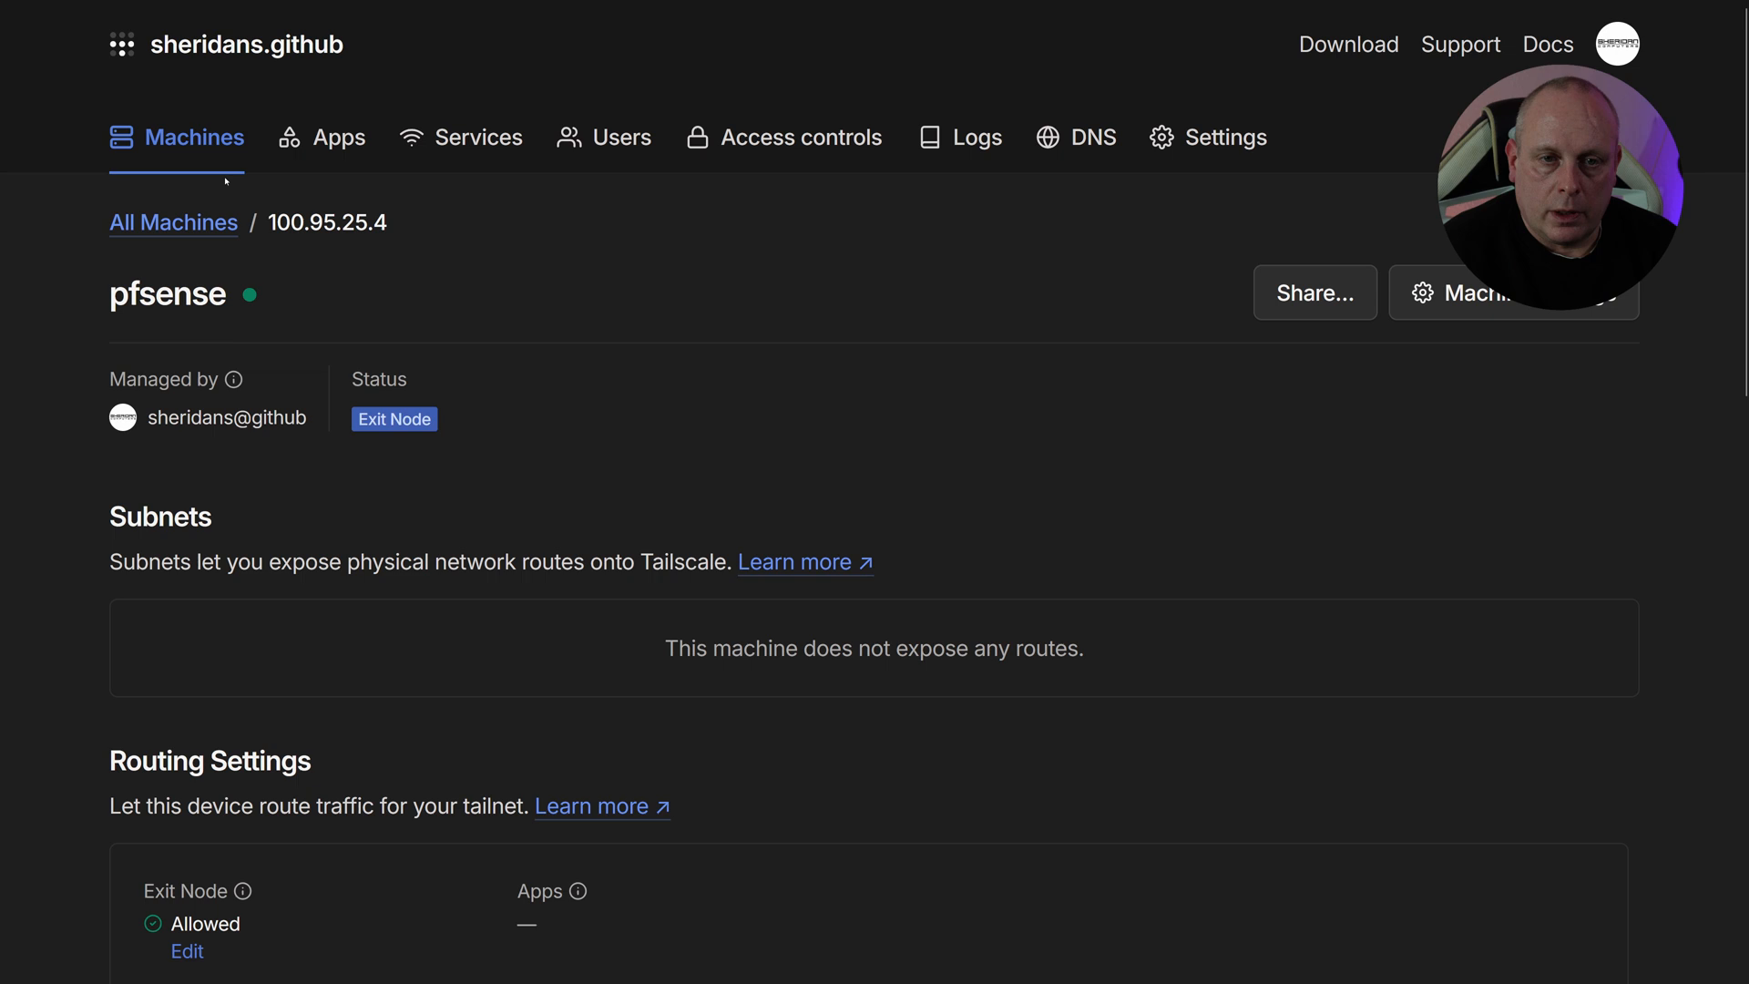
click(173, 222)
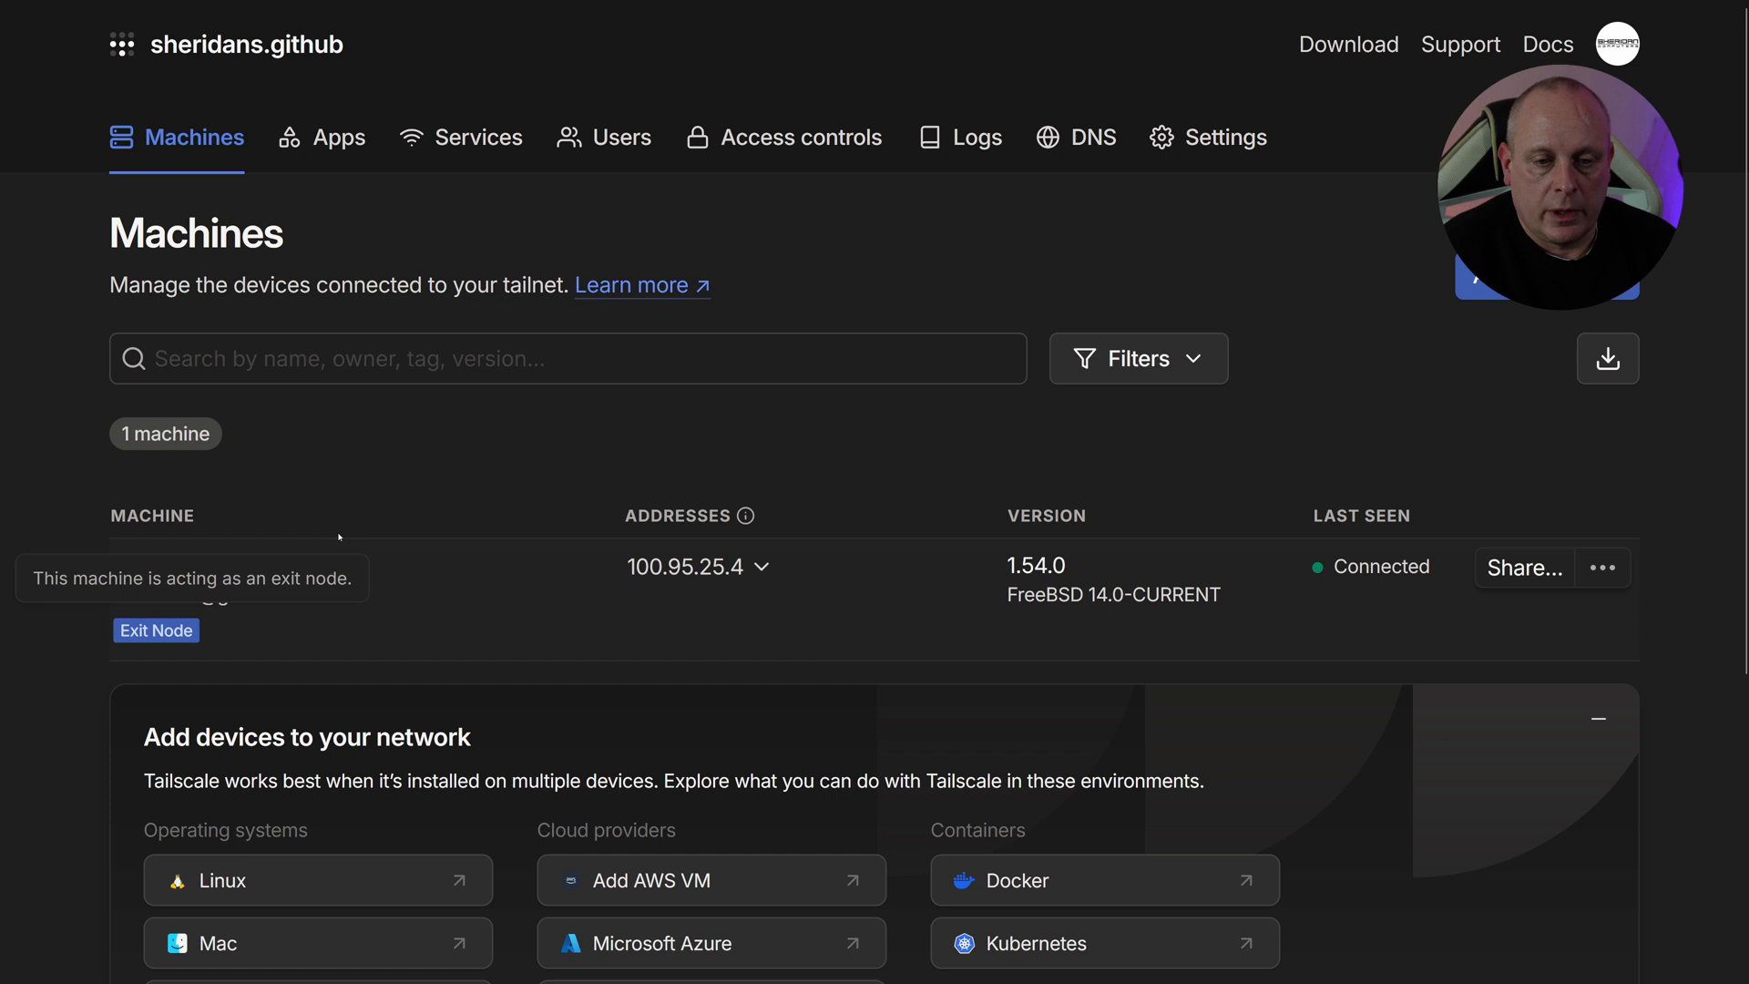
mouse_move(294, 465)
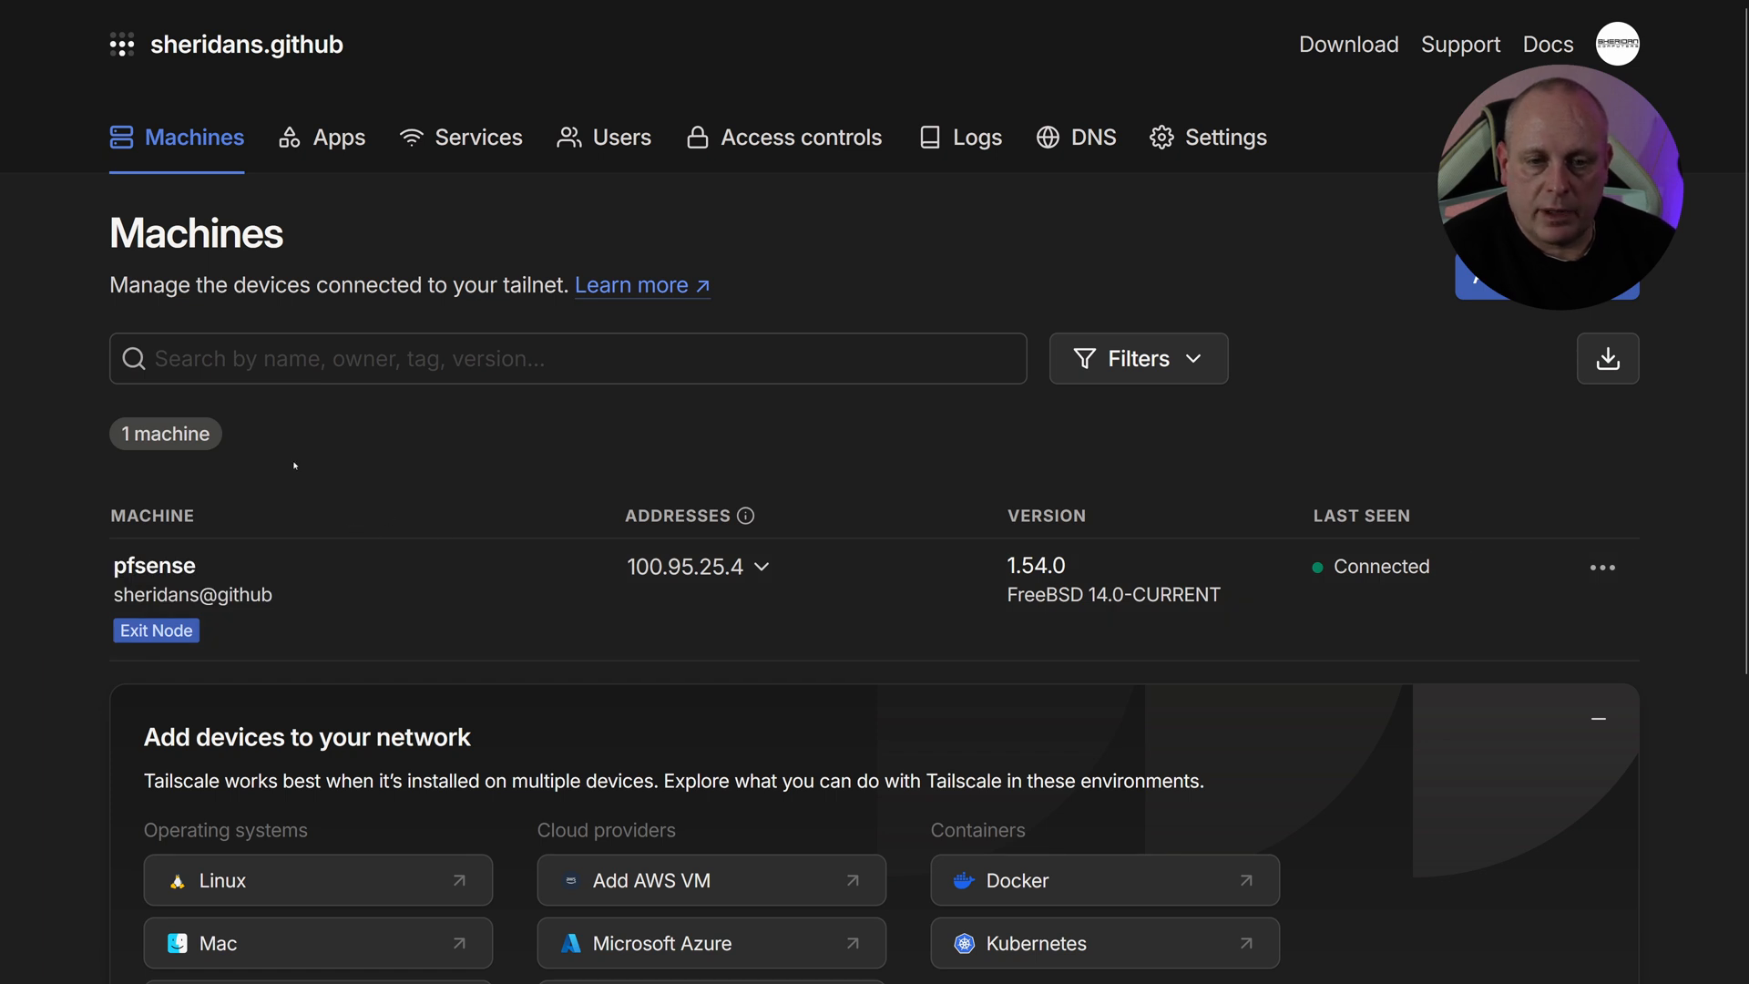
mouse_move(260, 435)
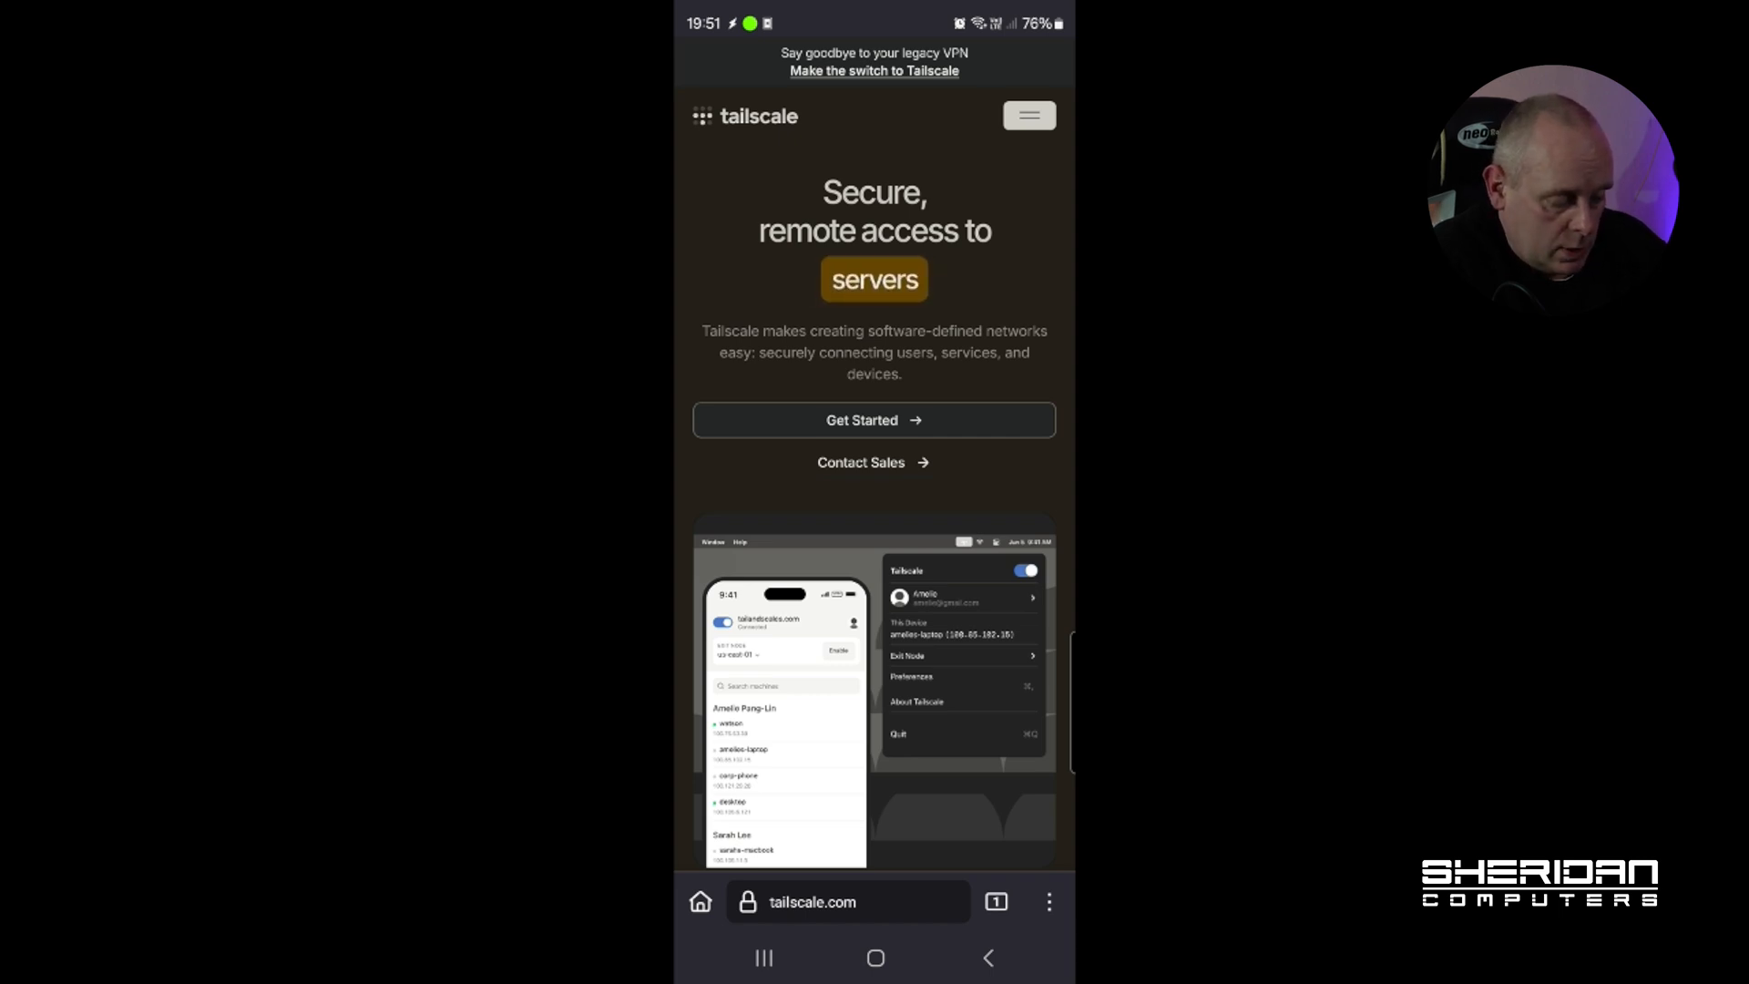
- Sign in to tailscale.com on the phone with a GitHub account
click(1029, 114)
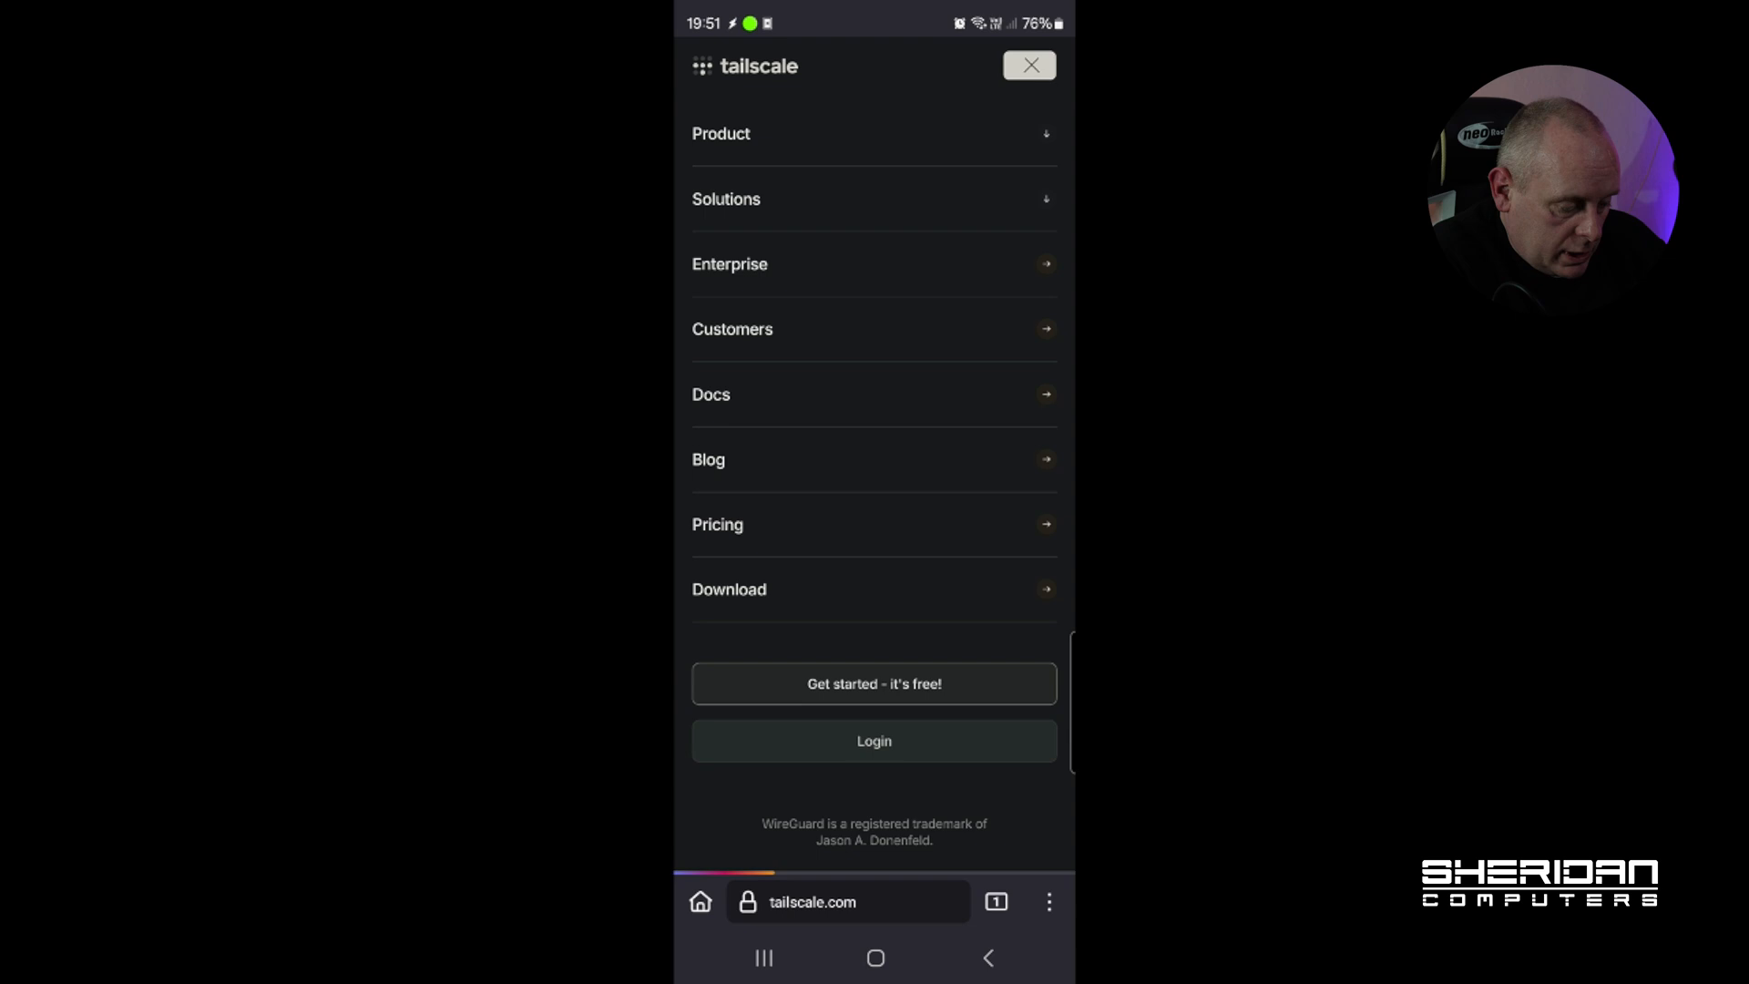
click(873, 740)
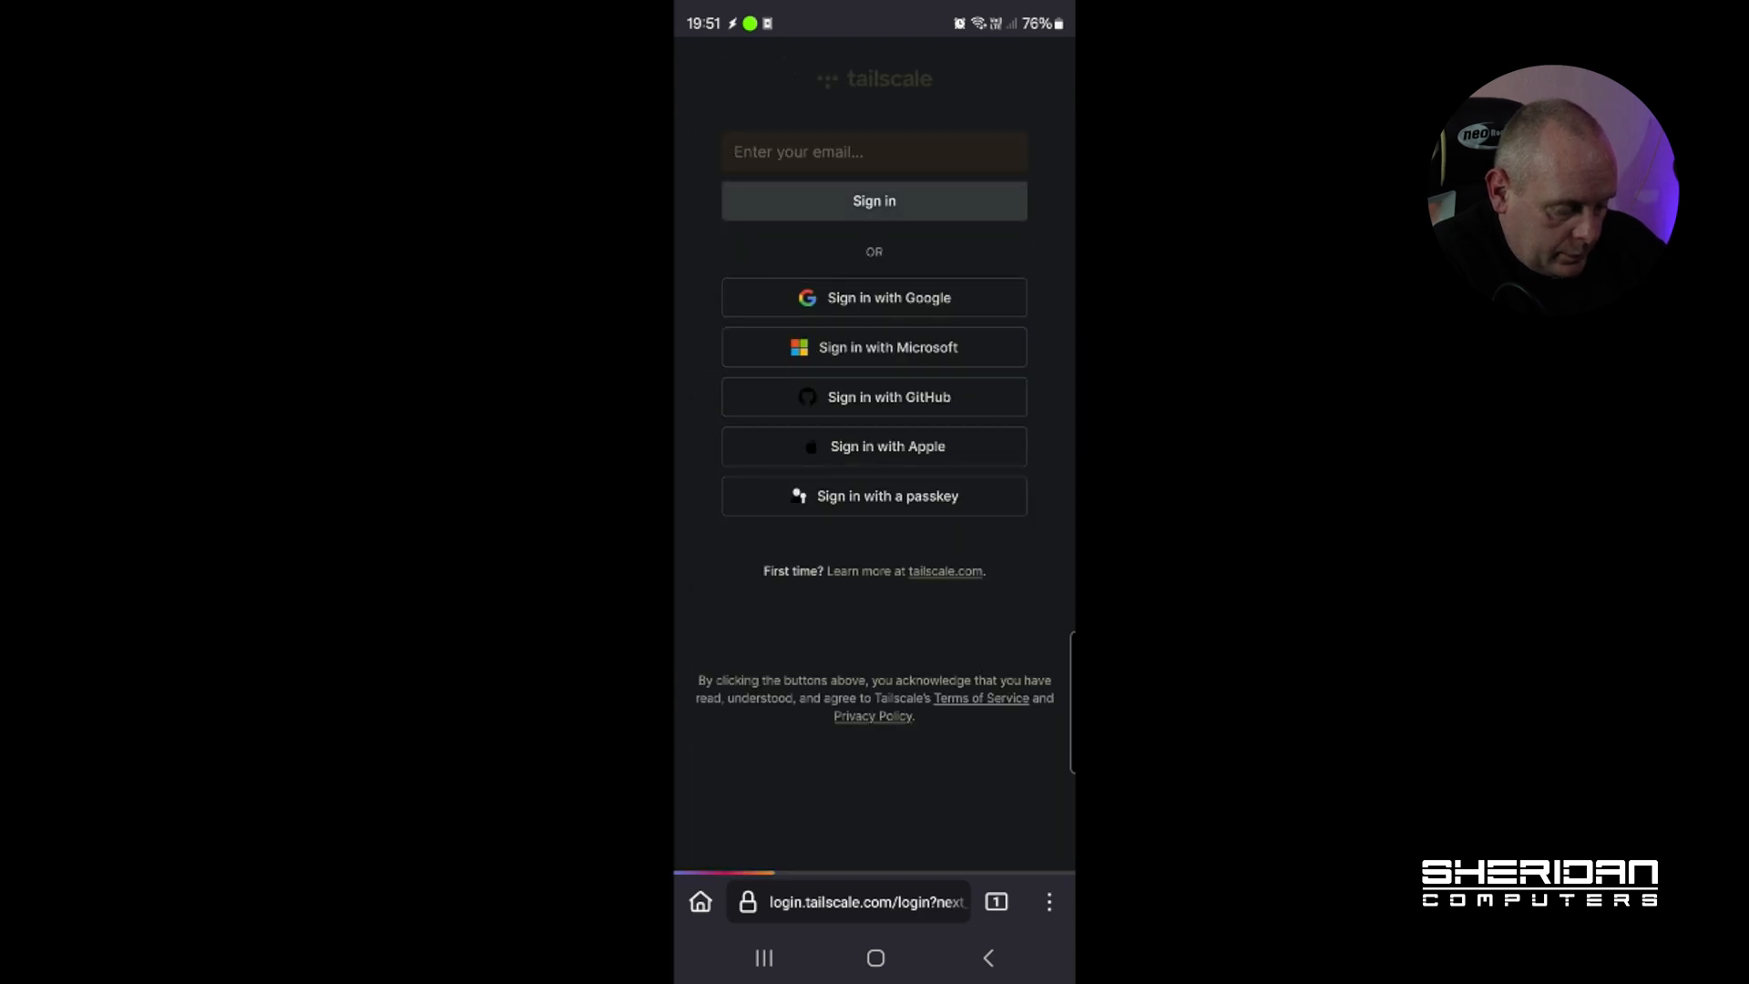
click(873, 396)
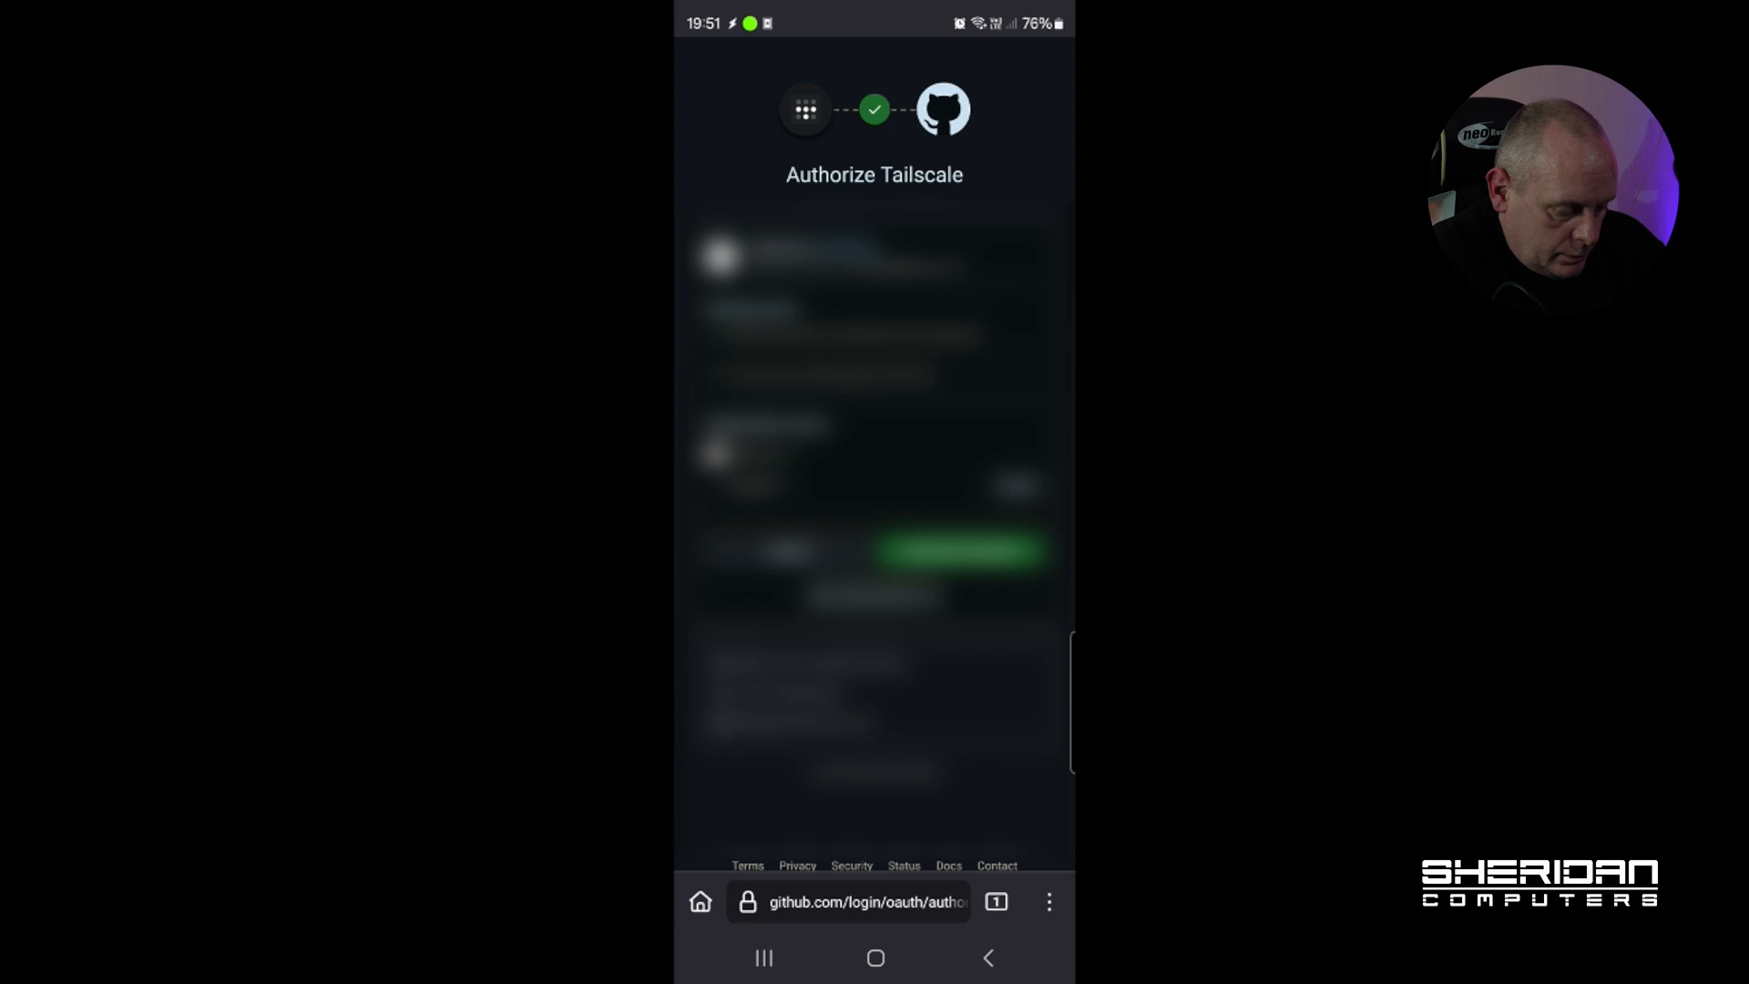
click(962, 551)
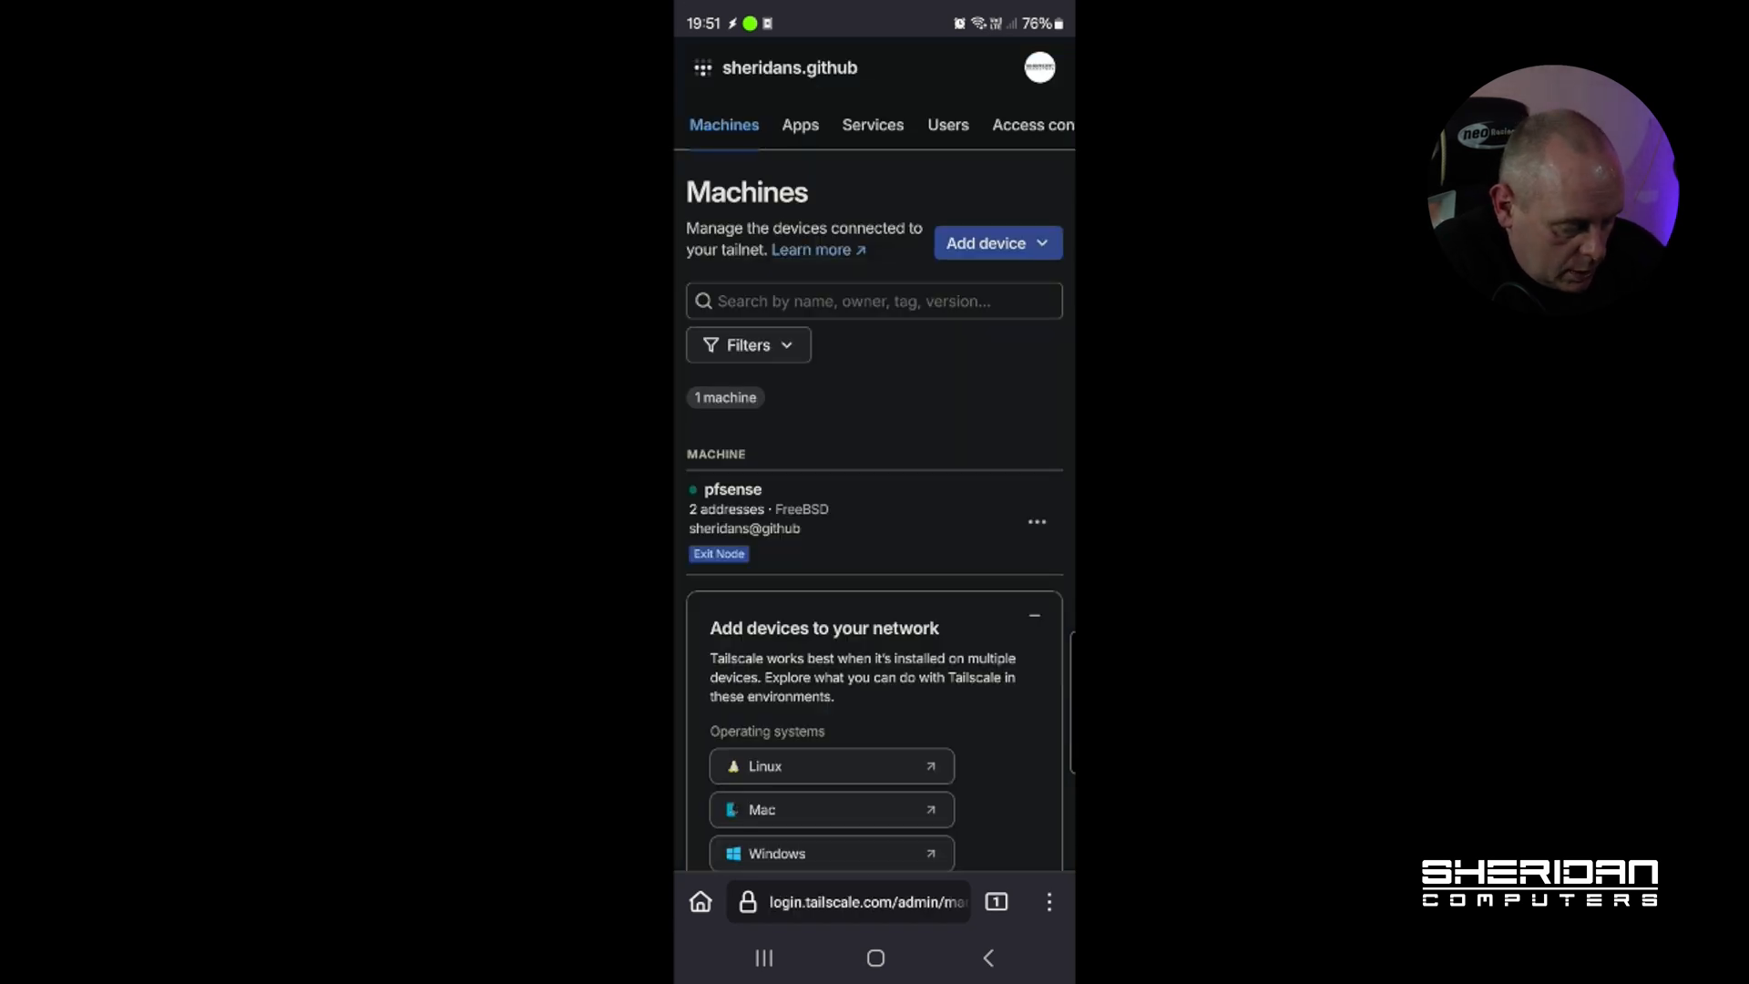
- Go to the Keys page from the Settings dropdown
scroll(down, 3)
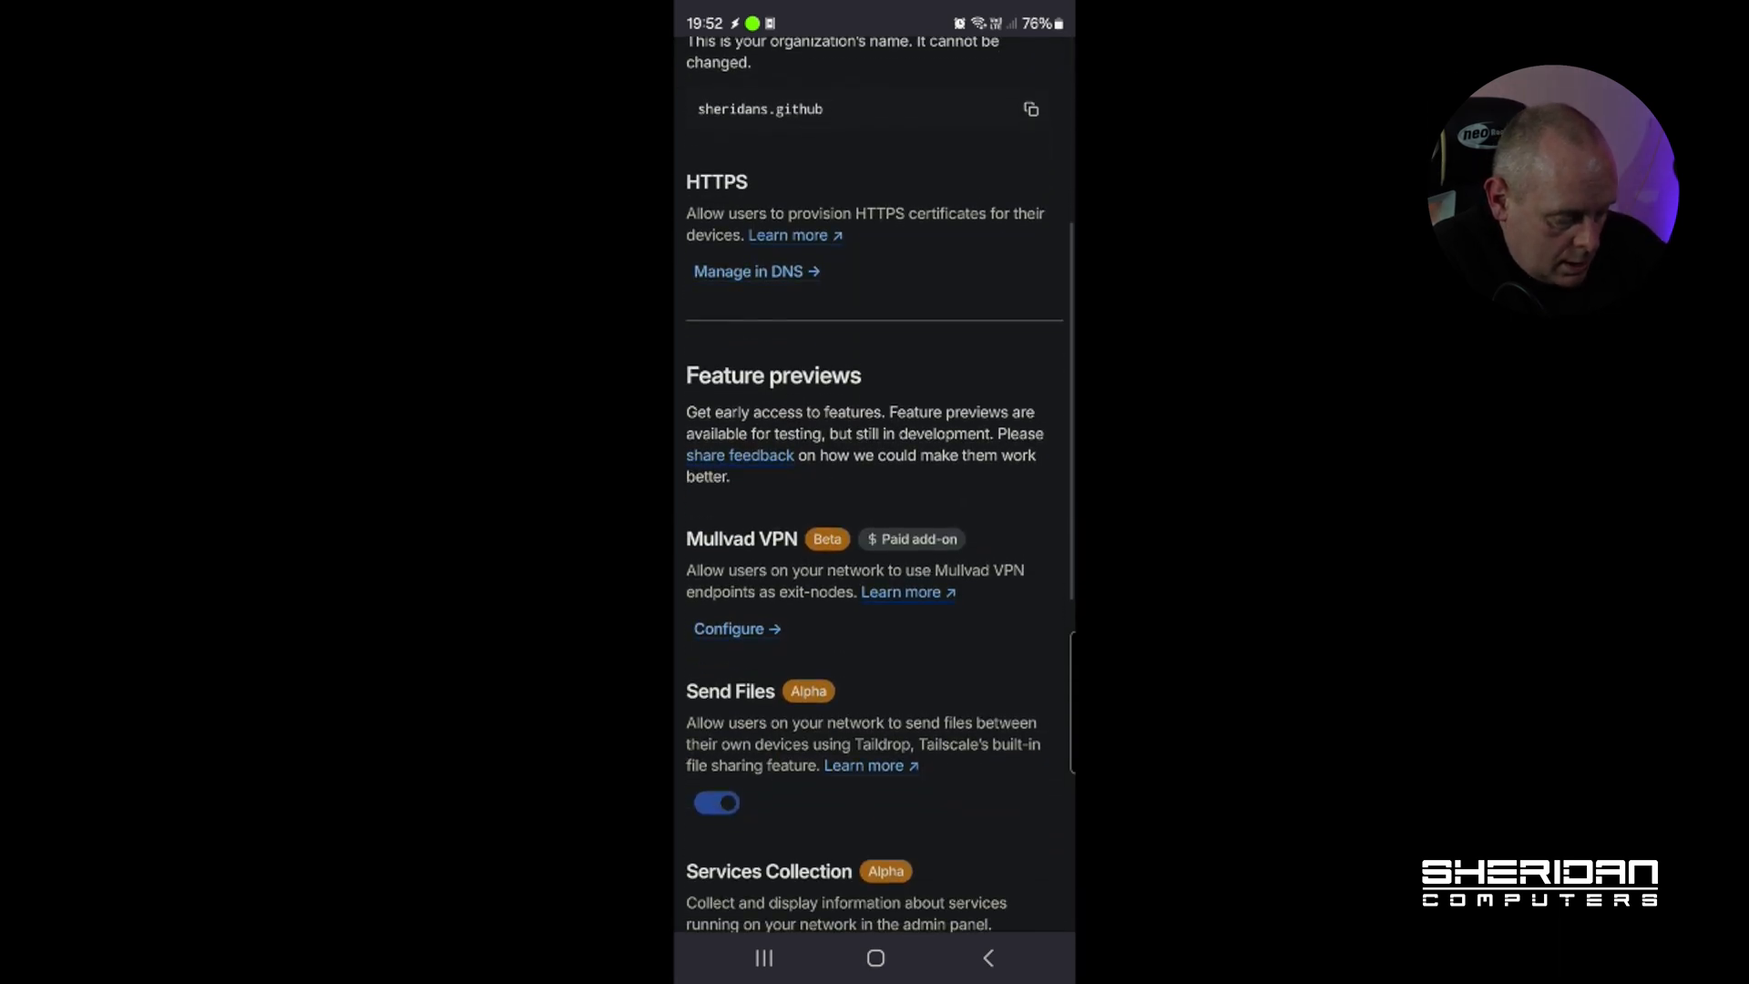
scroll(down, 3)
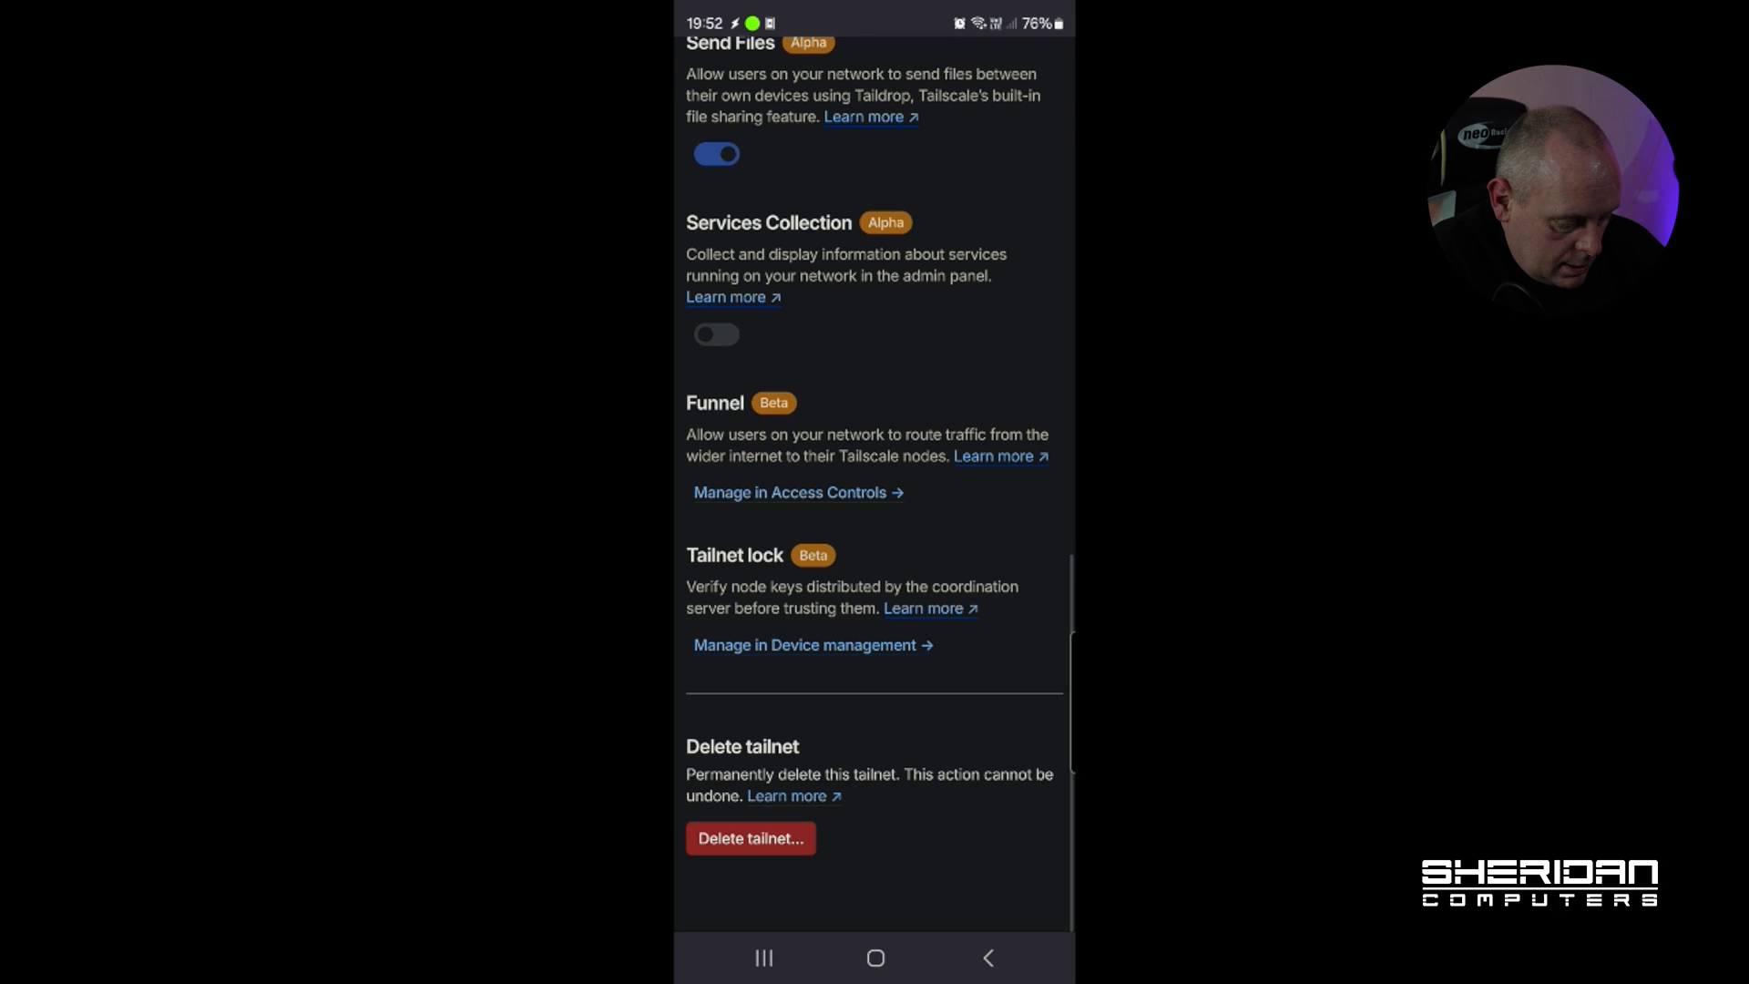
scroll(up, 3)
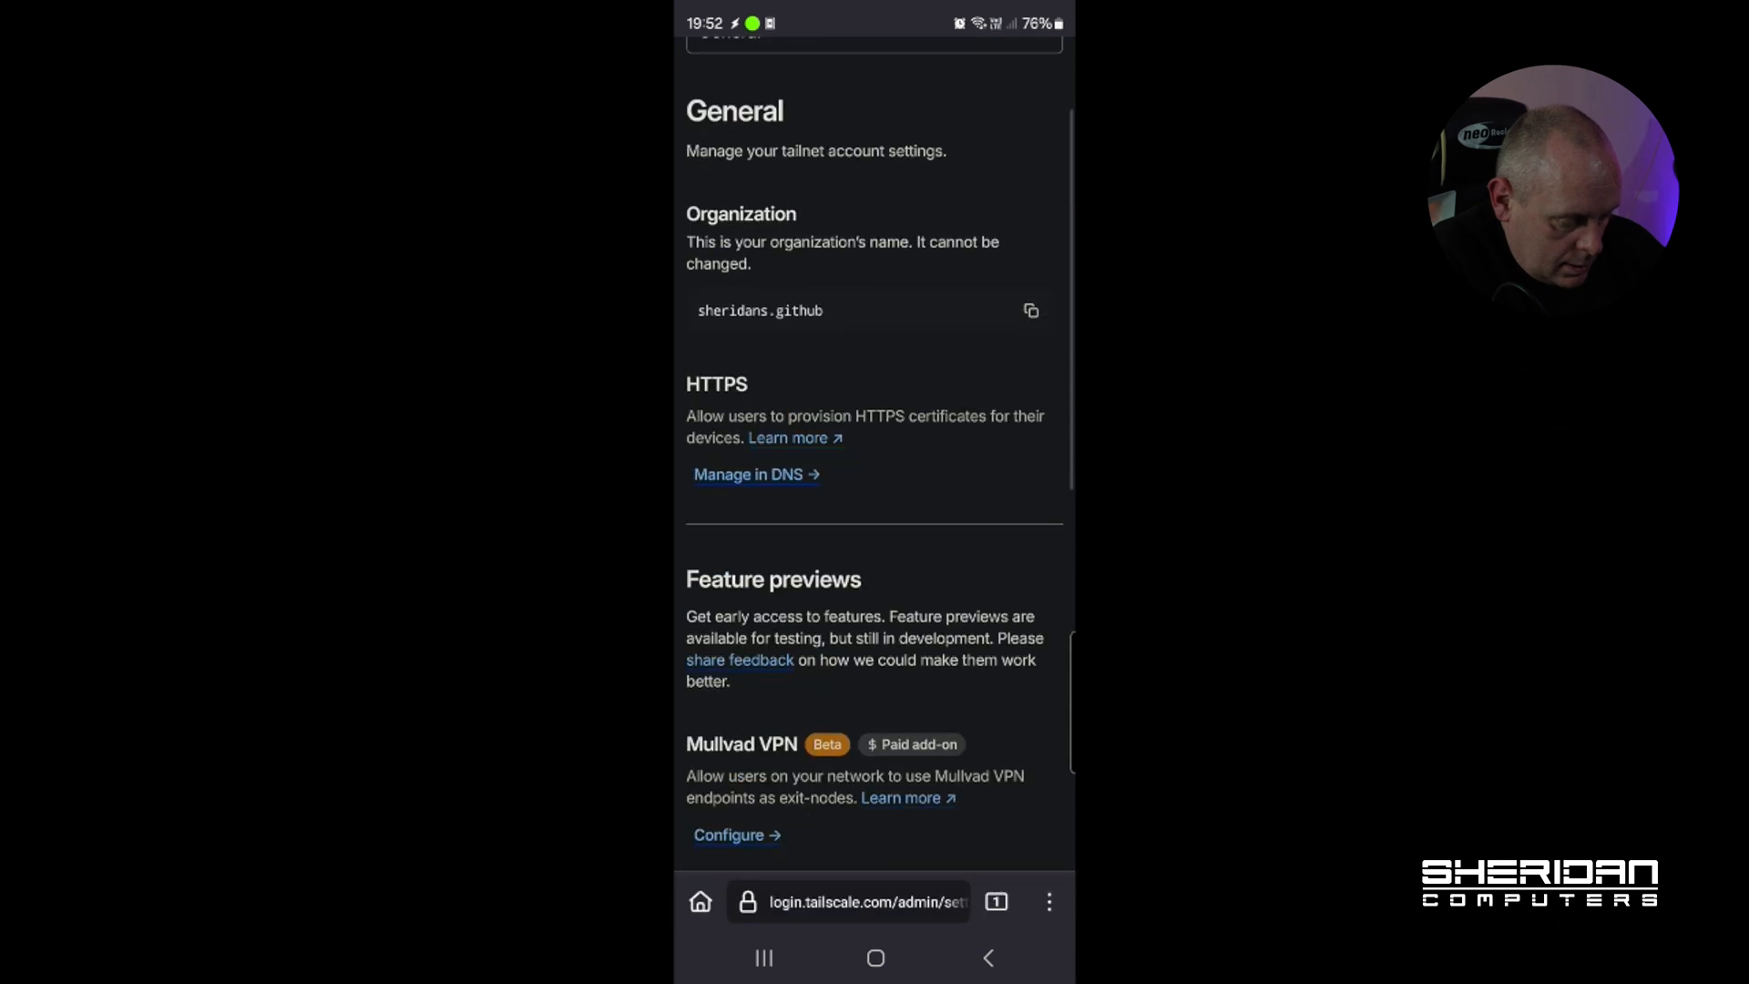
click(873, 195)
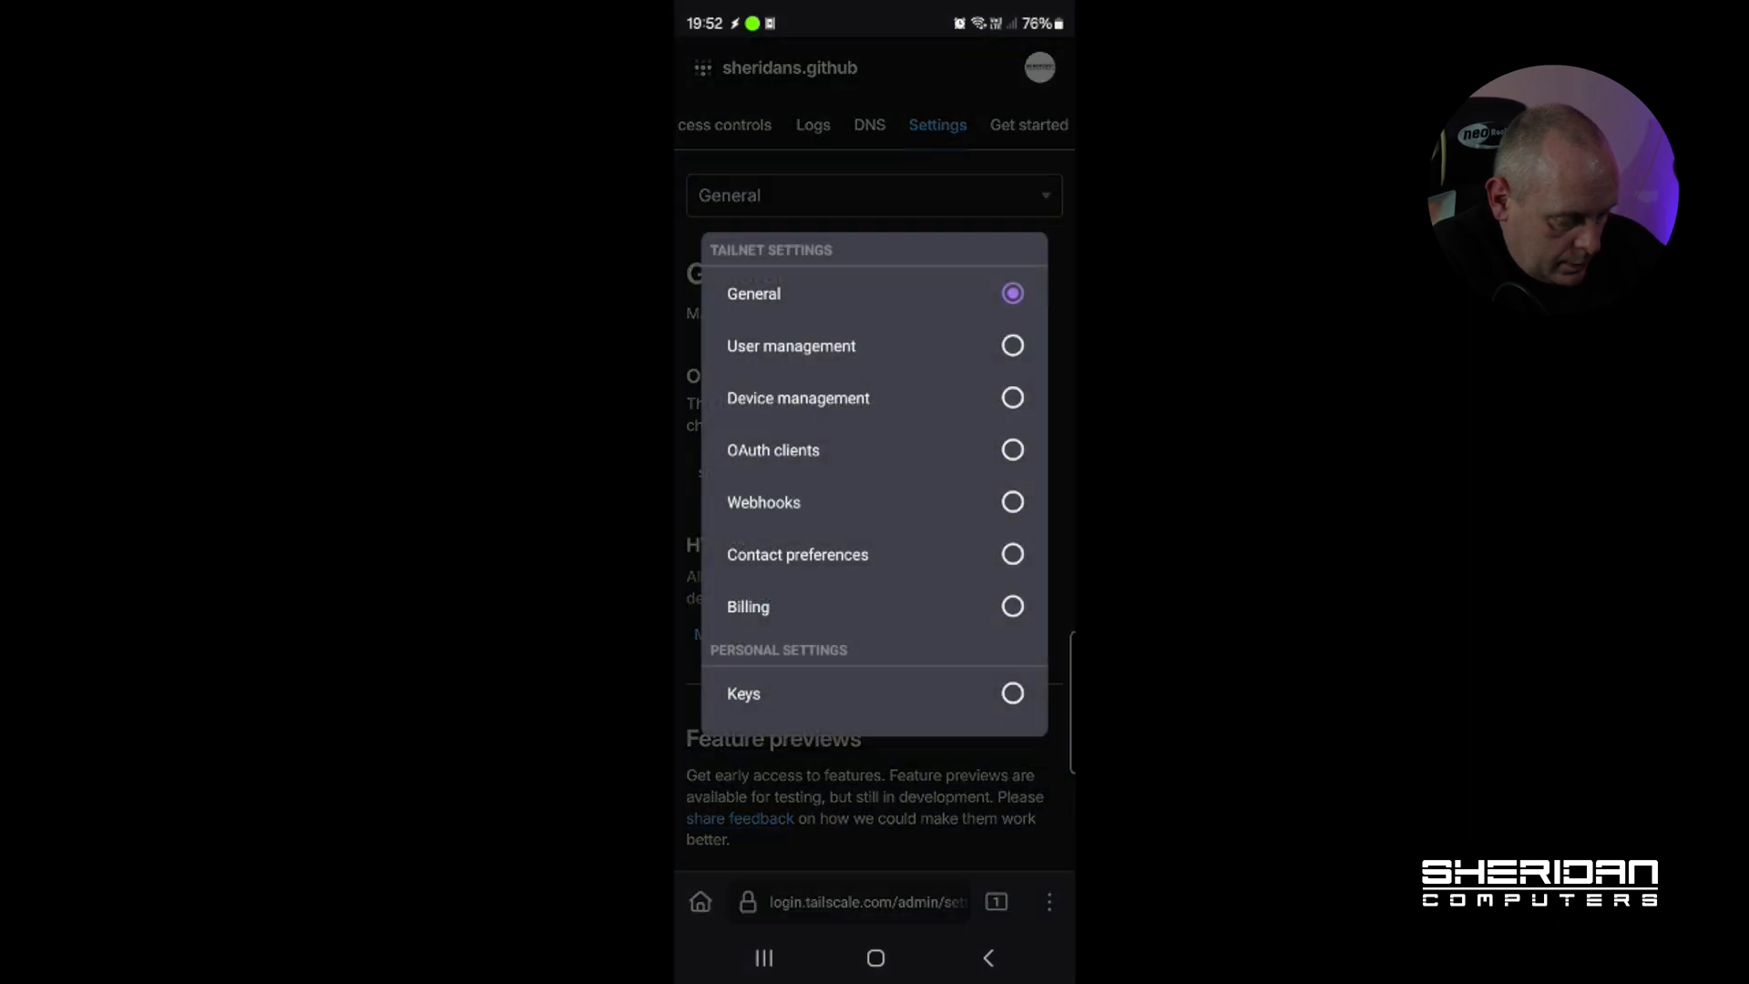
click(744, 693)
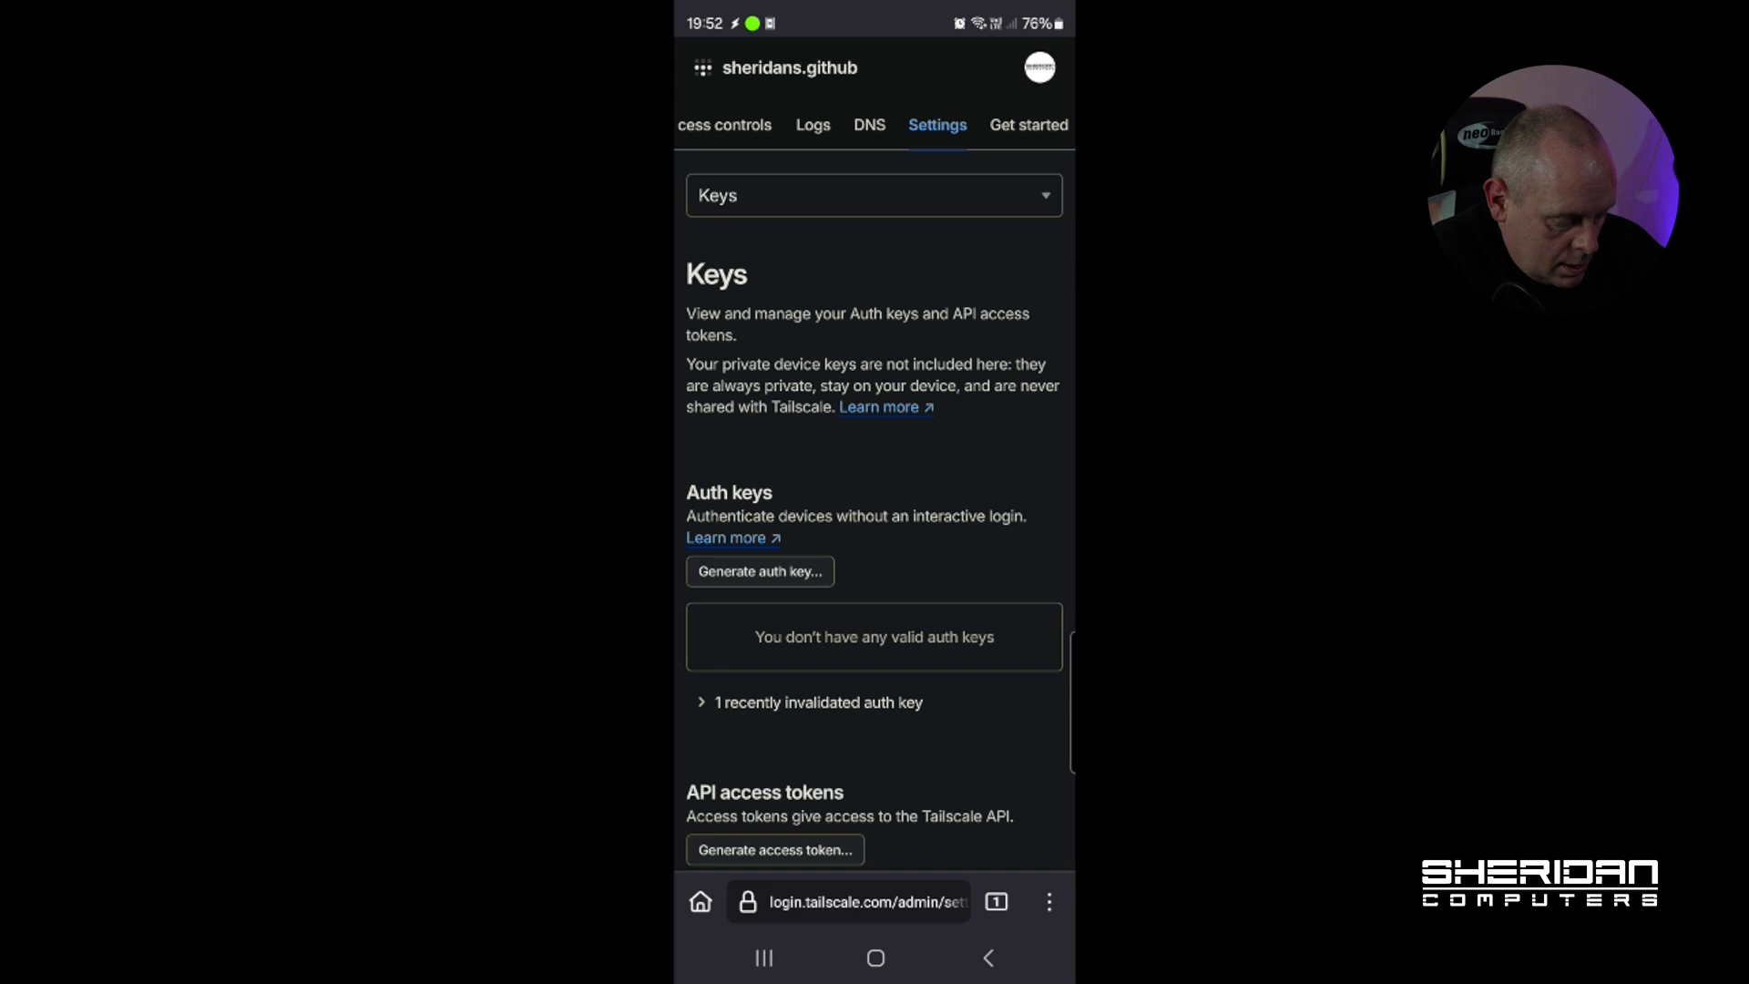
scroll(down, 3)
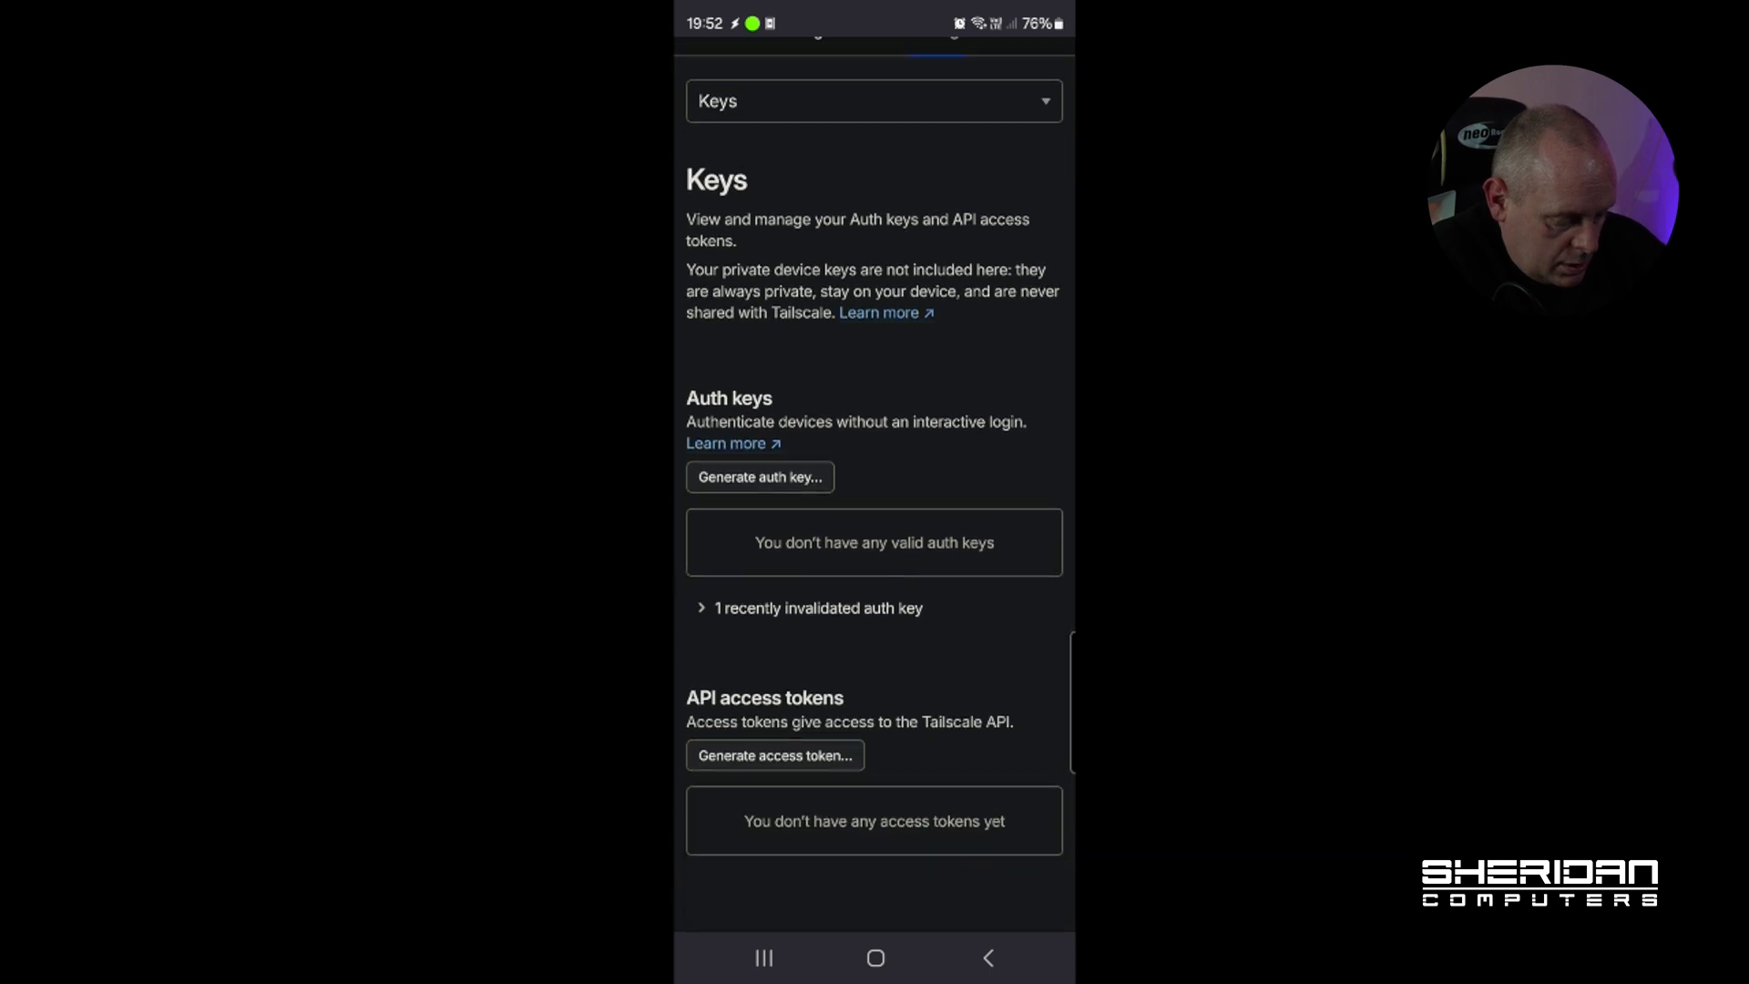
- Generate an auth key named 'mobilePhone' and copy it to the clipboard
click(760, 476)
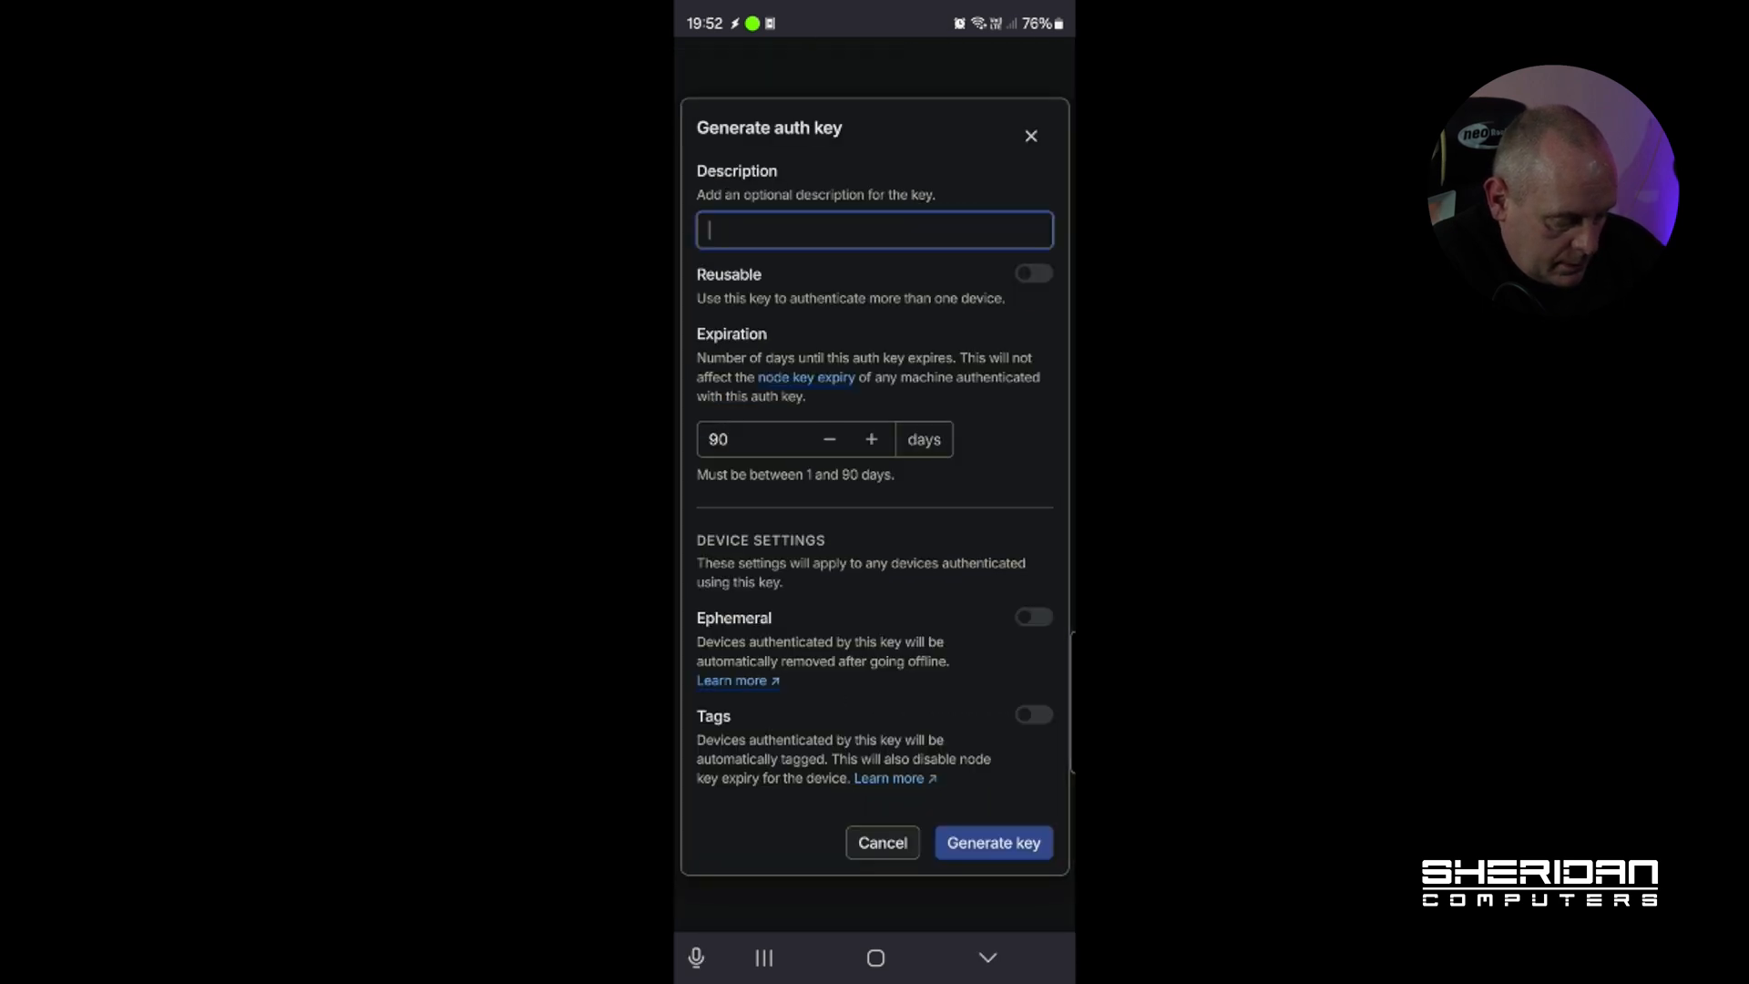
text(mobileP)
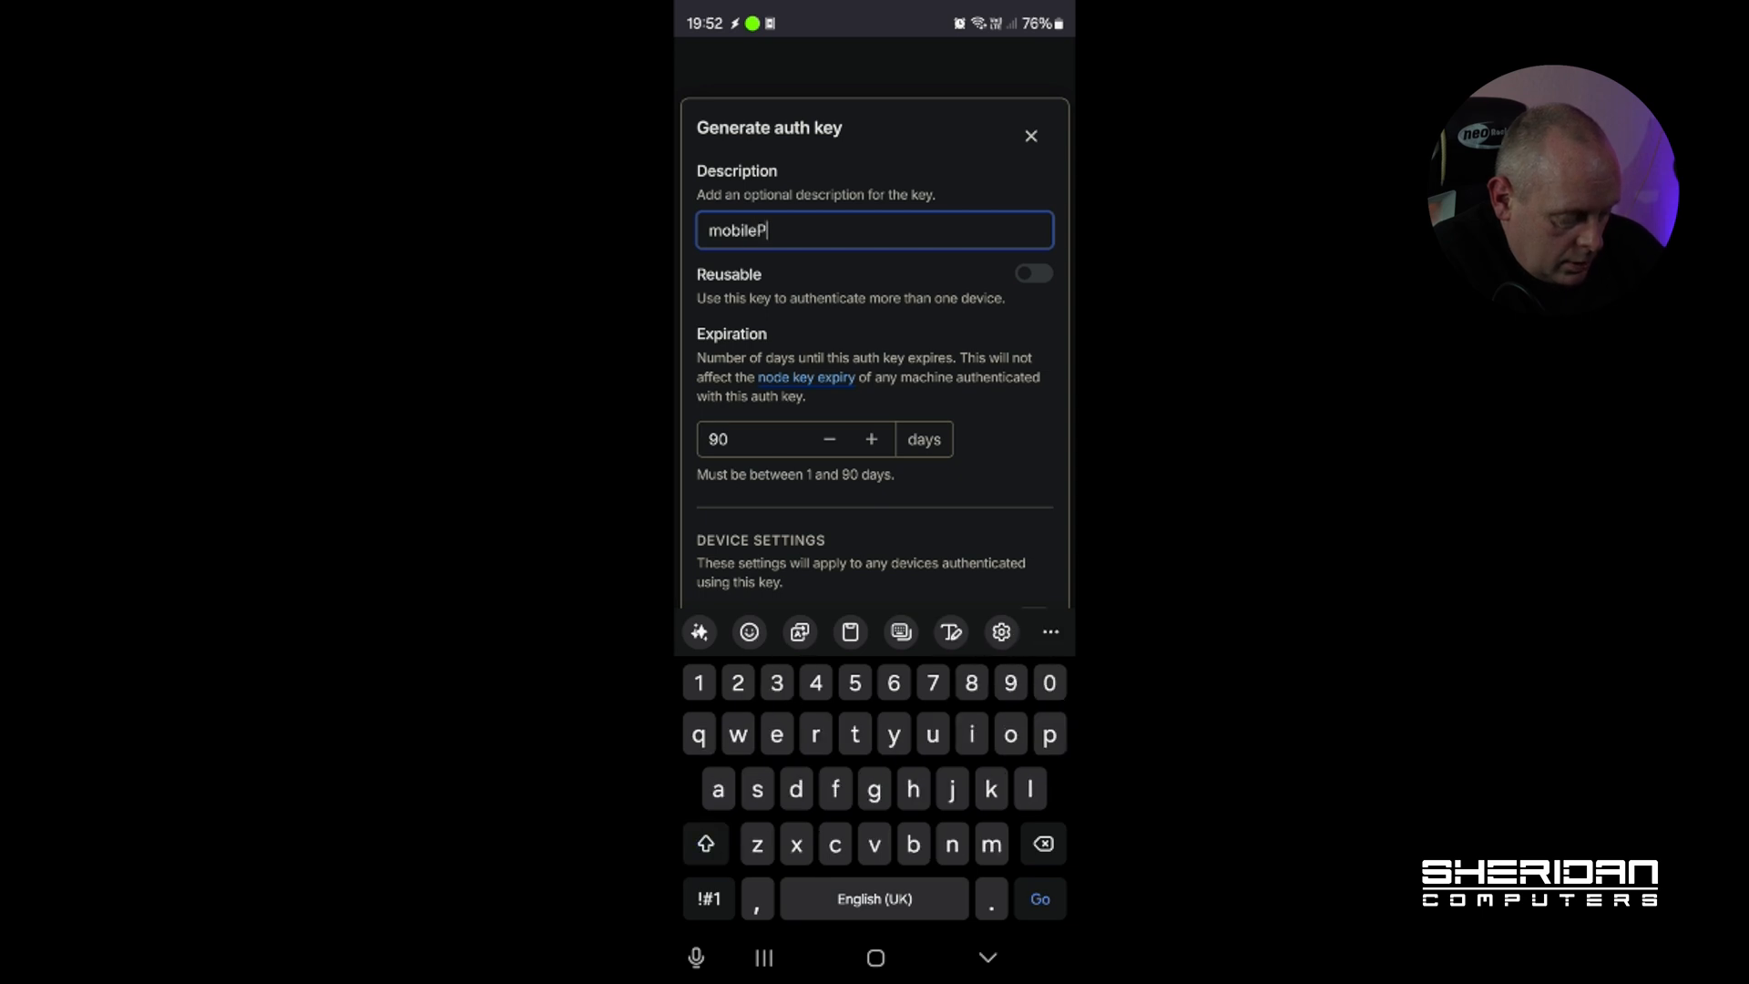
text(hone)
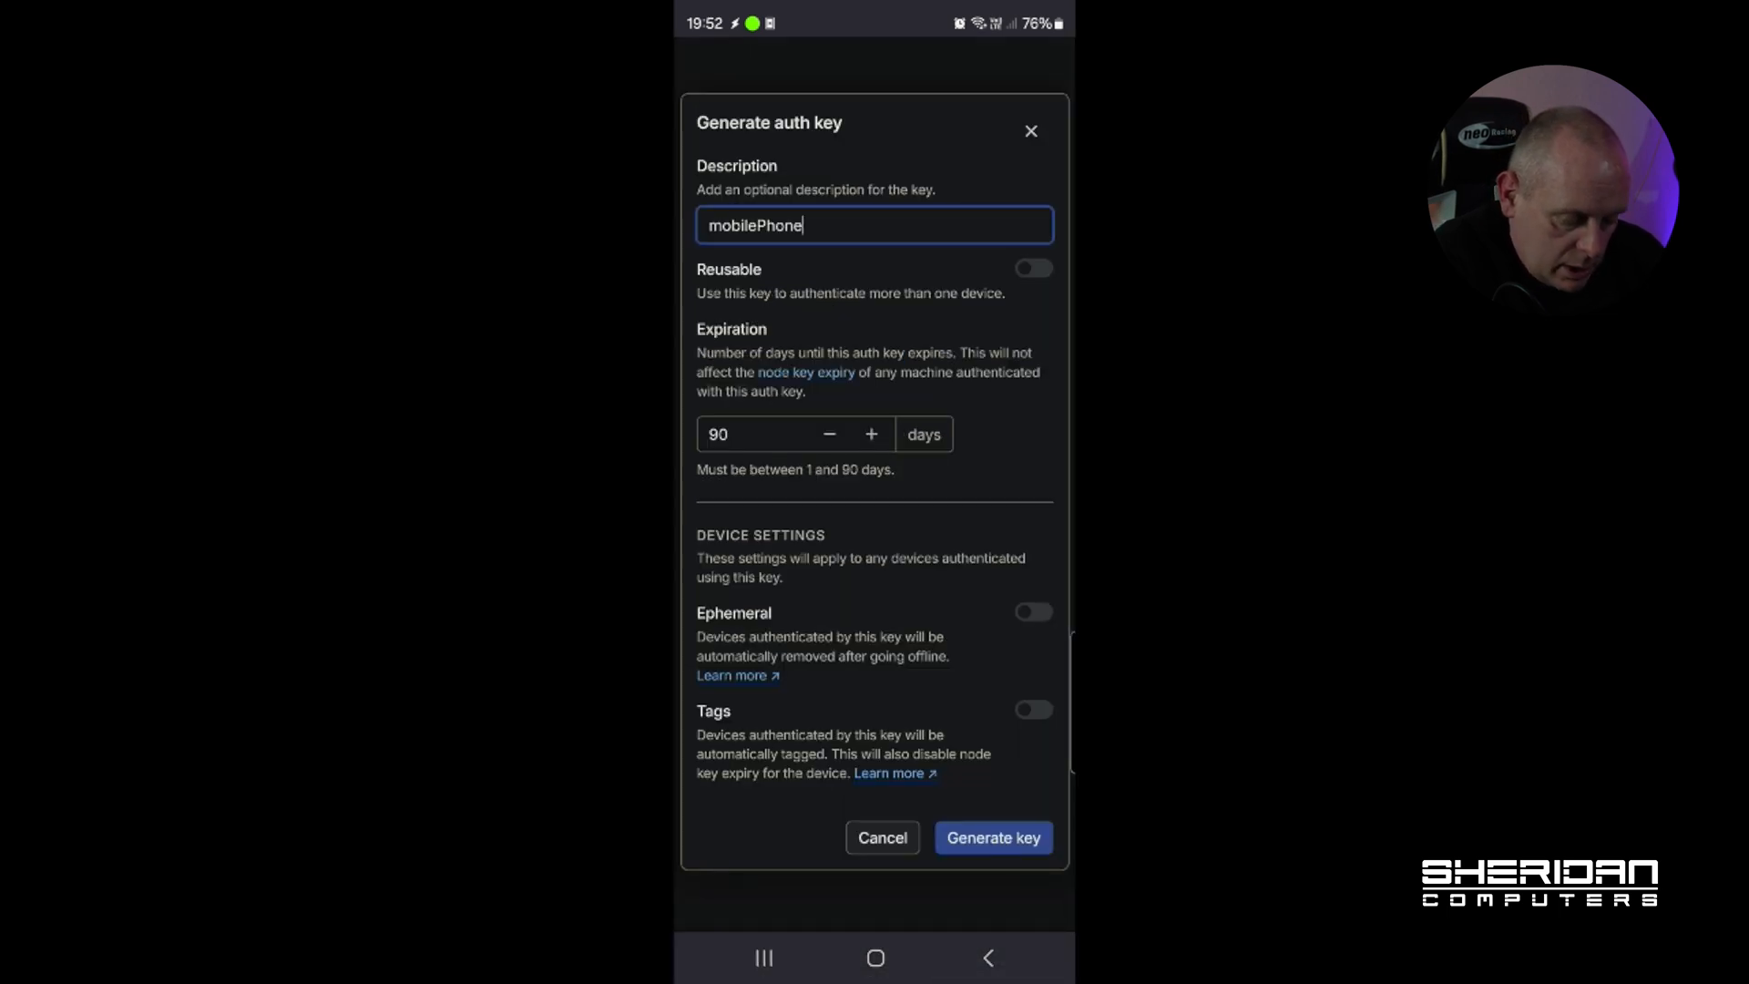
click(993, 837)
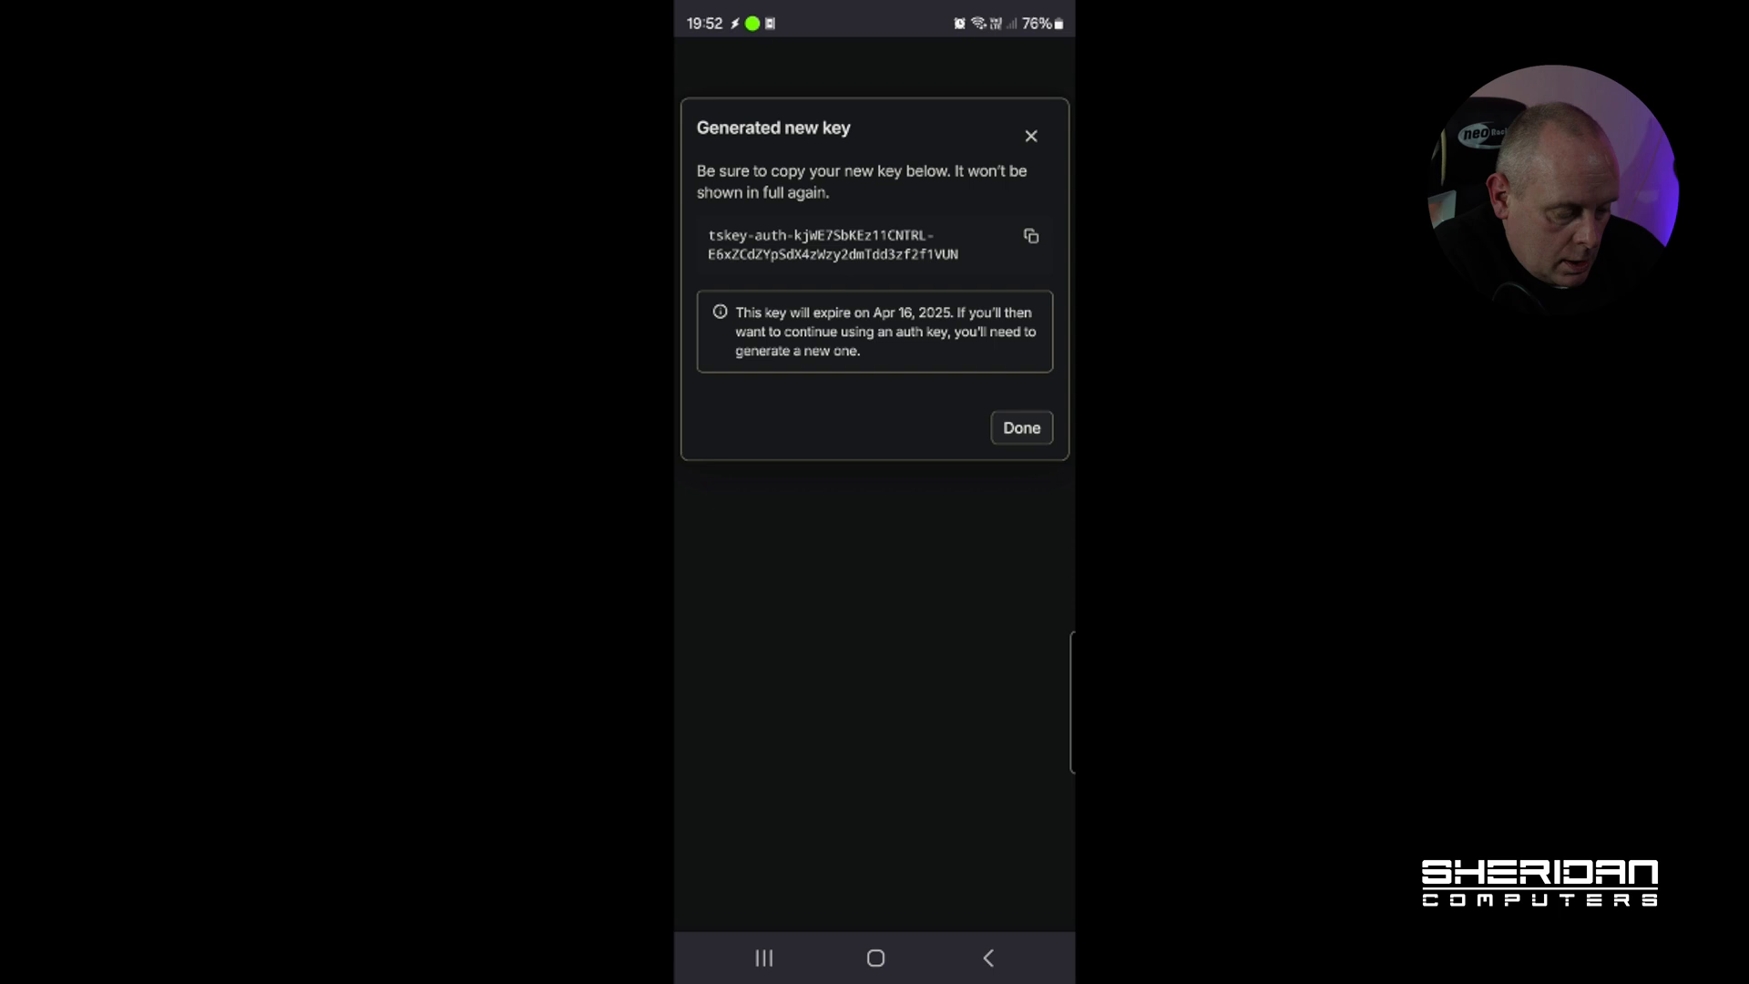
click(1031, 235)
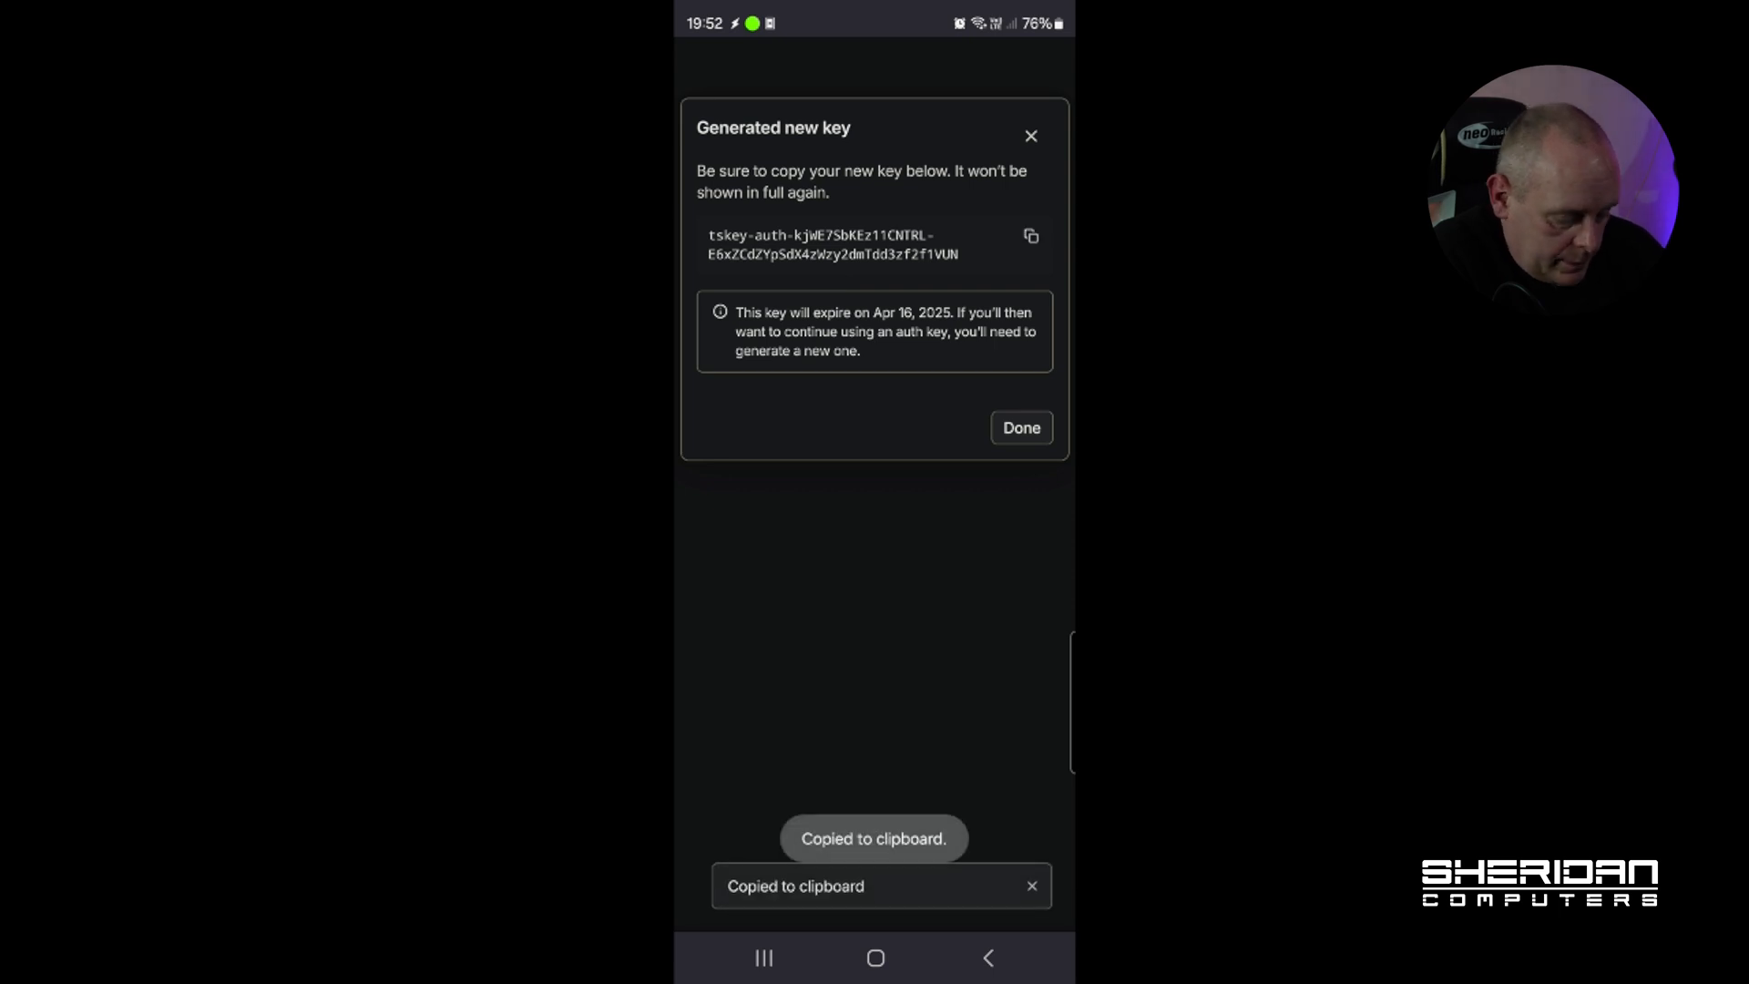
click(1021, 427)
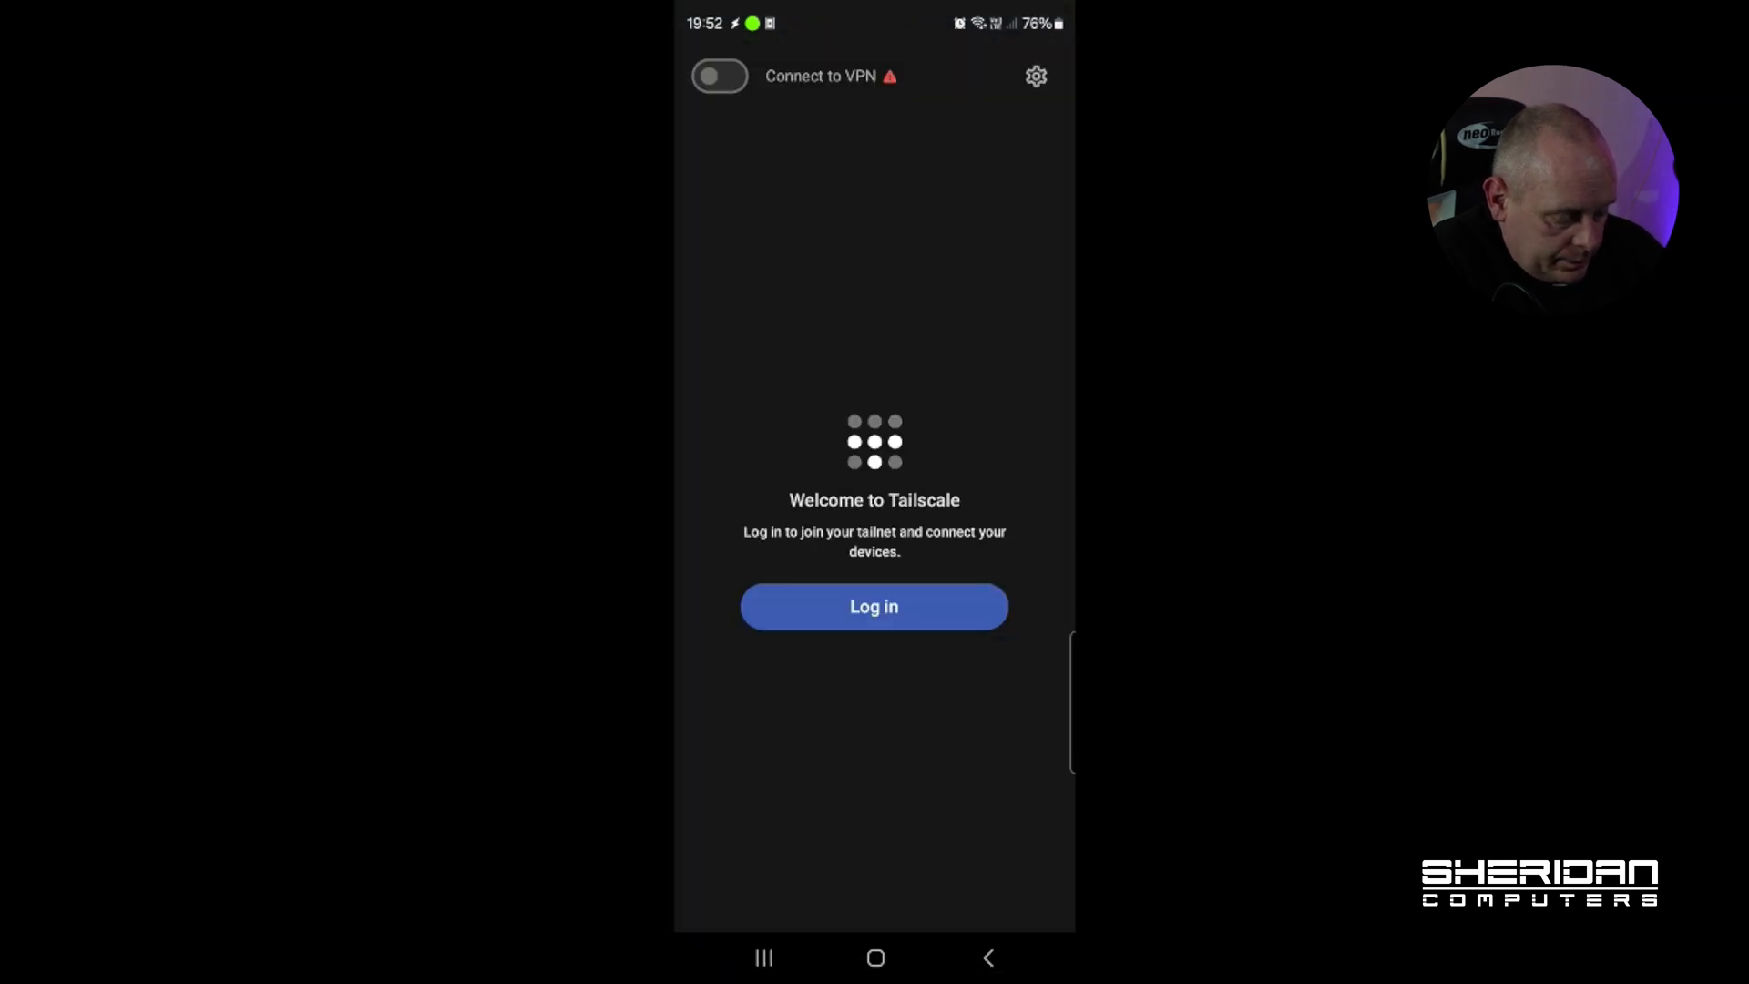
- Add a Tailscale account in the Android app using the pasted auth key
click(1035, 76)
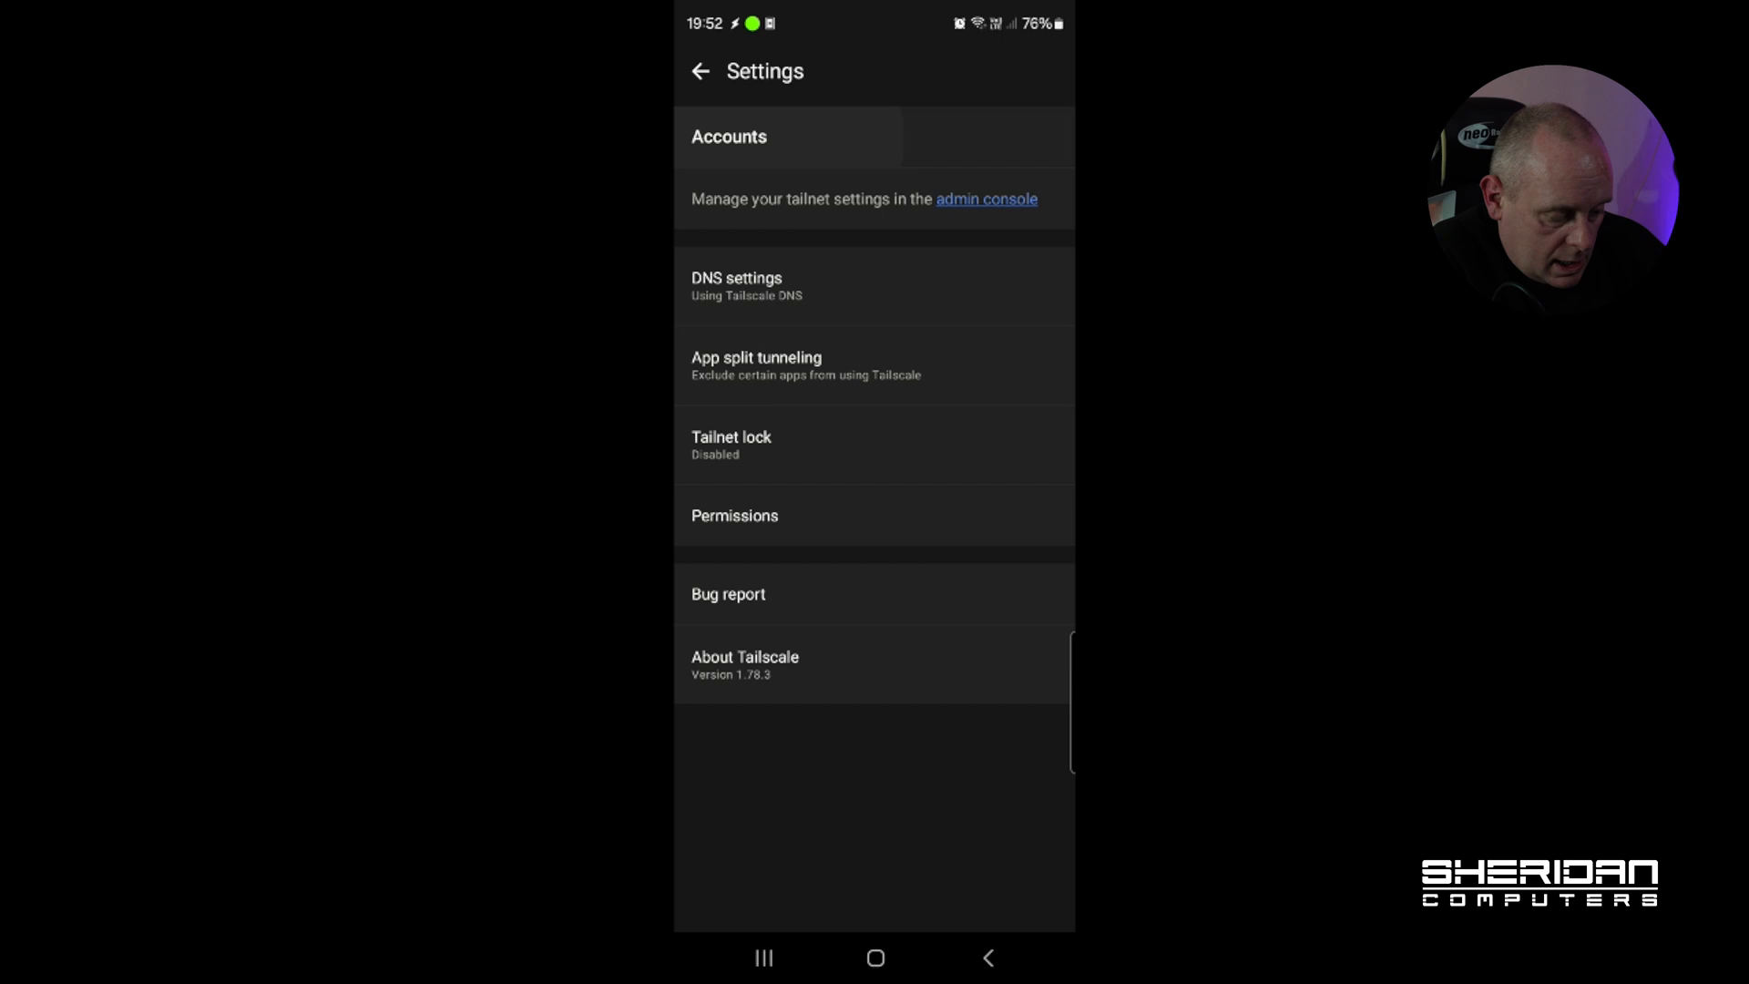
click(729, 137)
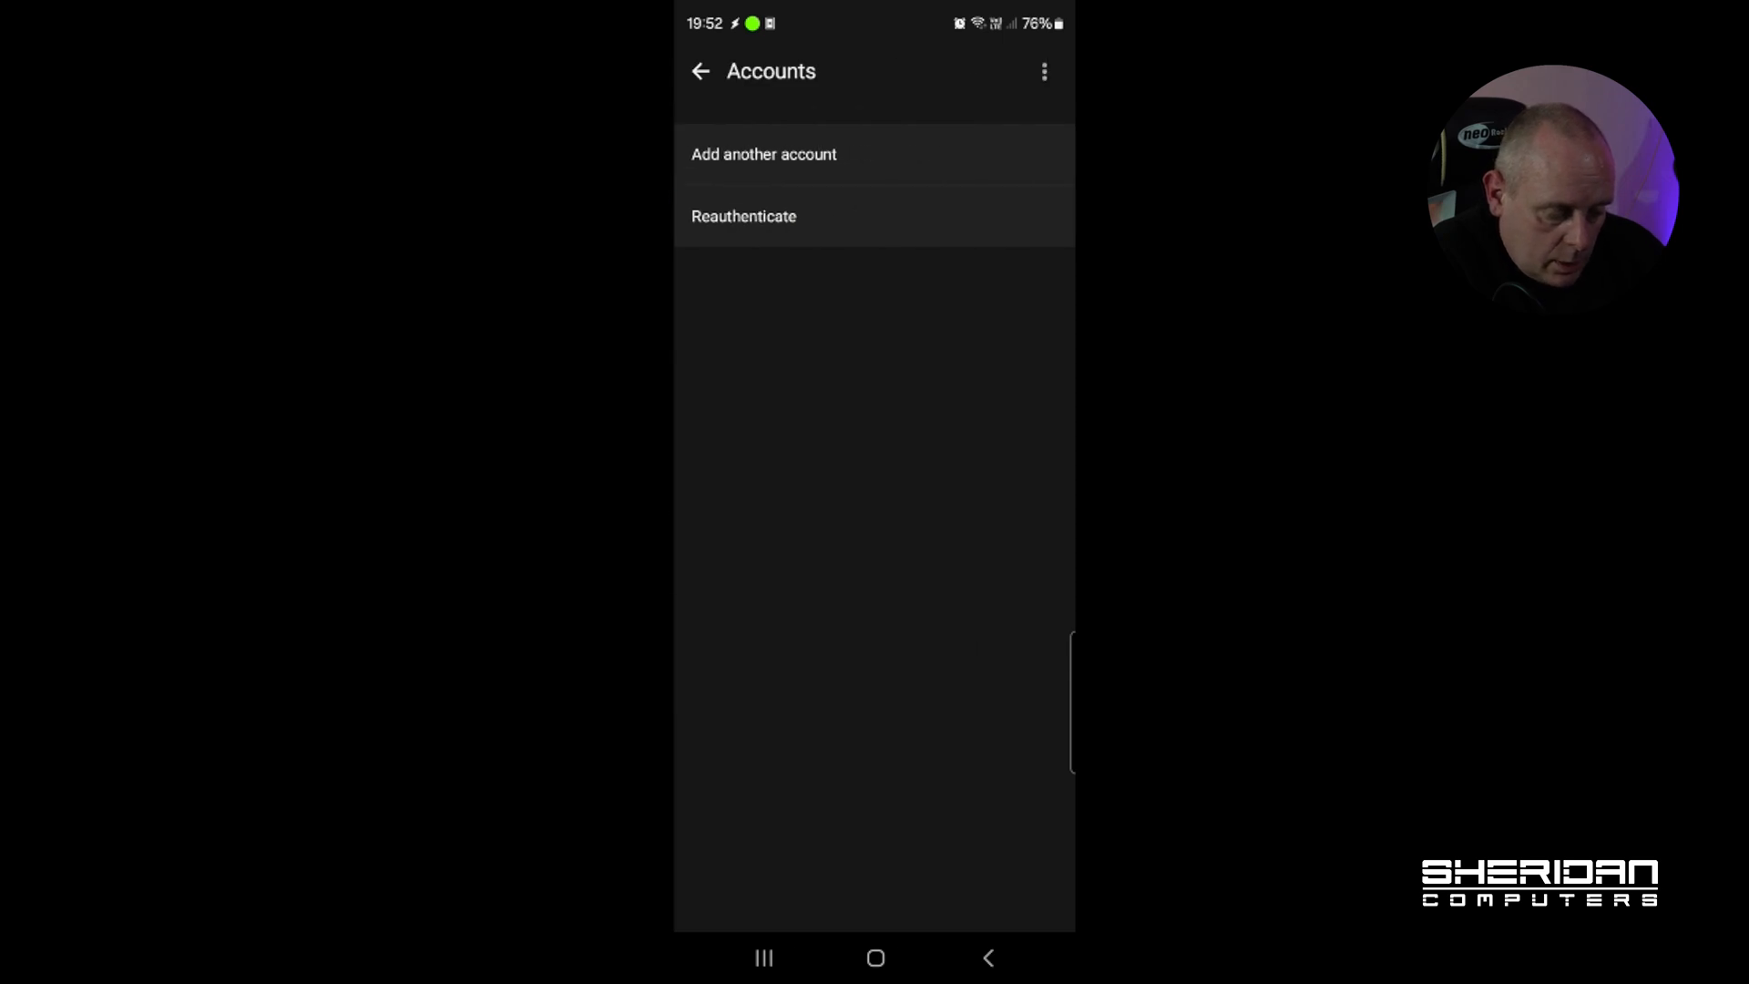
click(1044, 72)
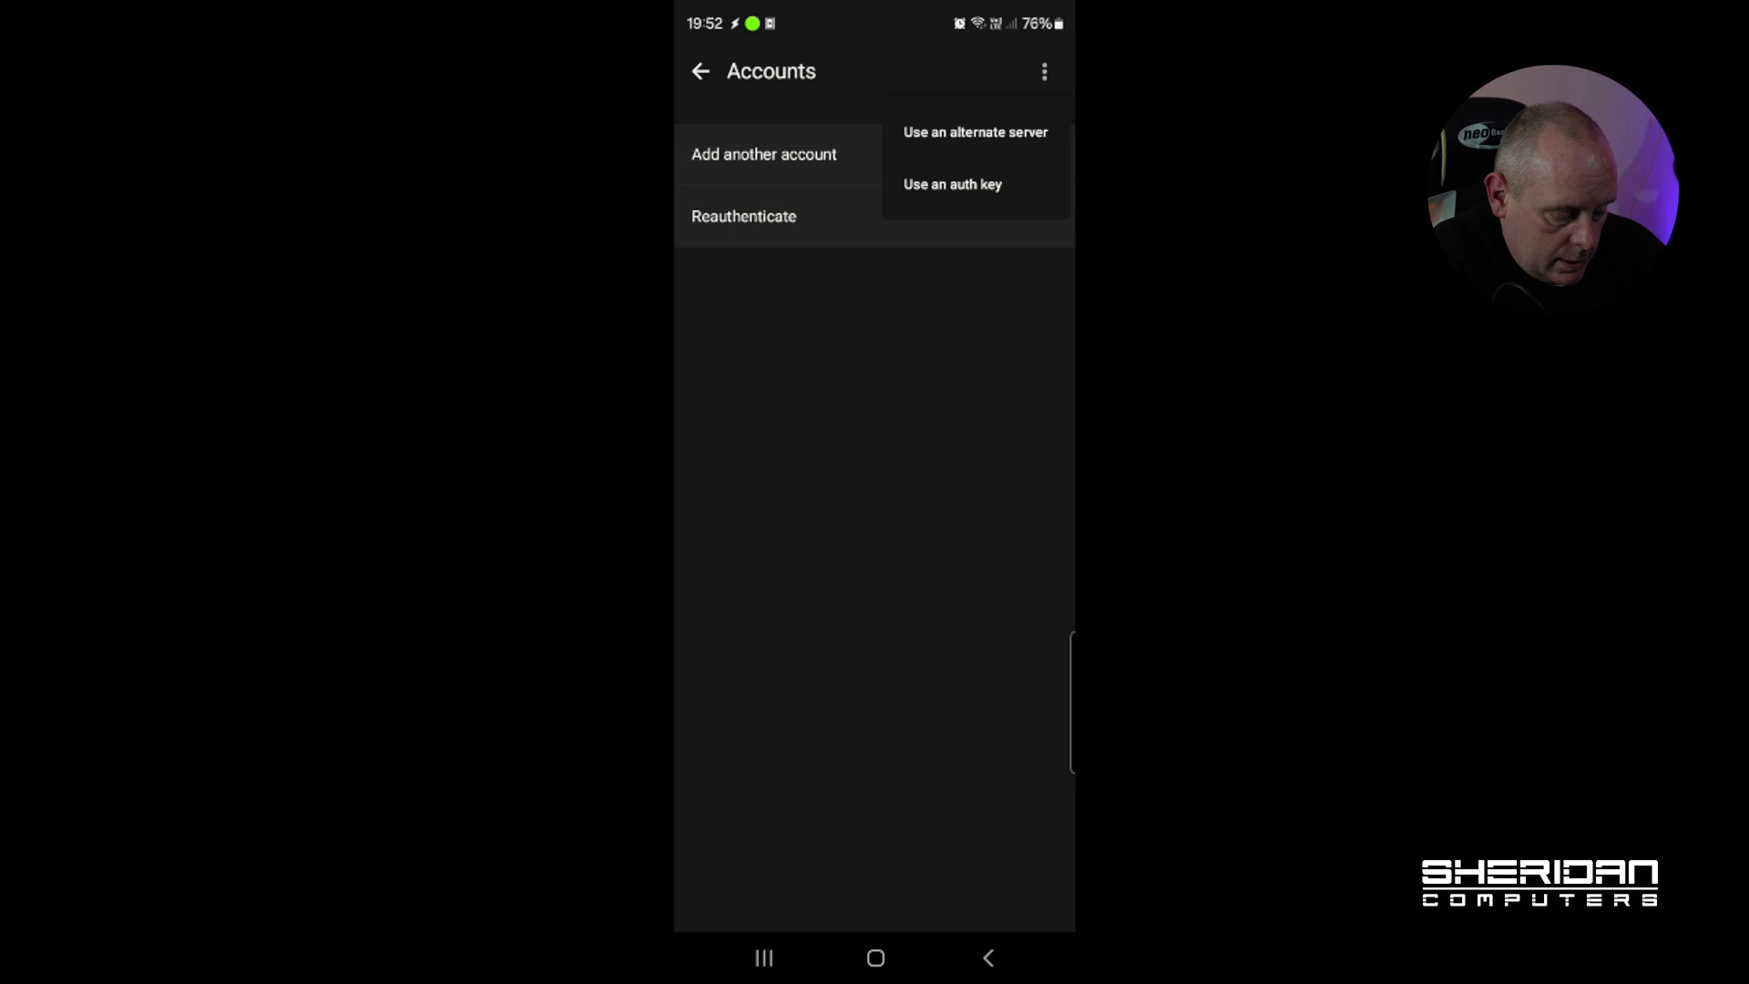
click(952, 184)
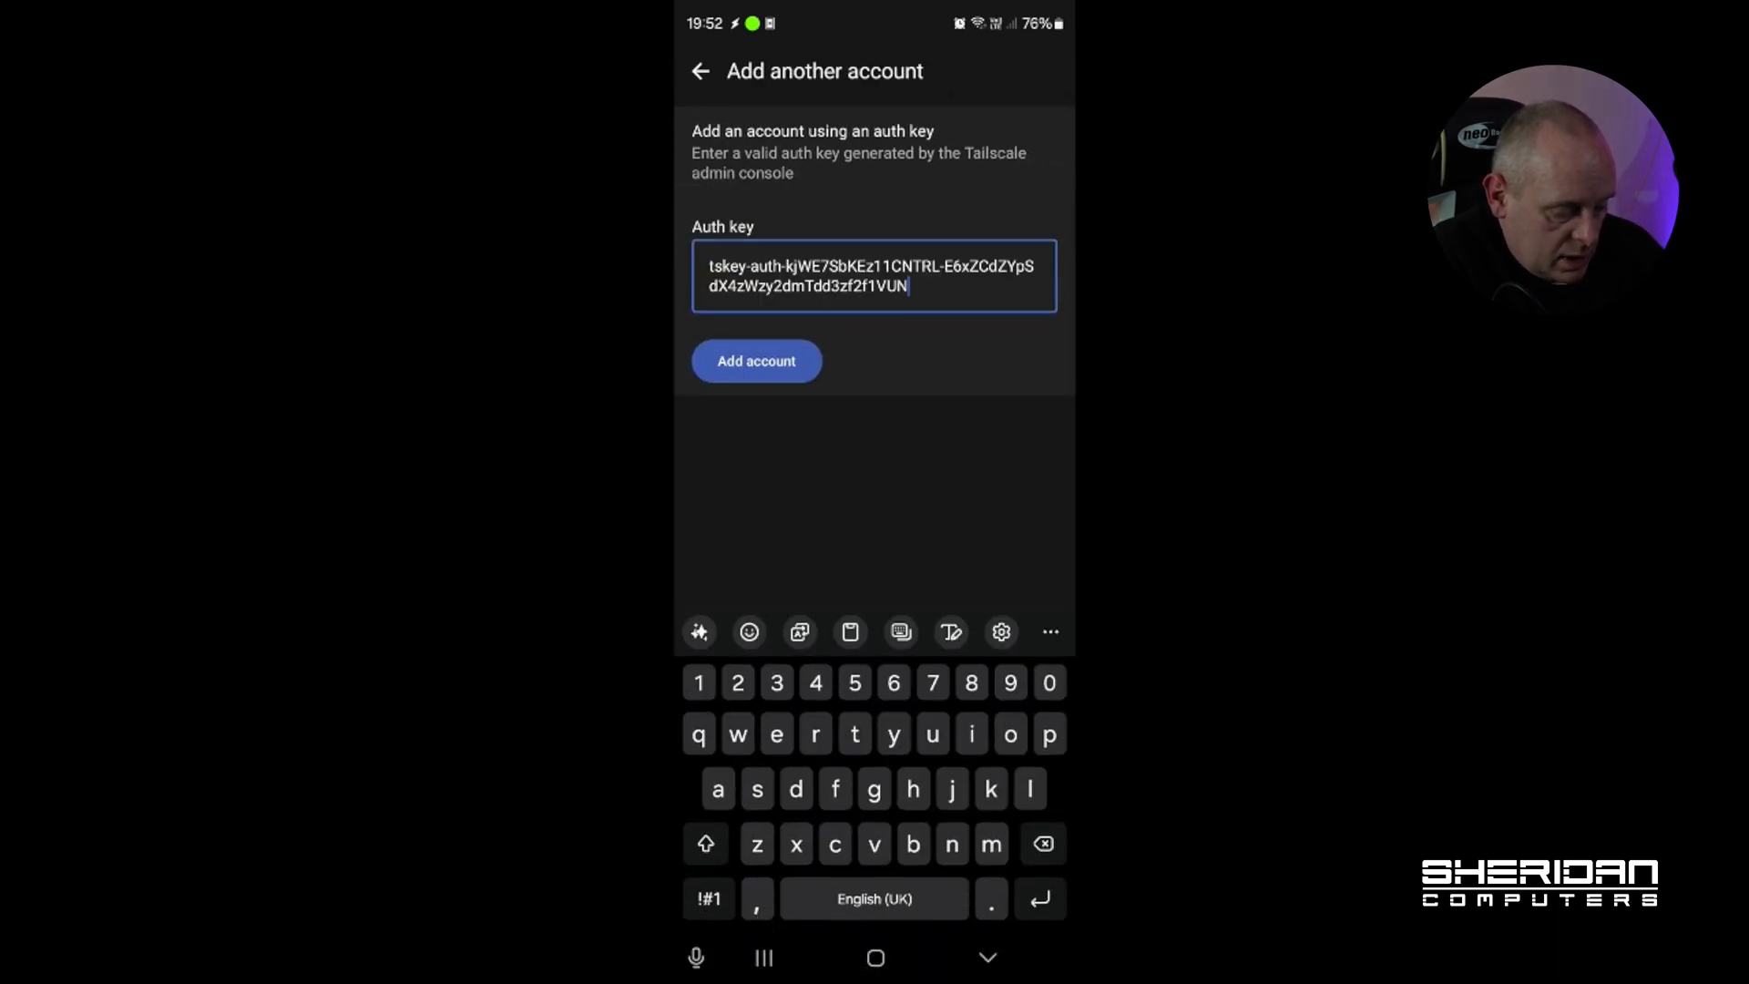
click(756, 361)
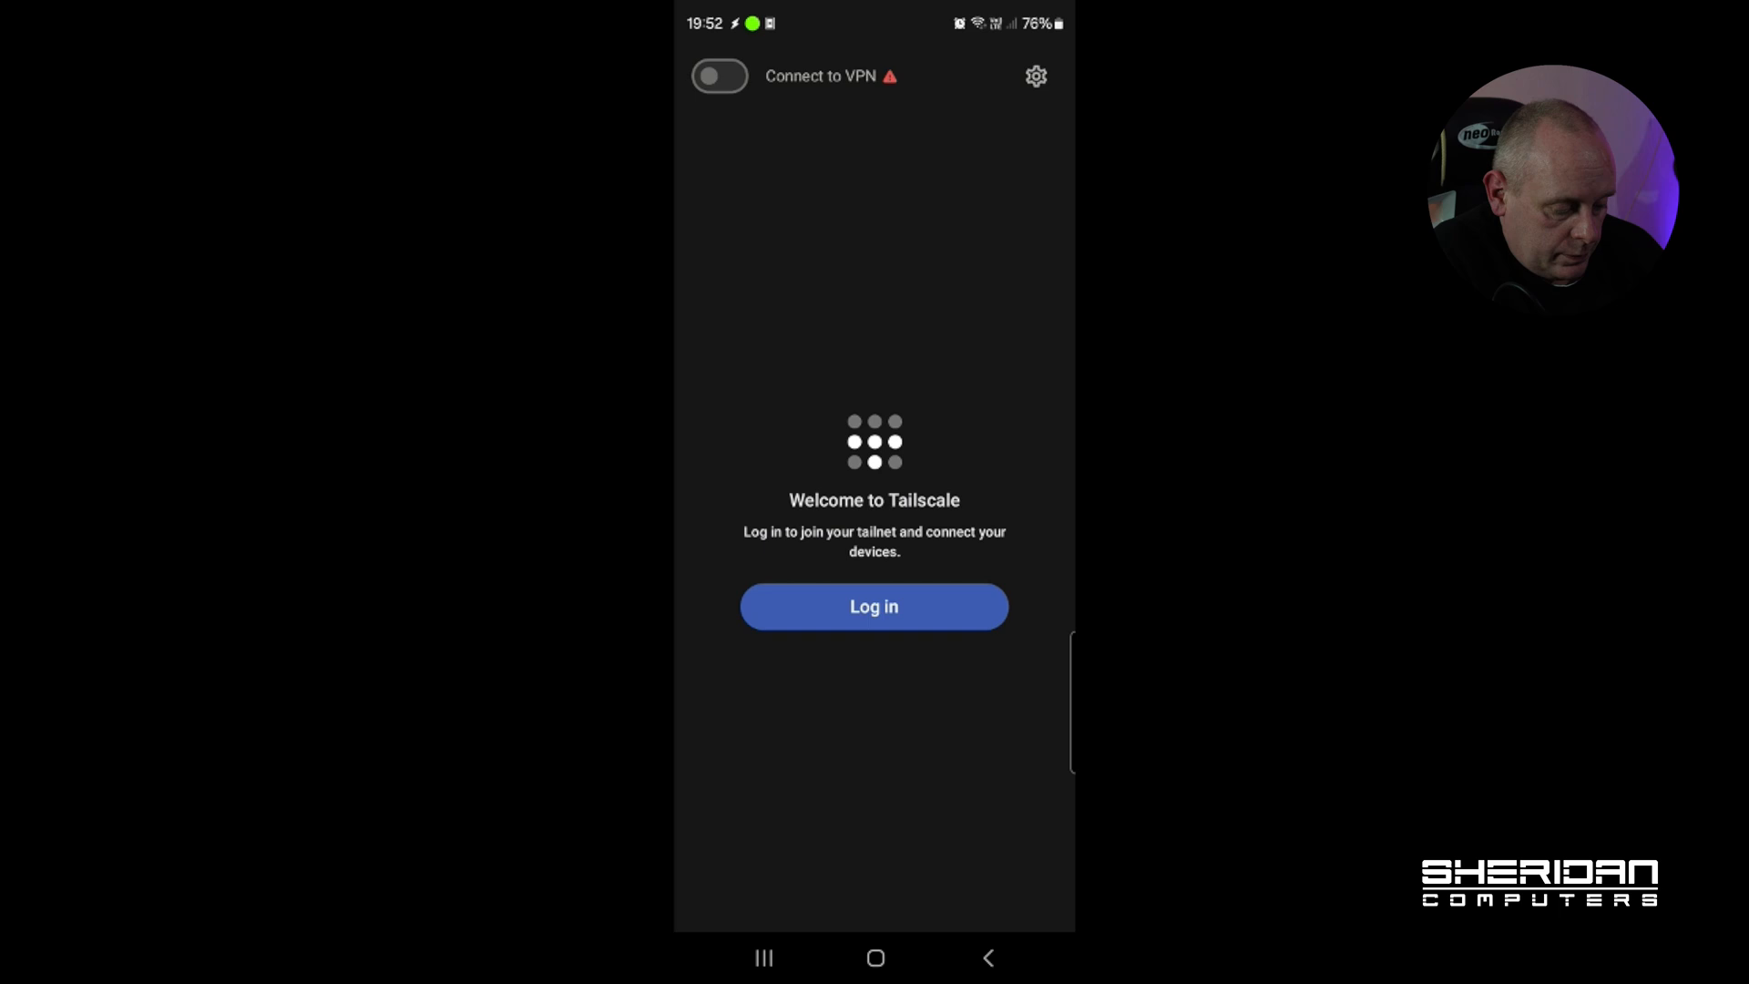
click(874, 607)
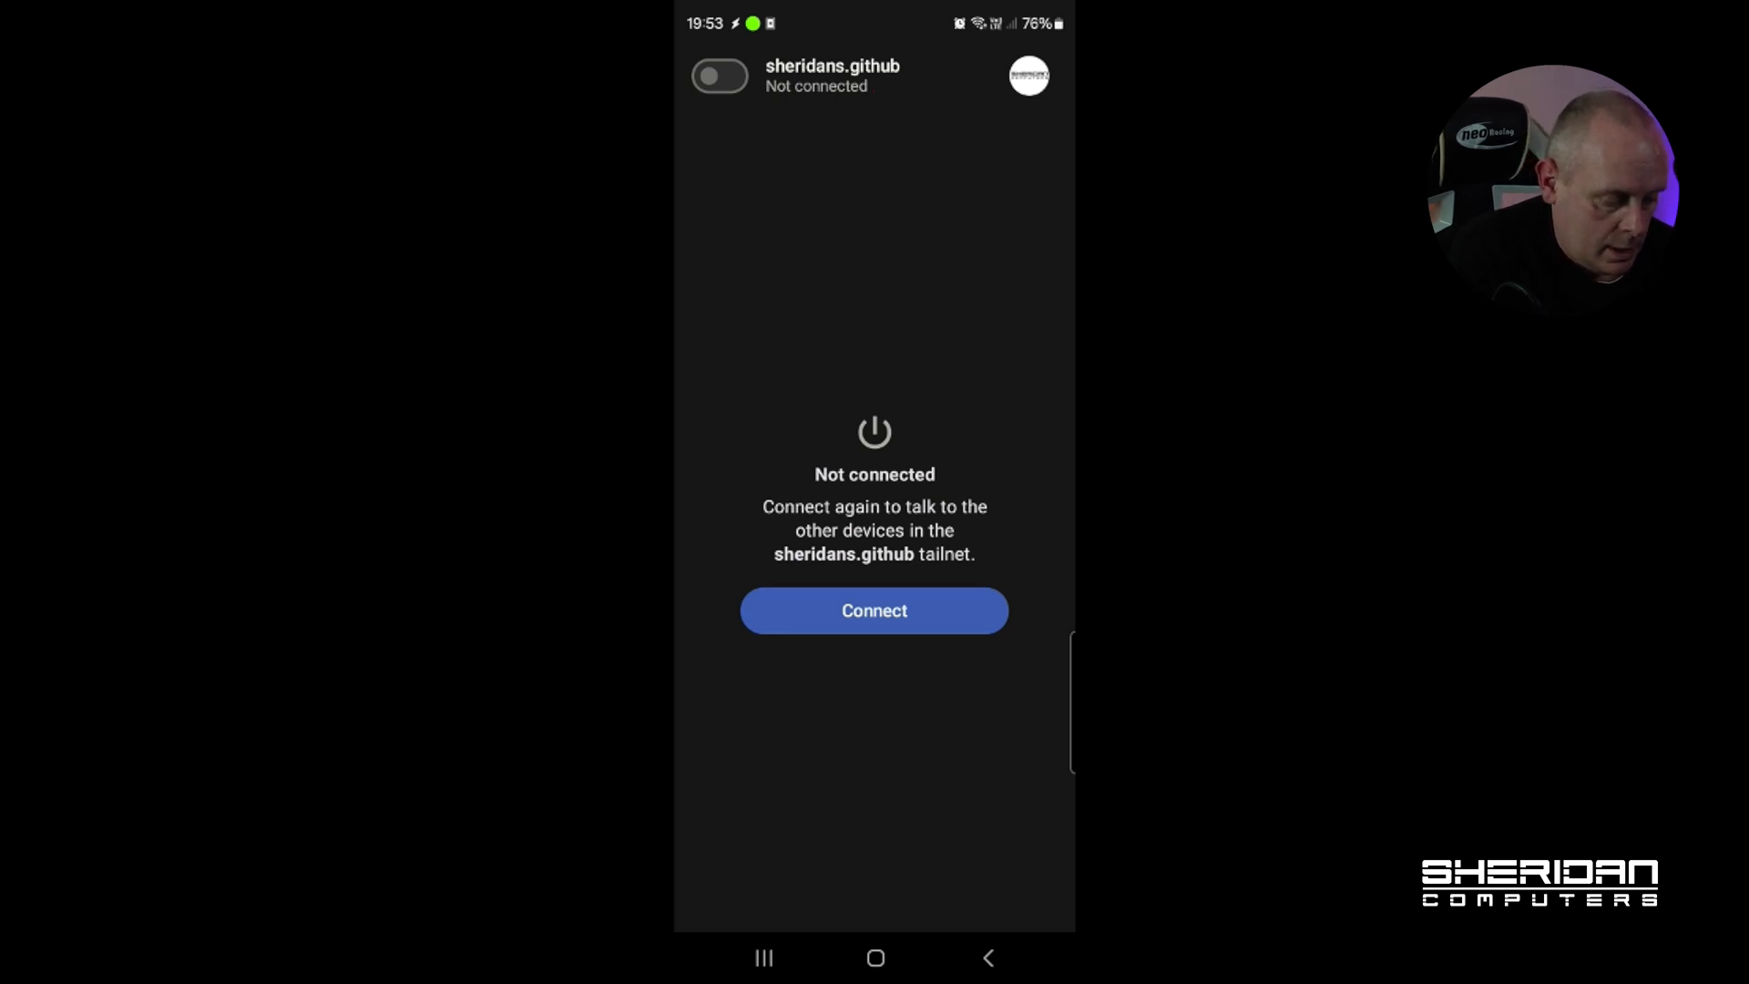
- Connect the phone to the tailnet and view the pfsense machine's details
click(874, 610)
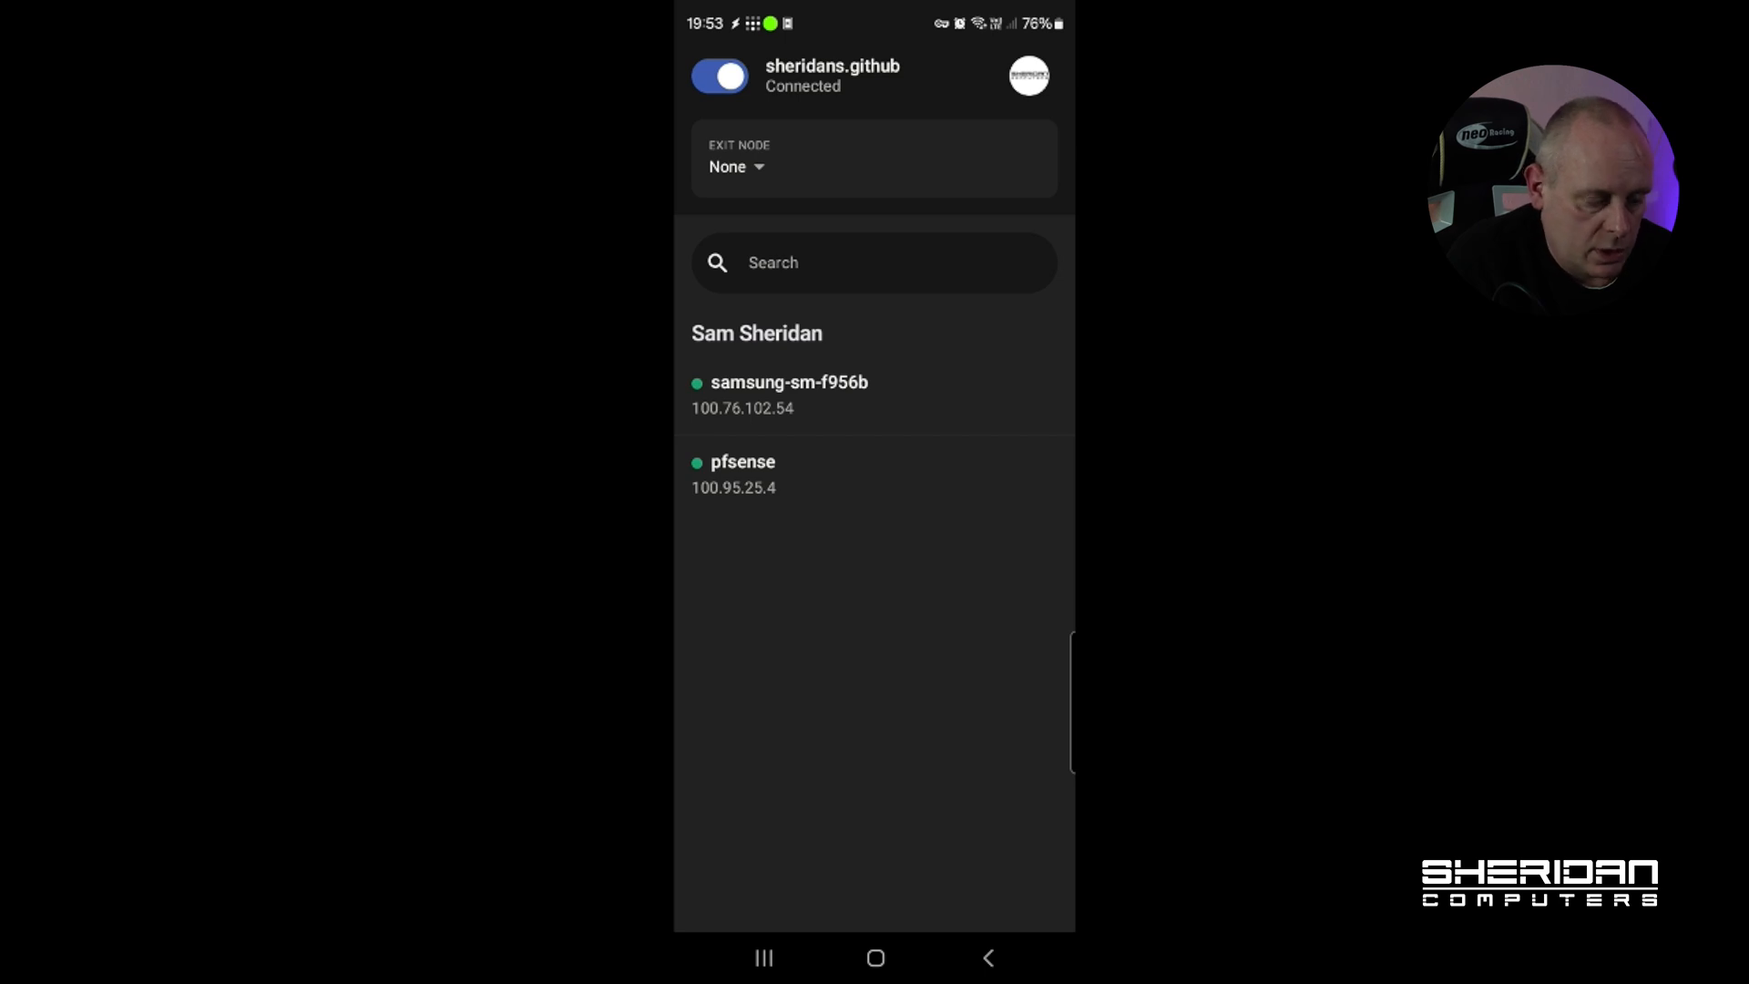
click(733, 474)
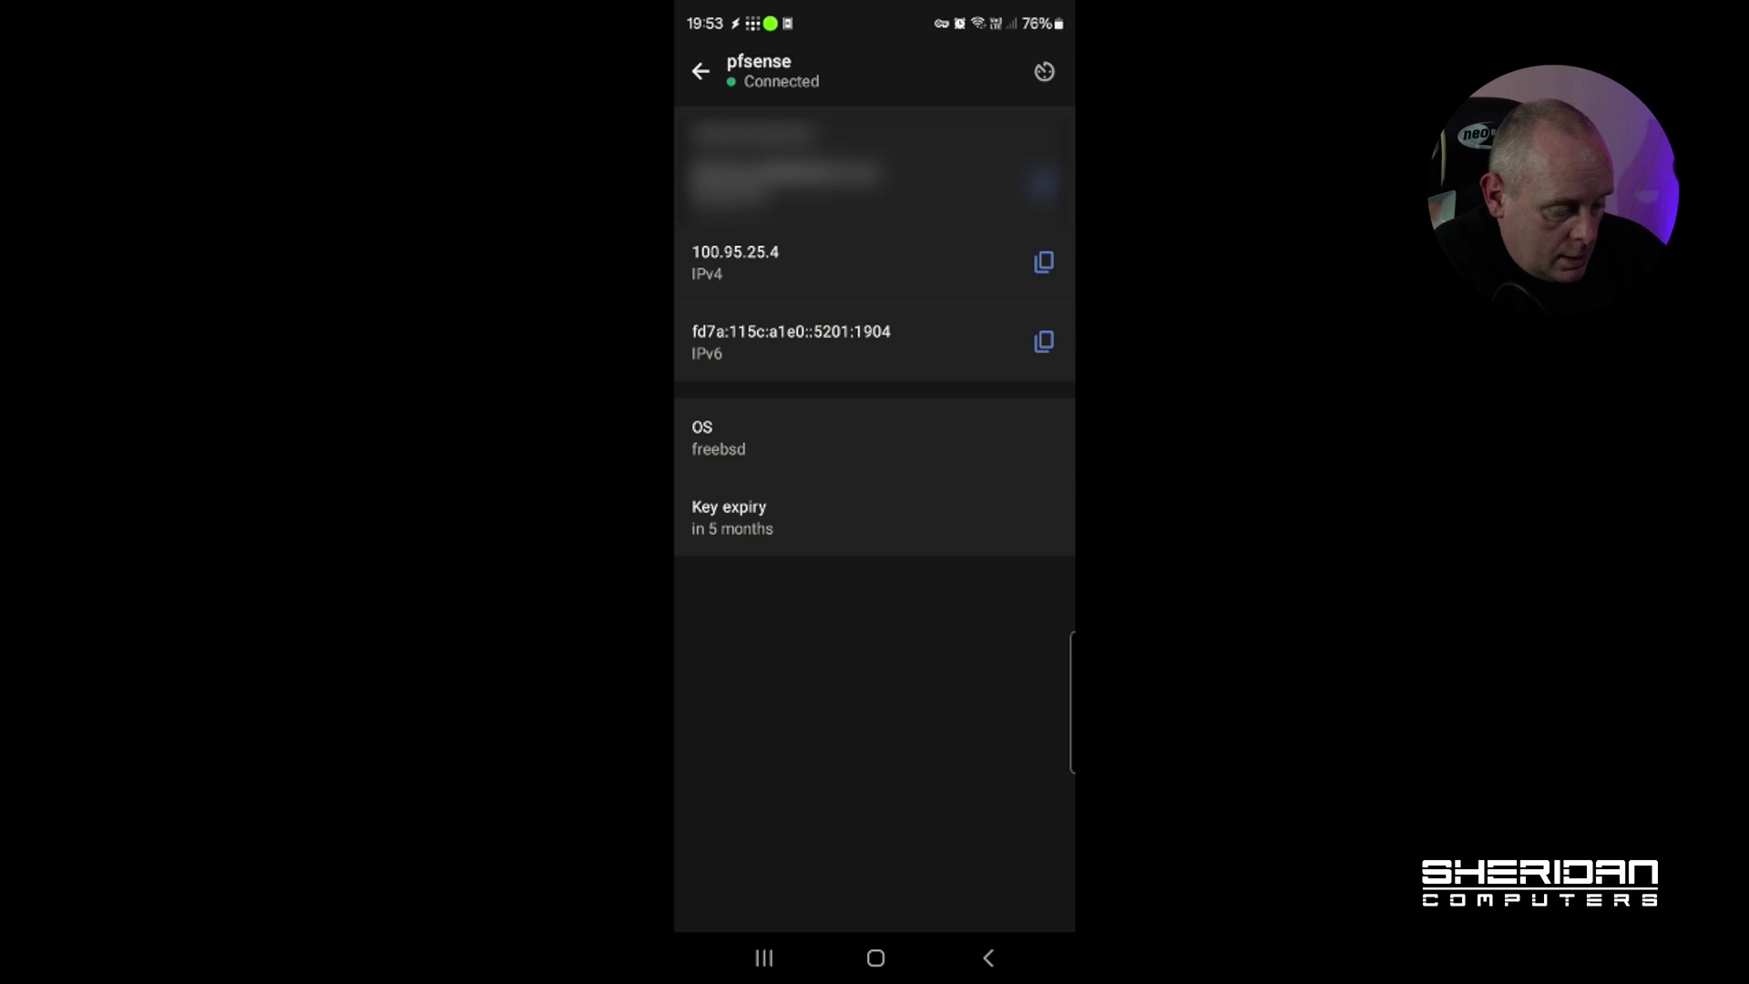
click(698, 72)
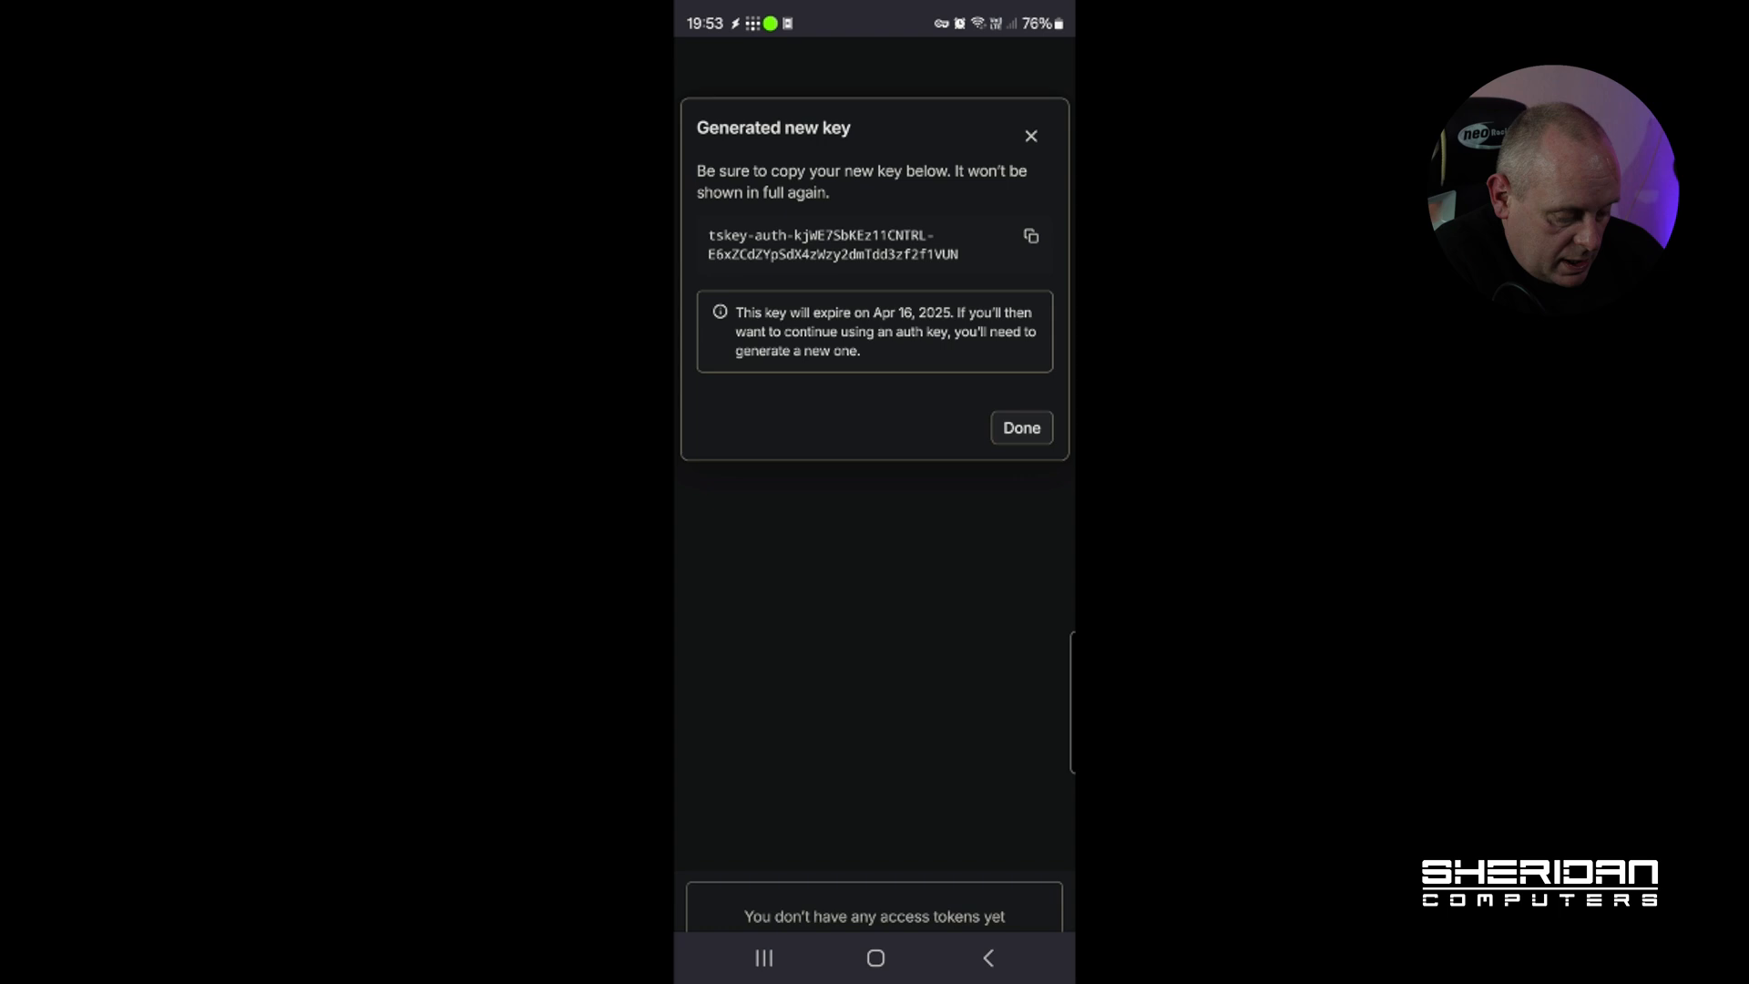
- Load ifconfig.io on the phone and scroll through its IP and header details
click(1021, 427)
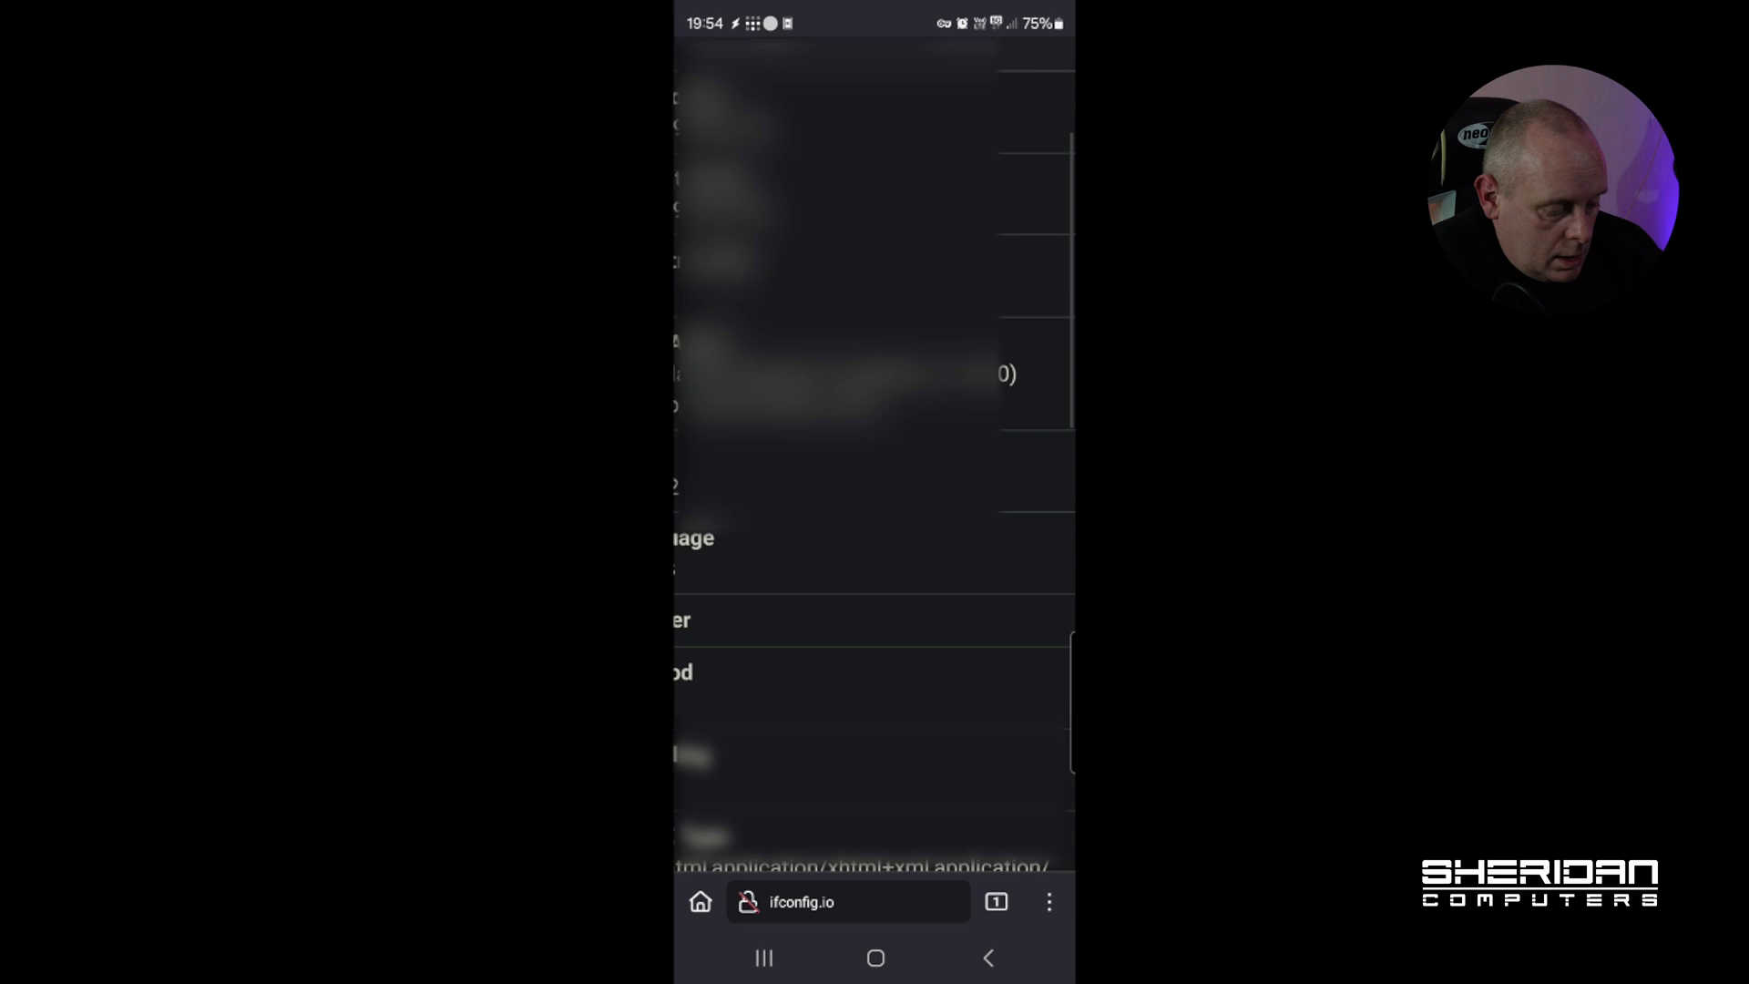
scroll(down, 3)
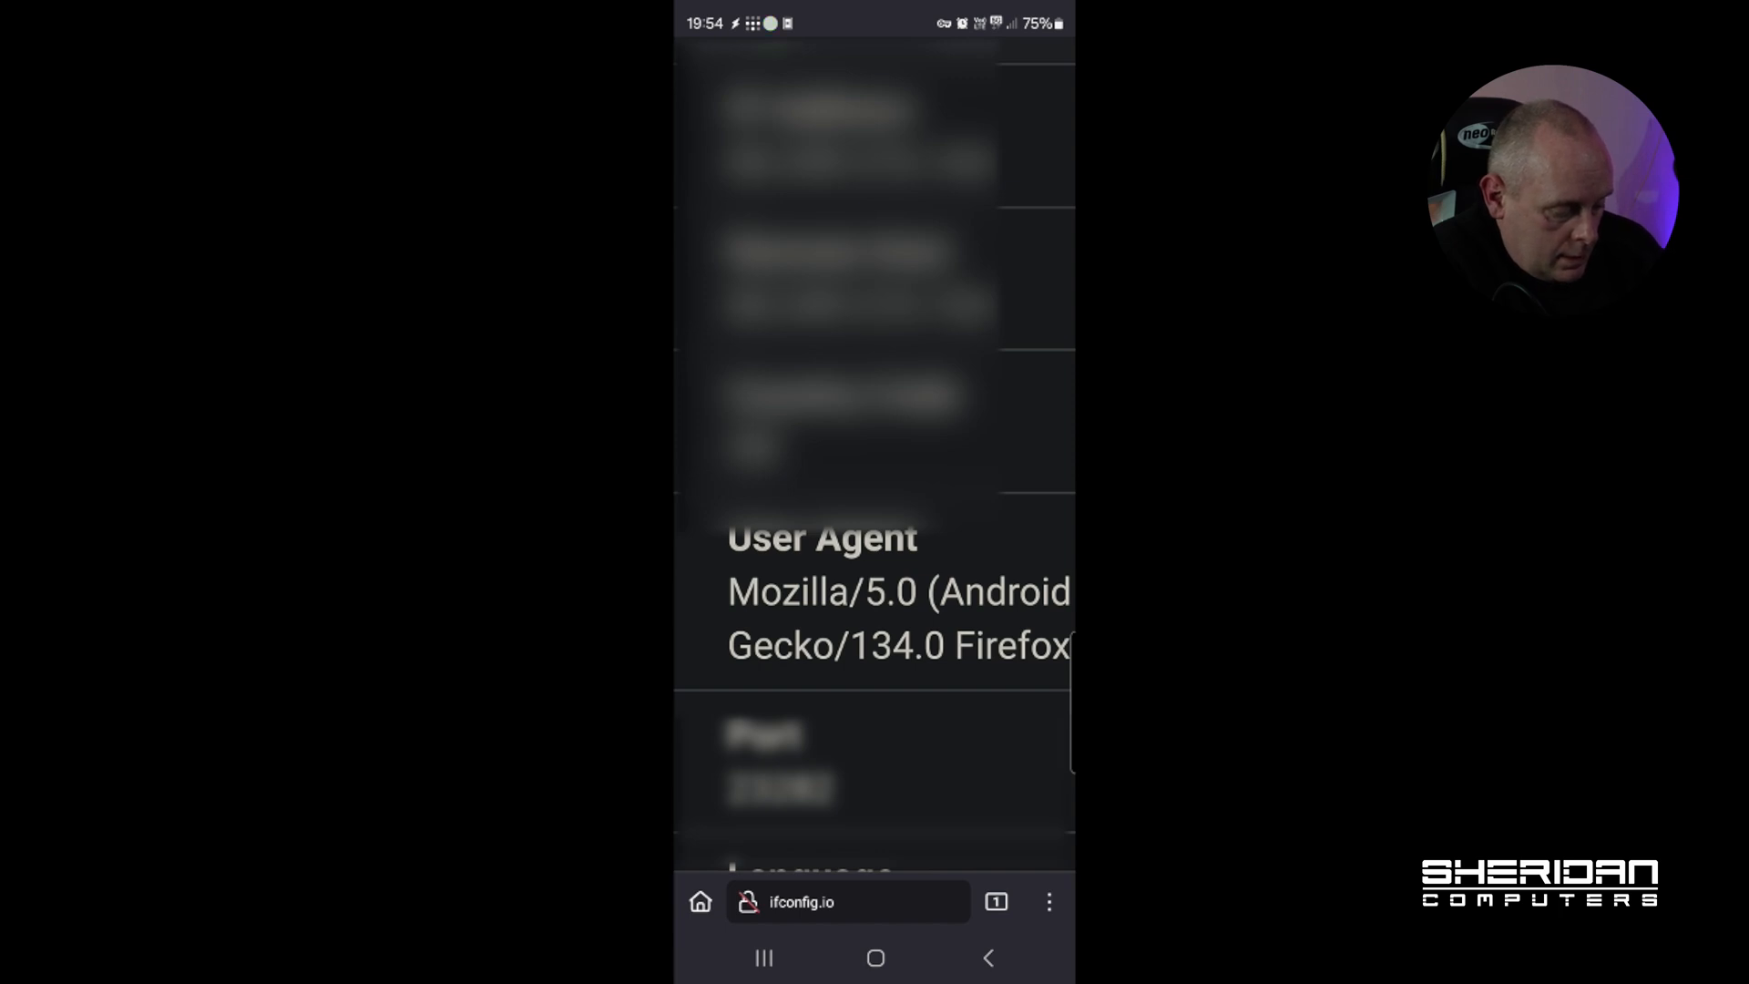
scroll(down, 3)
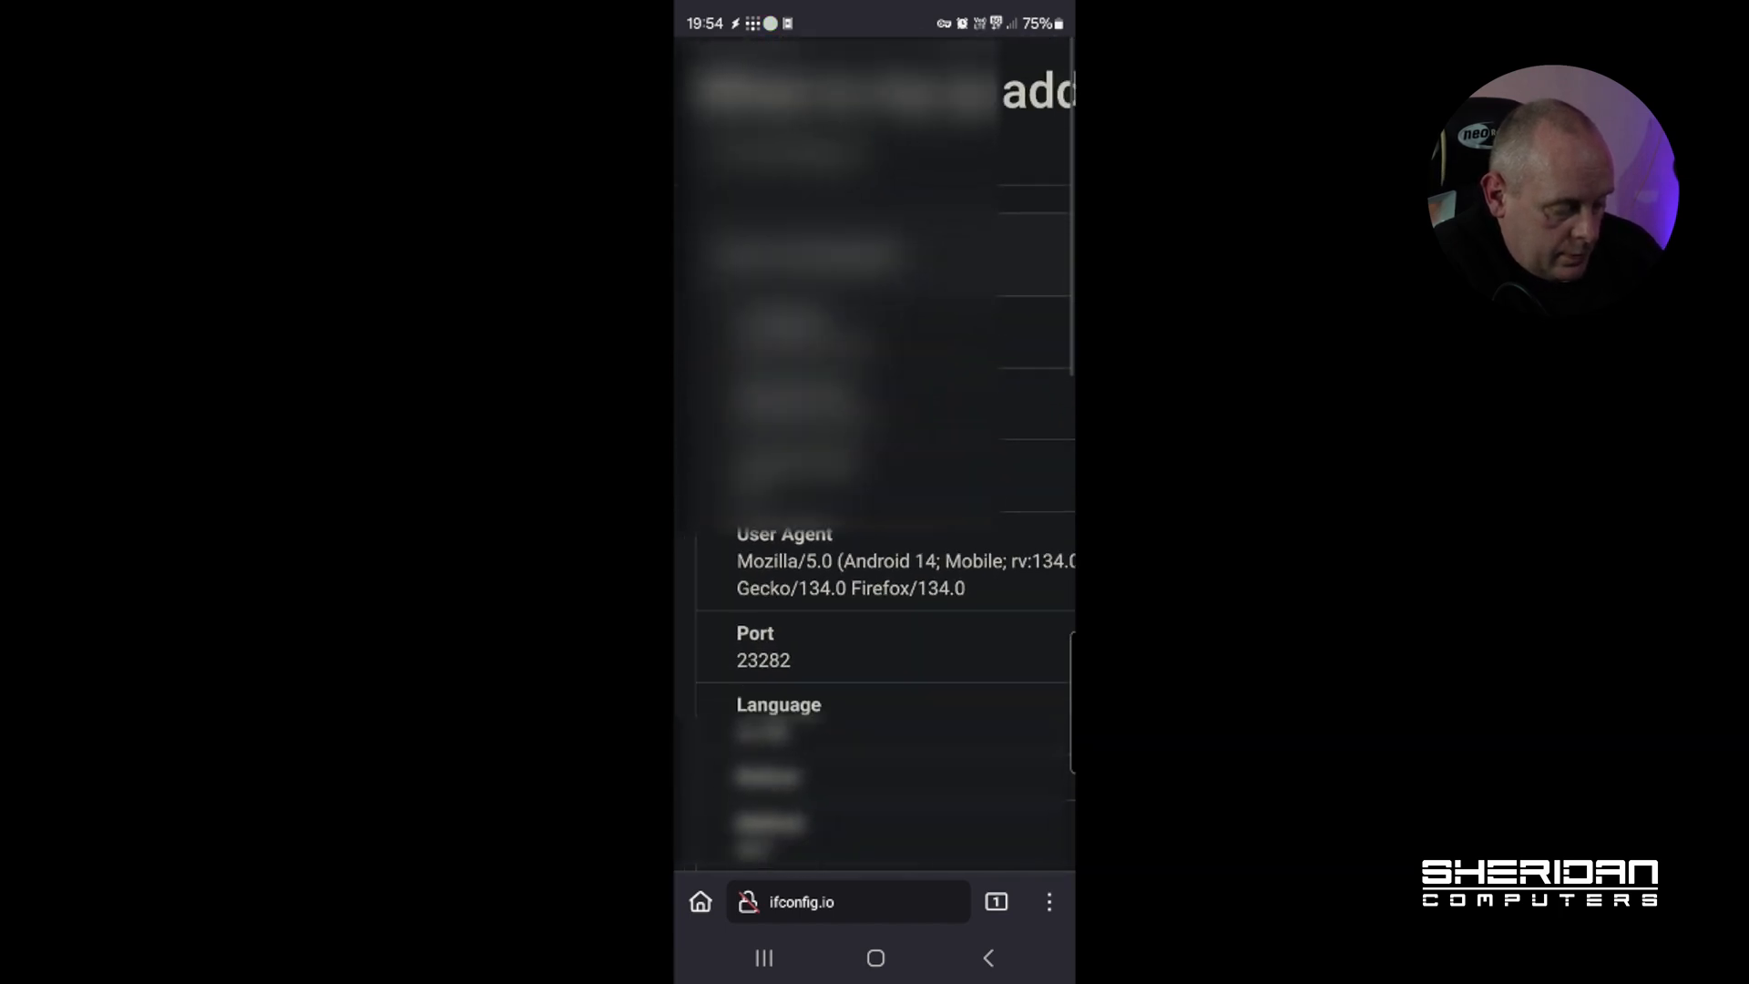
scroll(down, 3)
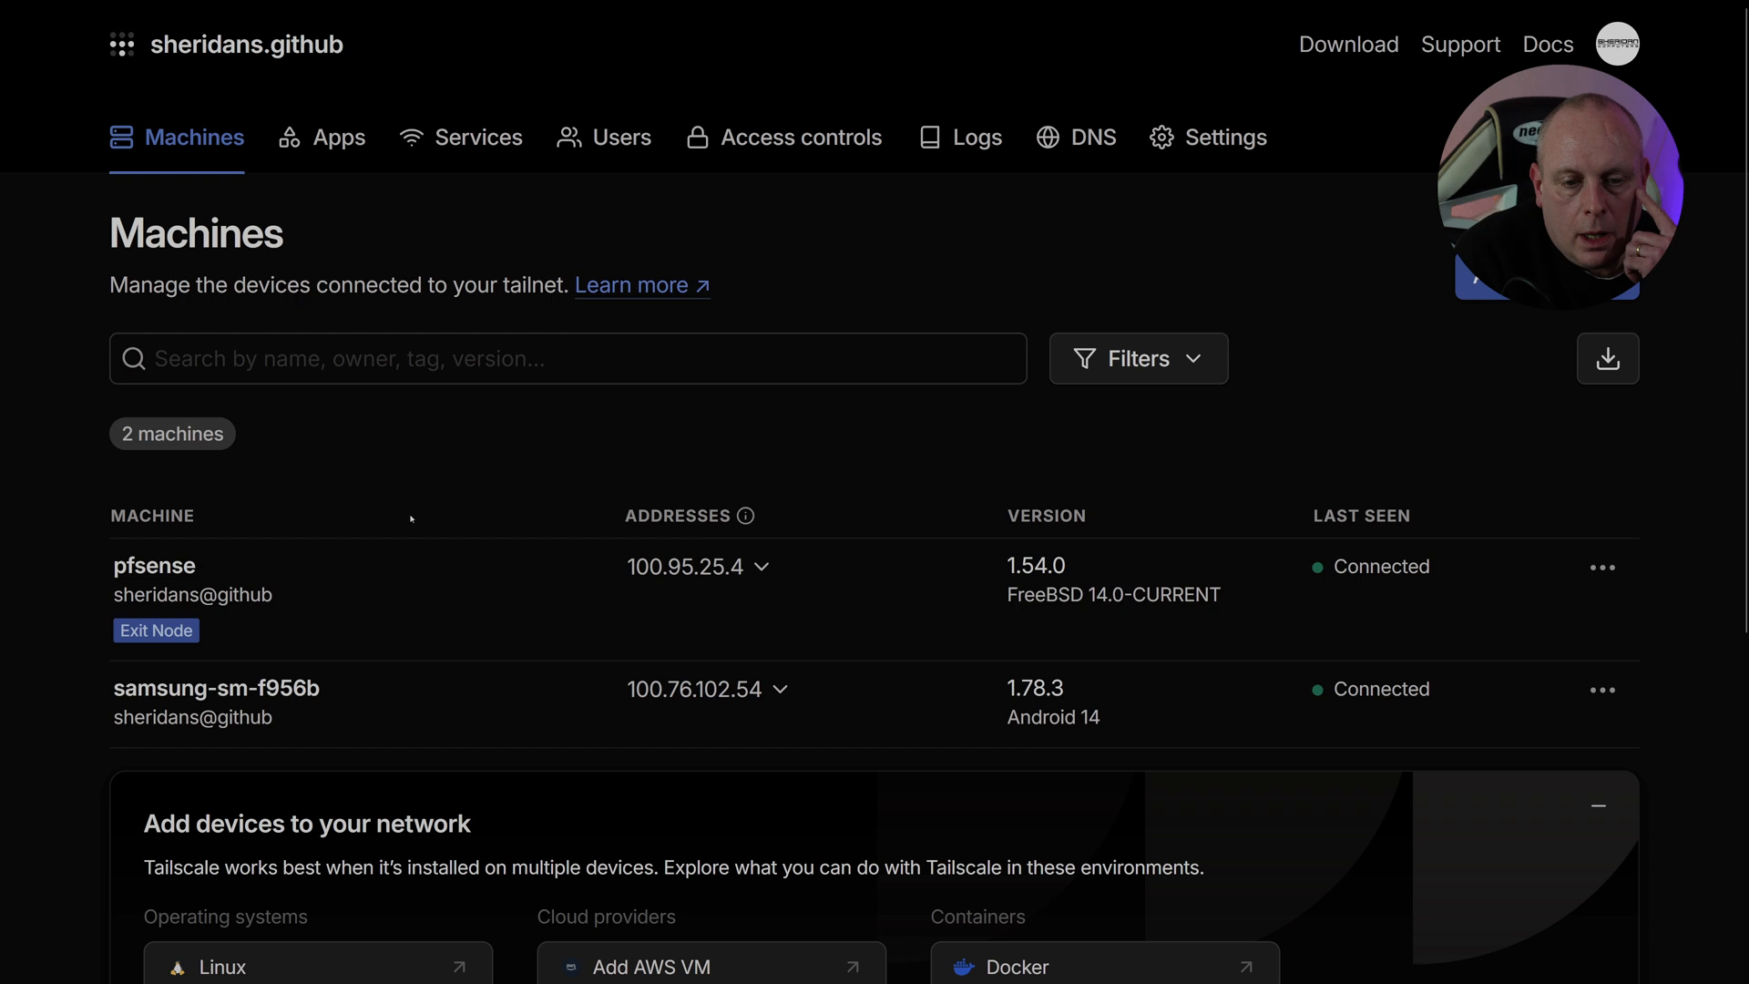
- Disable key expiry for pfsense and samsung-sm-f956b from the Machines list
scroll(down, 3)
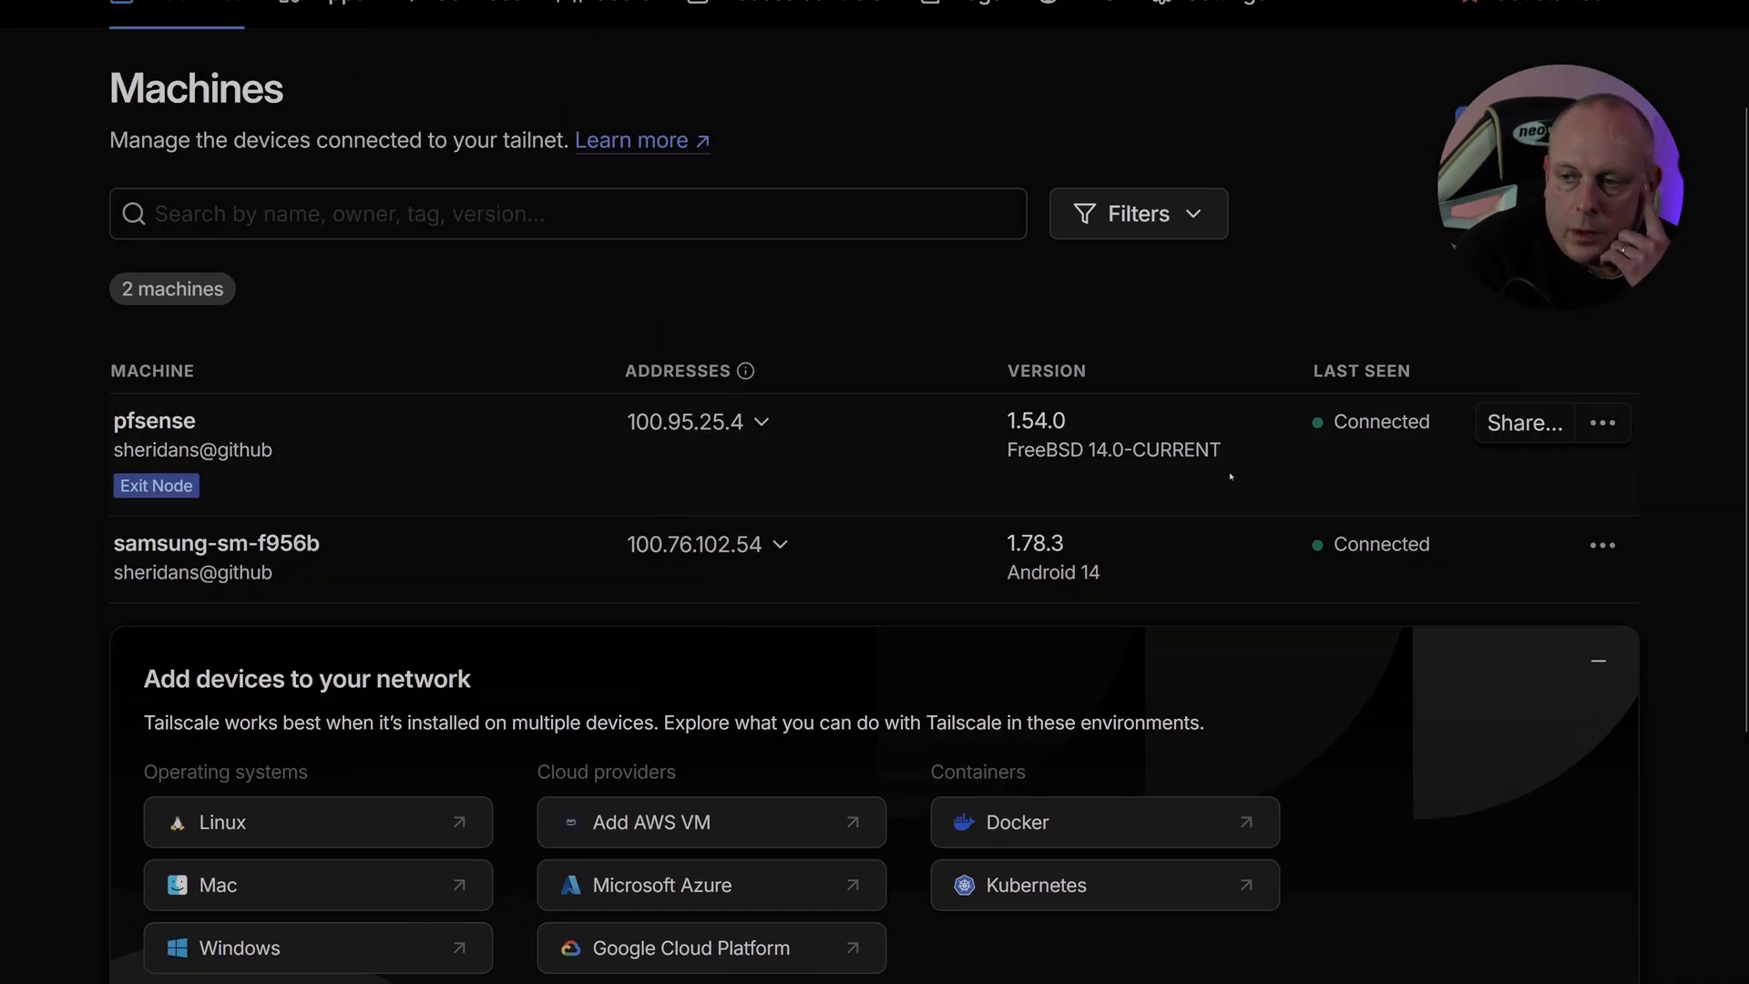
click(1602, 422)
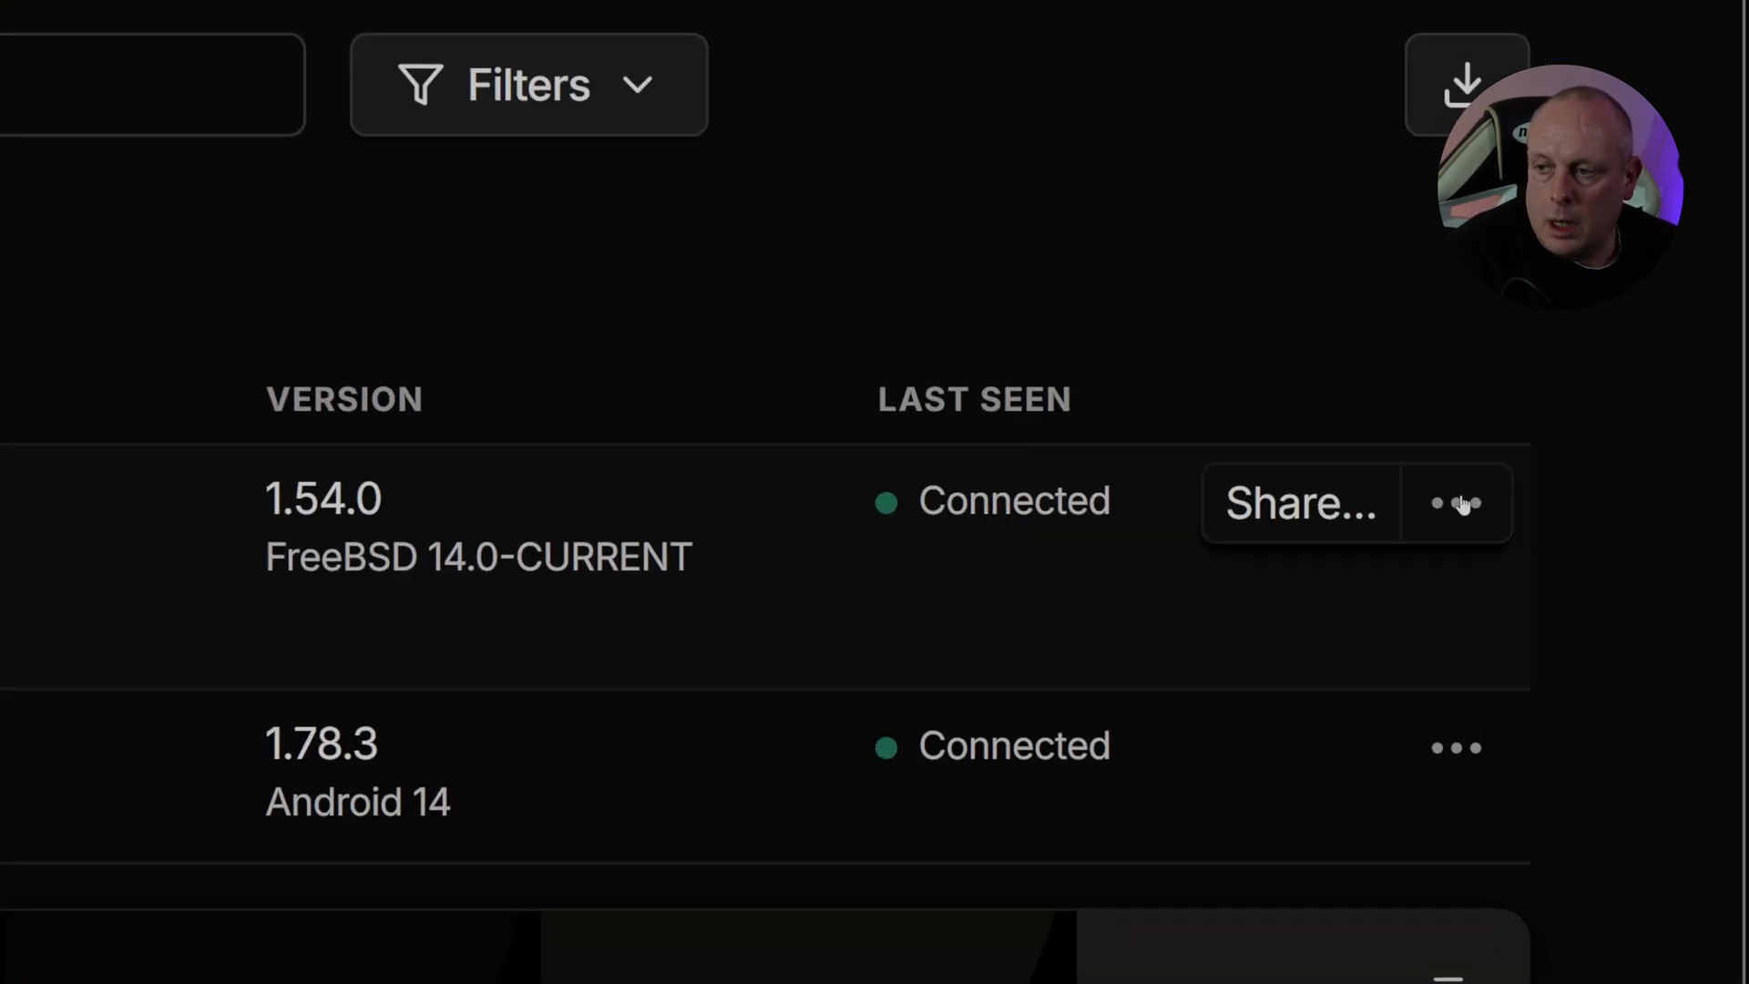
click(1456, 502)
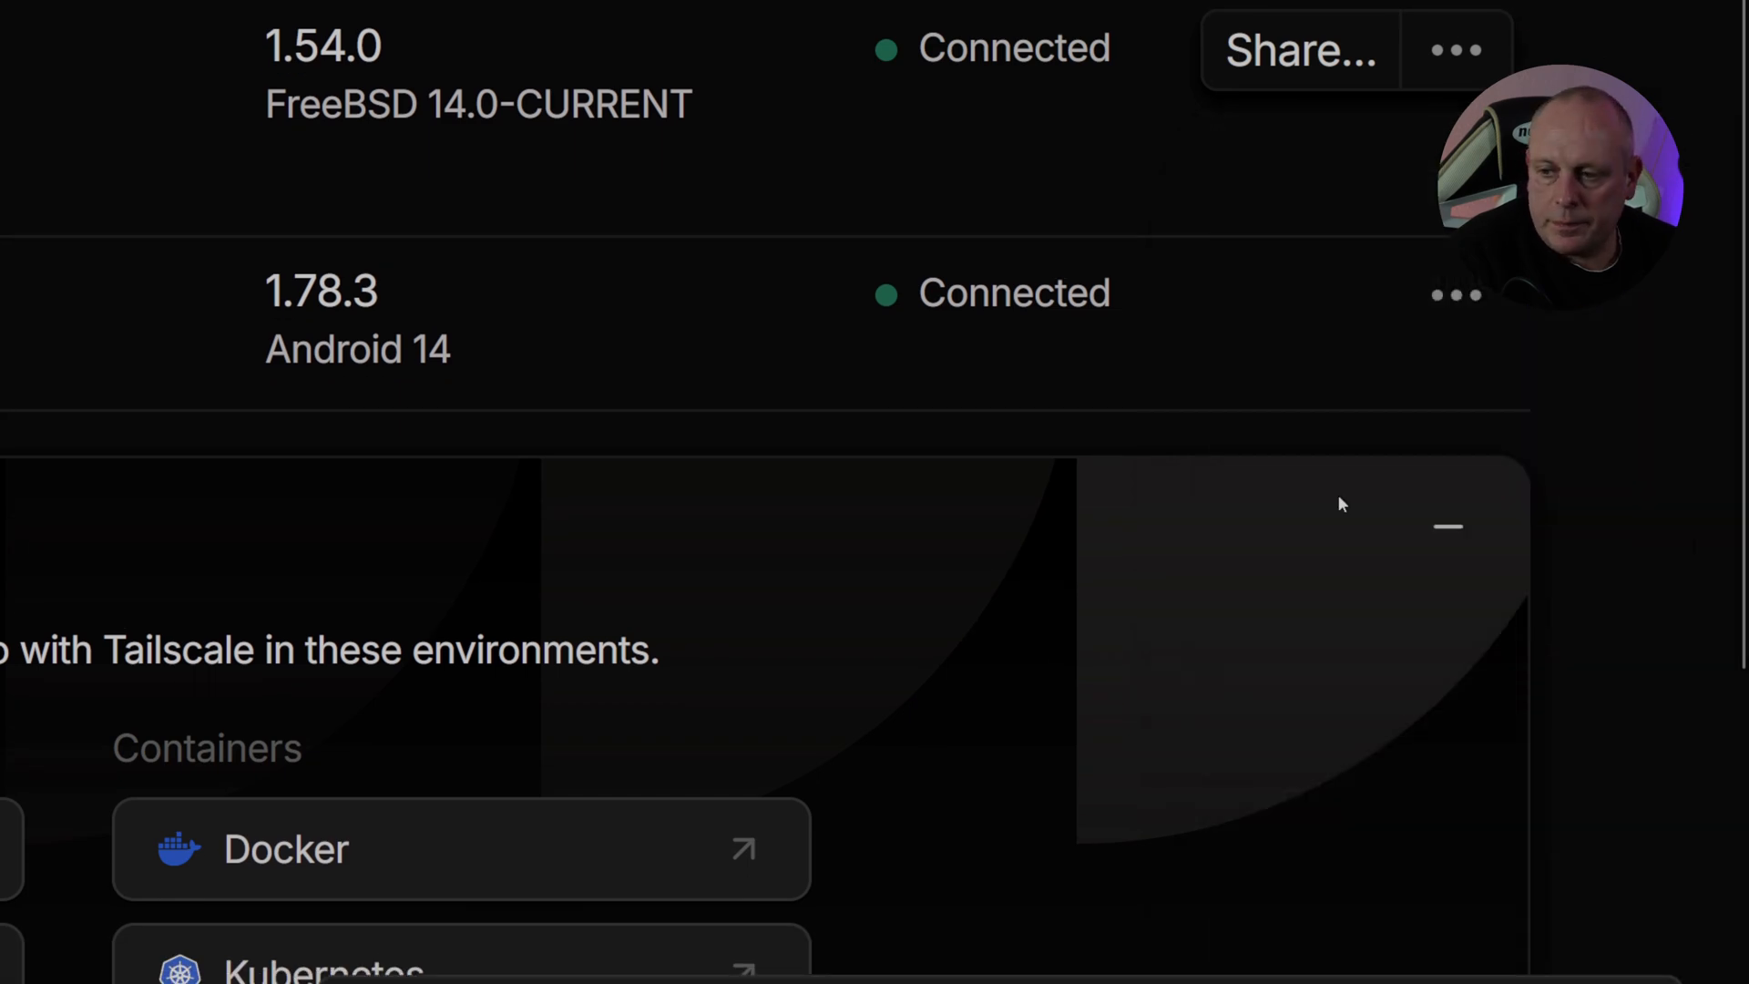
mouse_move(1409, 300)
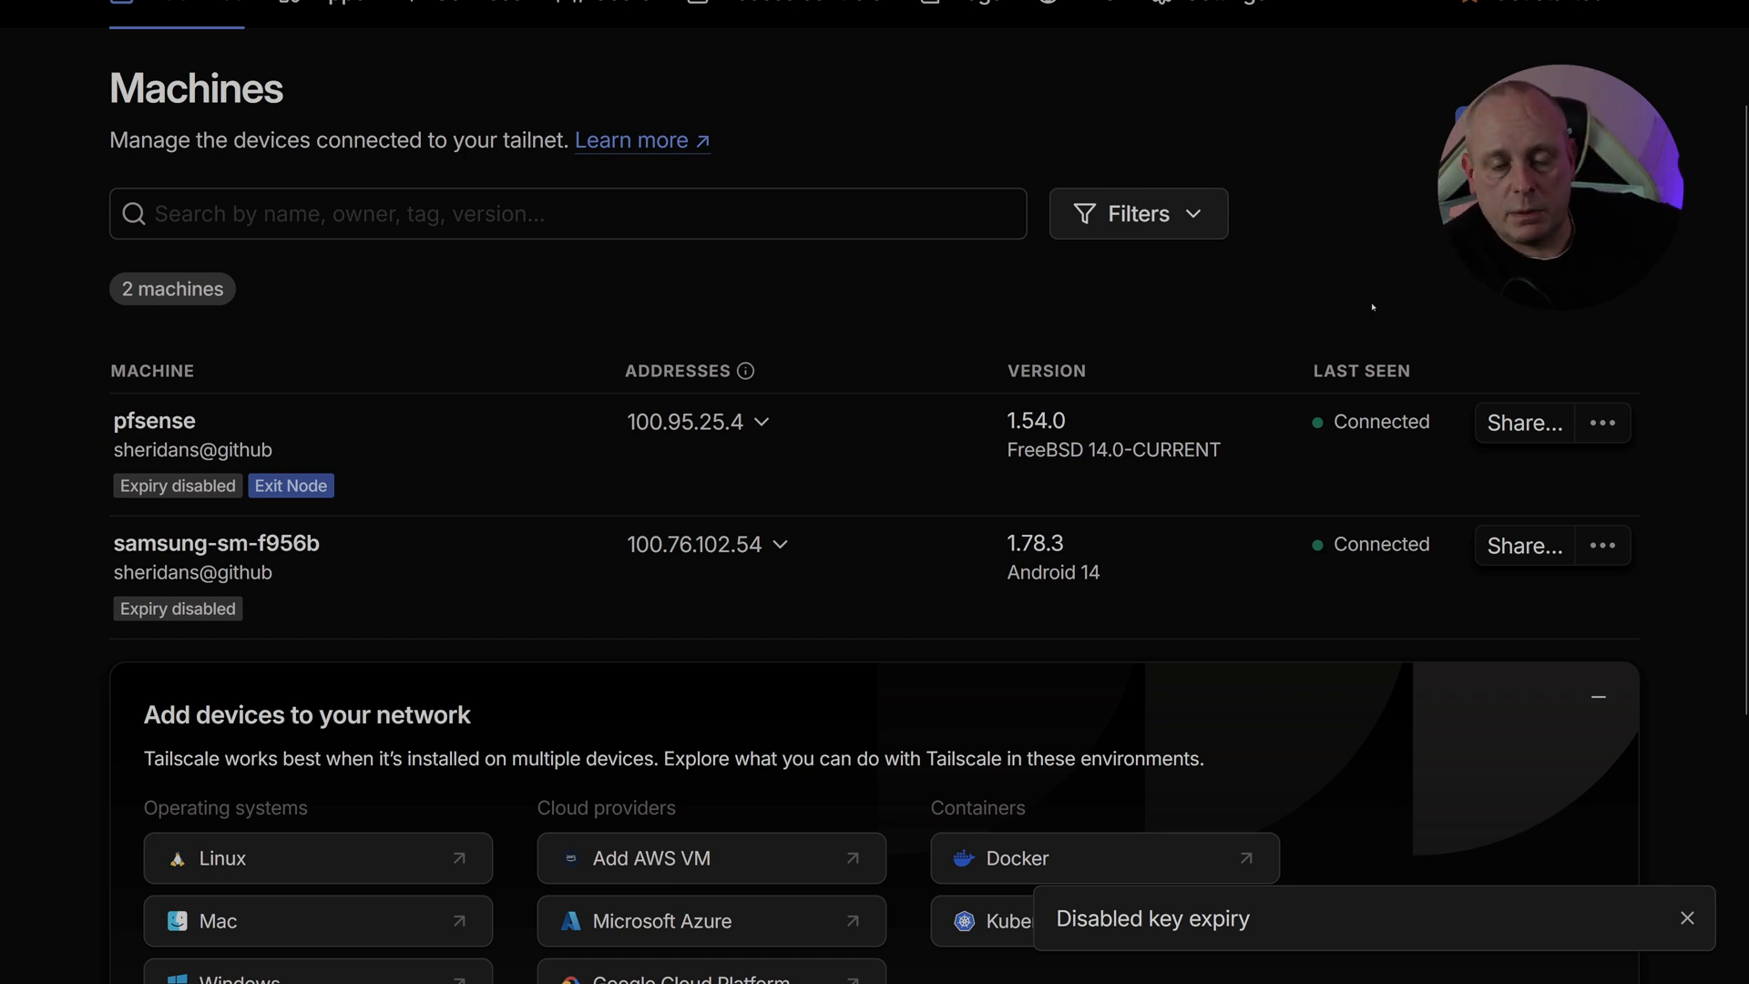
click(1687, 917)
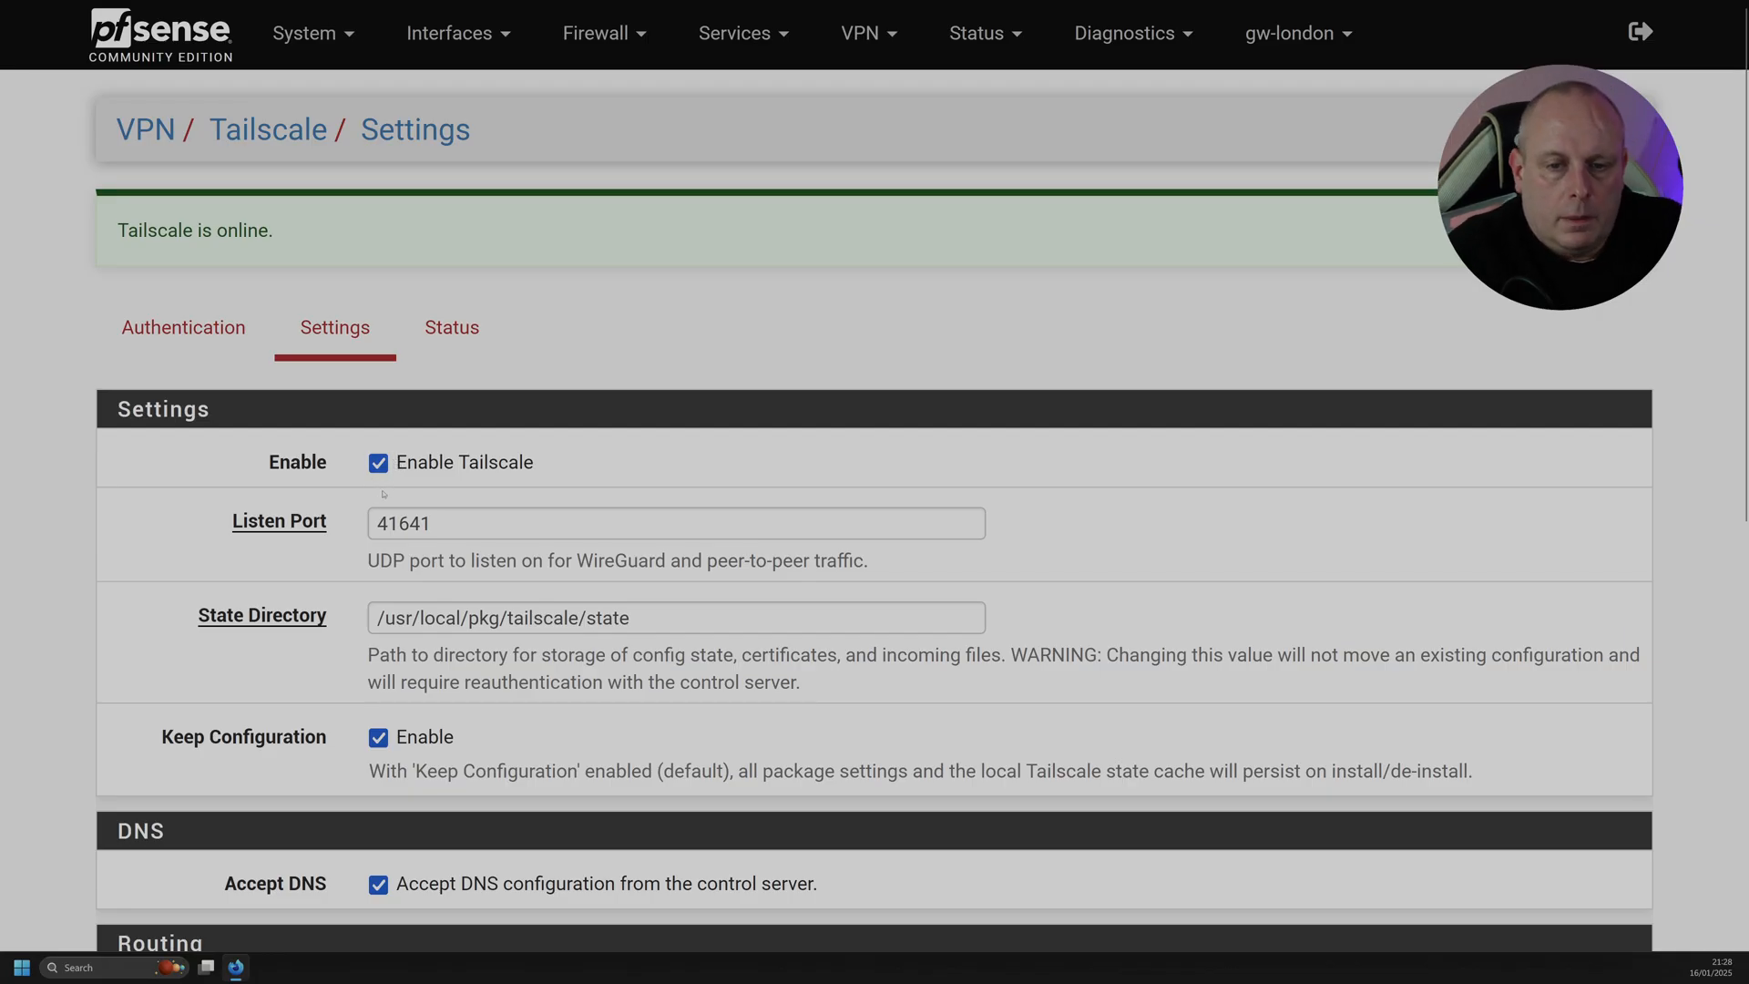
mouse_move(459, 405)
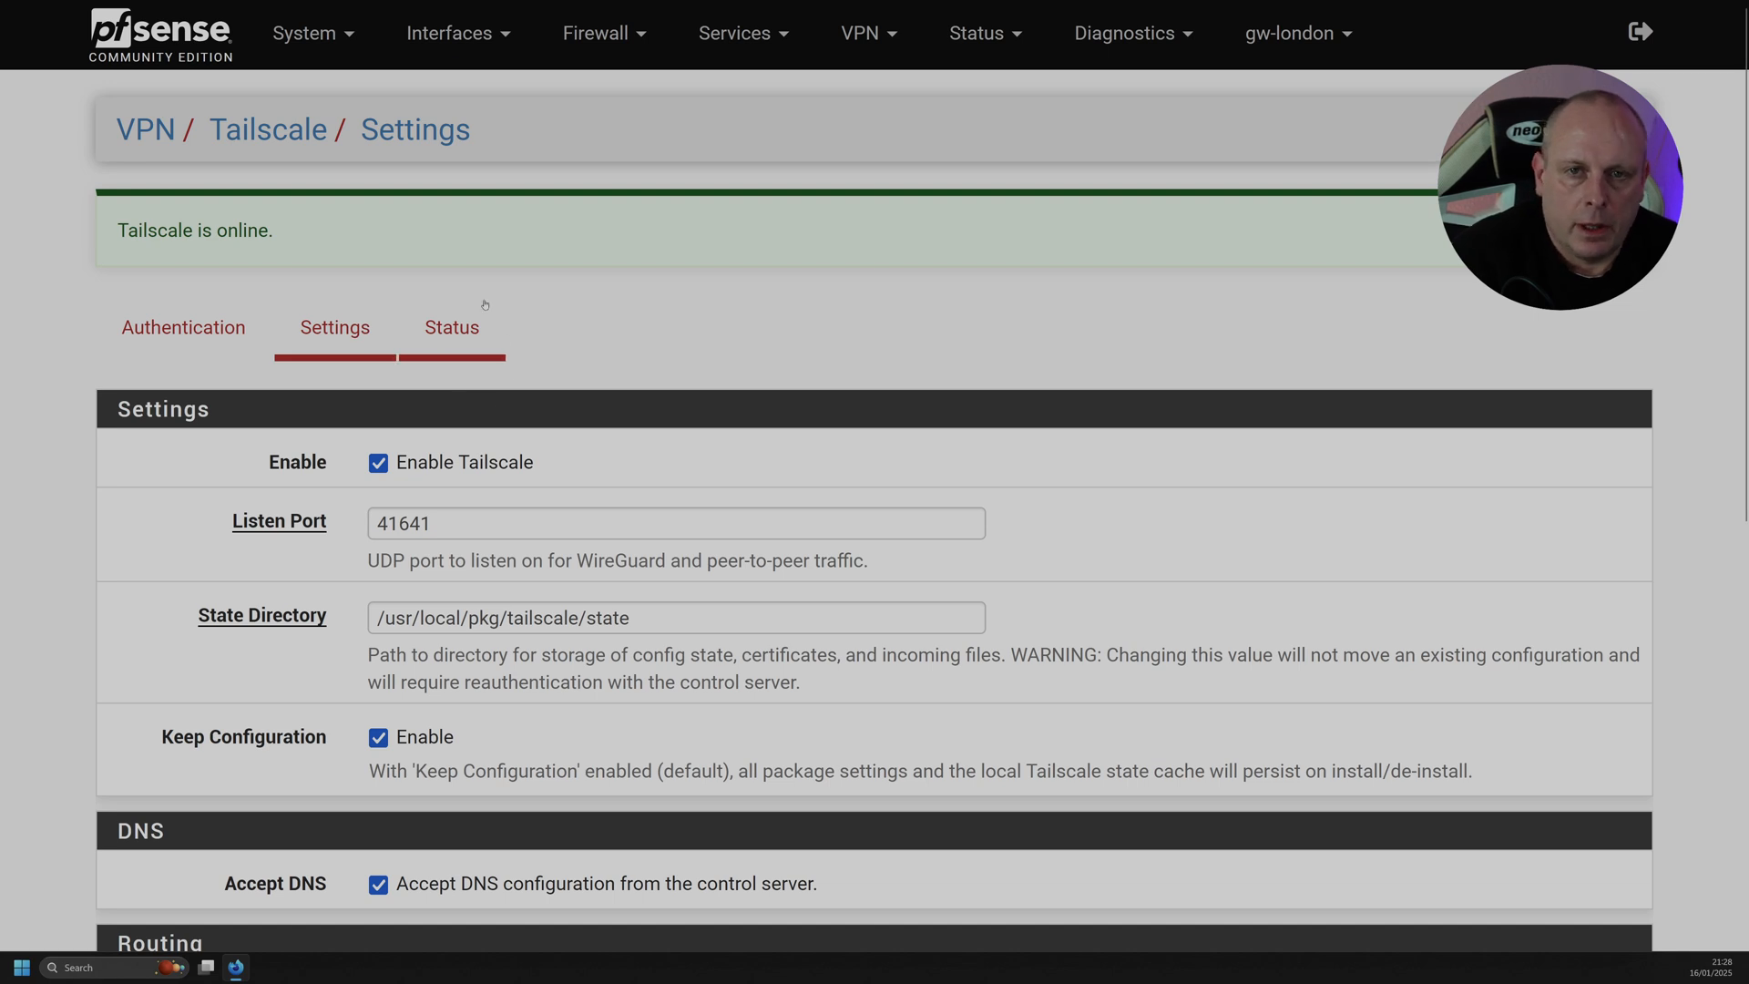
- Open Interfaces > LAN and review the LAN (igb0) static IPv4 configuration
click(452, 33)
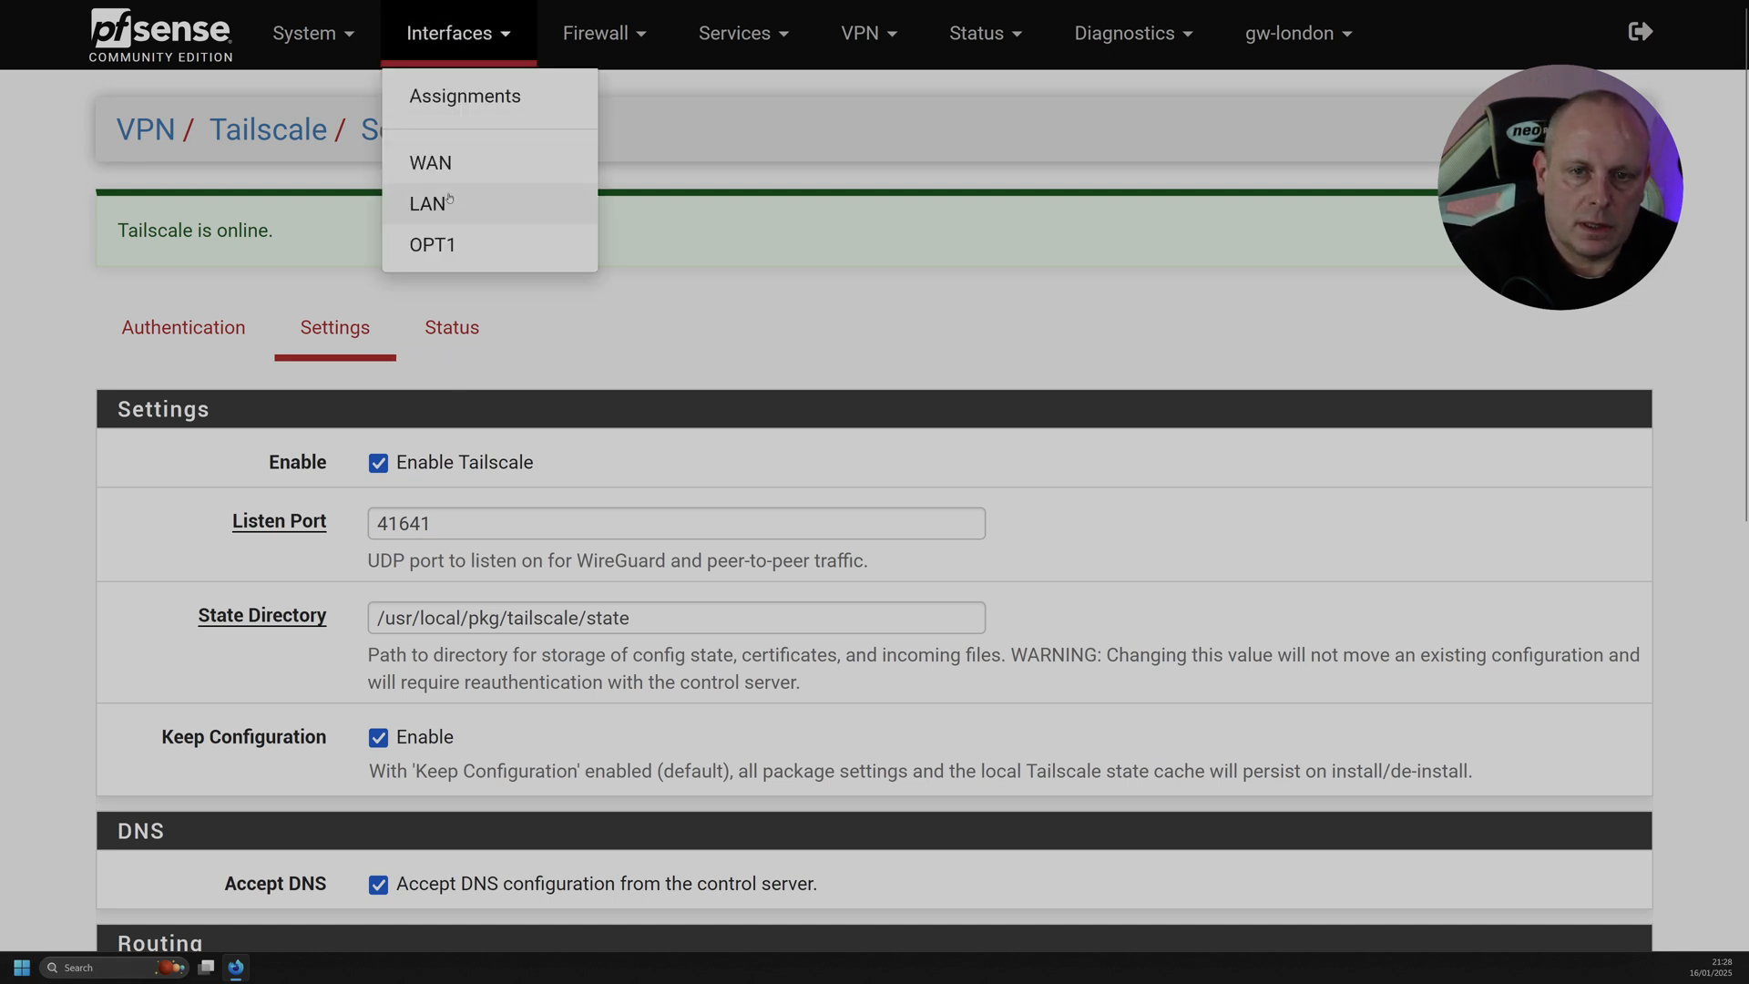
click(426, 203)
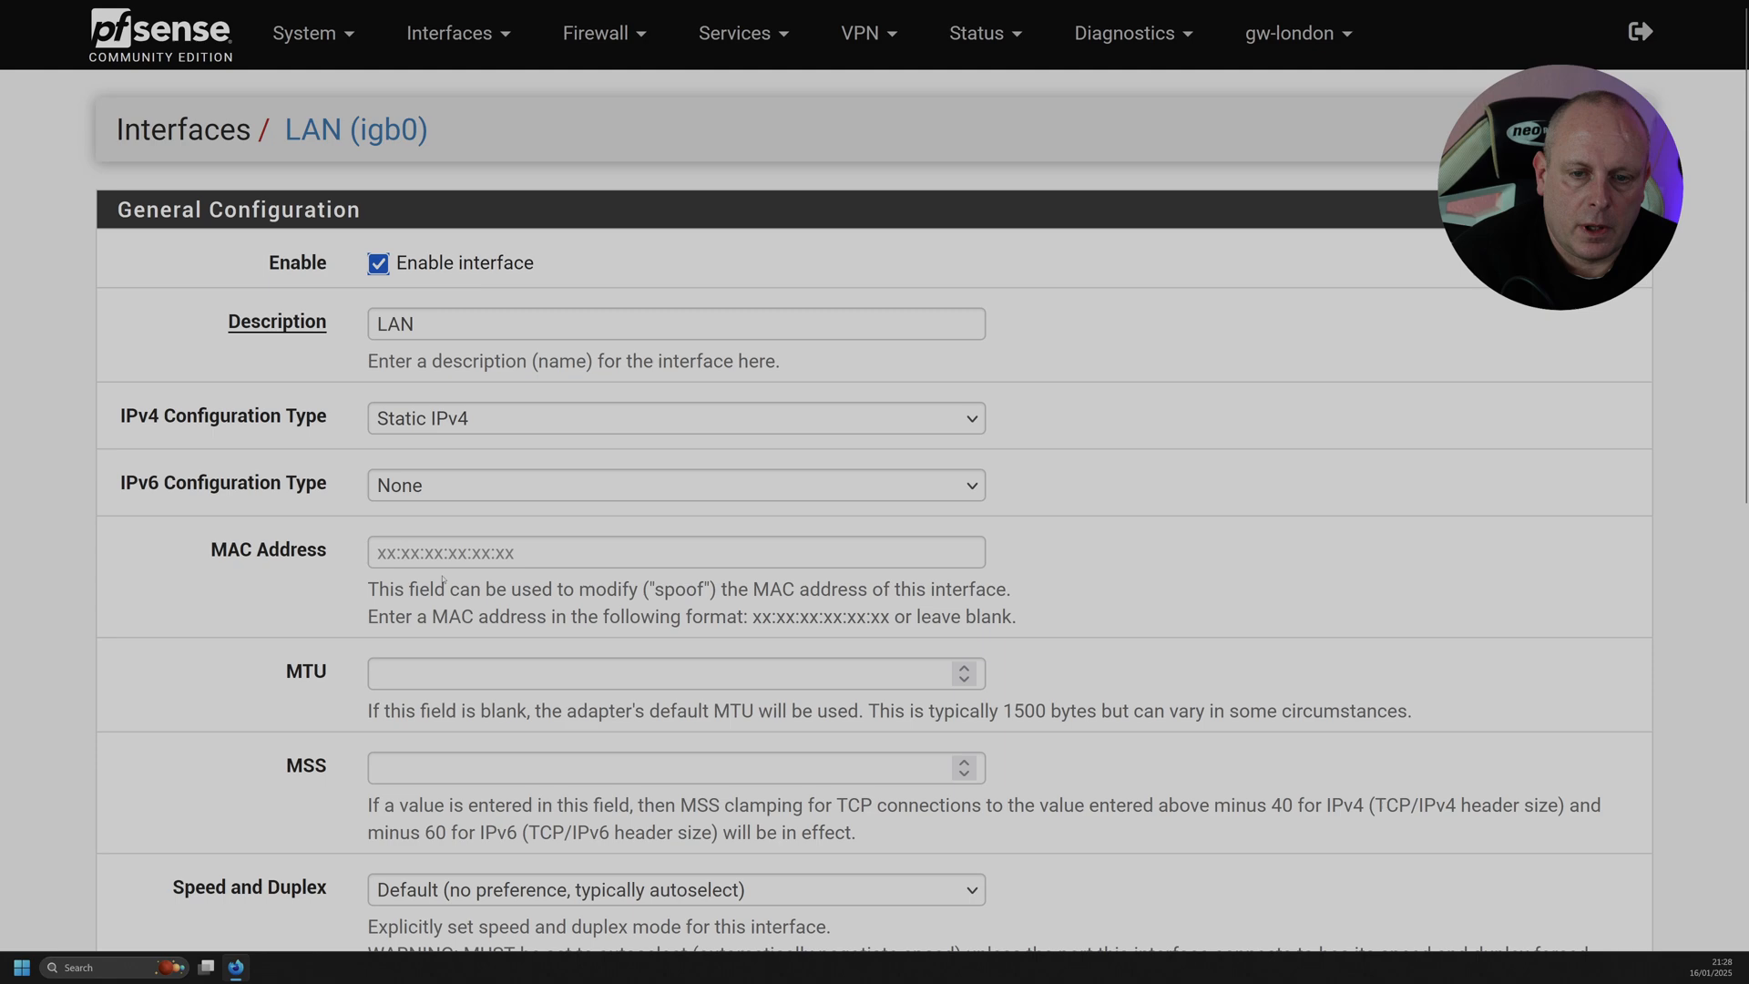
scroll(down, 3)
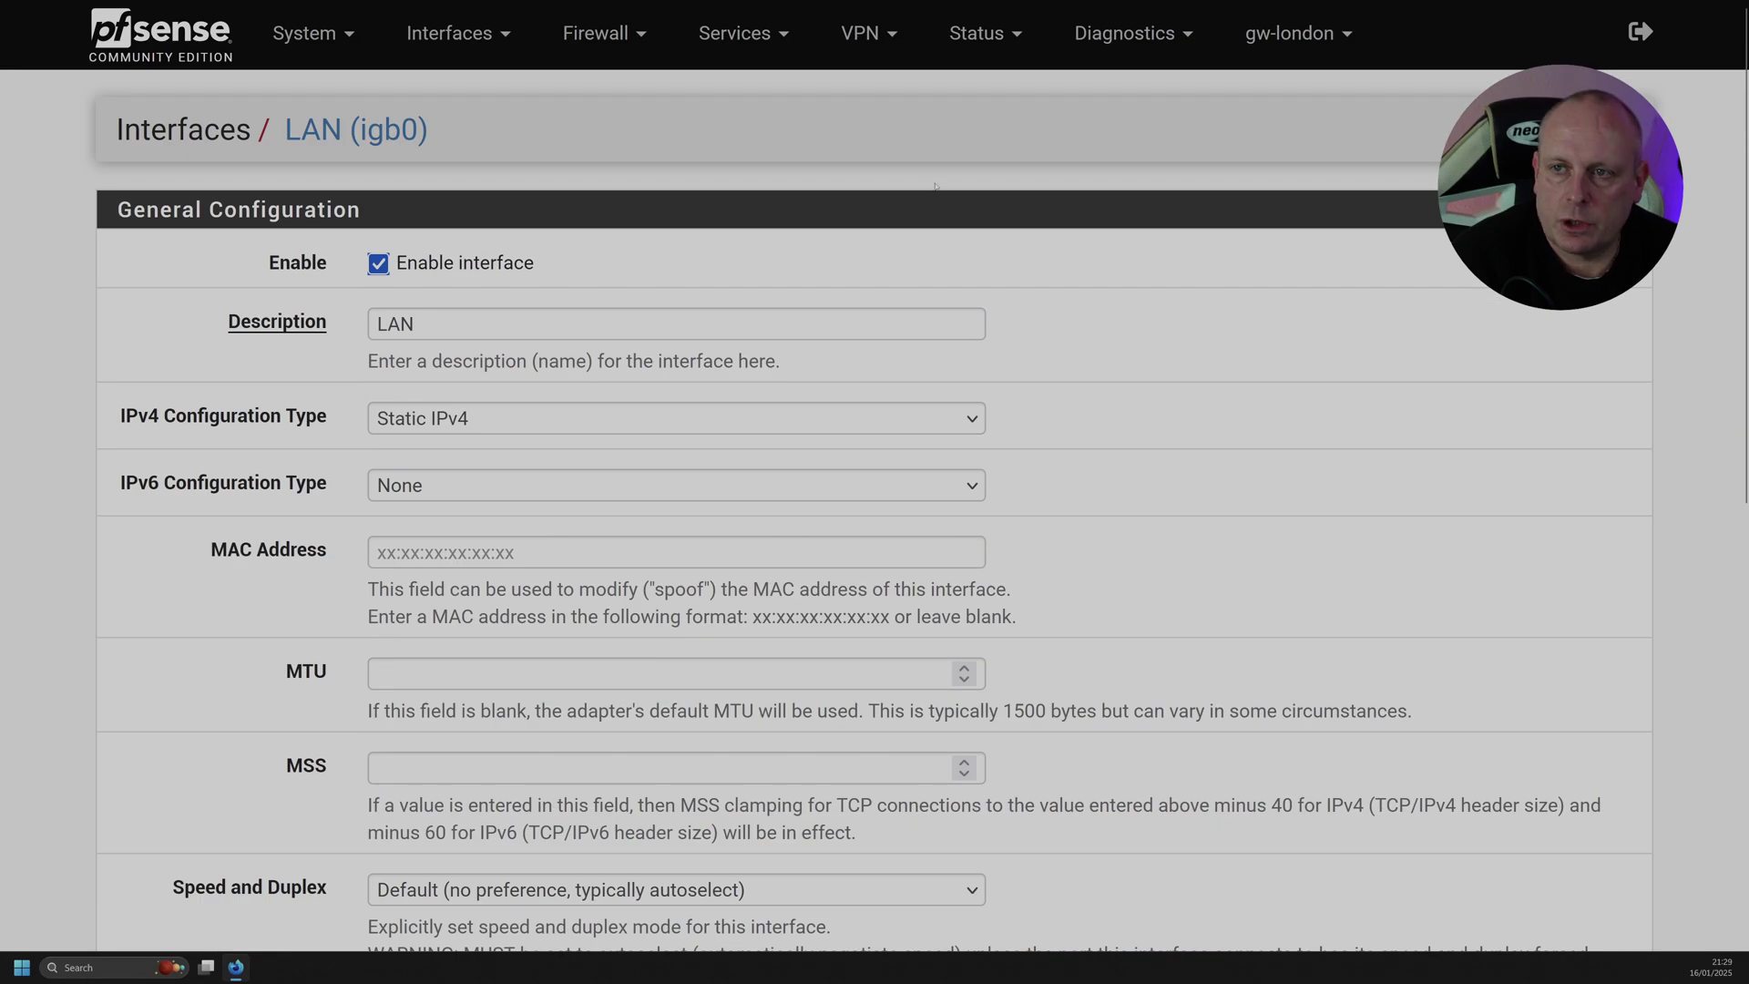
click(862, 33)
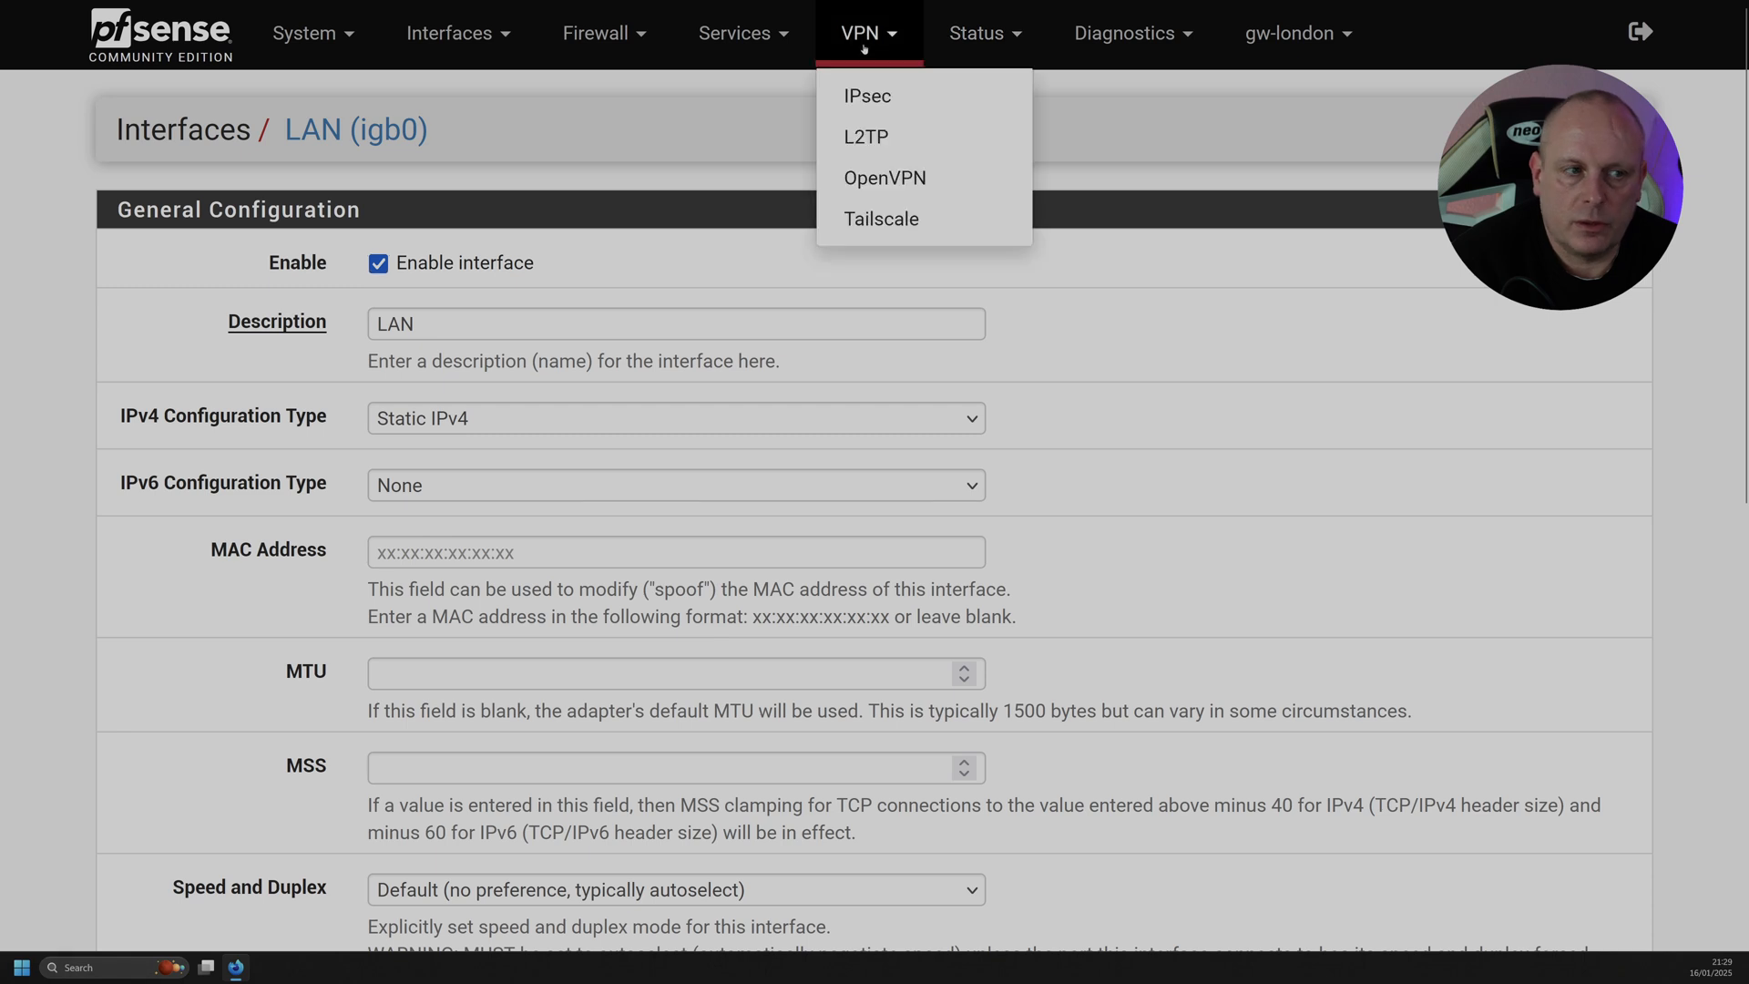
- Enter 192.168.1.0/24 as an advertised route in pfSense's Tailscale settings
click(882, 218)
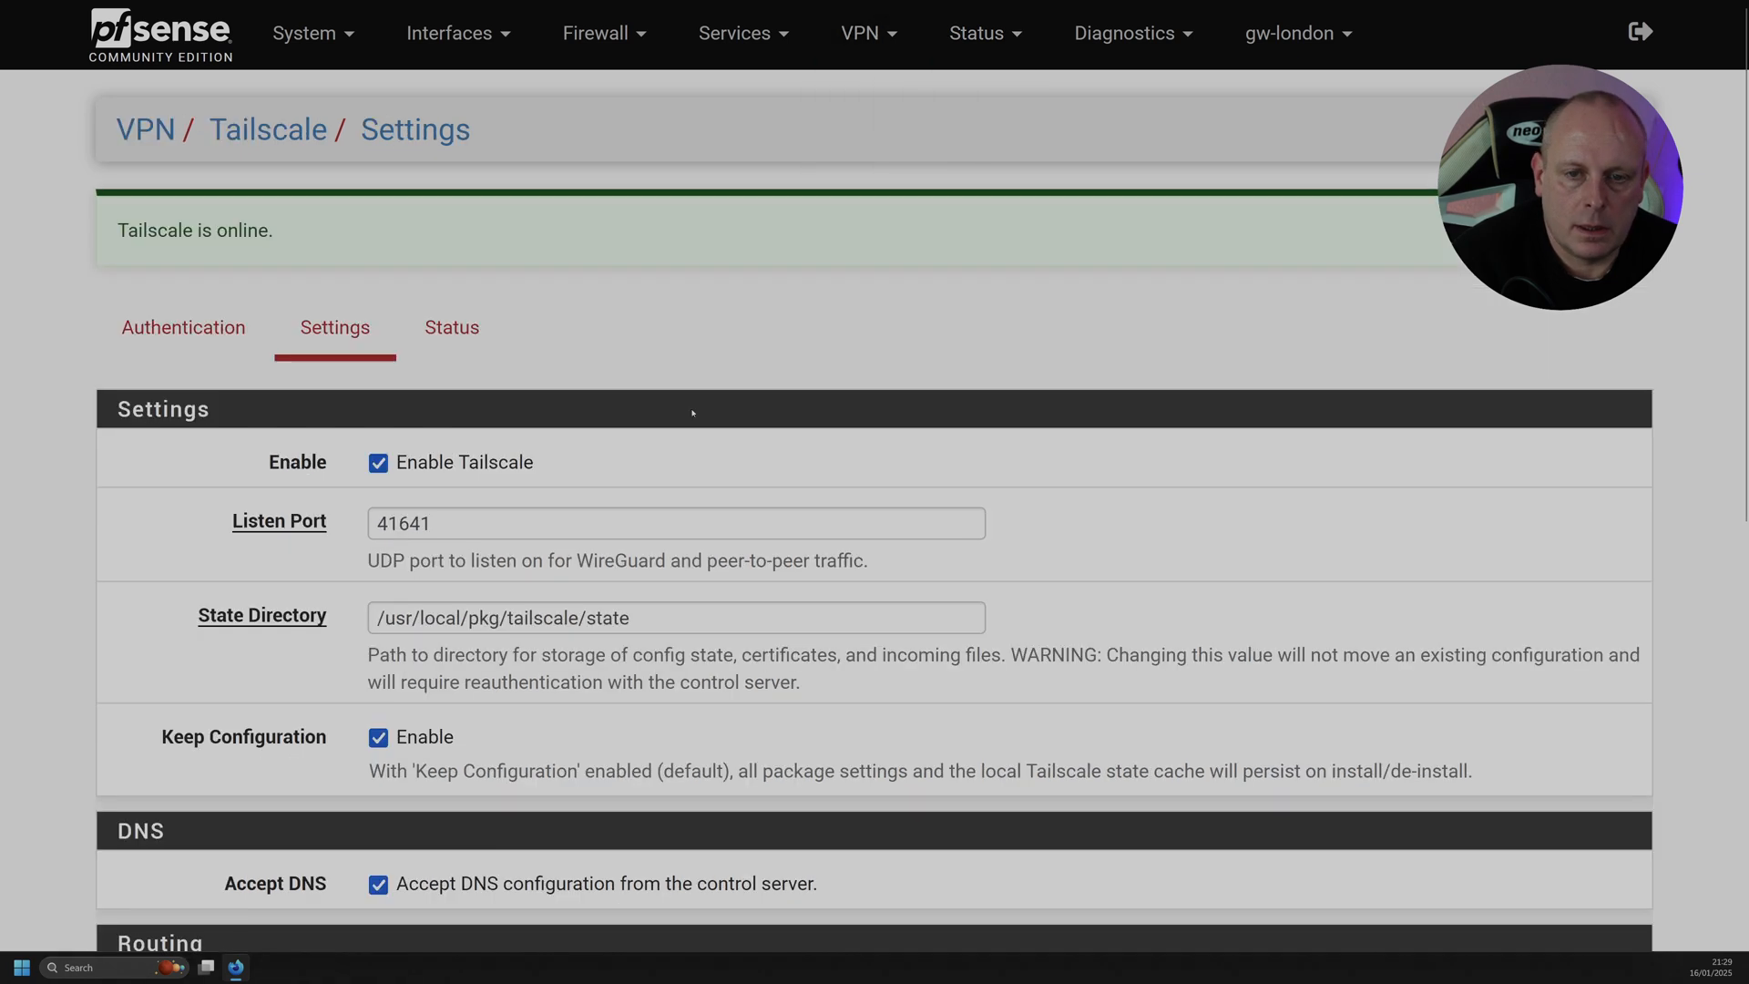
scroll(down, 3)
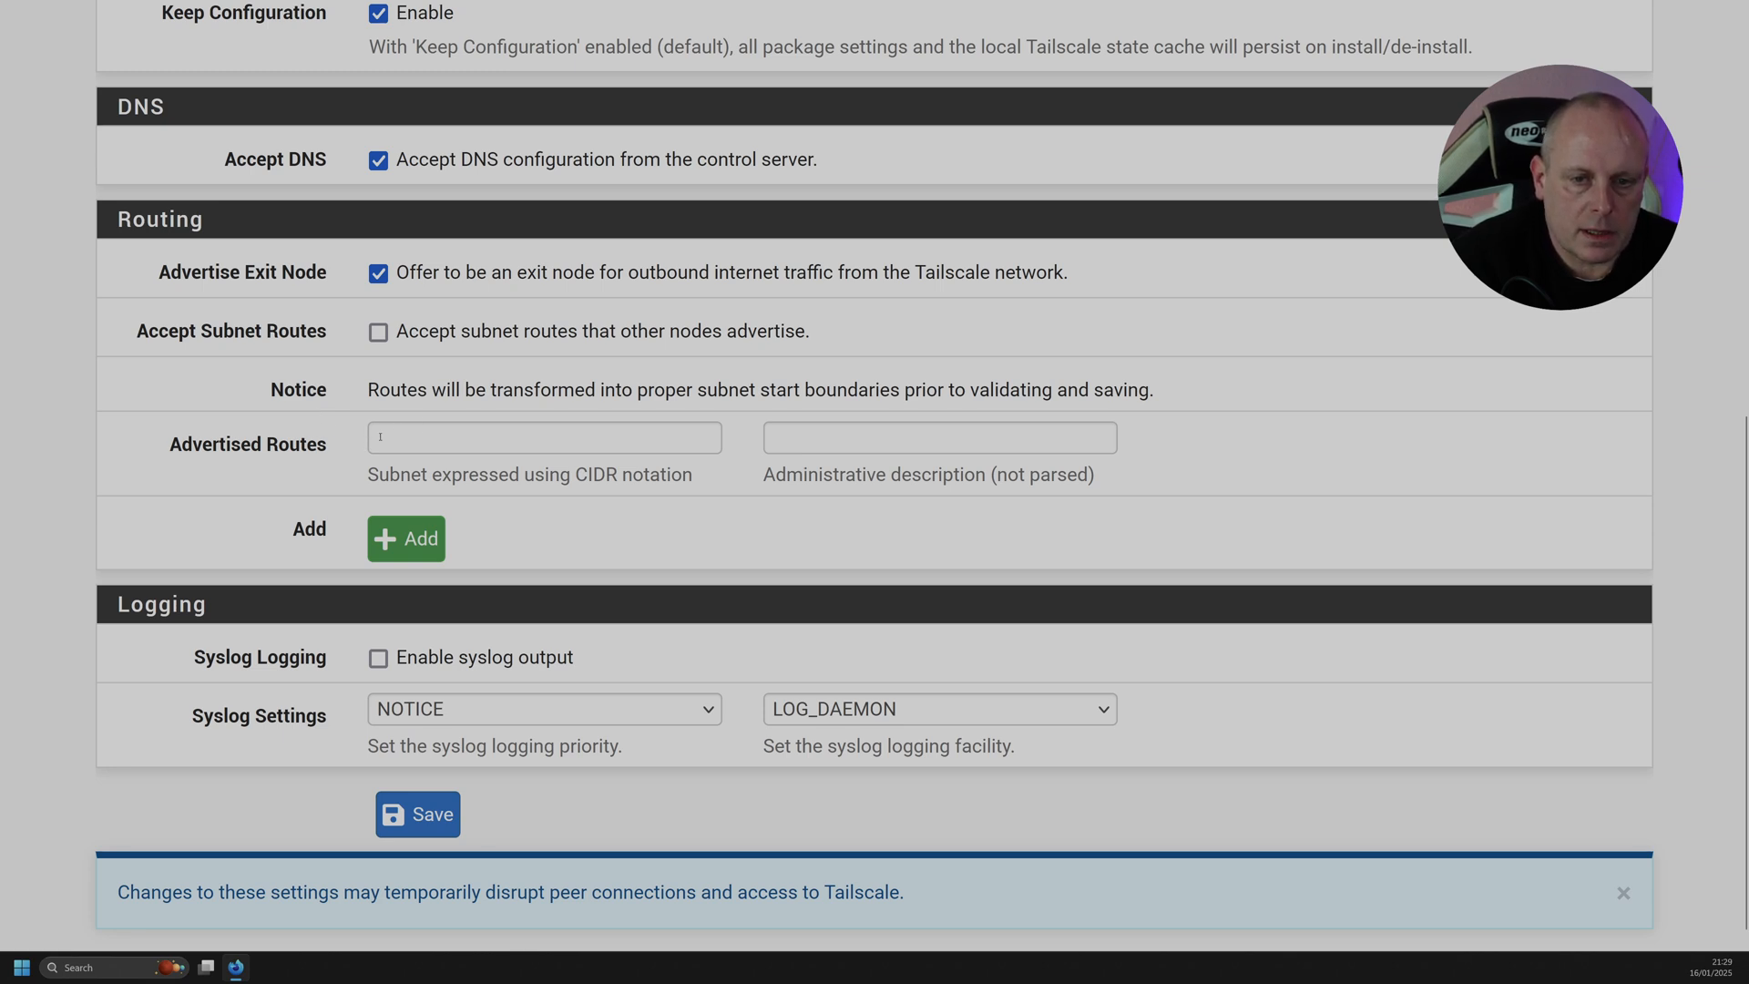
click(543, 438)
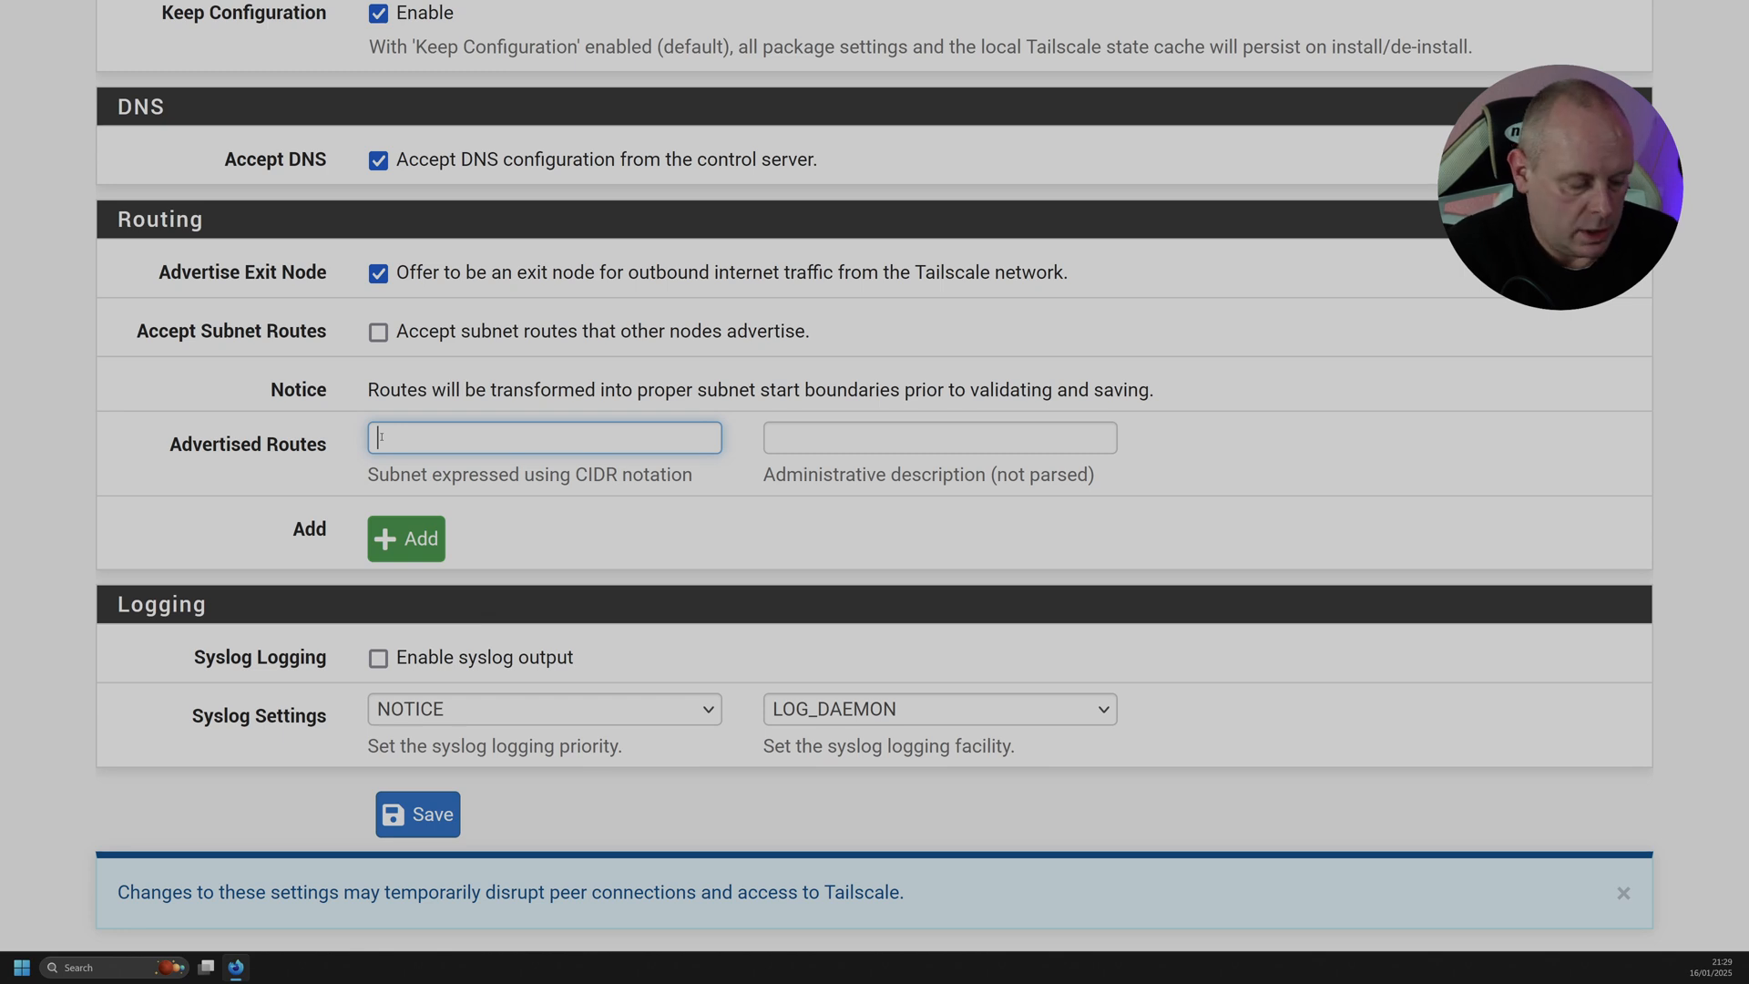
text(192)
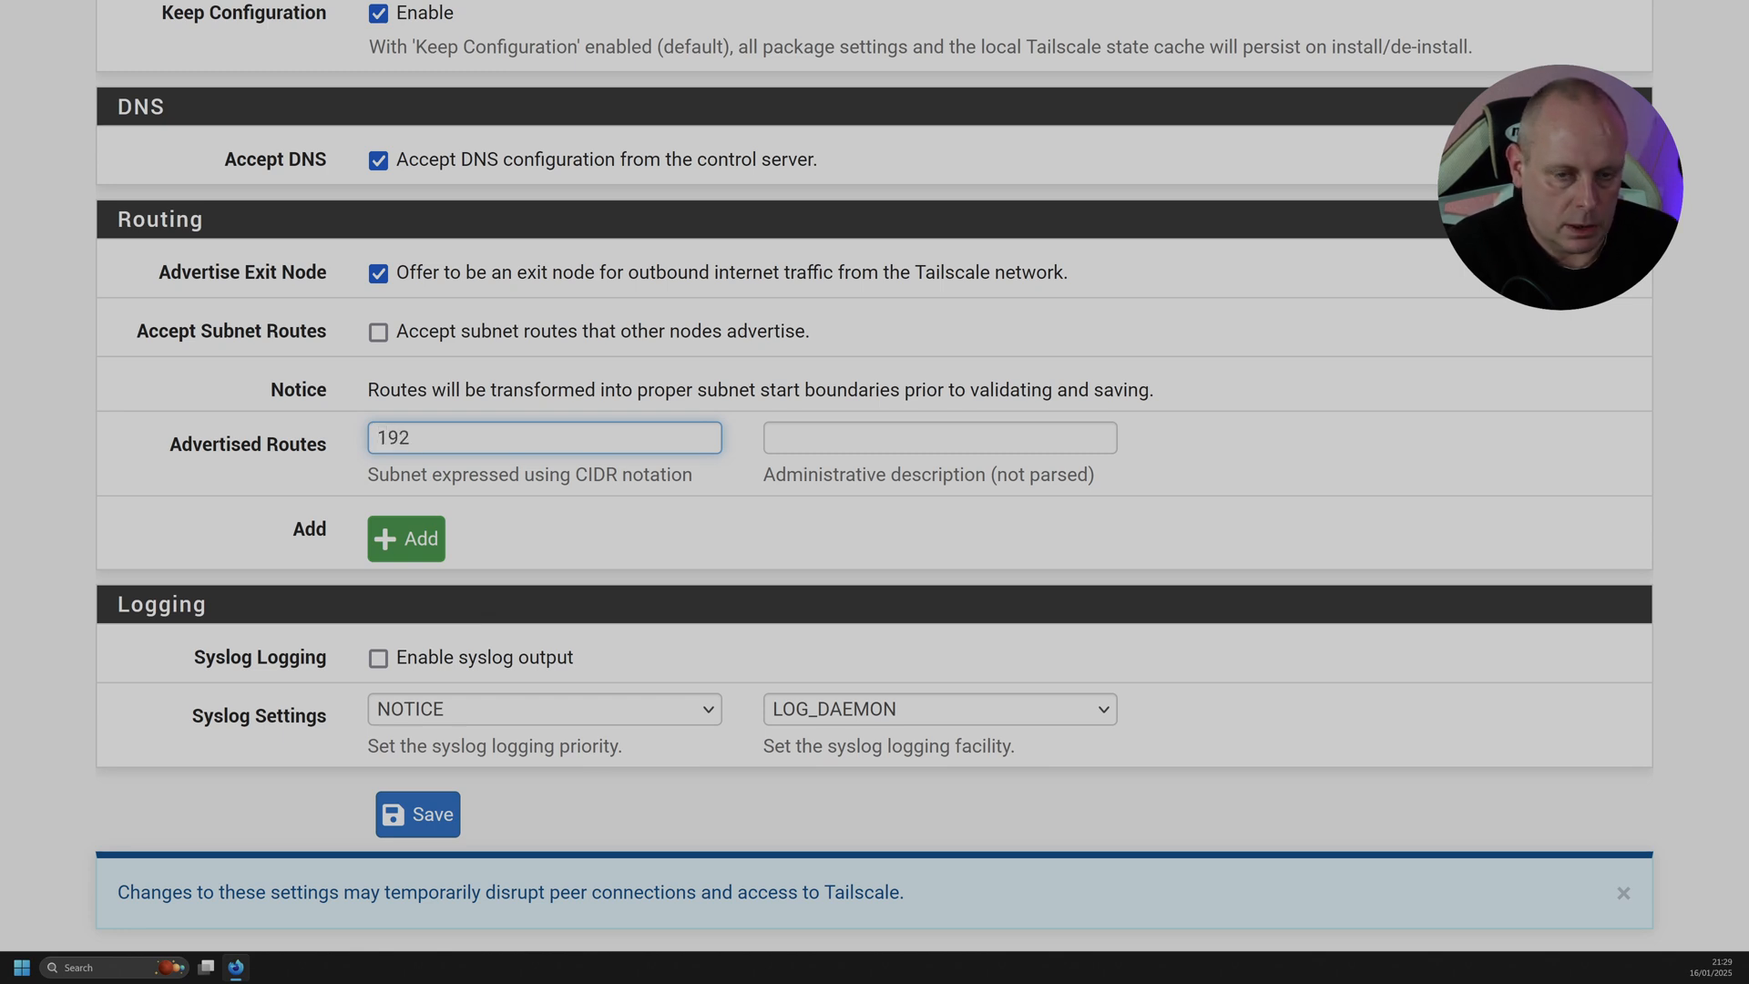
text(.168.)
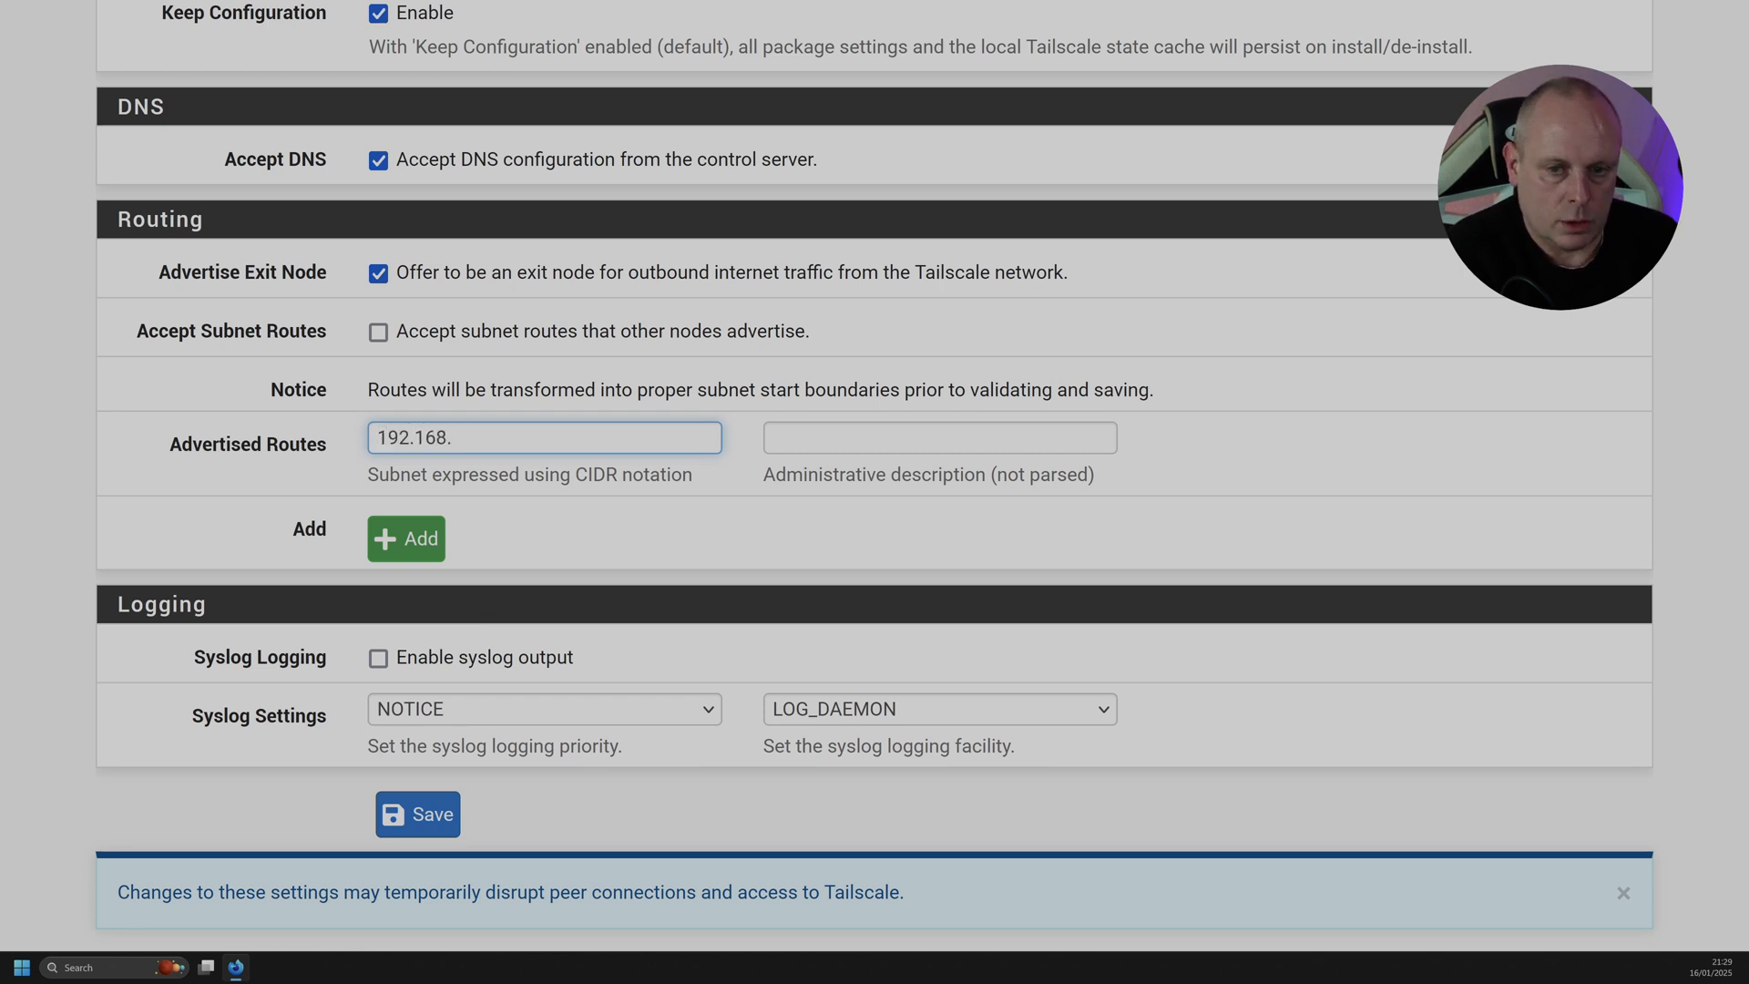
text(1.0)
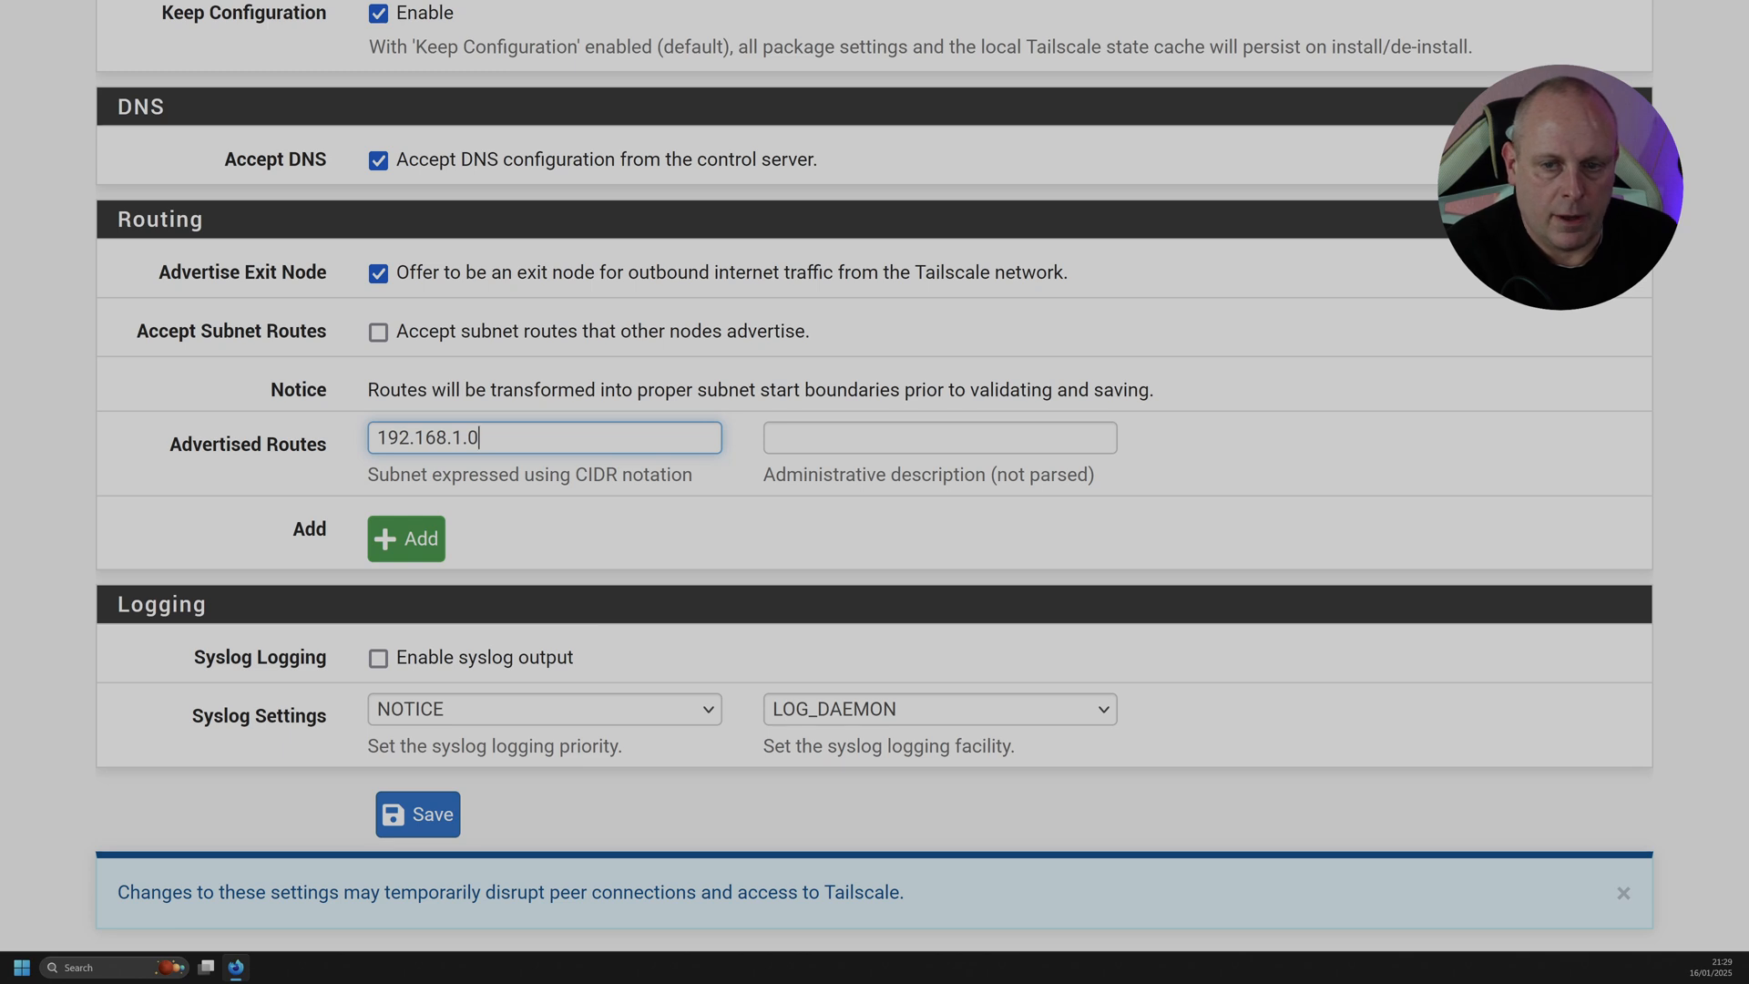
text(/24)
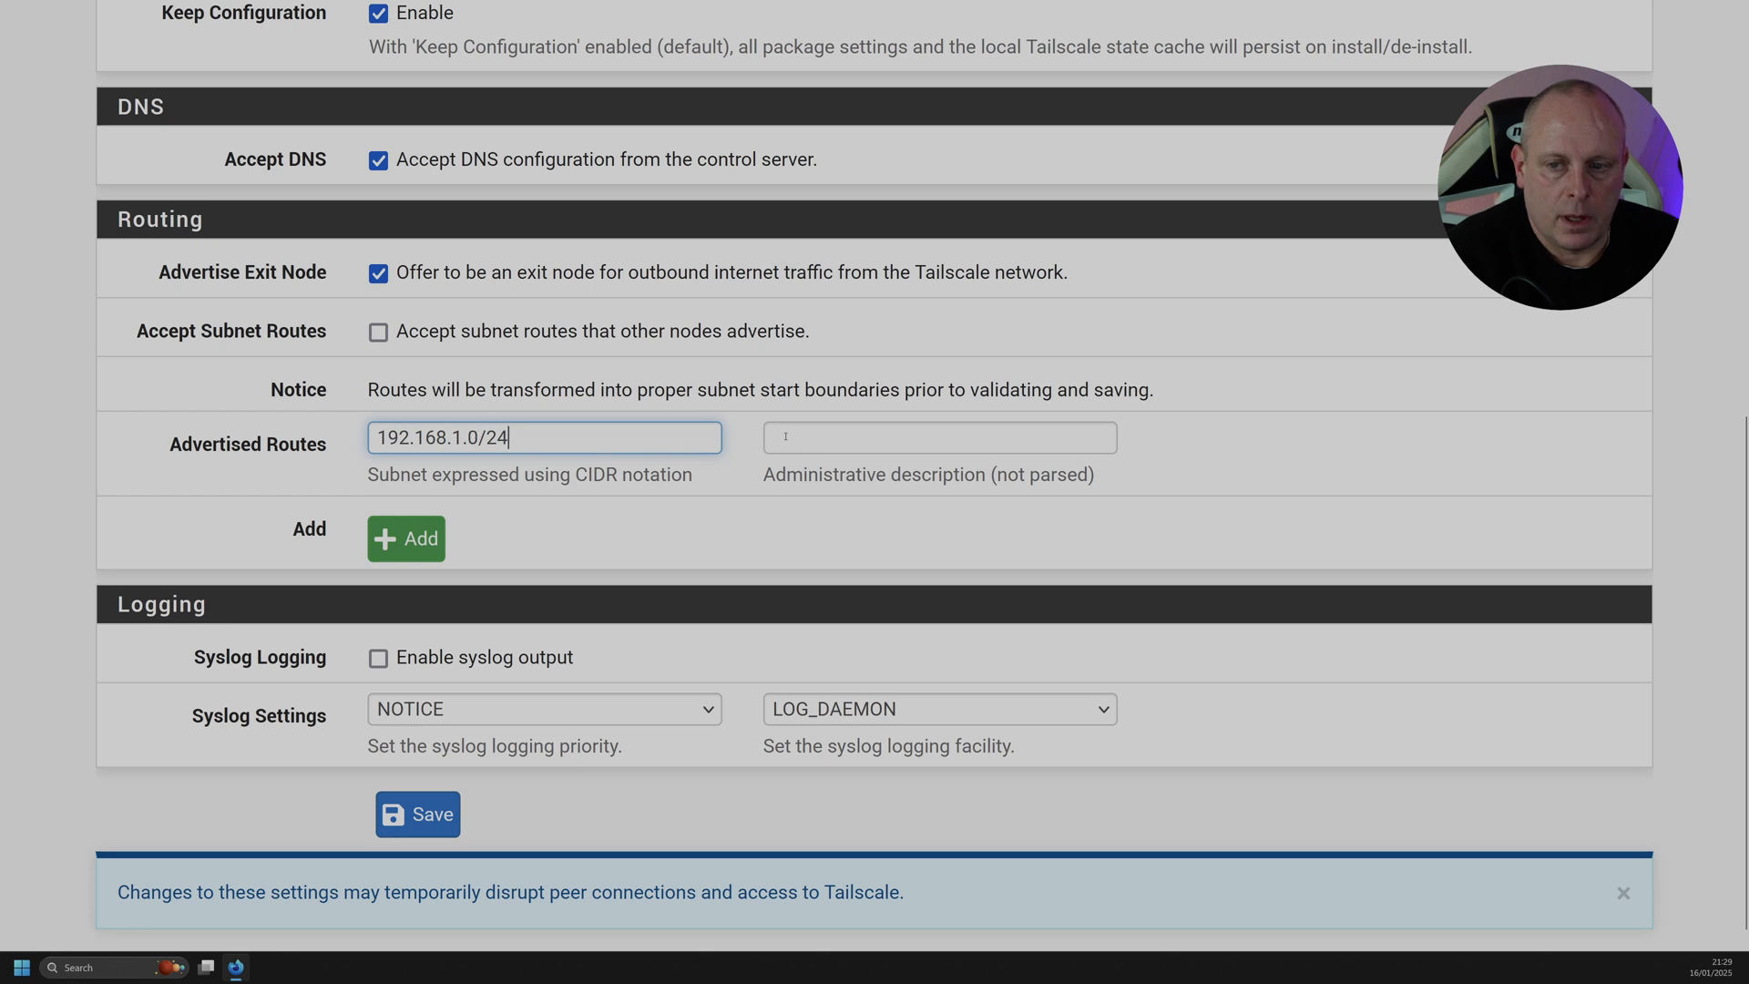
- Describe the advertised route as 'Allow tailnet to access LAN'
click(939, 437)
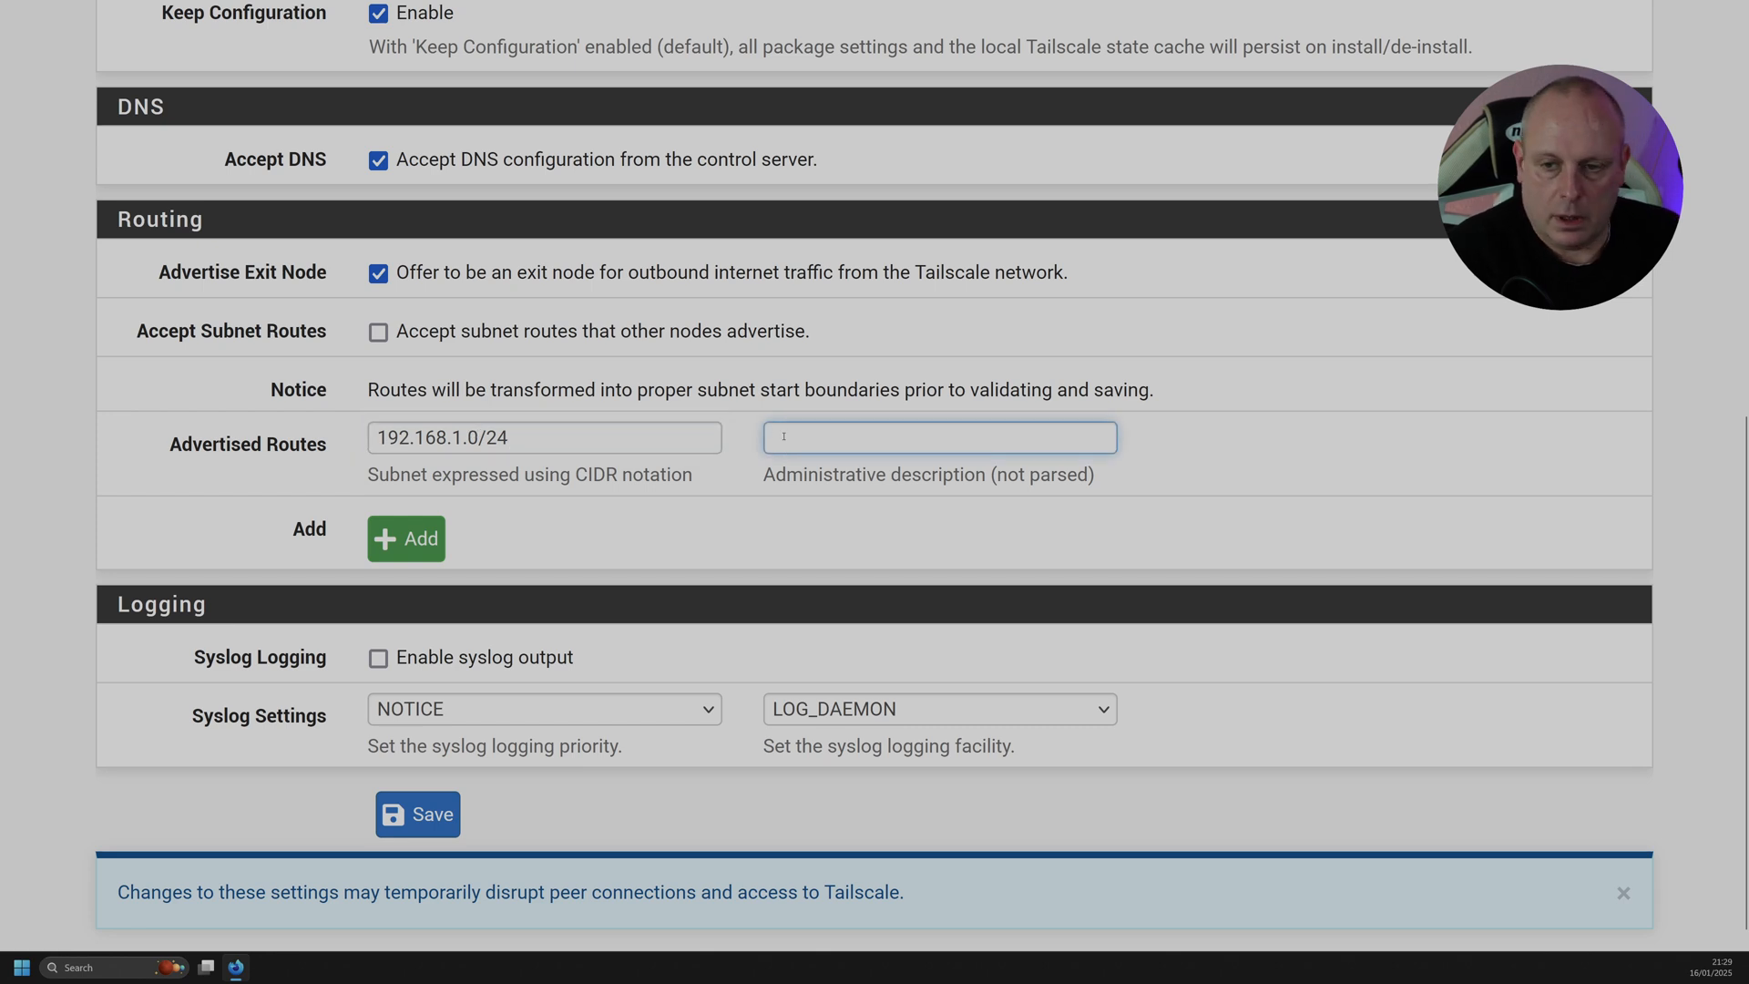
text(Allow tailn)
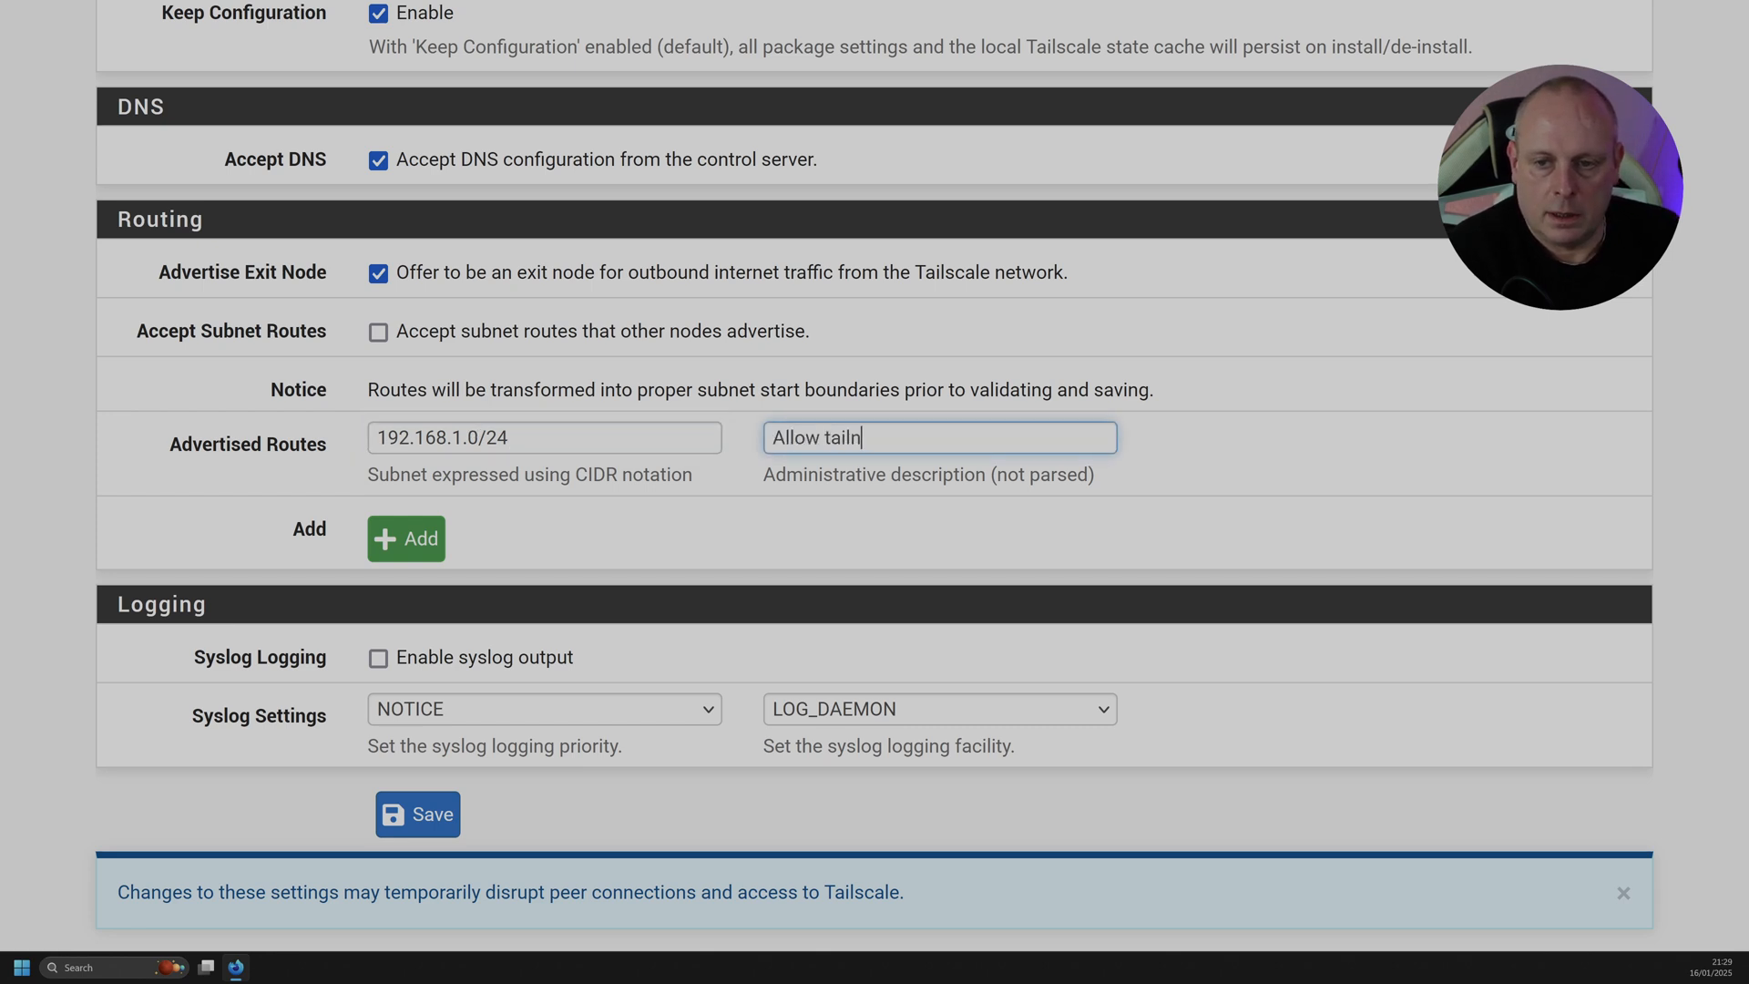
text(et to access)
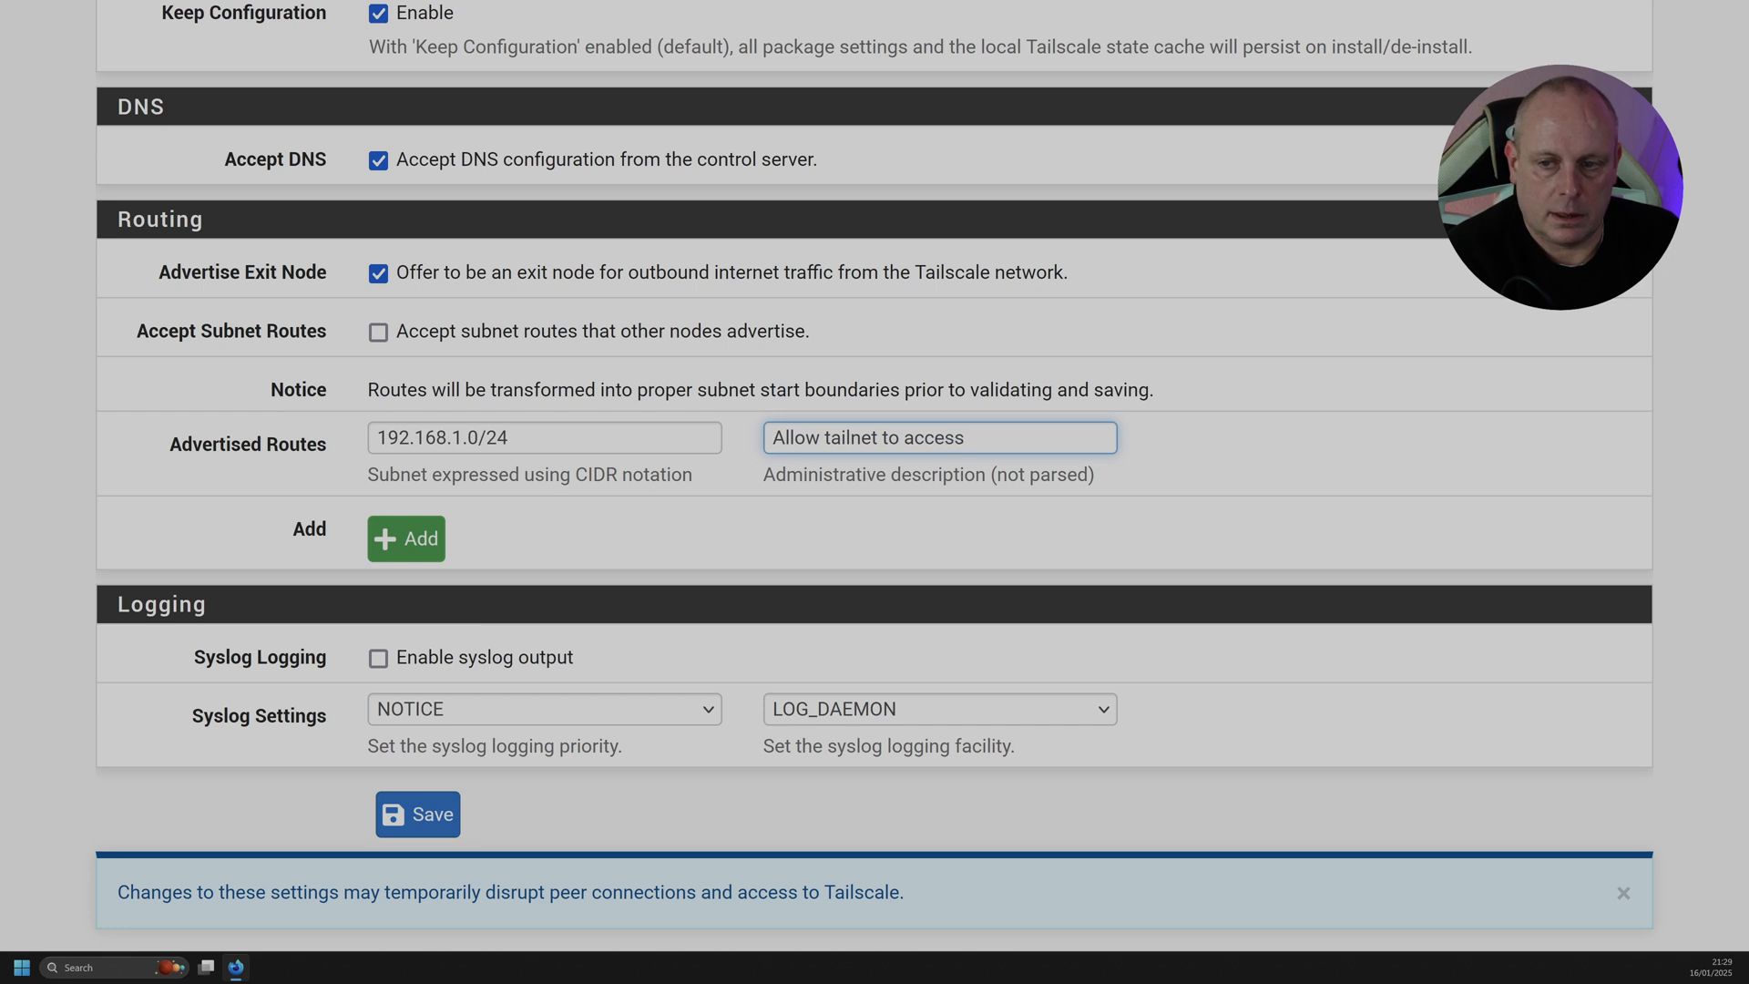
text(LAN)
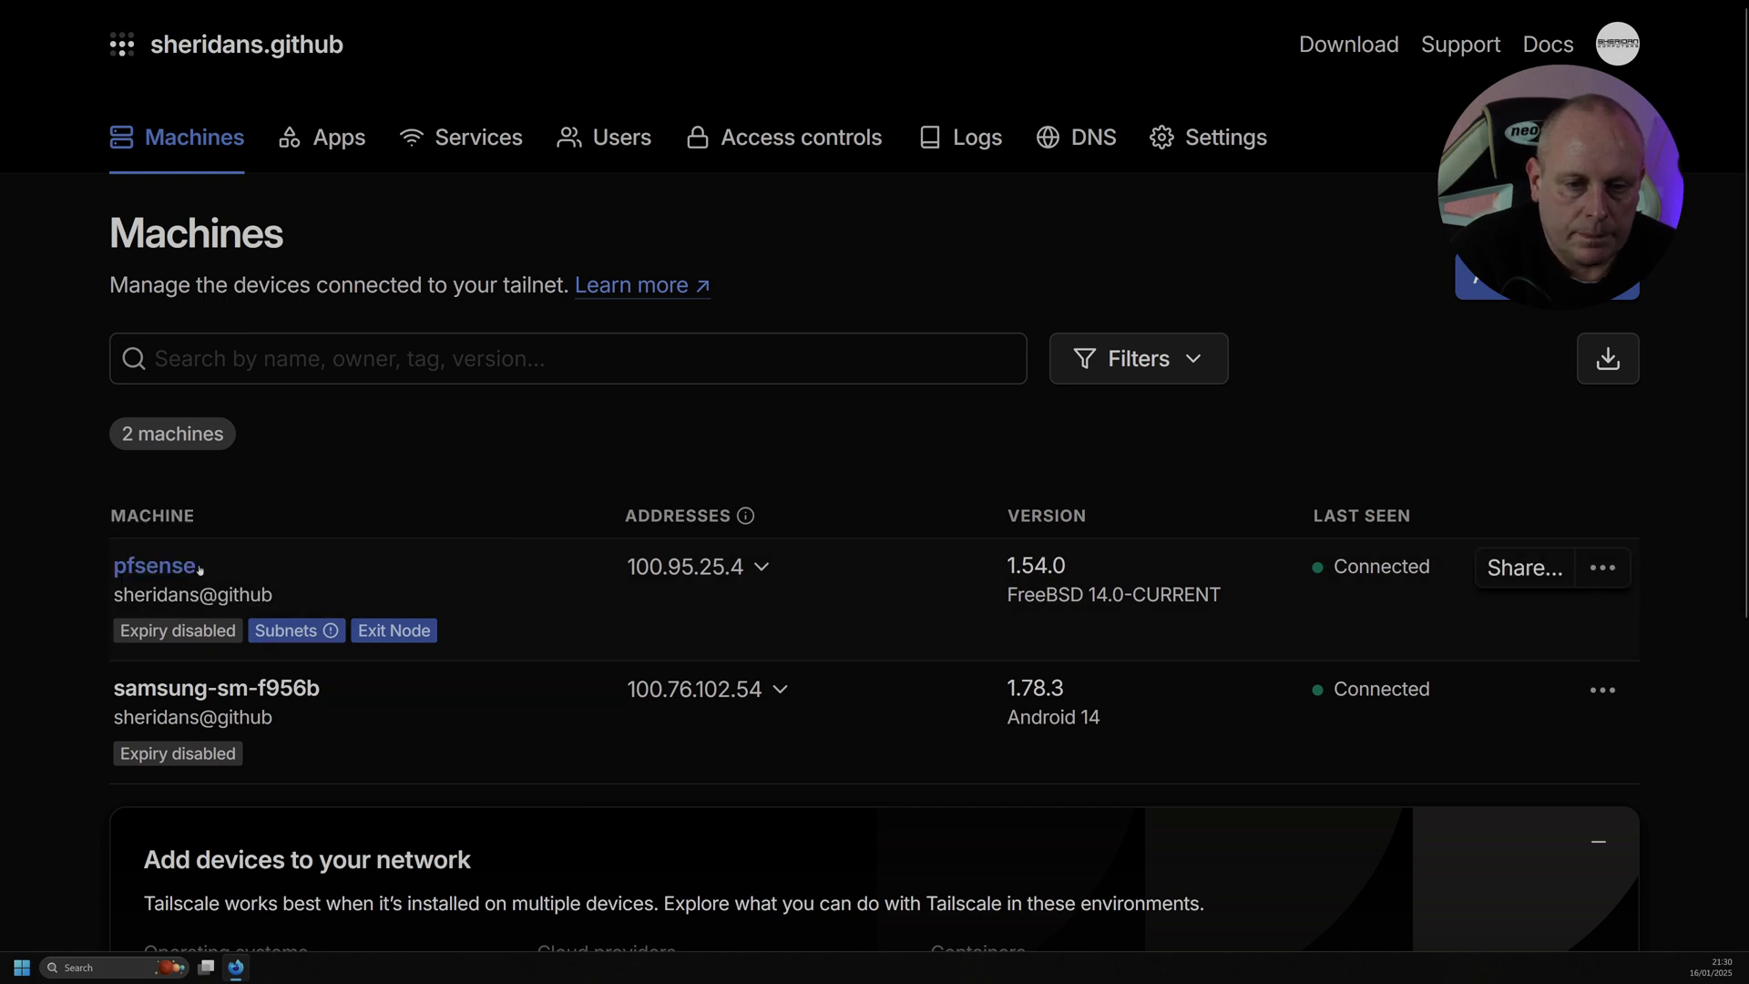
- Open the pfsense machine's page and scroll to its Subnets section
click(155, 565)
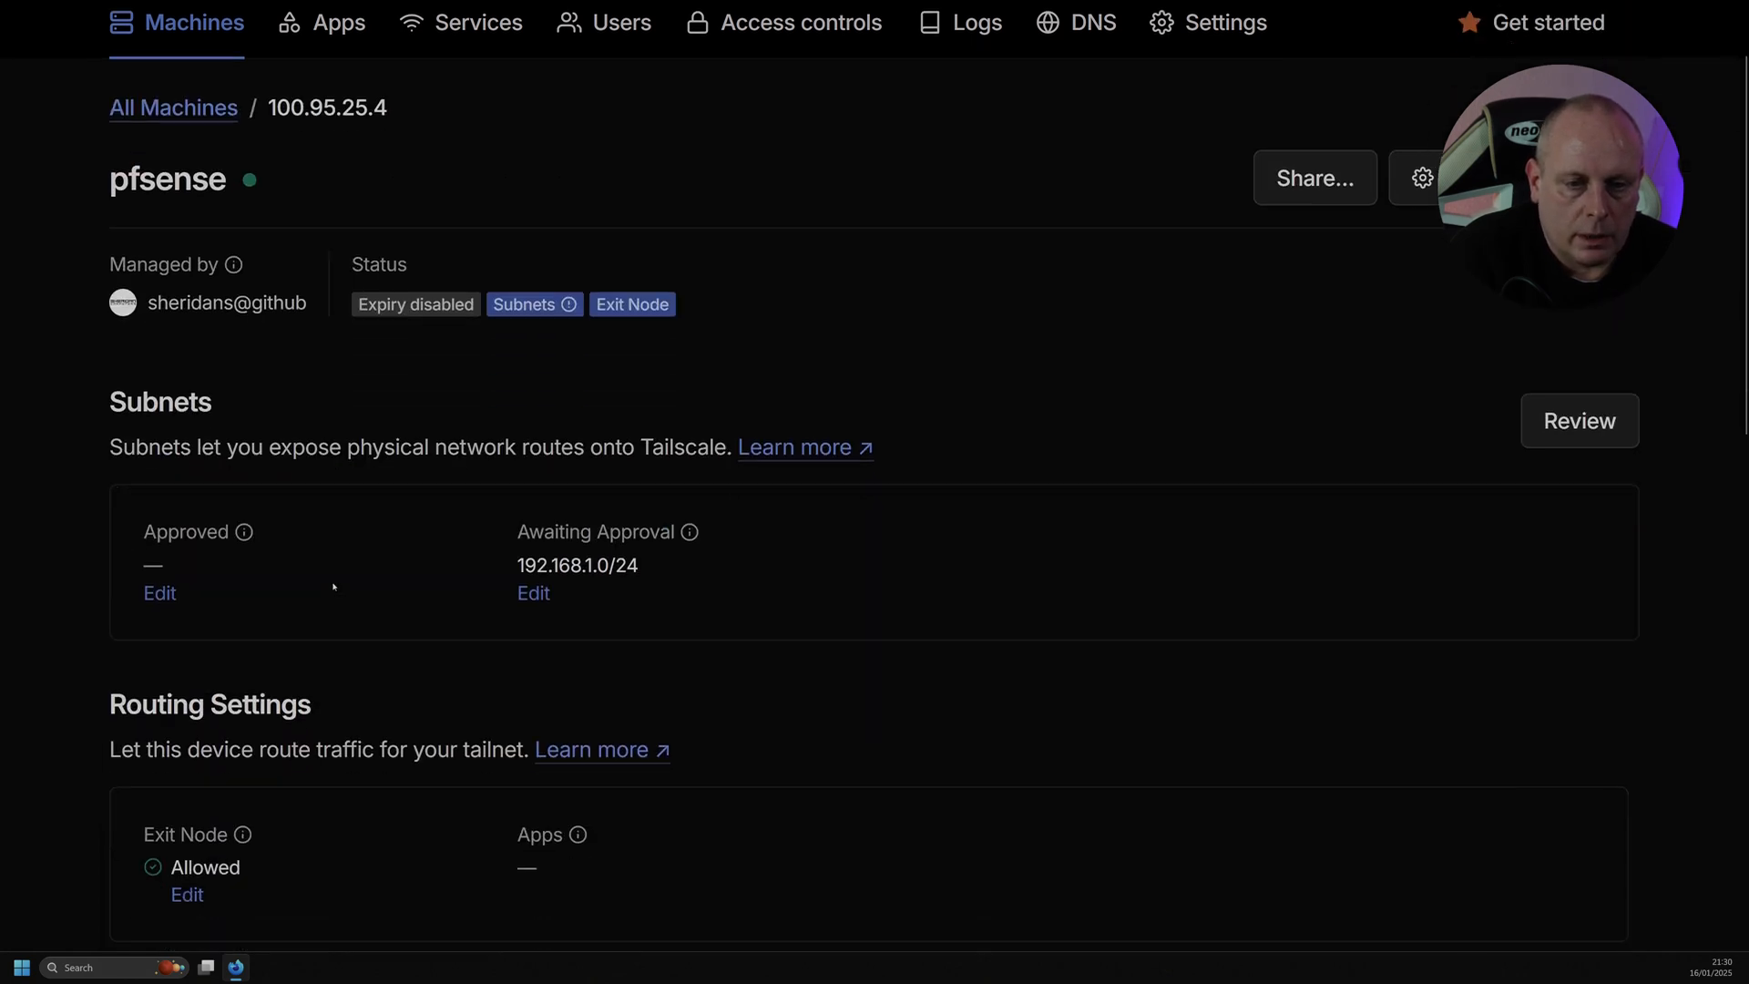
scroll(down, 3)
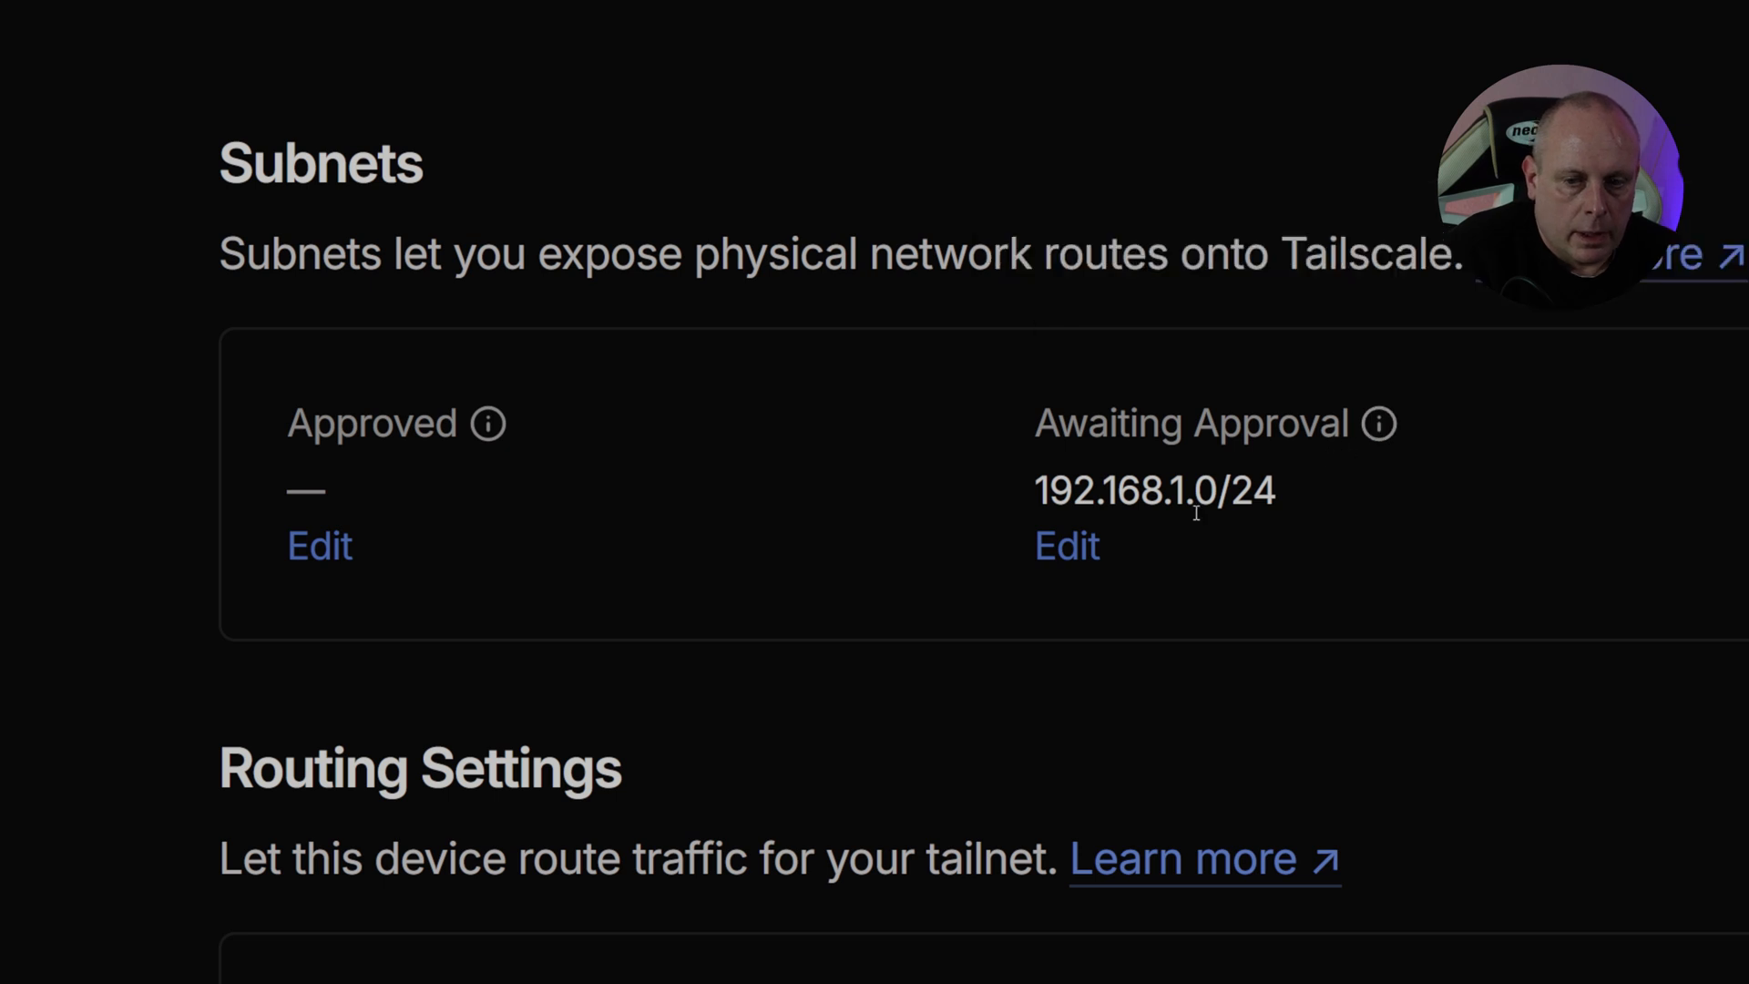
- Tick the 192.168.1.0/24 route for pfsense, keep exit node enabled, and save
click(1066, 547)
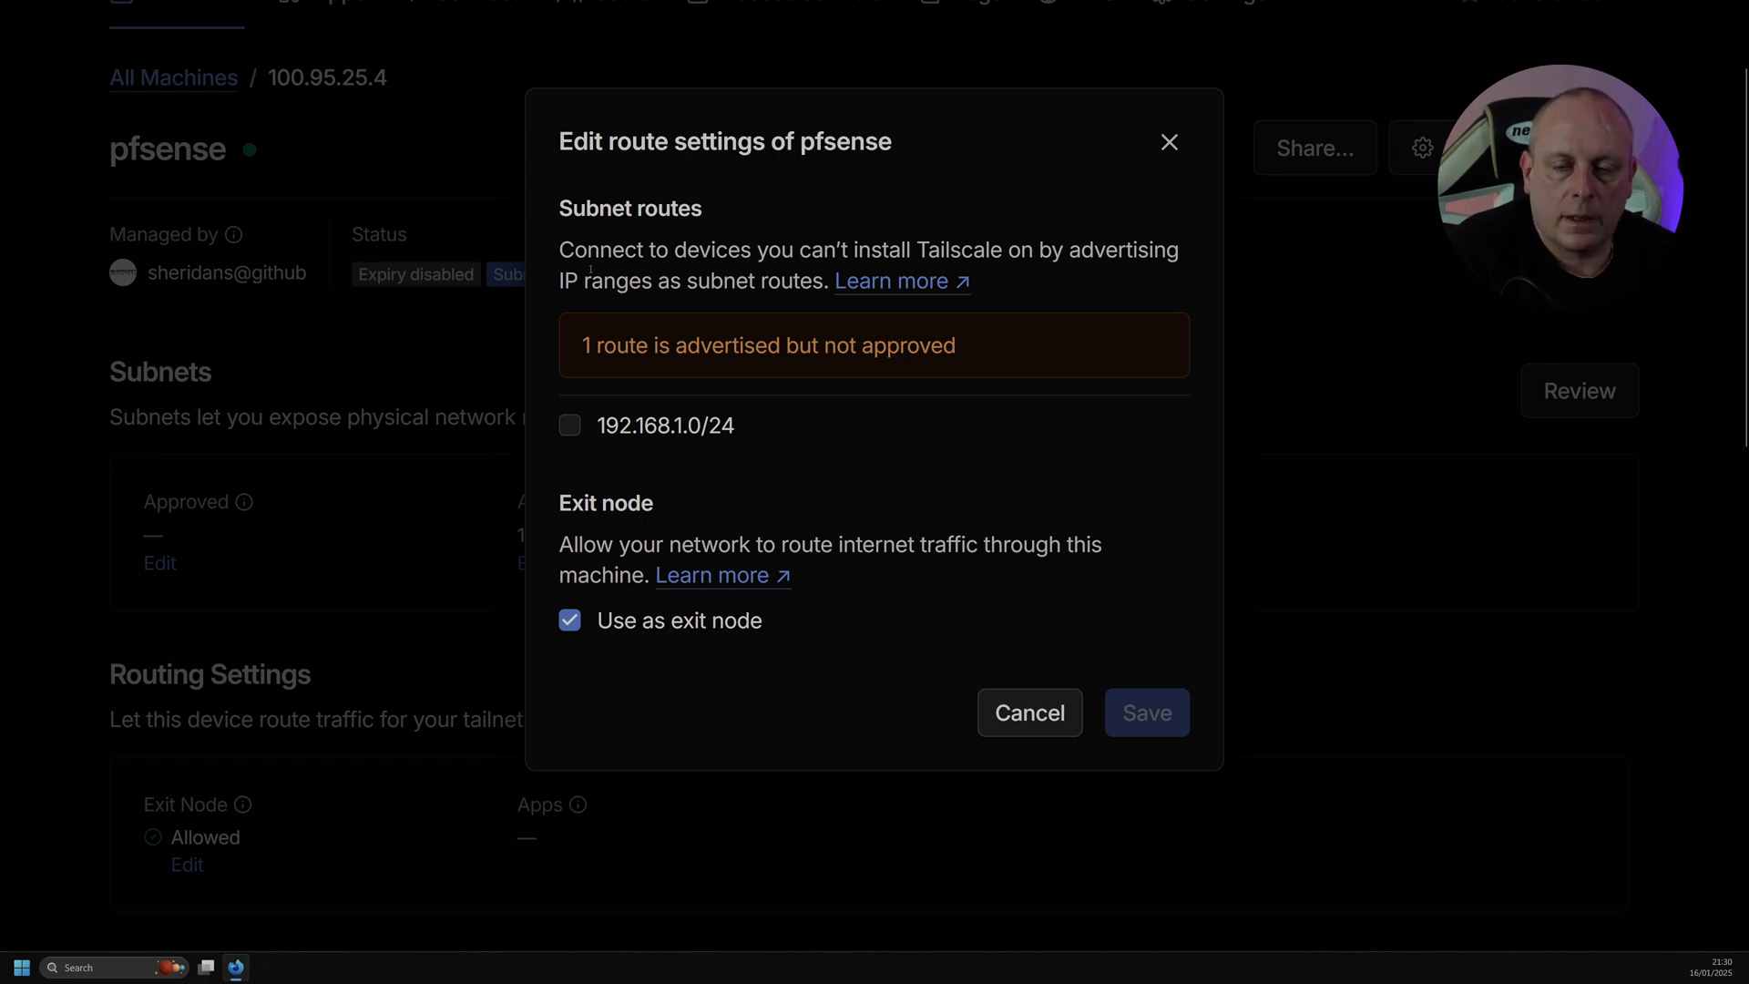
mouse_move(999, 267)
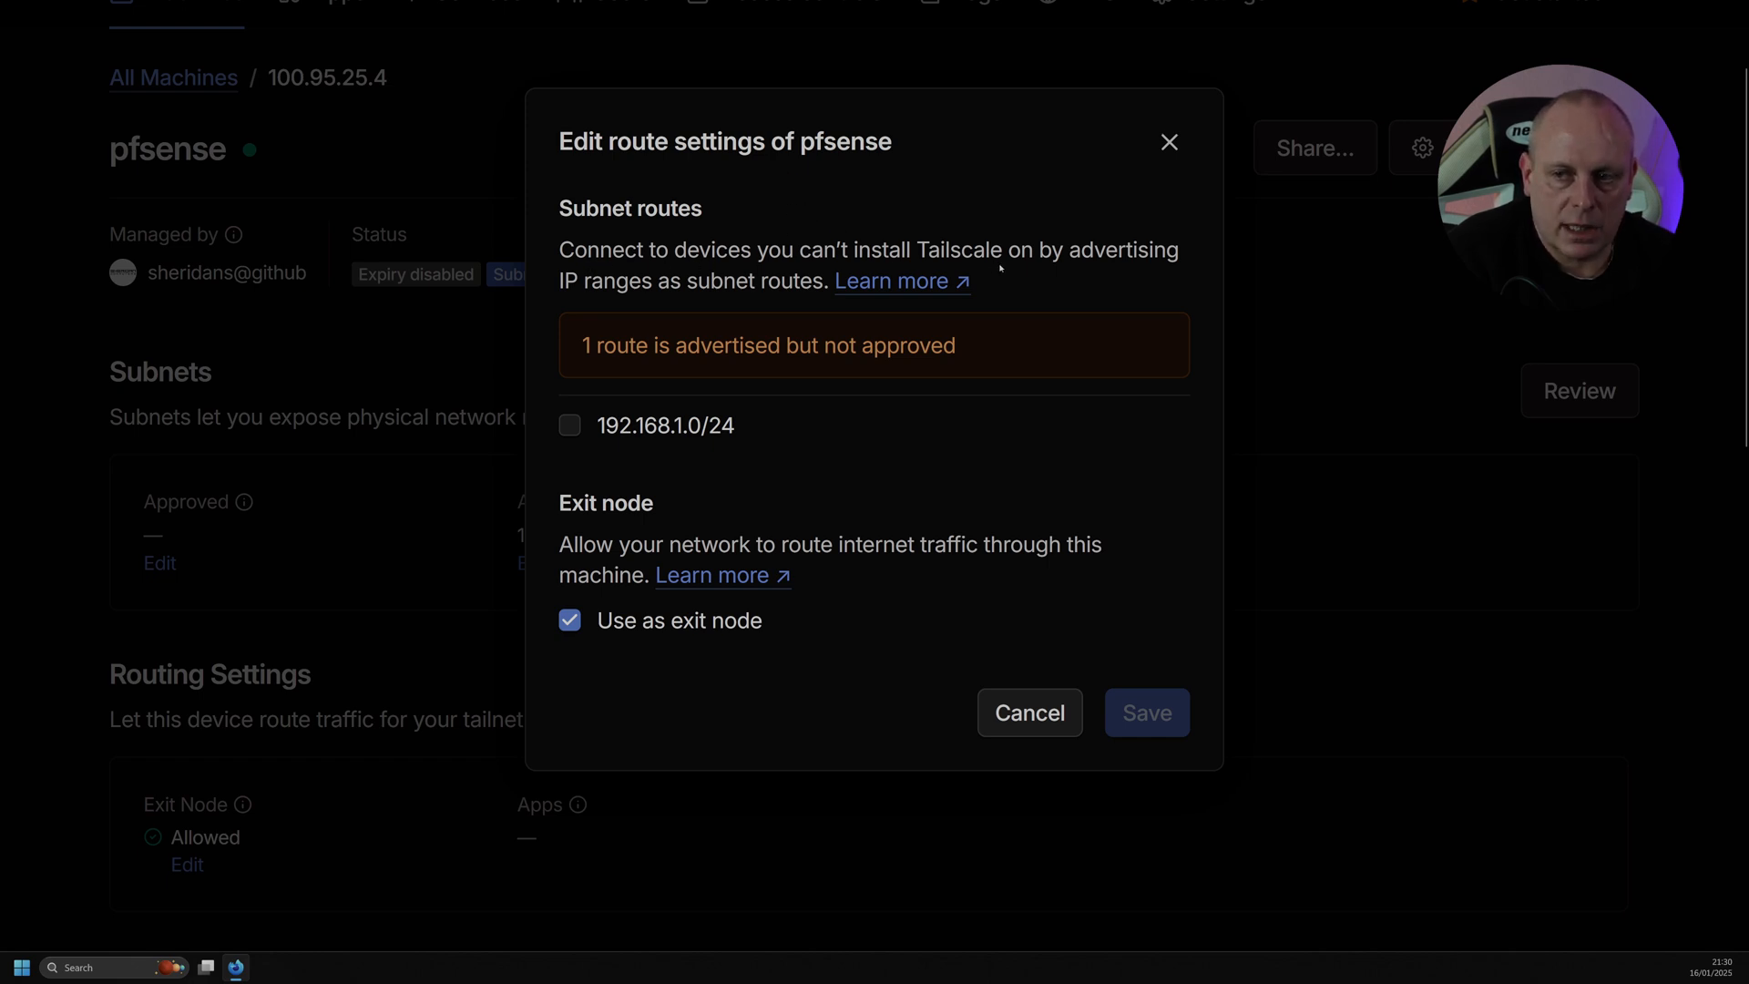
mouse_move(919, 515)
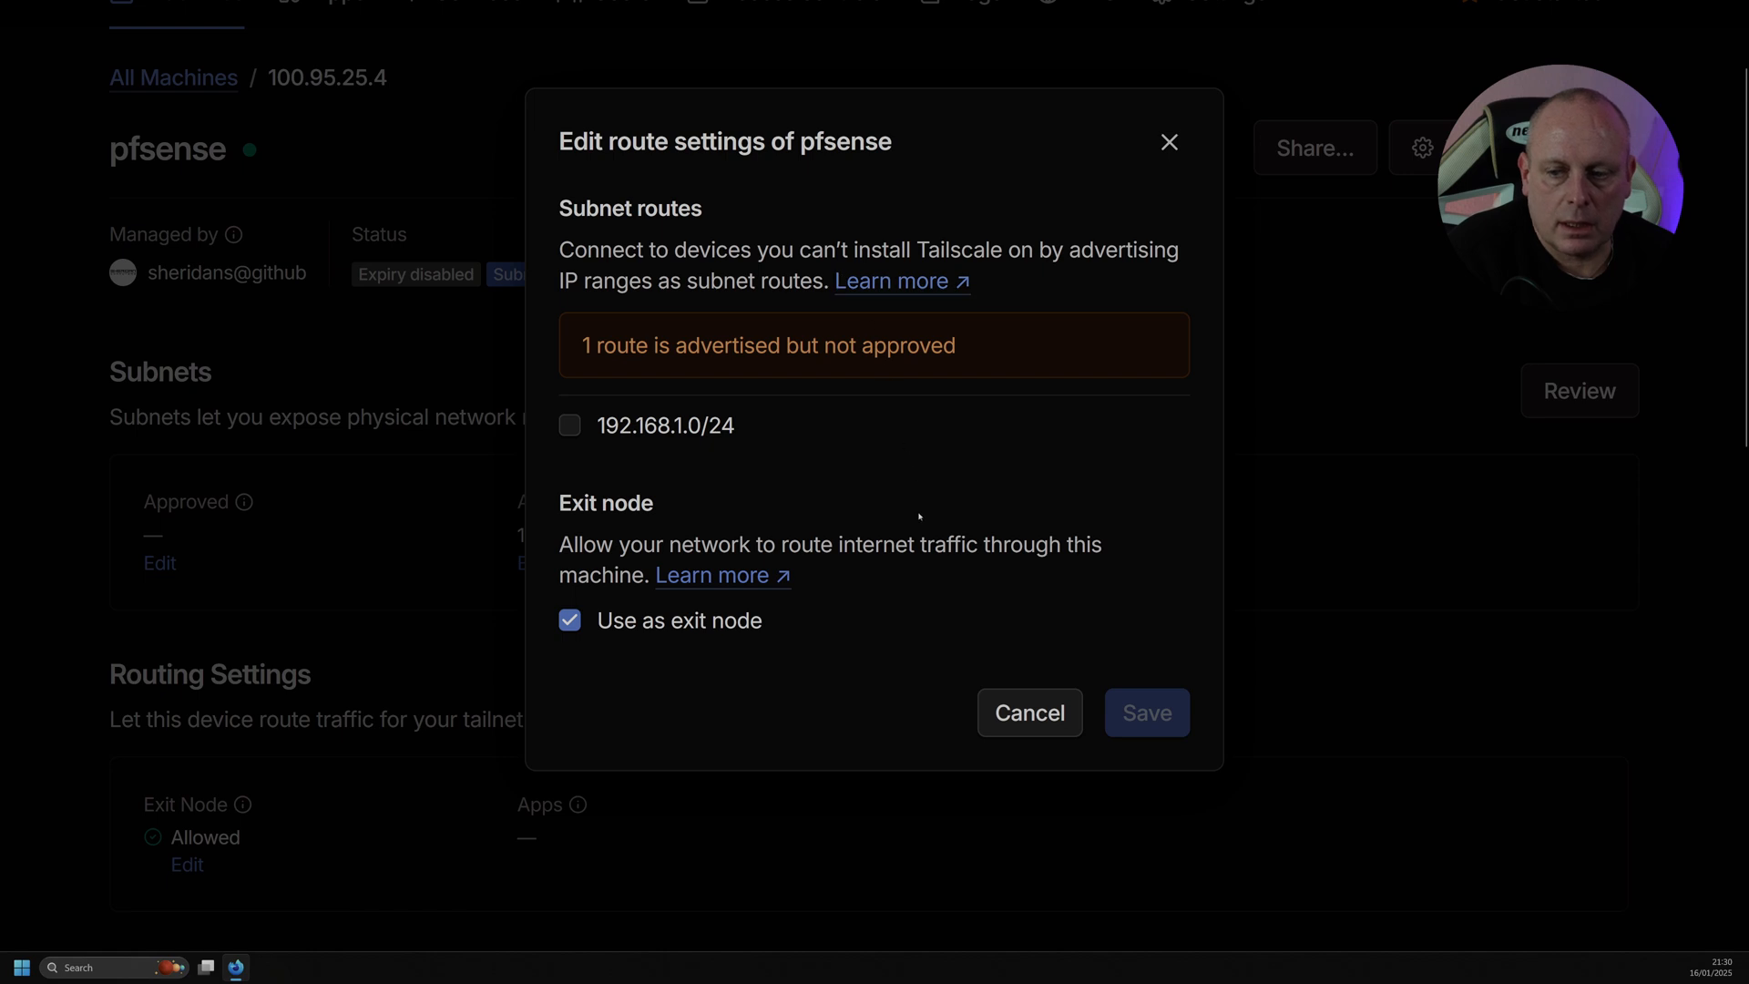
mouse_move(659, 300)
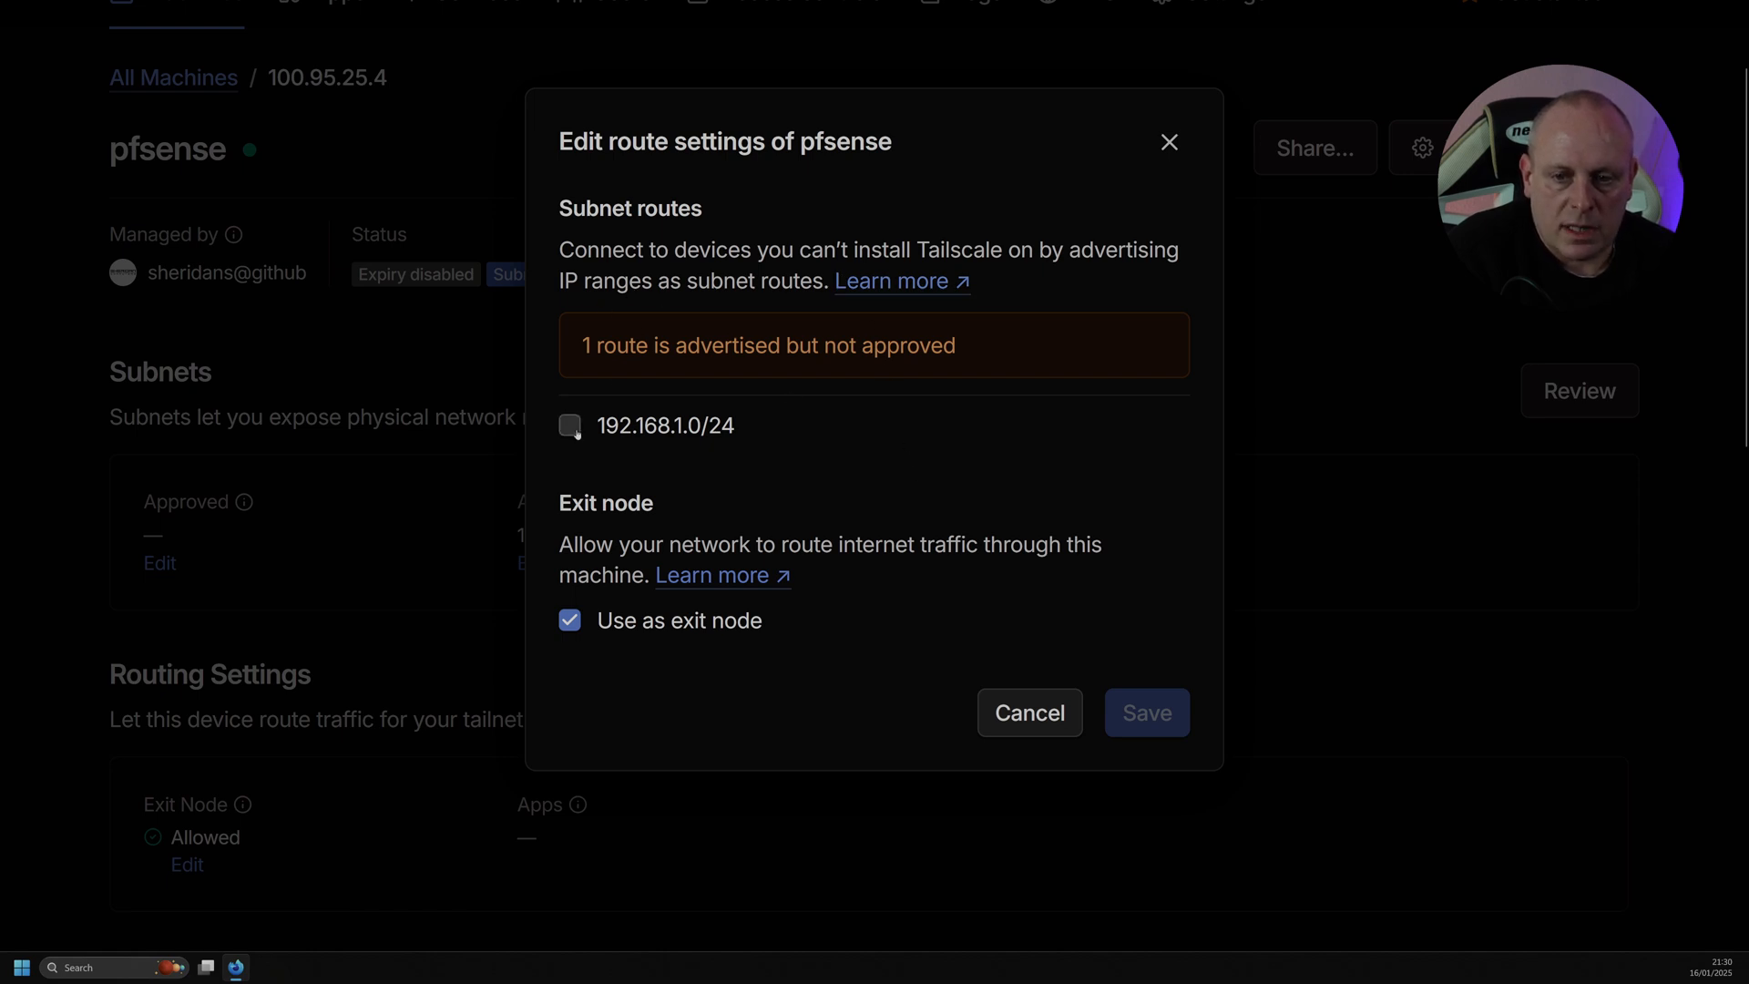
click(569, 426)
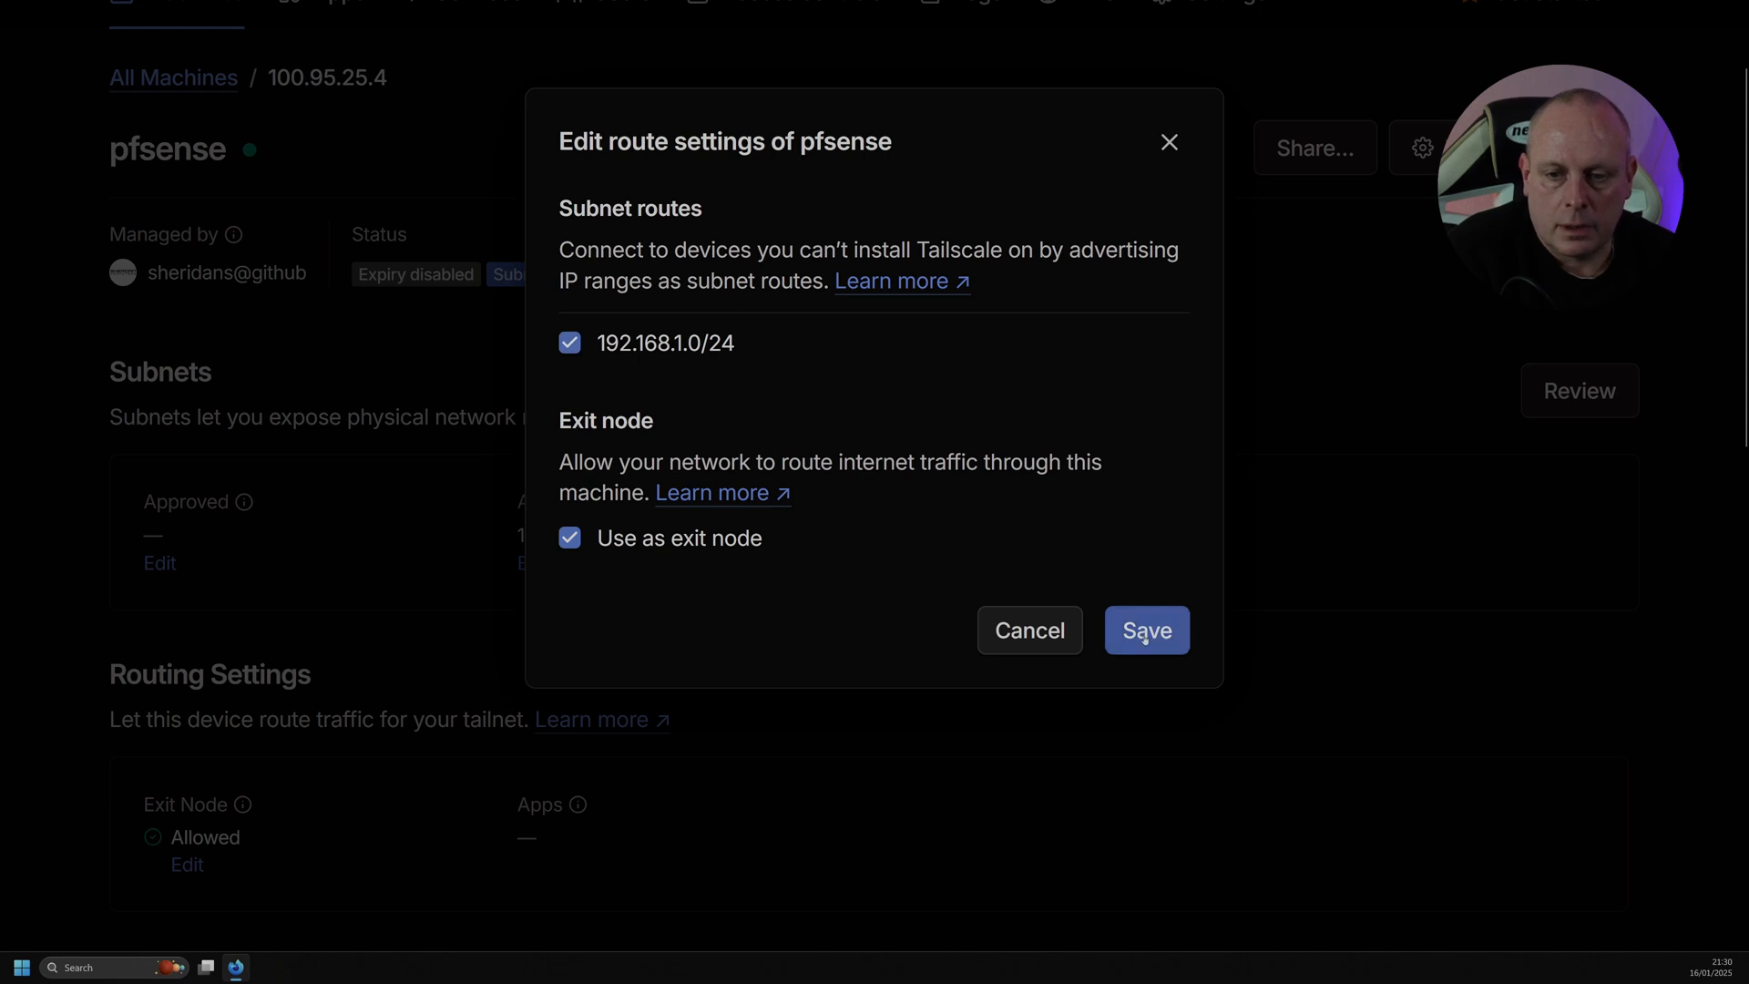
click(1147, 630)
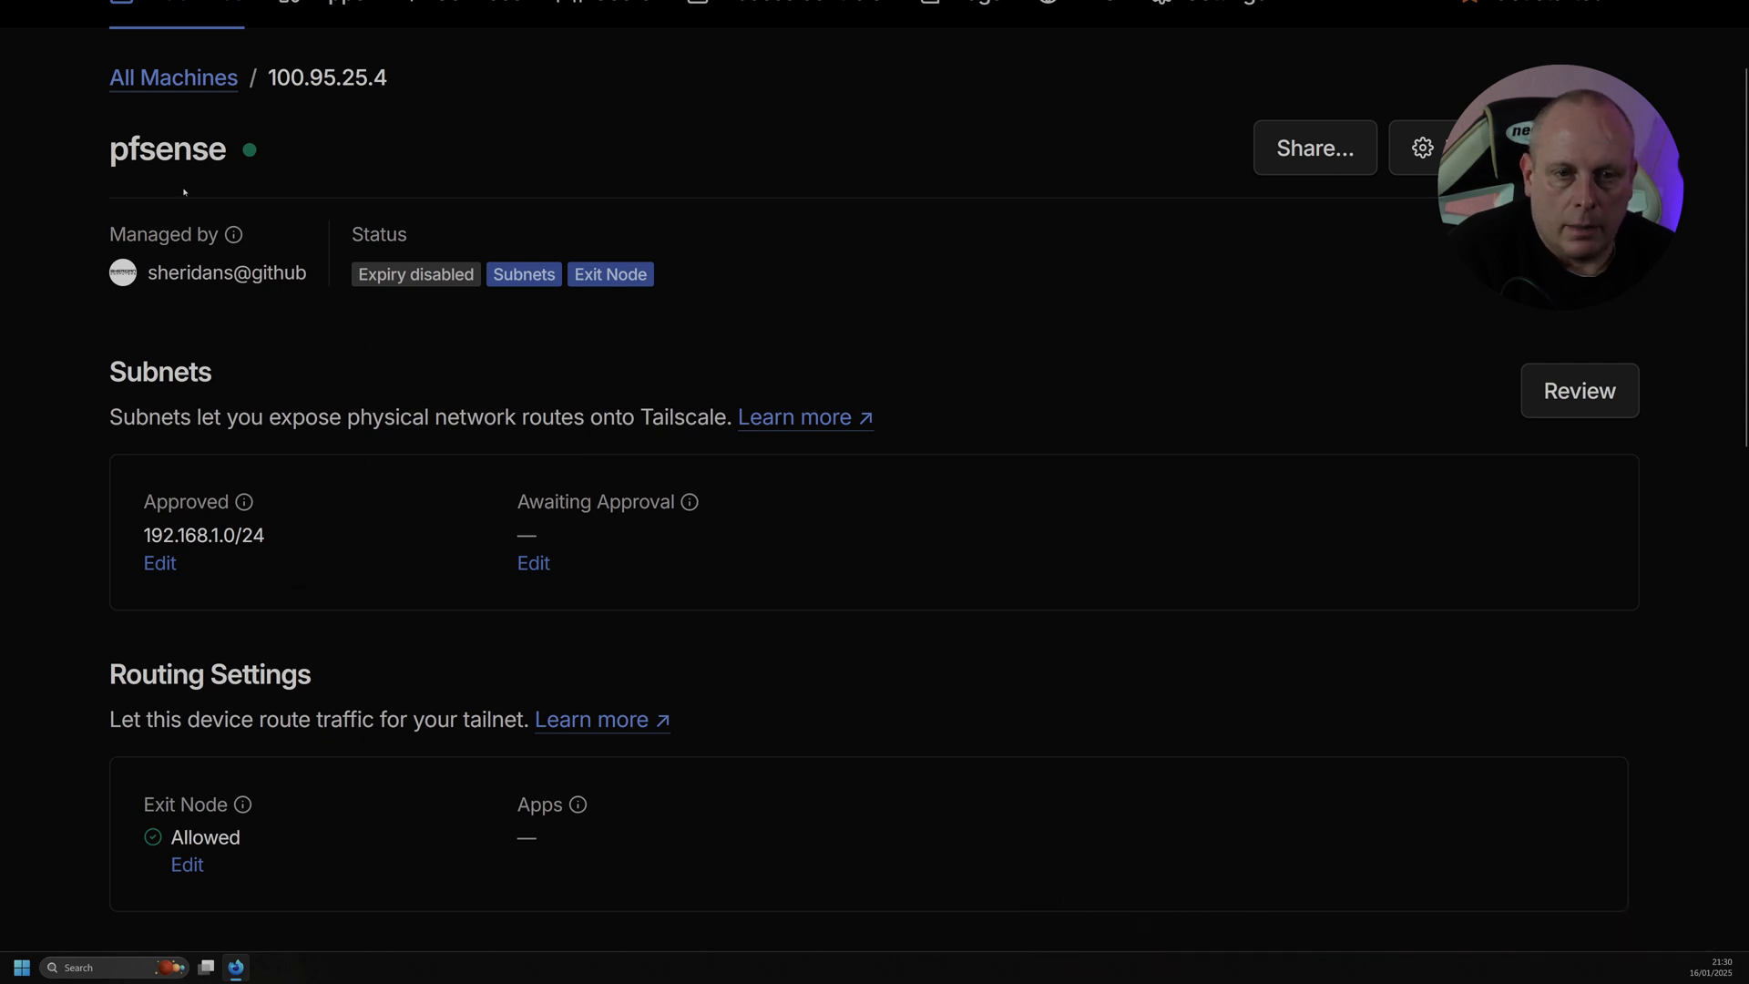
- Return to All Machines to check pfsense's Subnets and Exit Node labels
click(174, 77)
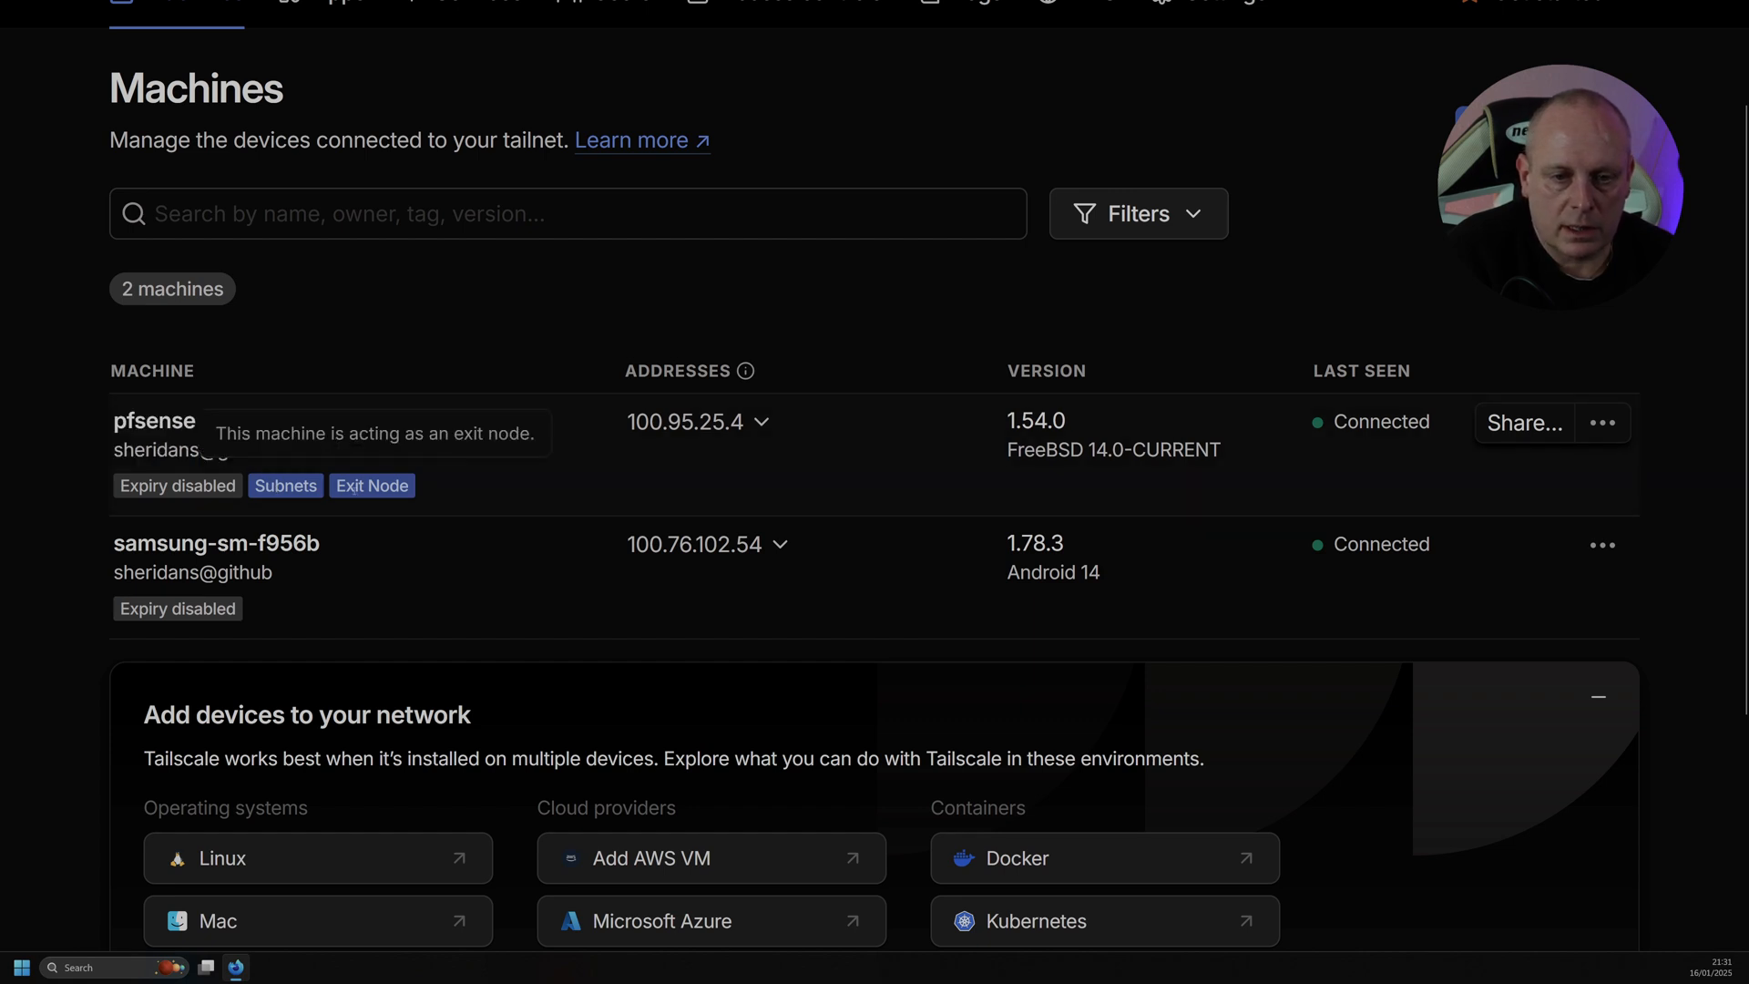
mouse_move(478, 495)
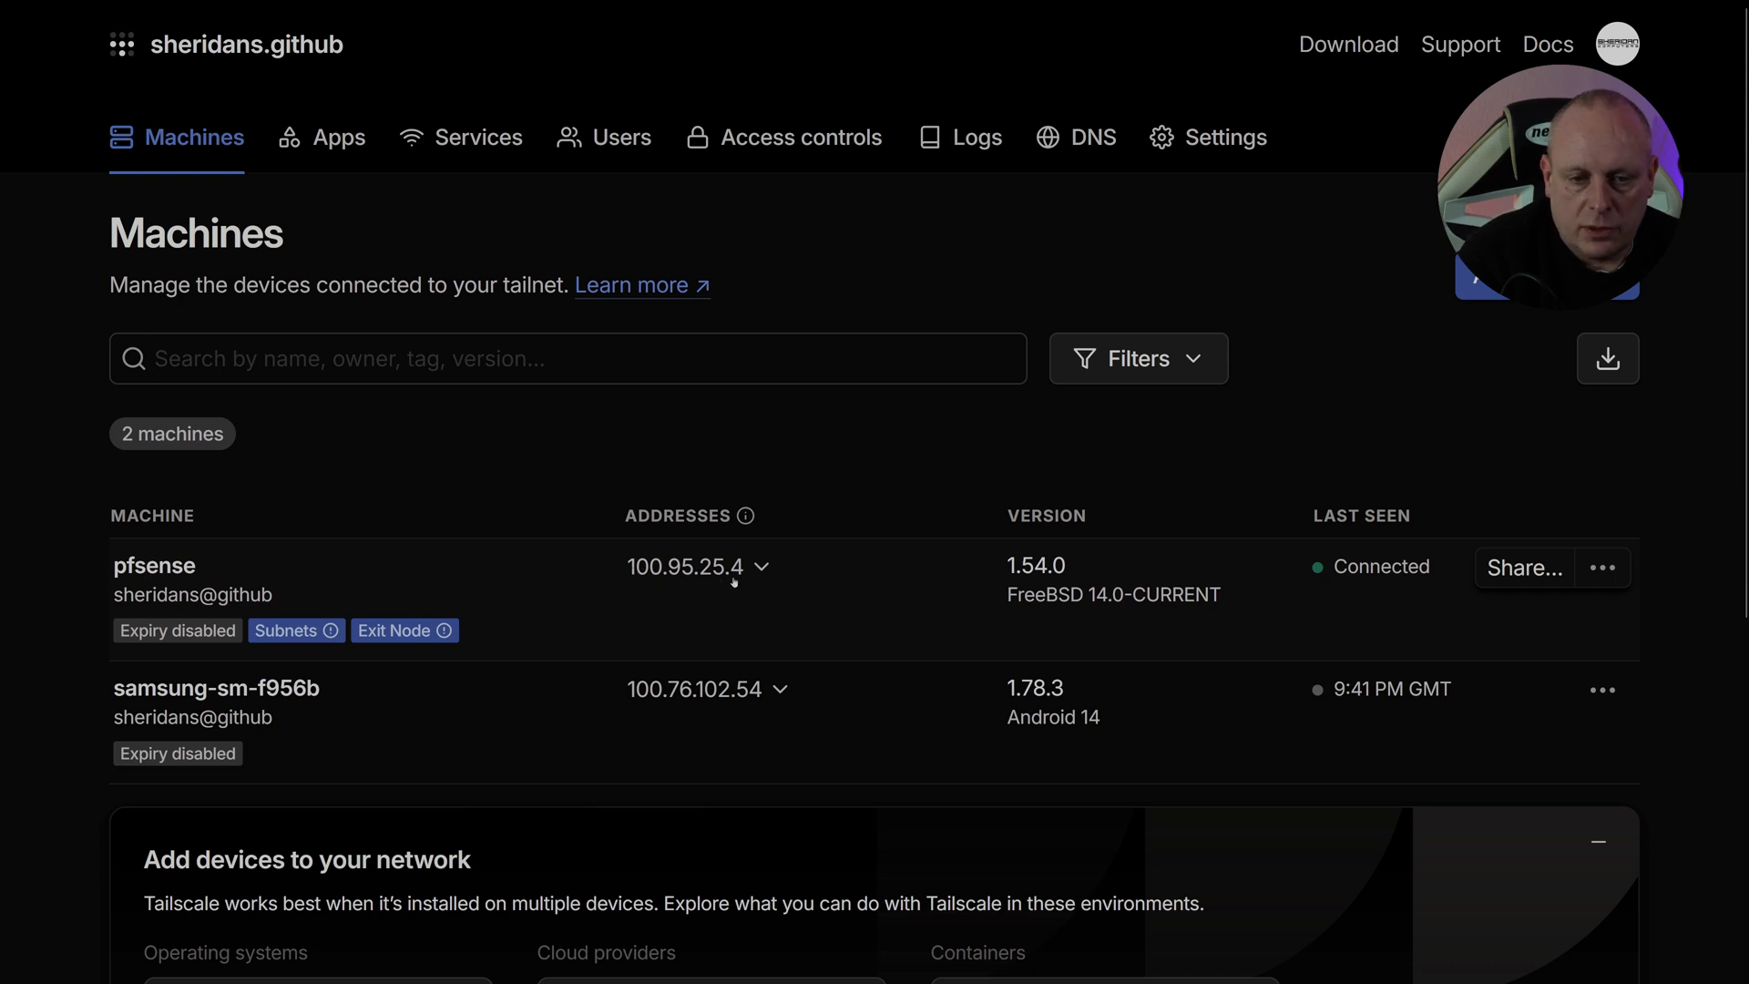
mouse_move(537, 716)
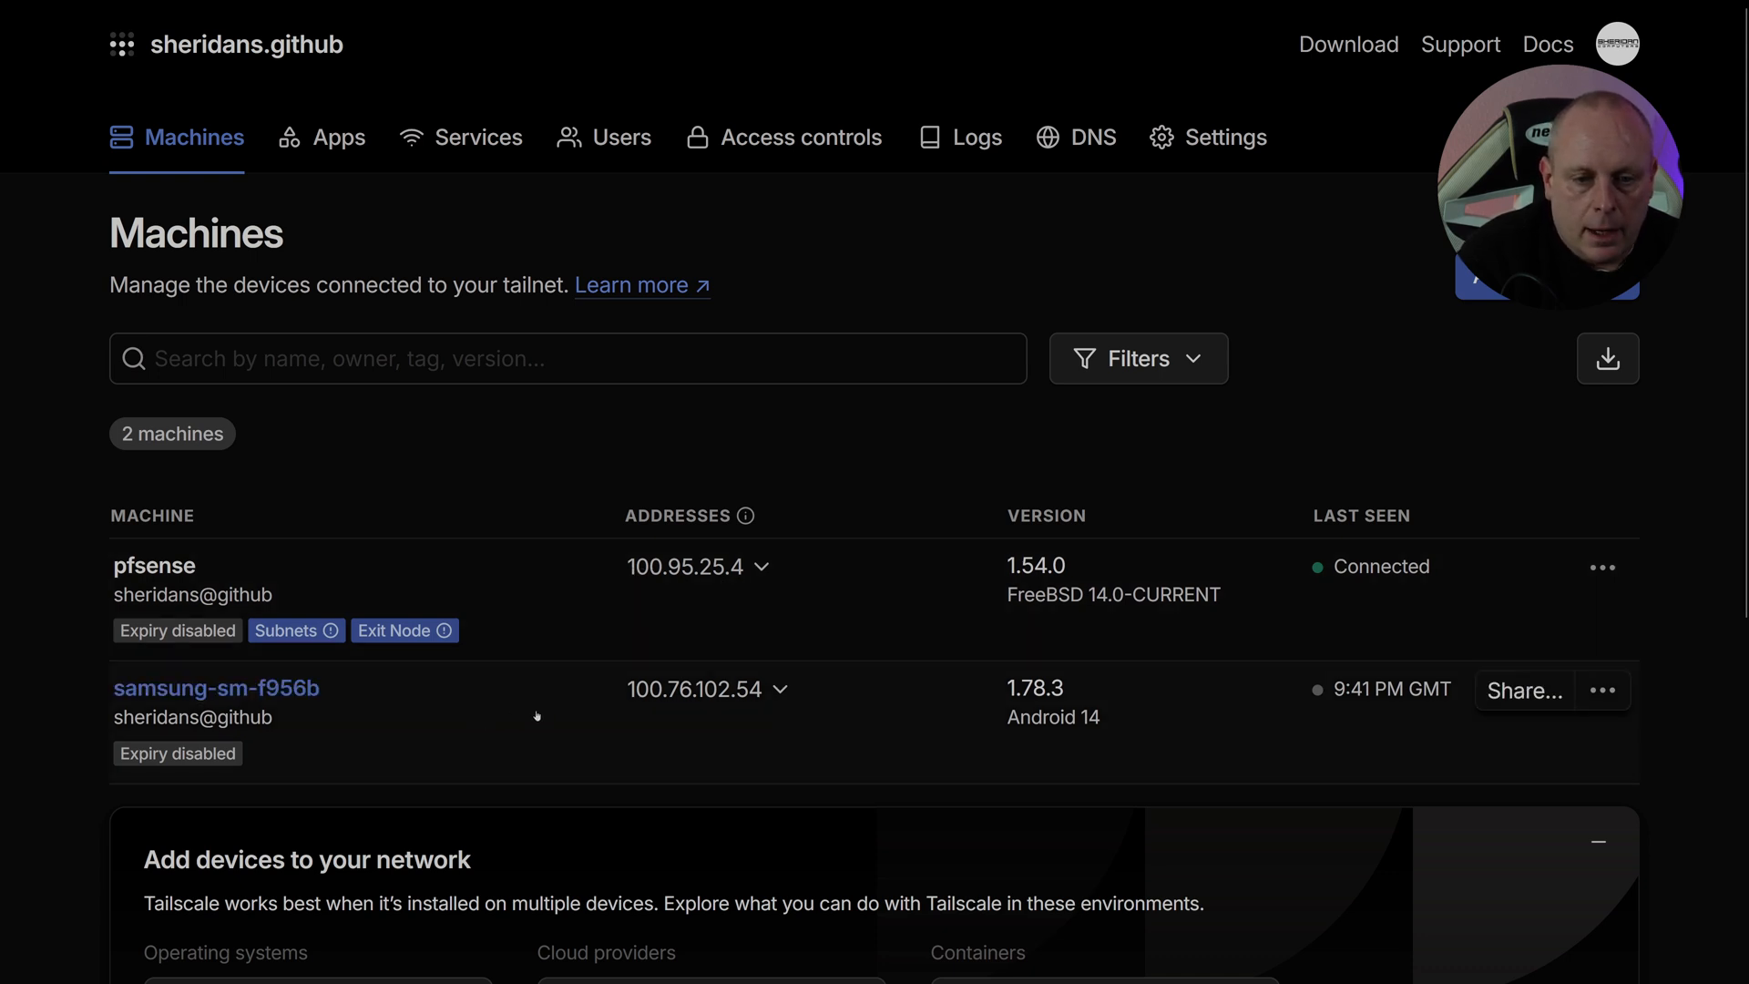
mouse_move(705, 705)
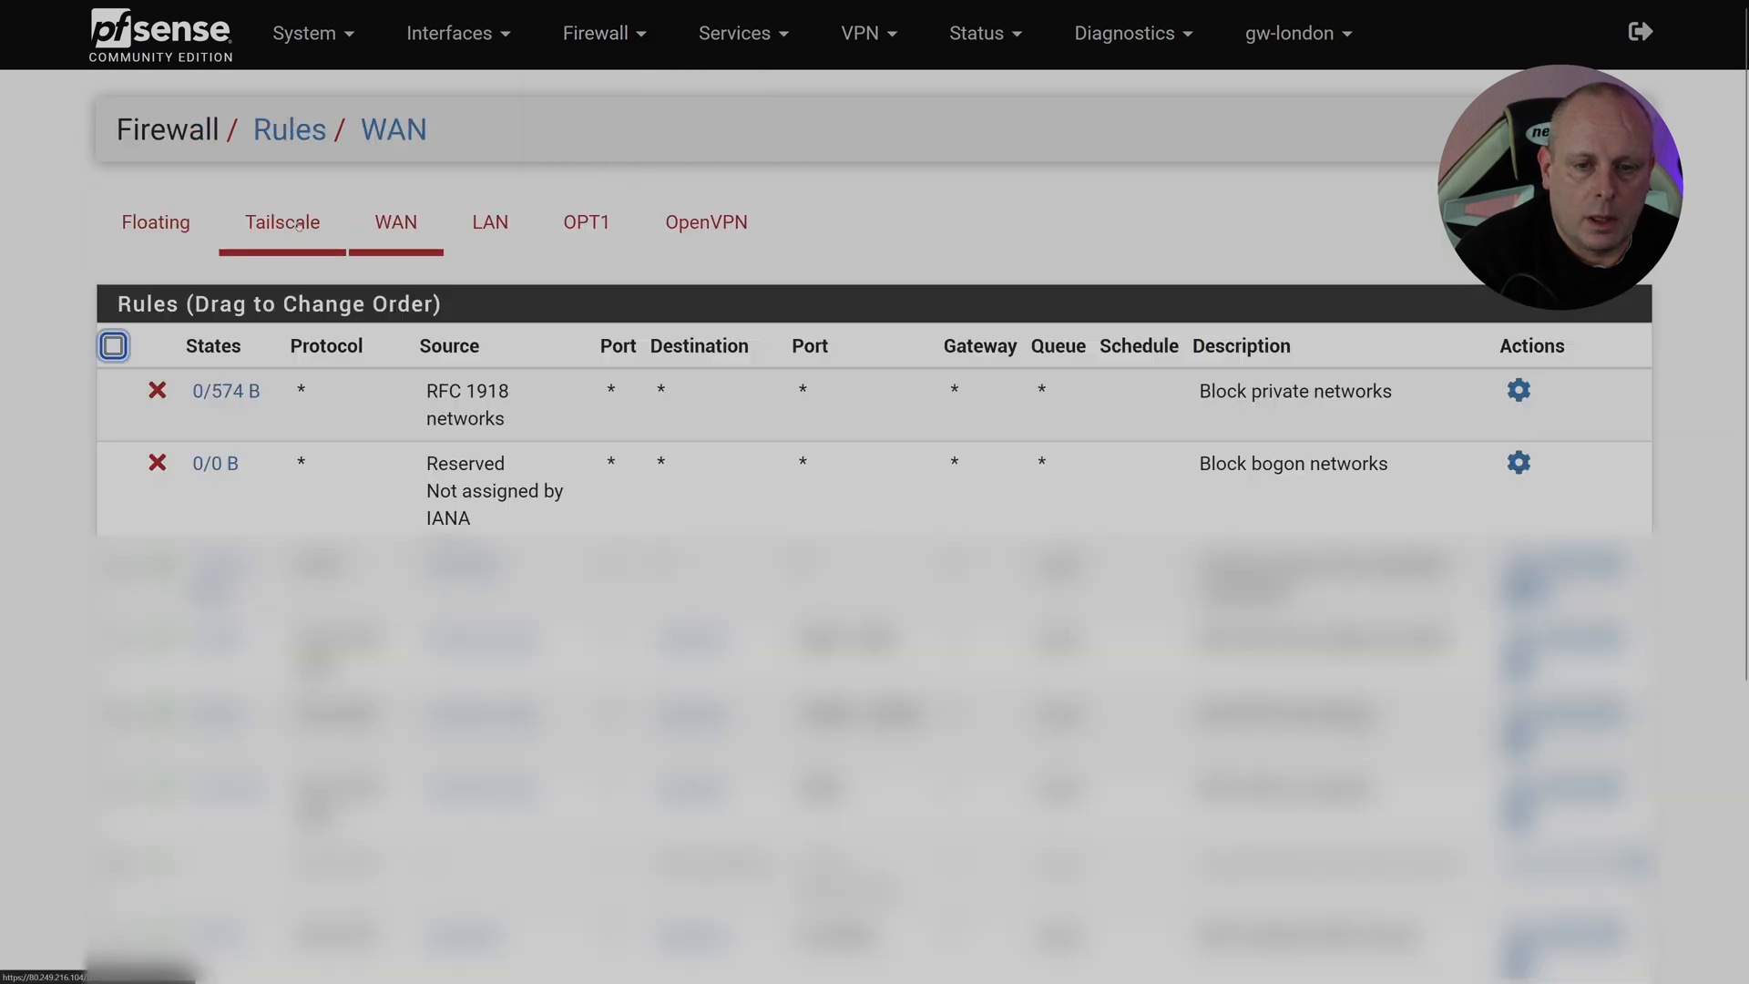
- Add a Tailscale IPv4+IPv6 any-protocol pass rule described 'Allow tailnet devices to access pfsense web interface'
click(114, 345)
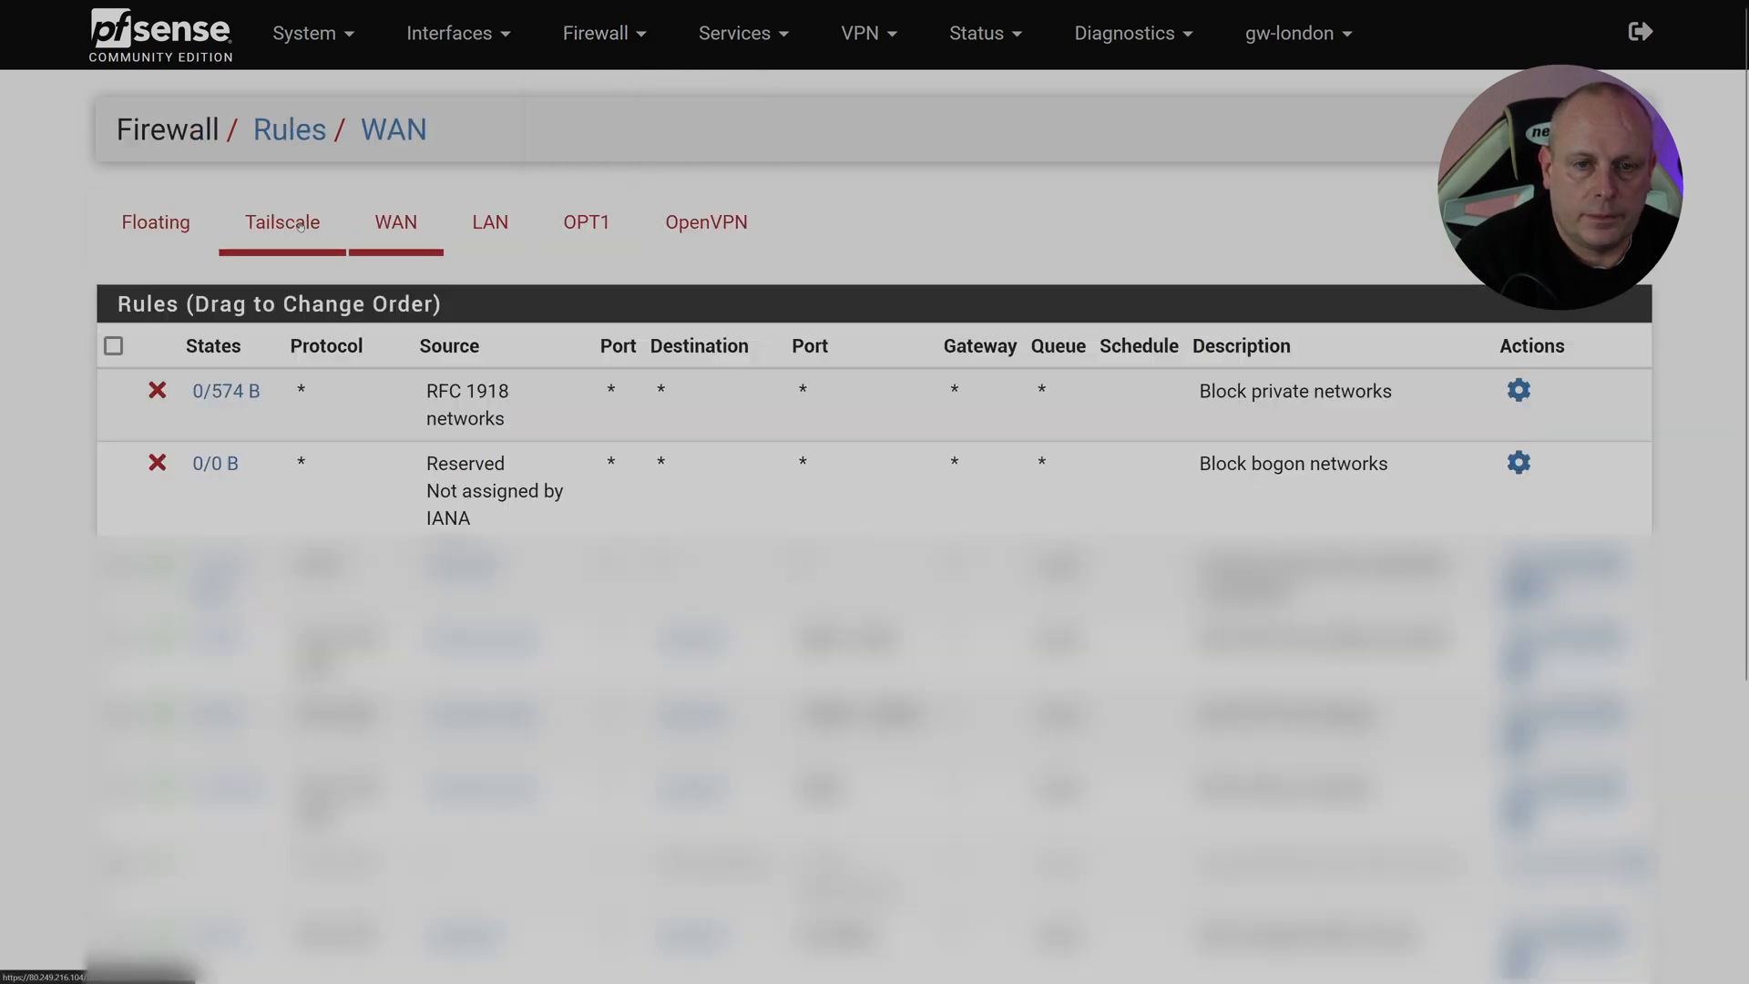
click(282, 221)
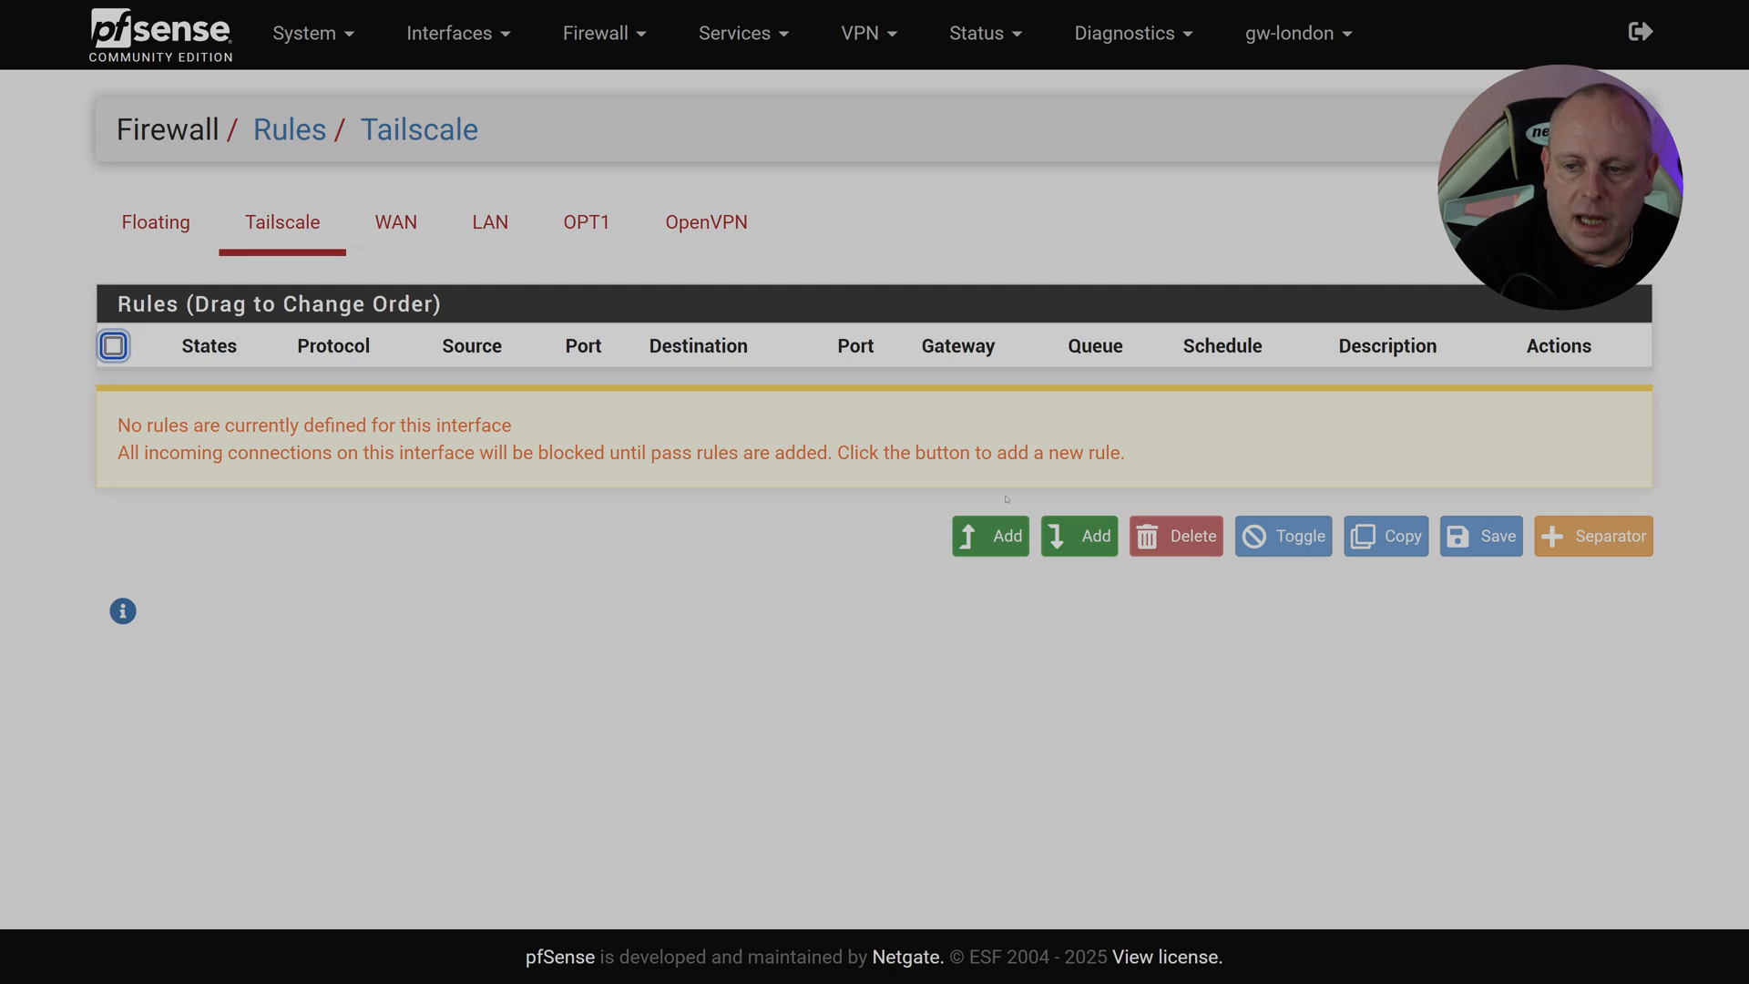
click(1078, 536)
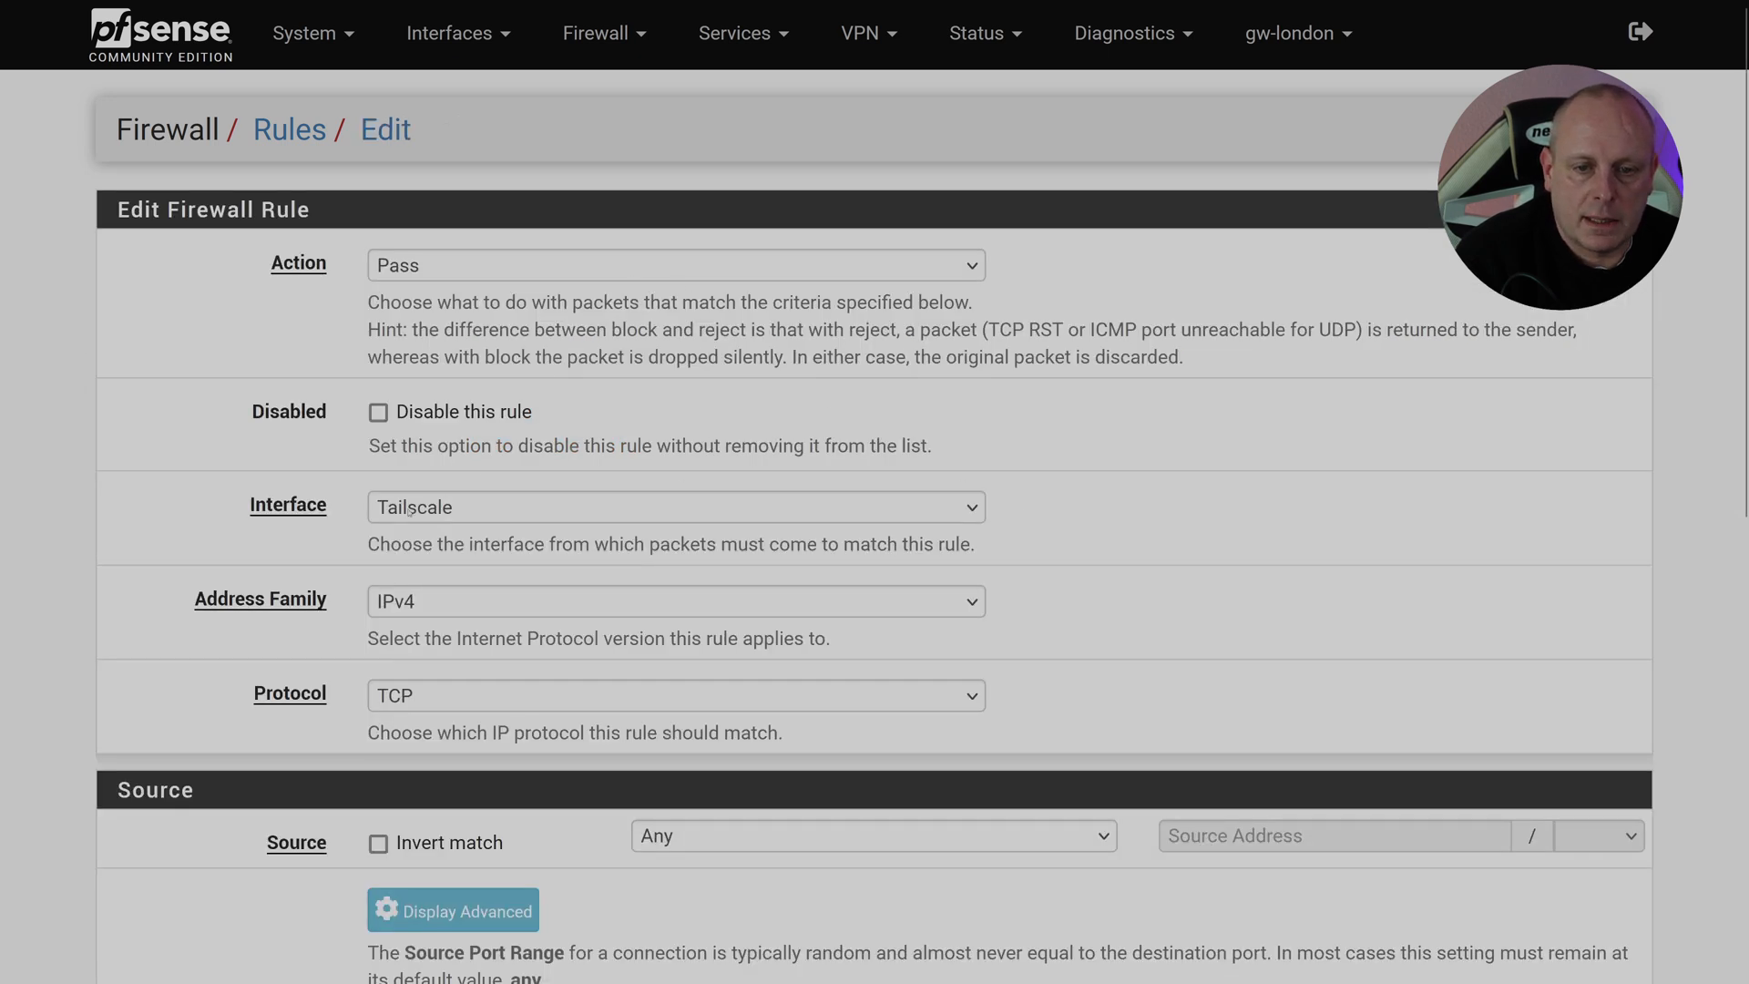
scroll(down, 3)
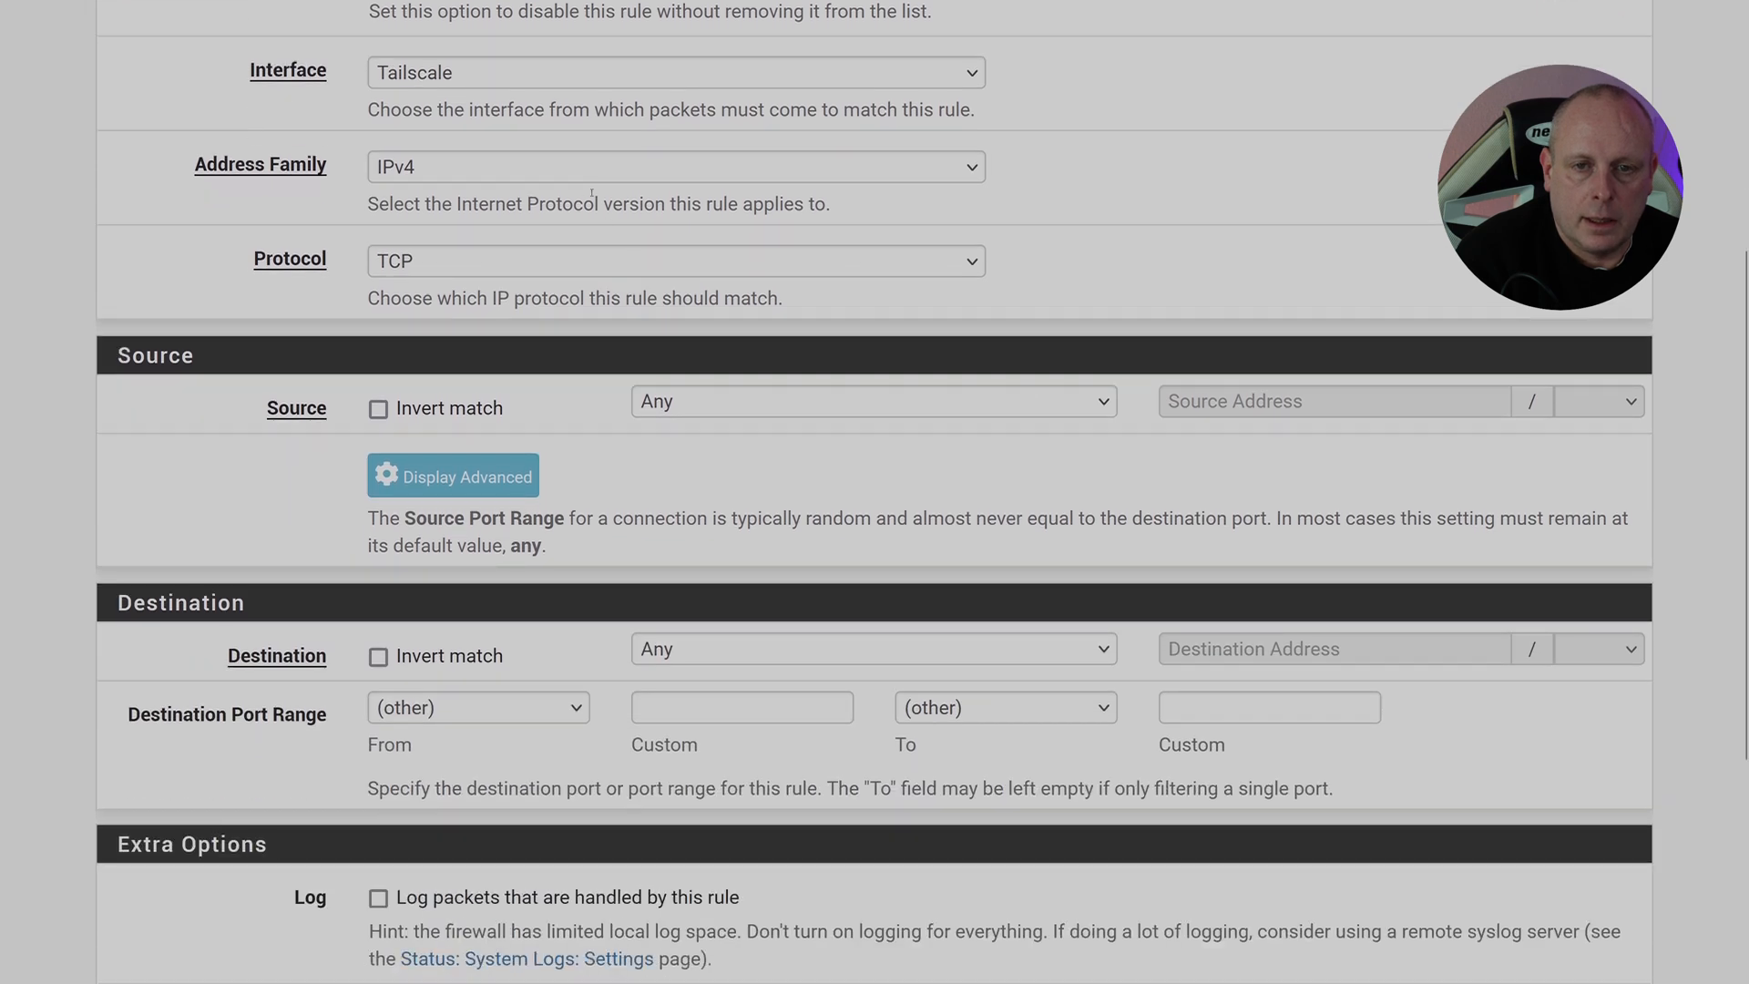
mouse_move(692, 173)
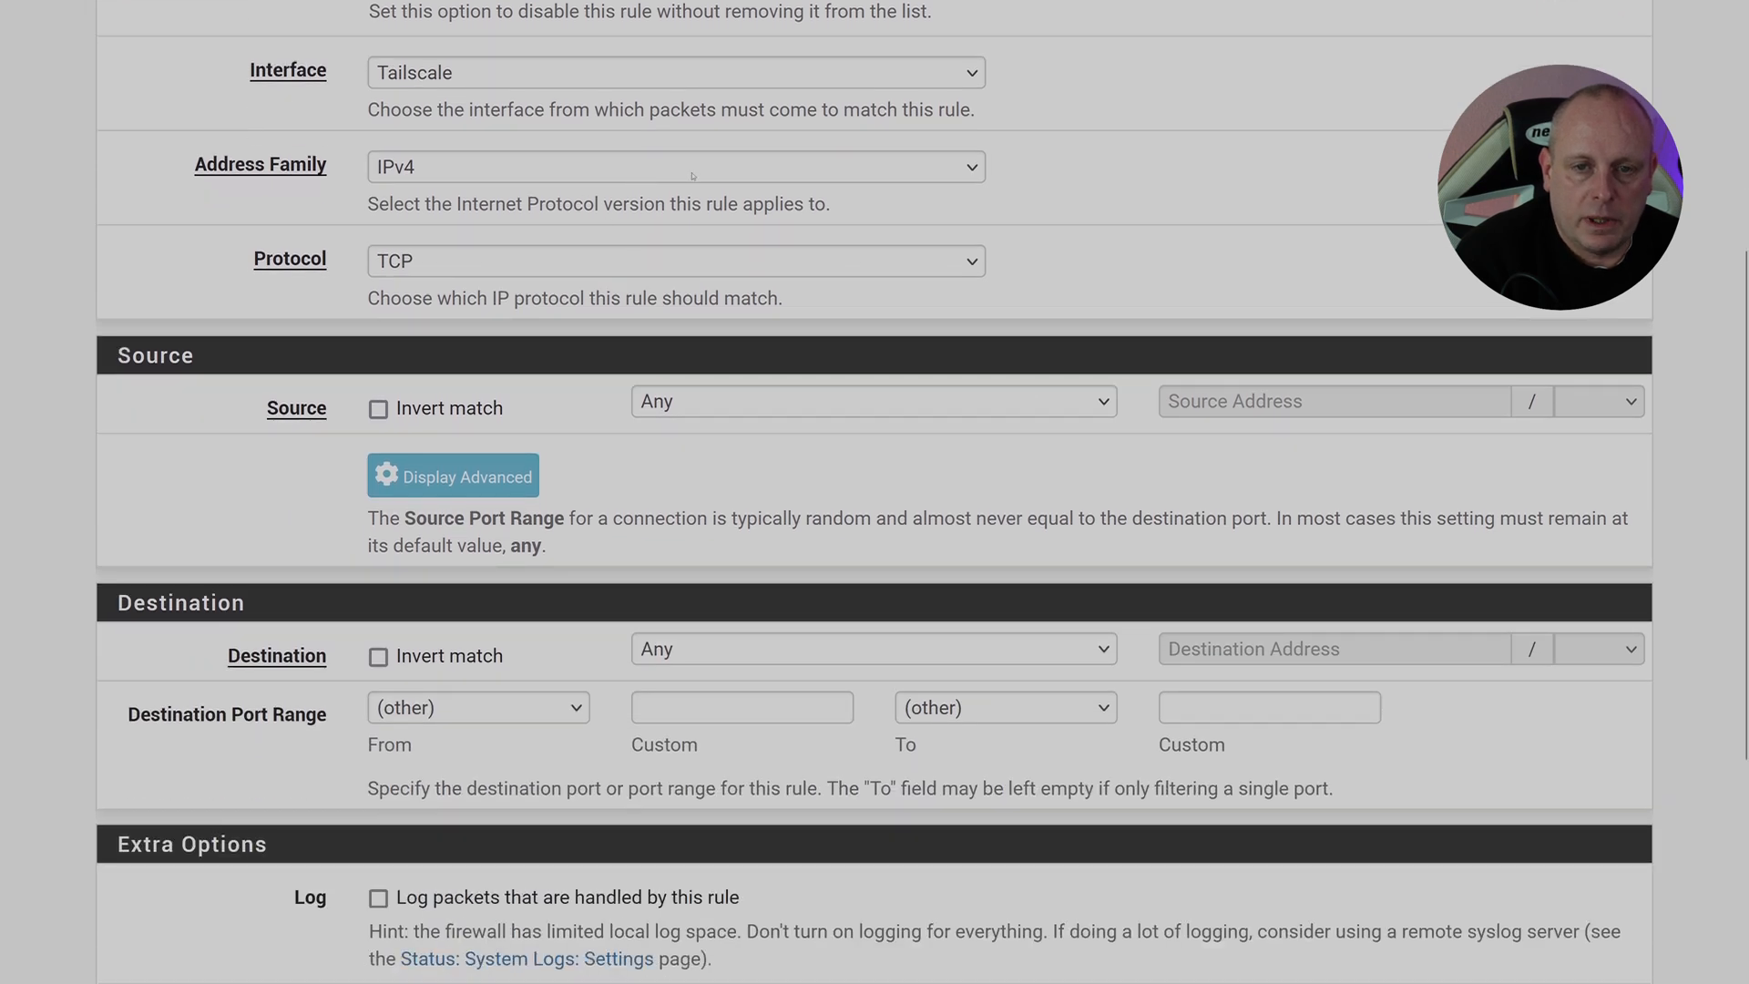
click(676, 167)
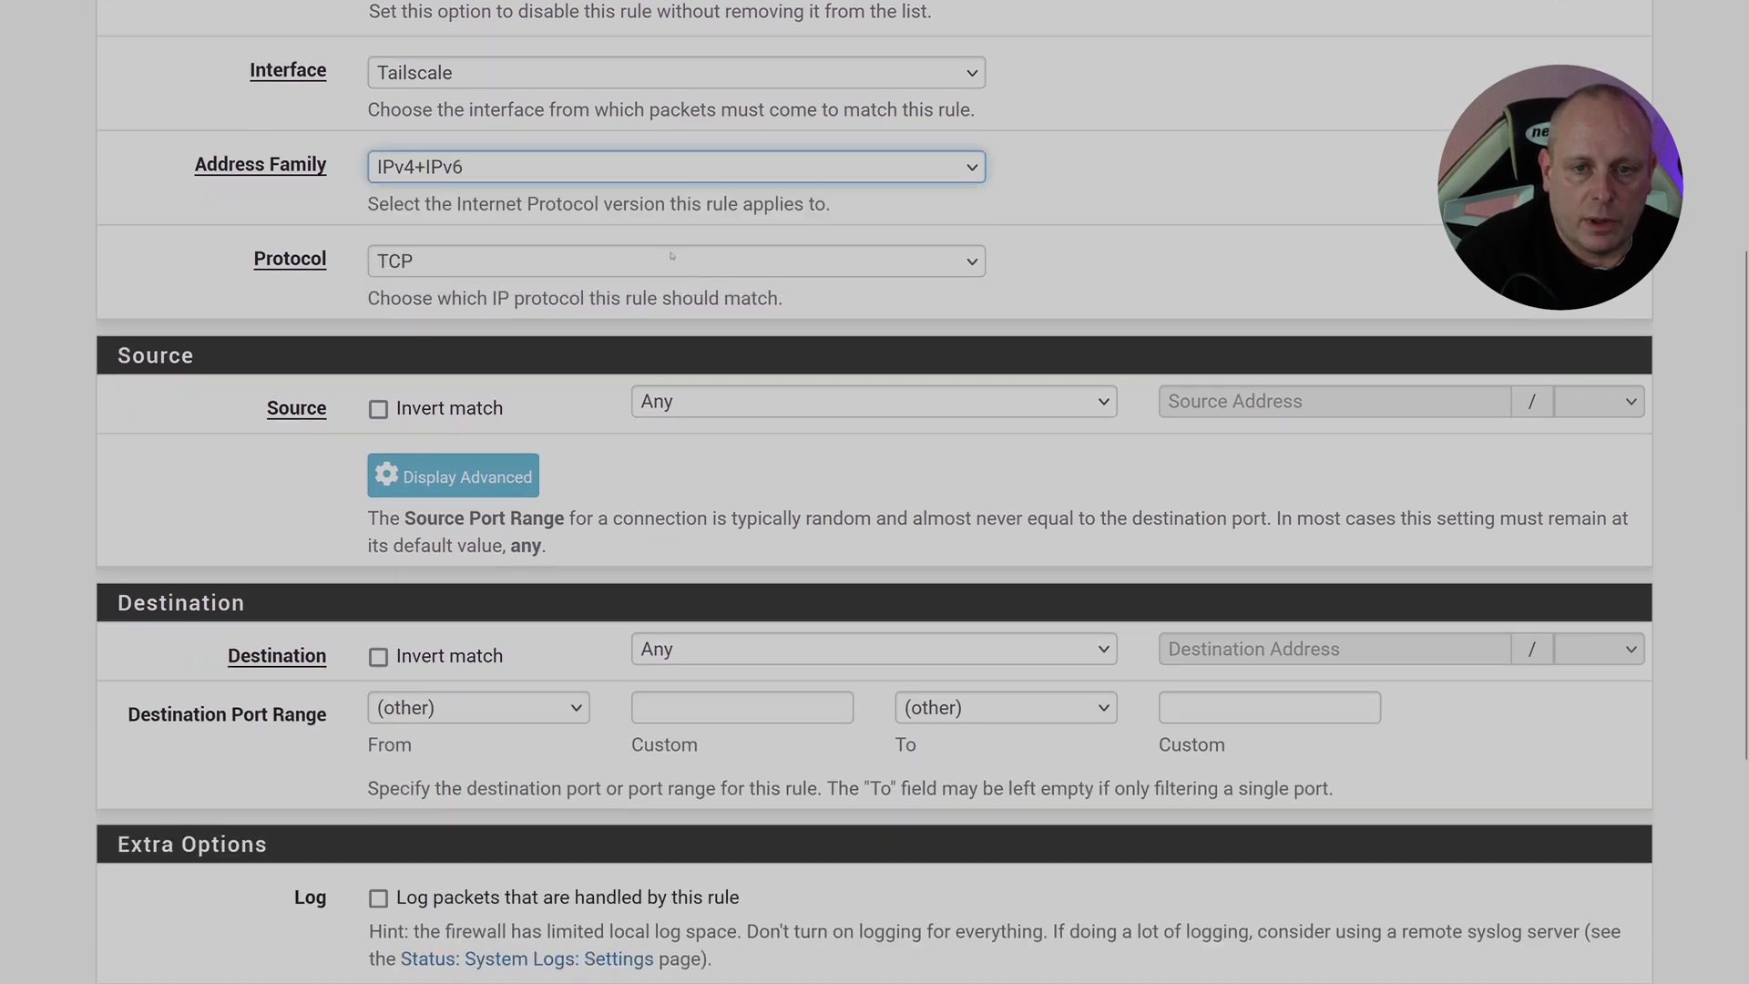
click(673, 261)
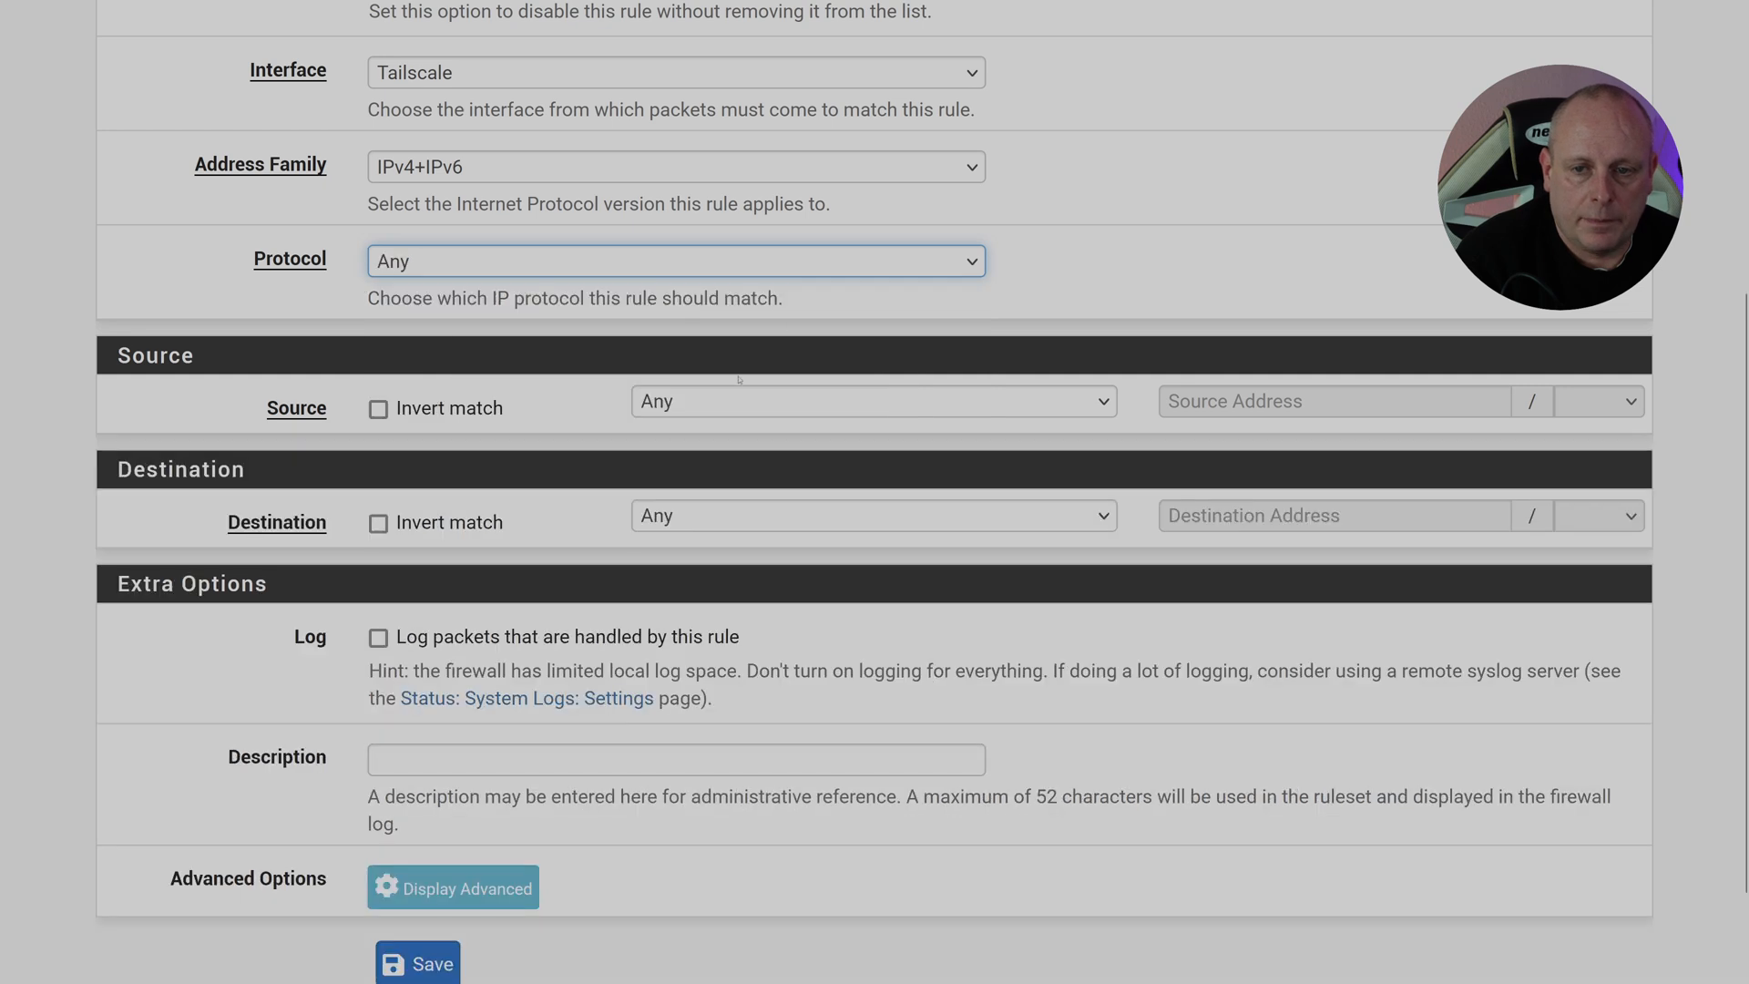
click(676, 759)
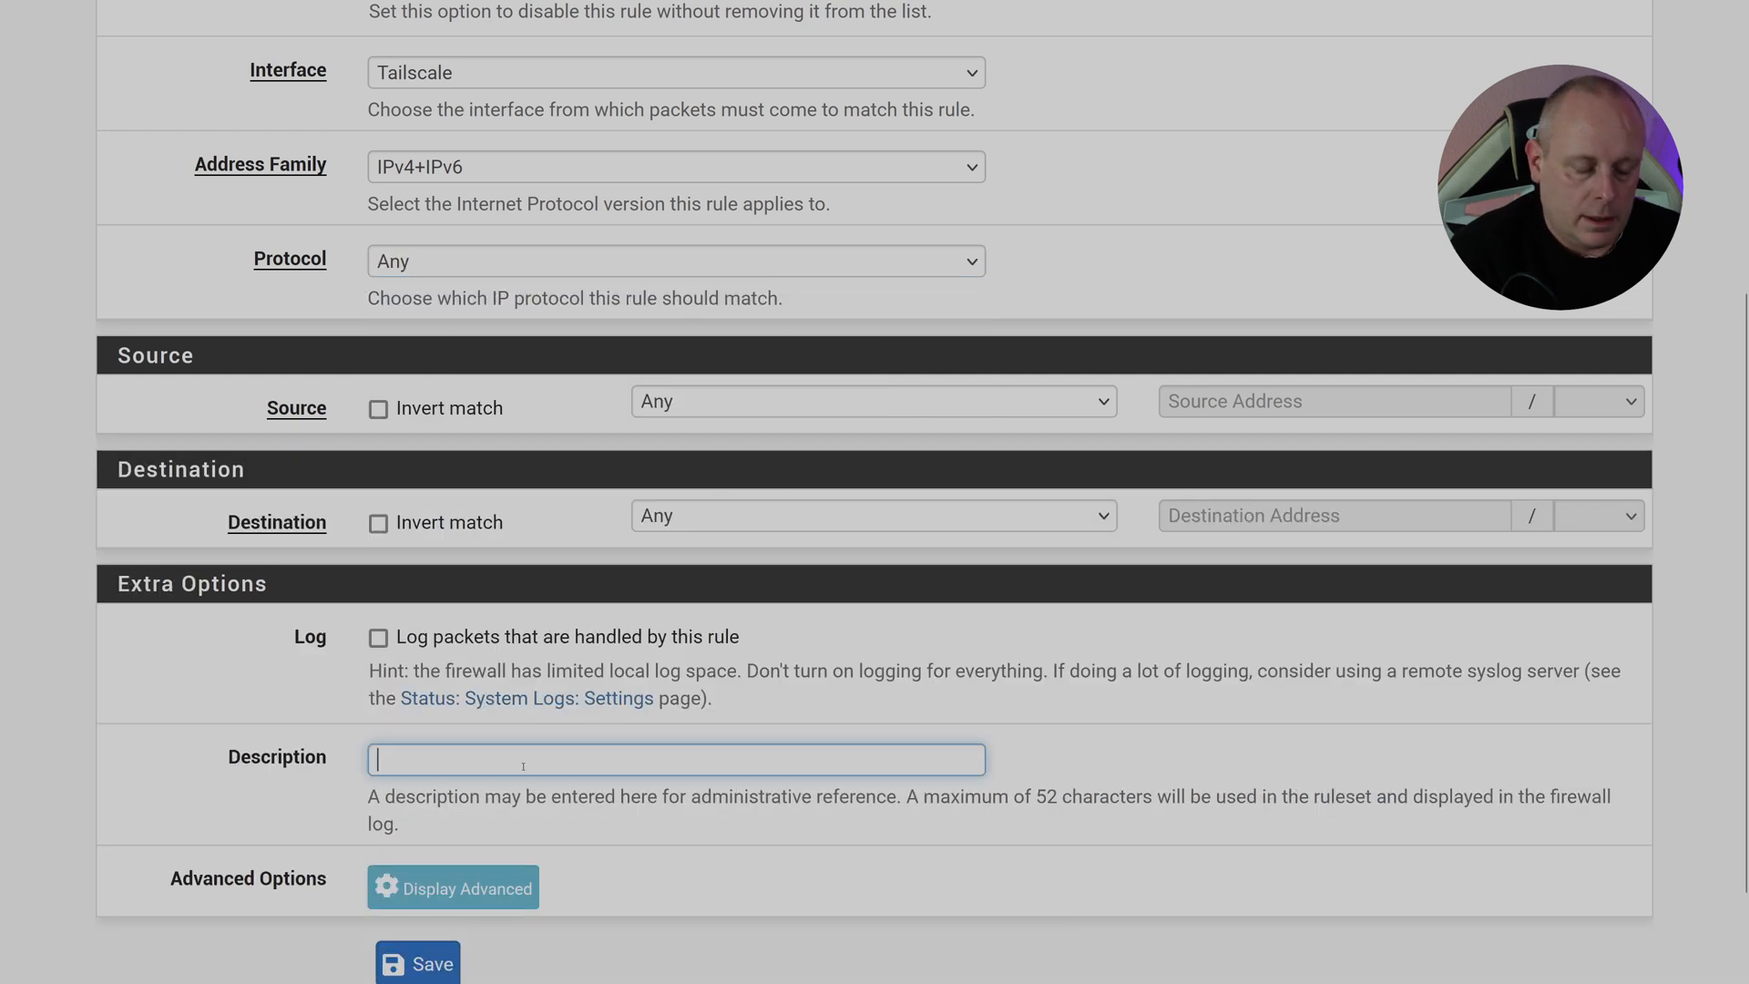
text(Allow tailnet devices to)
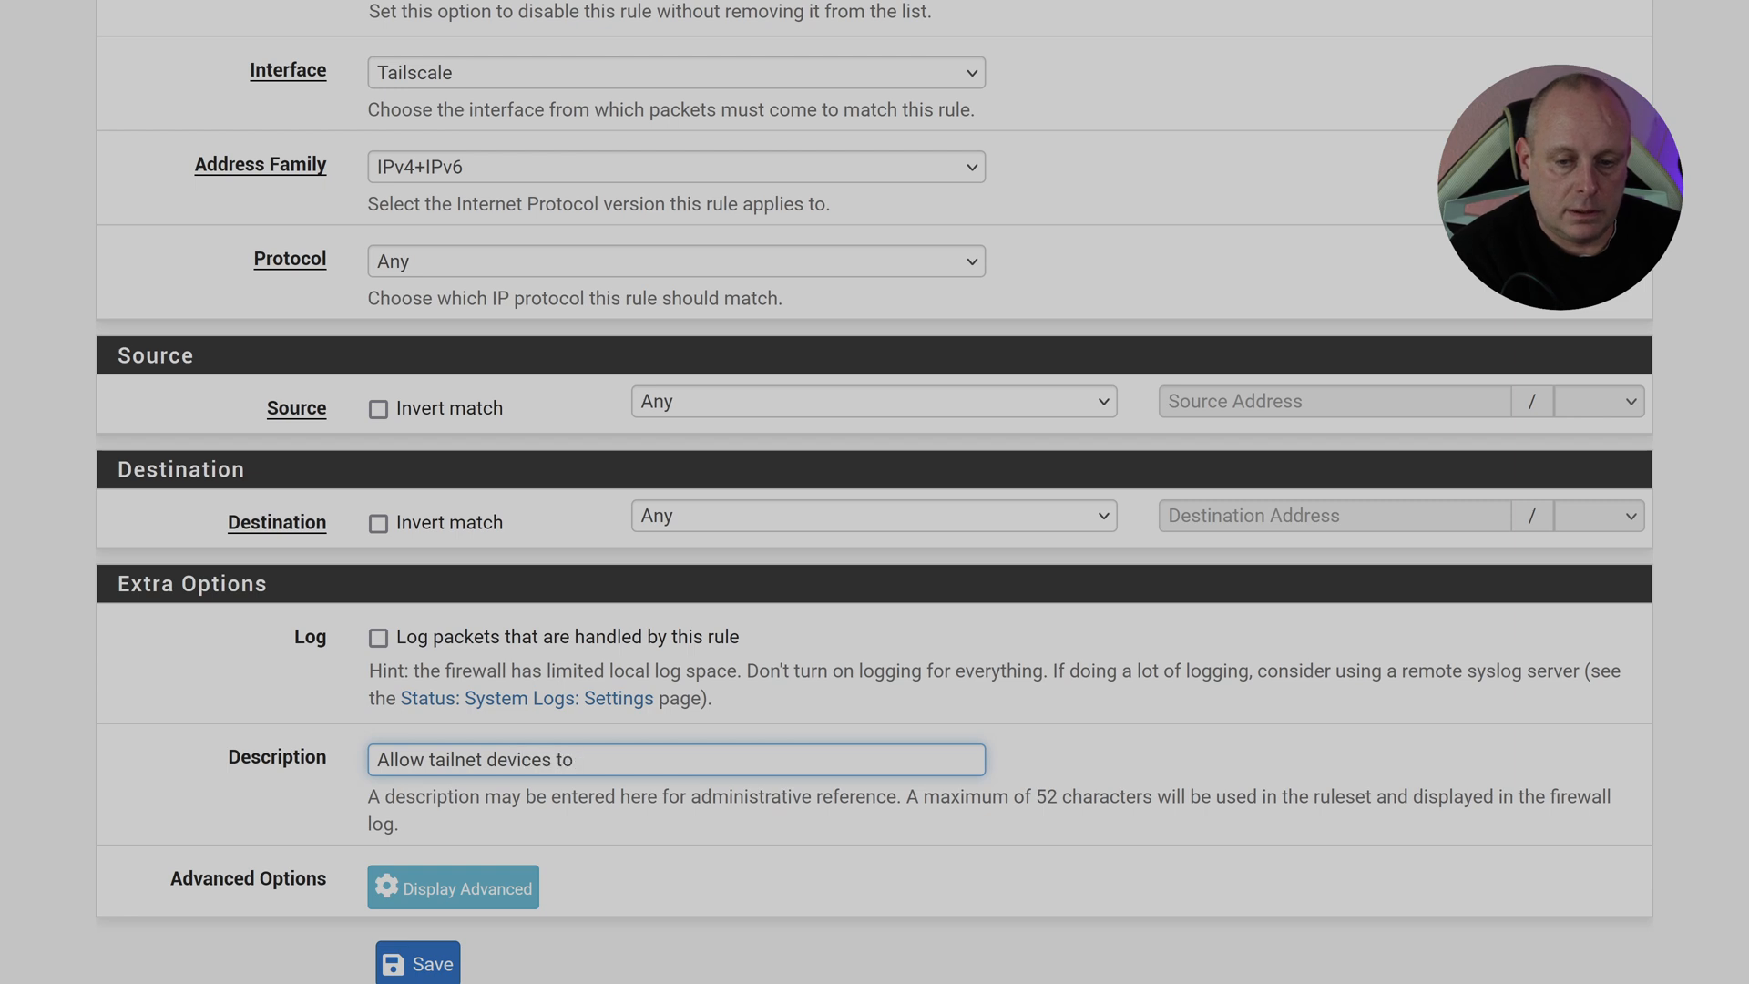
text(access pfs)
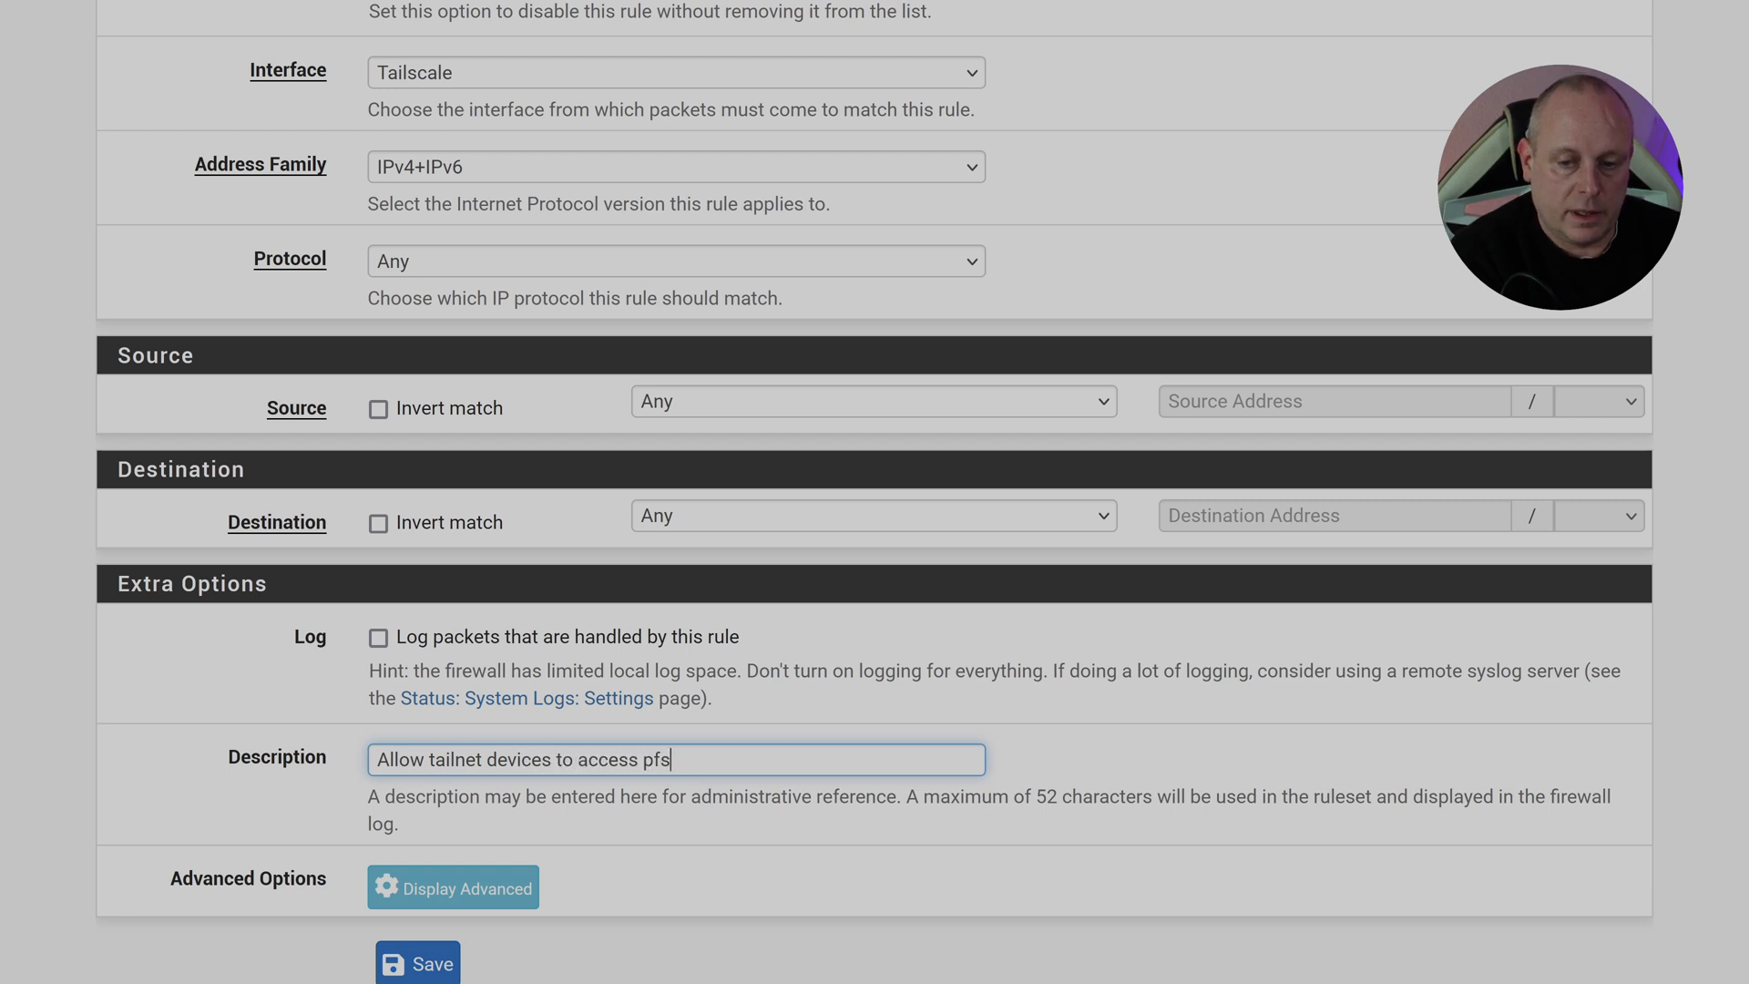
text(ense web interface)
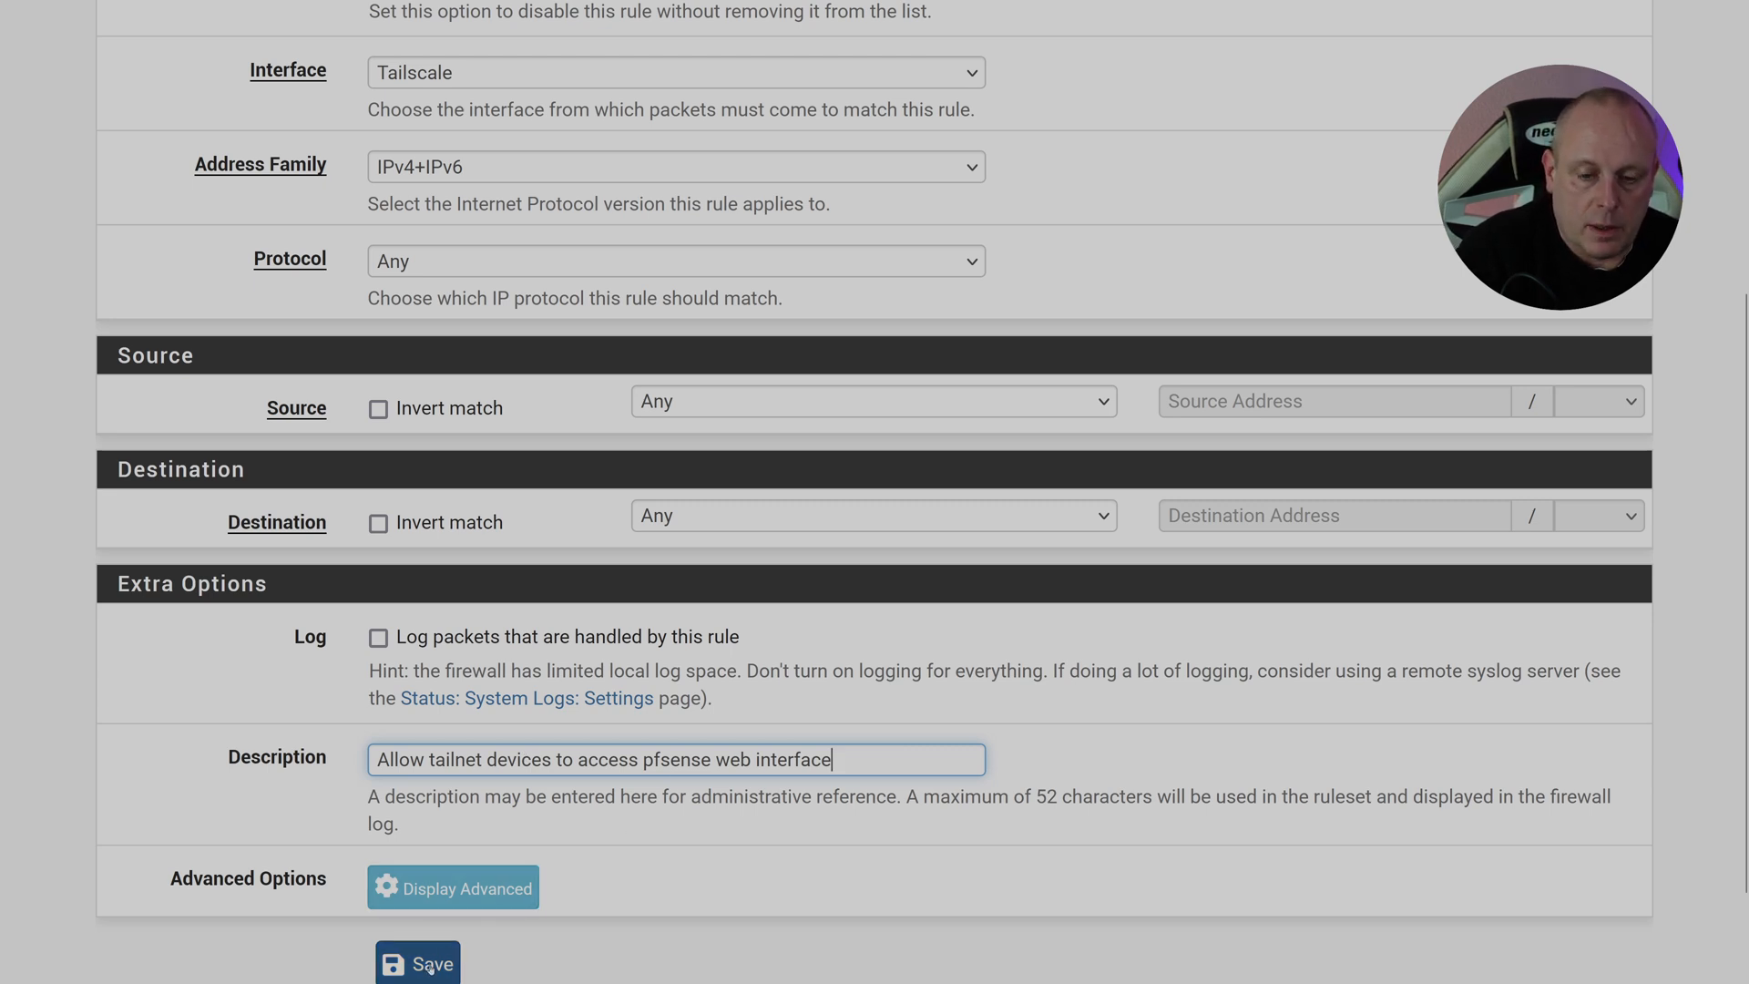
click(423, 963)
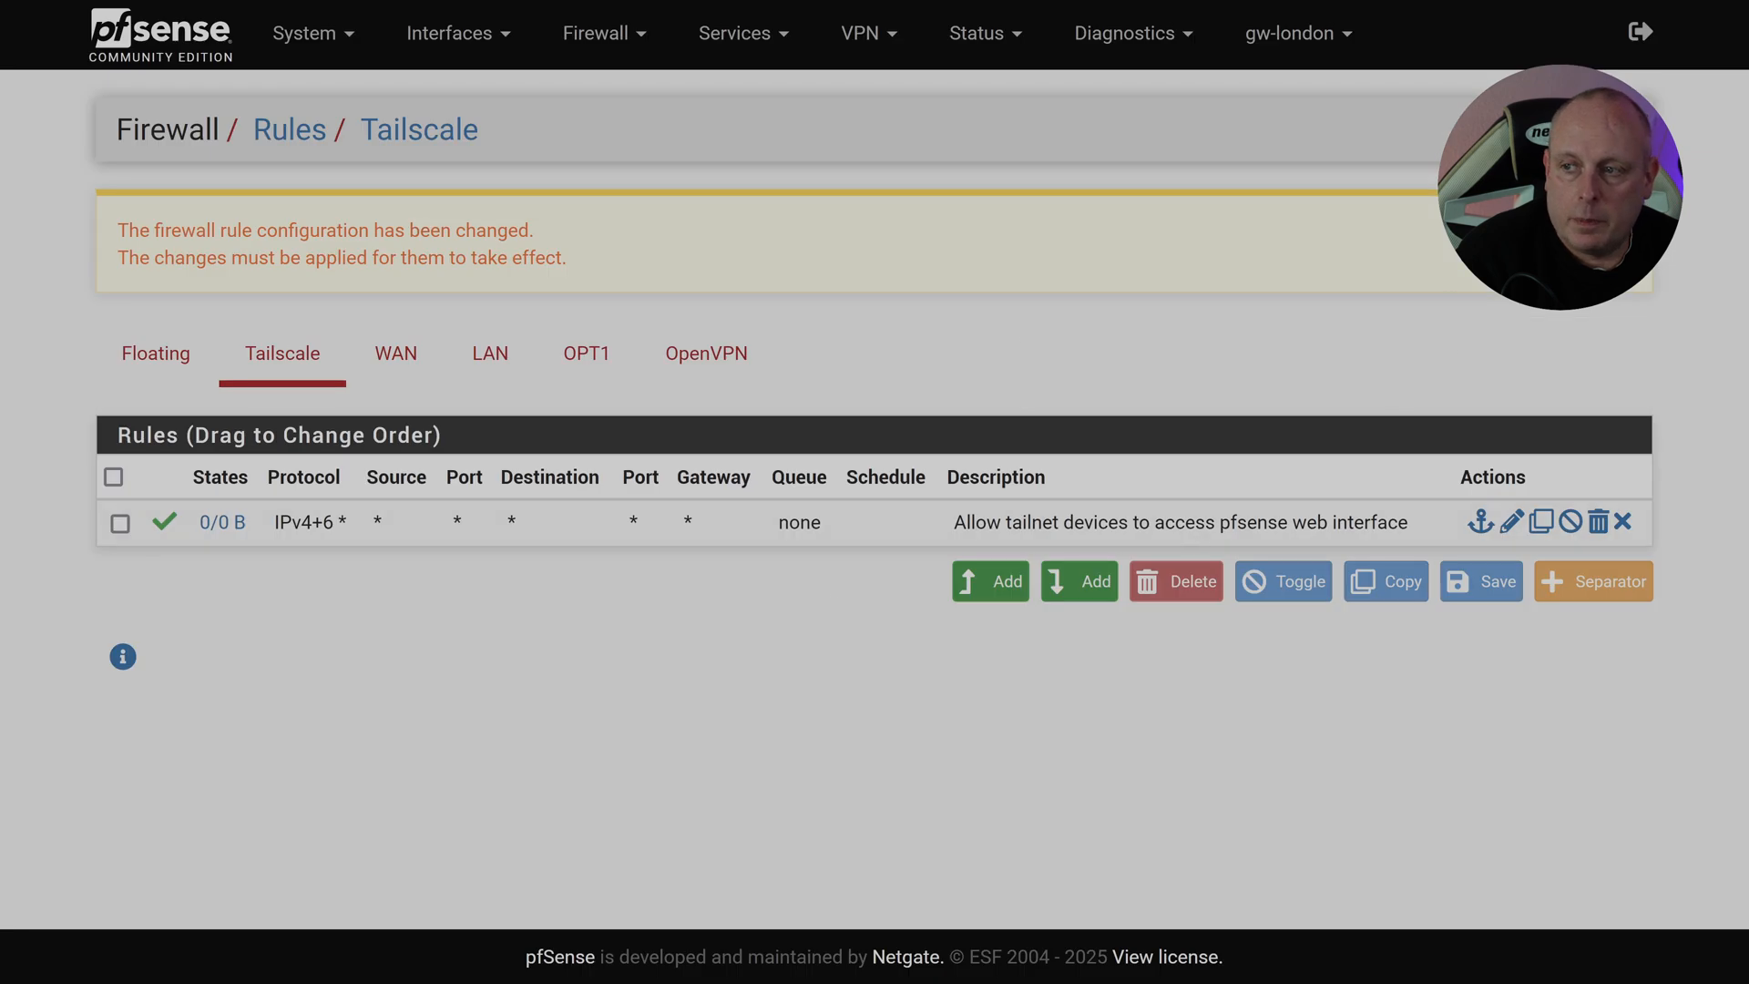